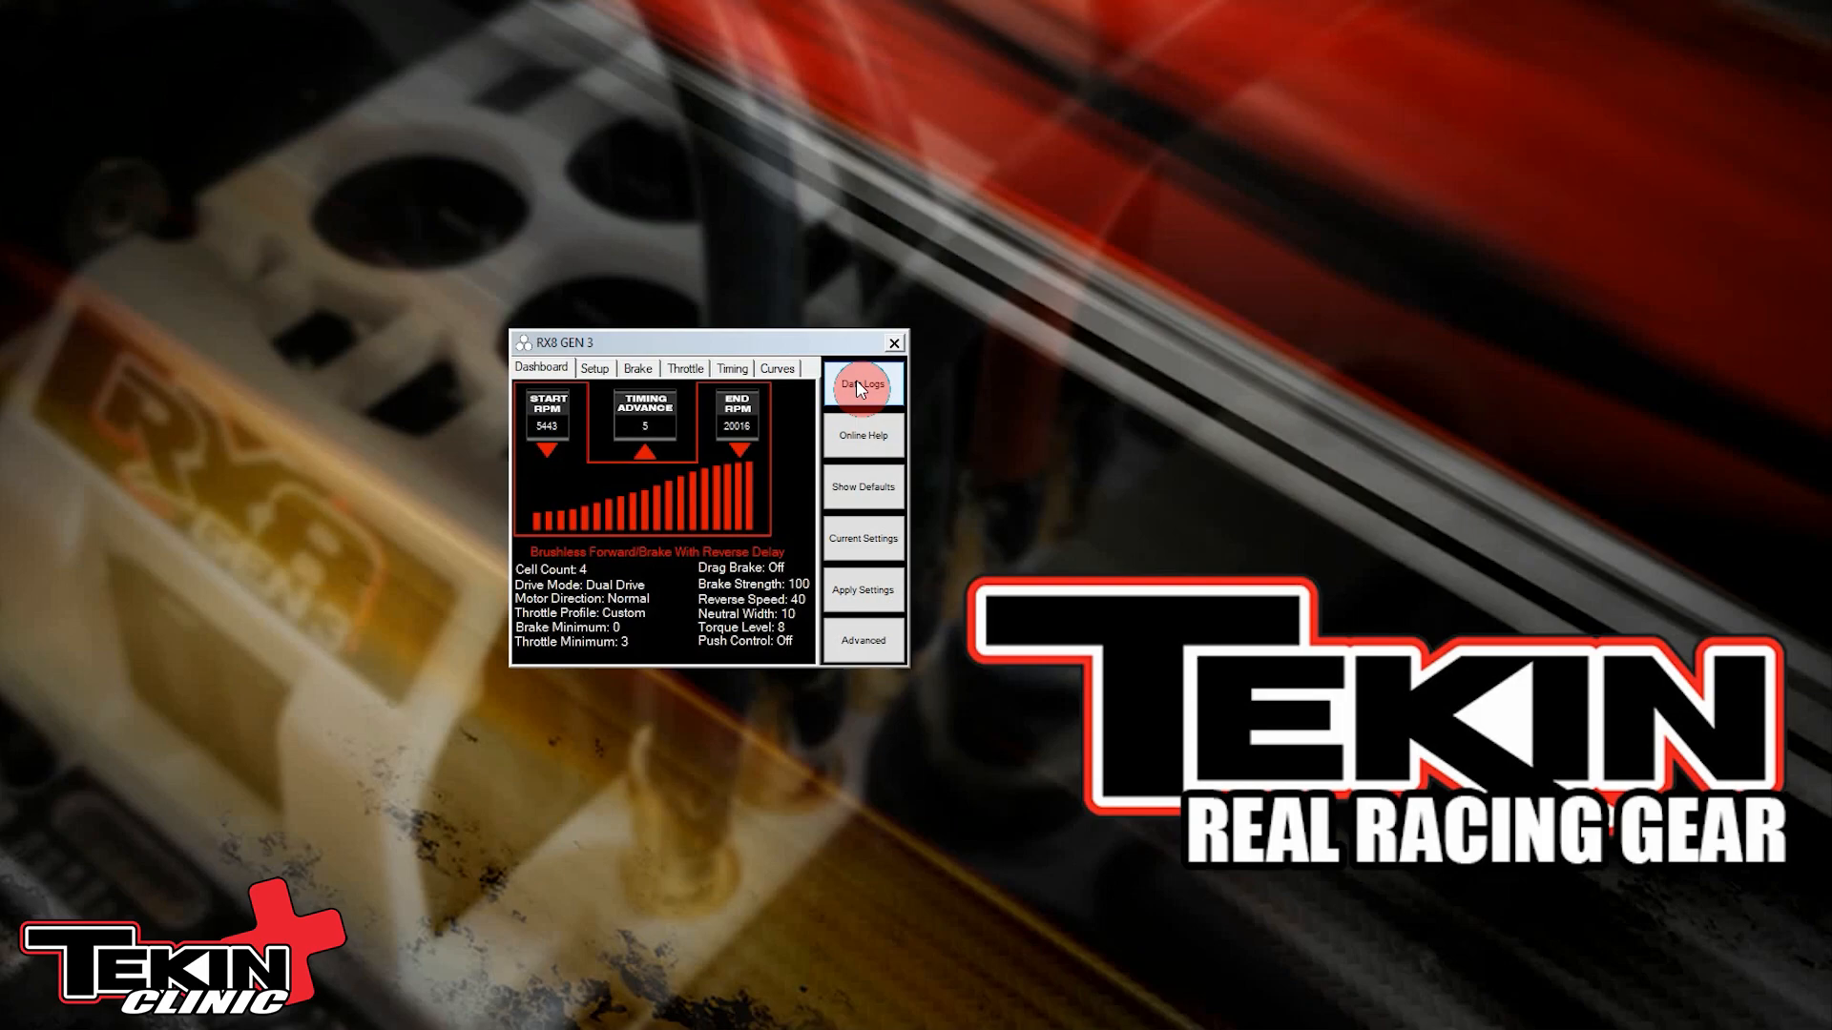
pyautogui.moveTo(738, 343)
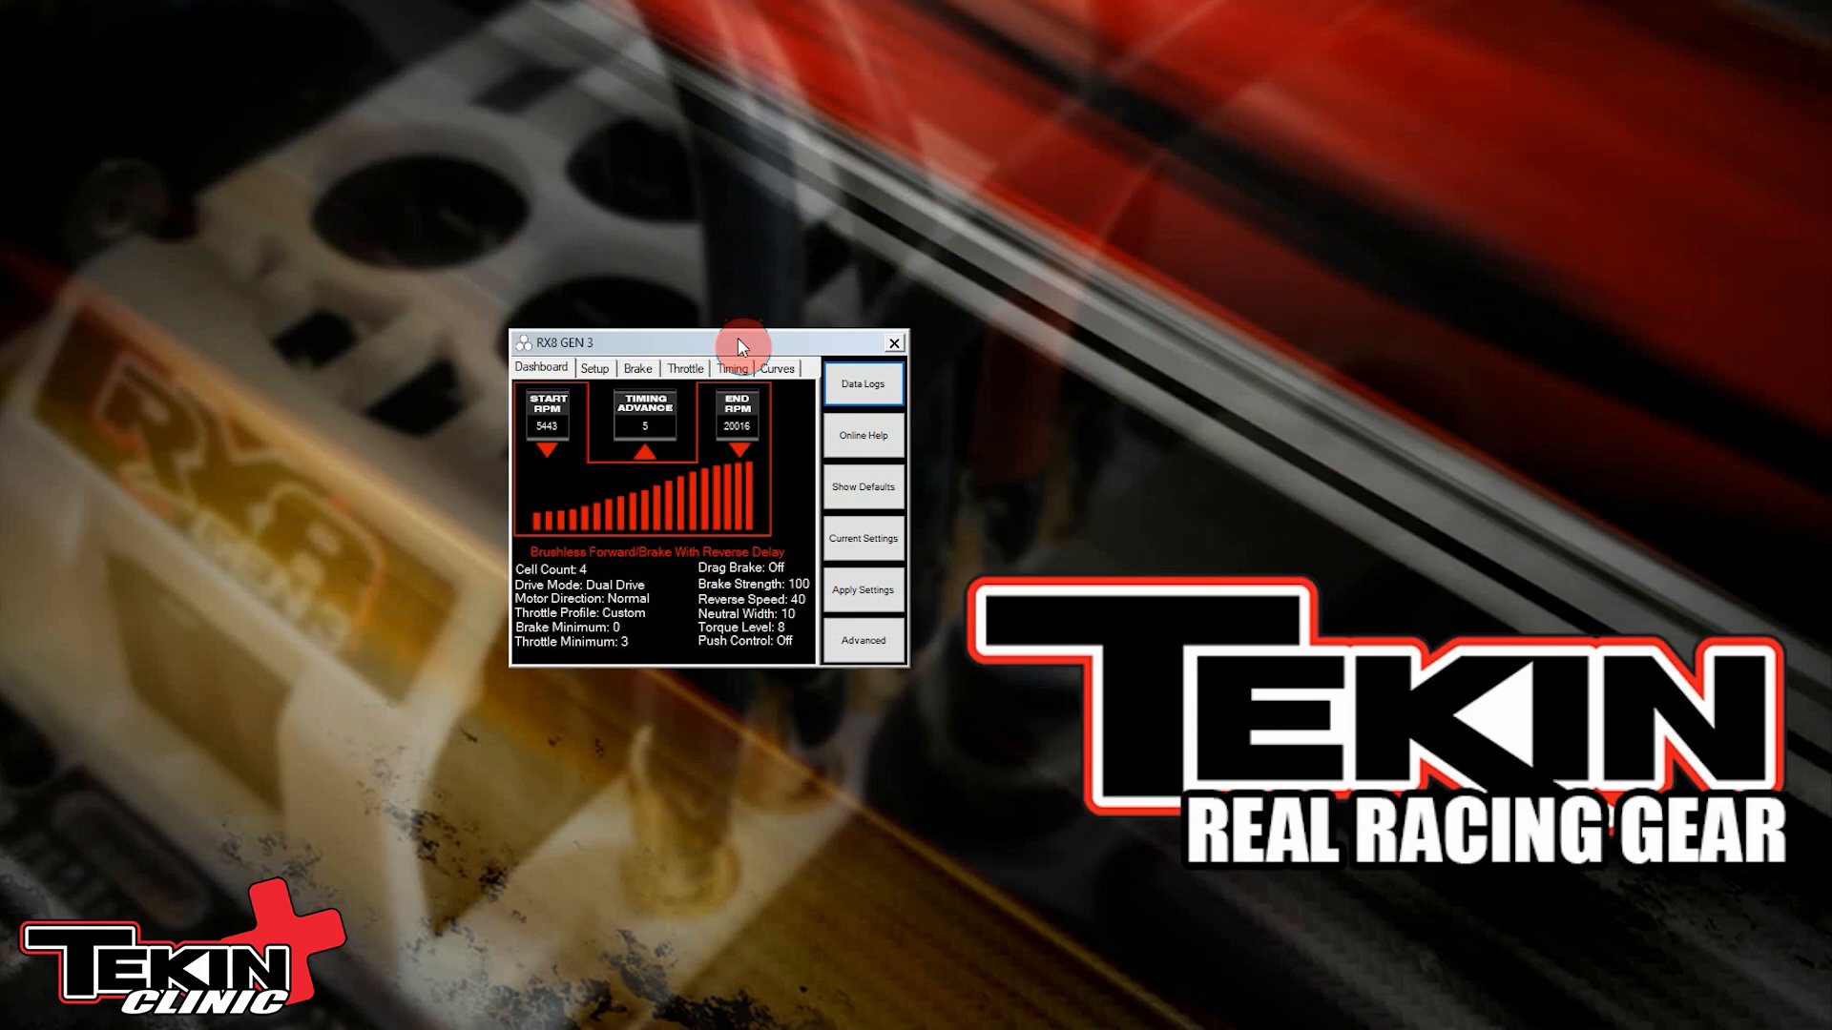
# Step: Launch the Tekin Data Analyzer from HotWire's Data Logs option
pyautogui.click(862, 381)
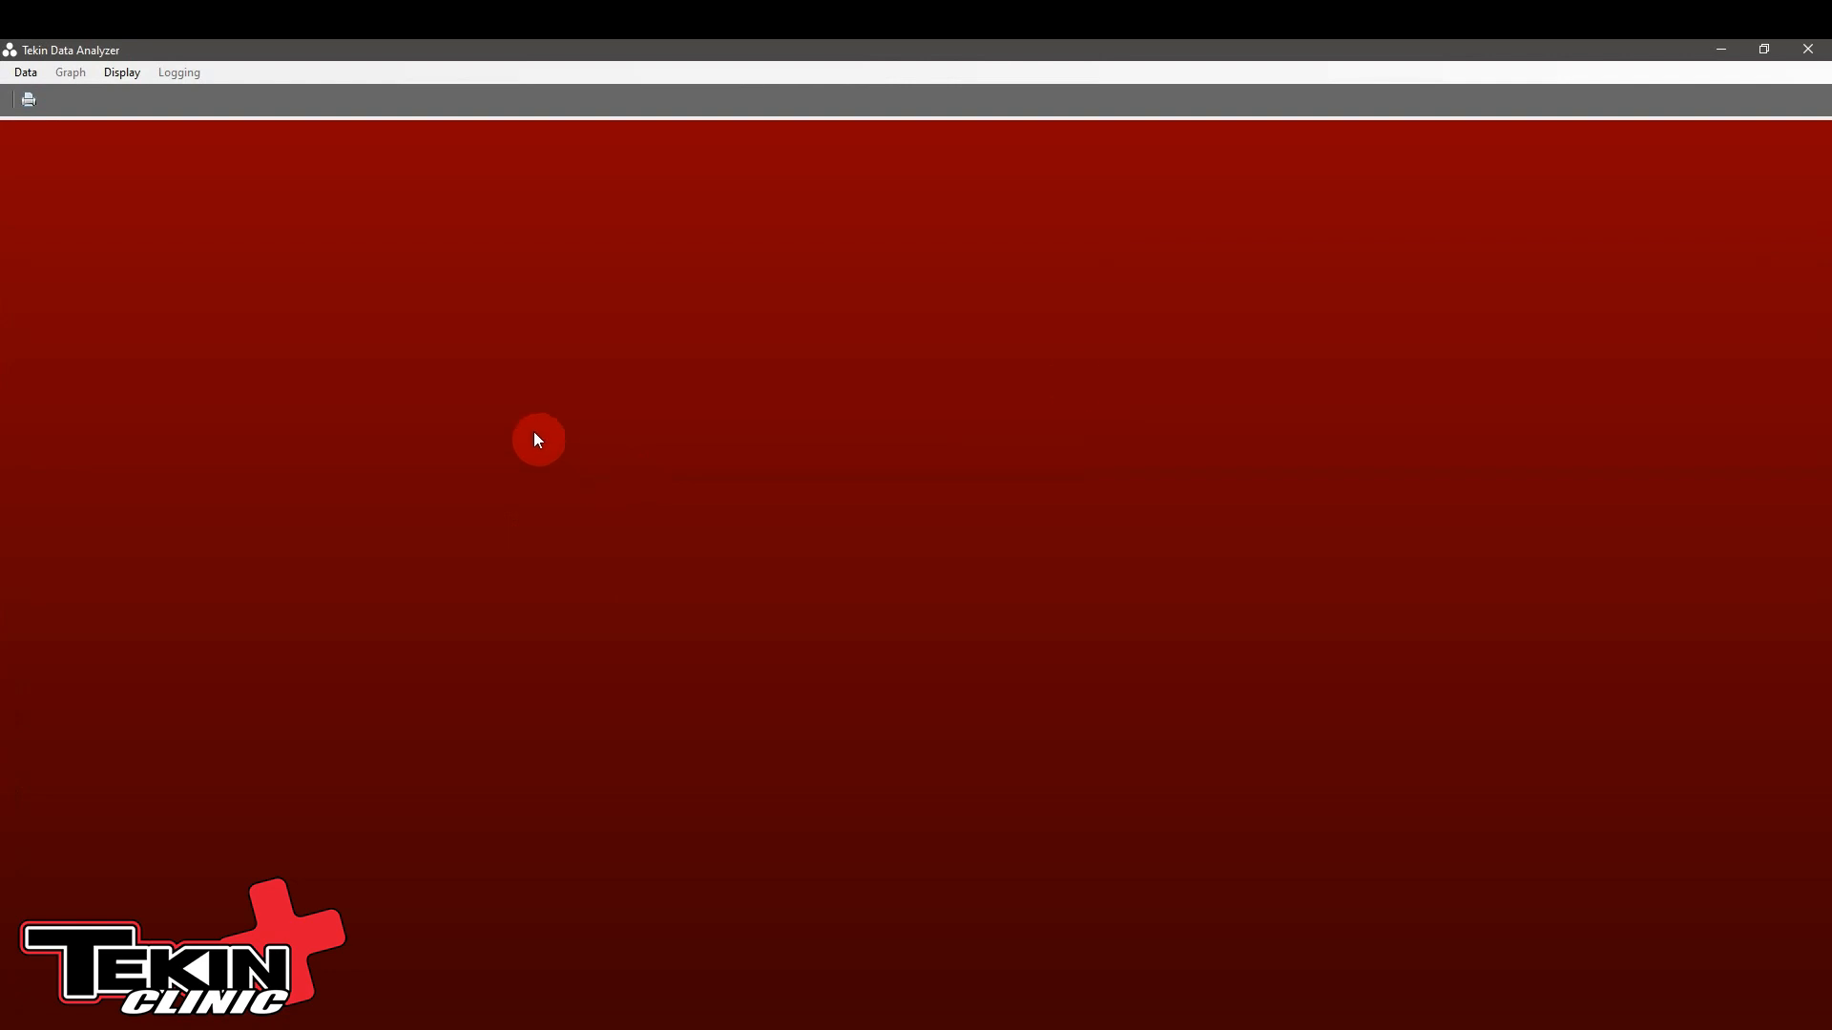
pyautogui.moveTo(113, 206)
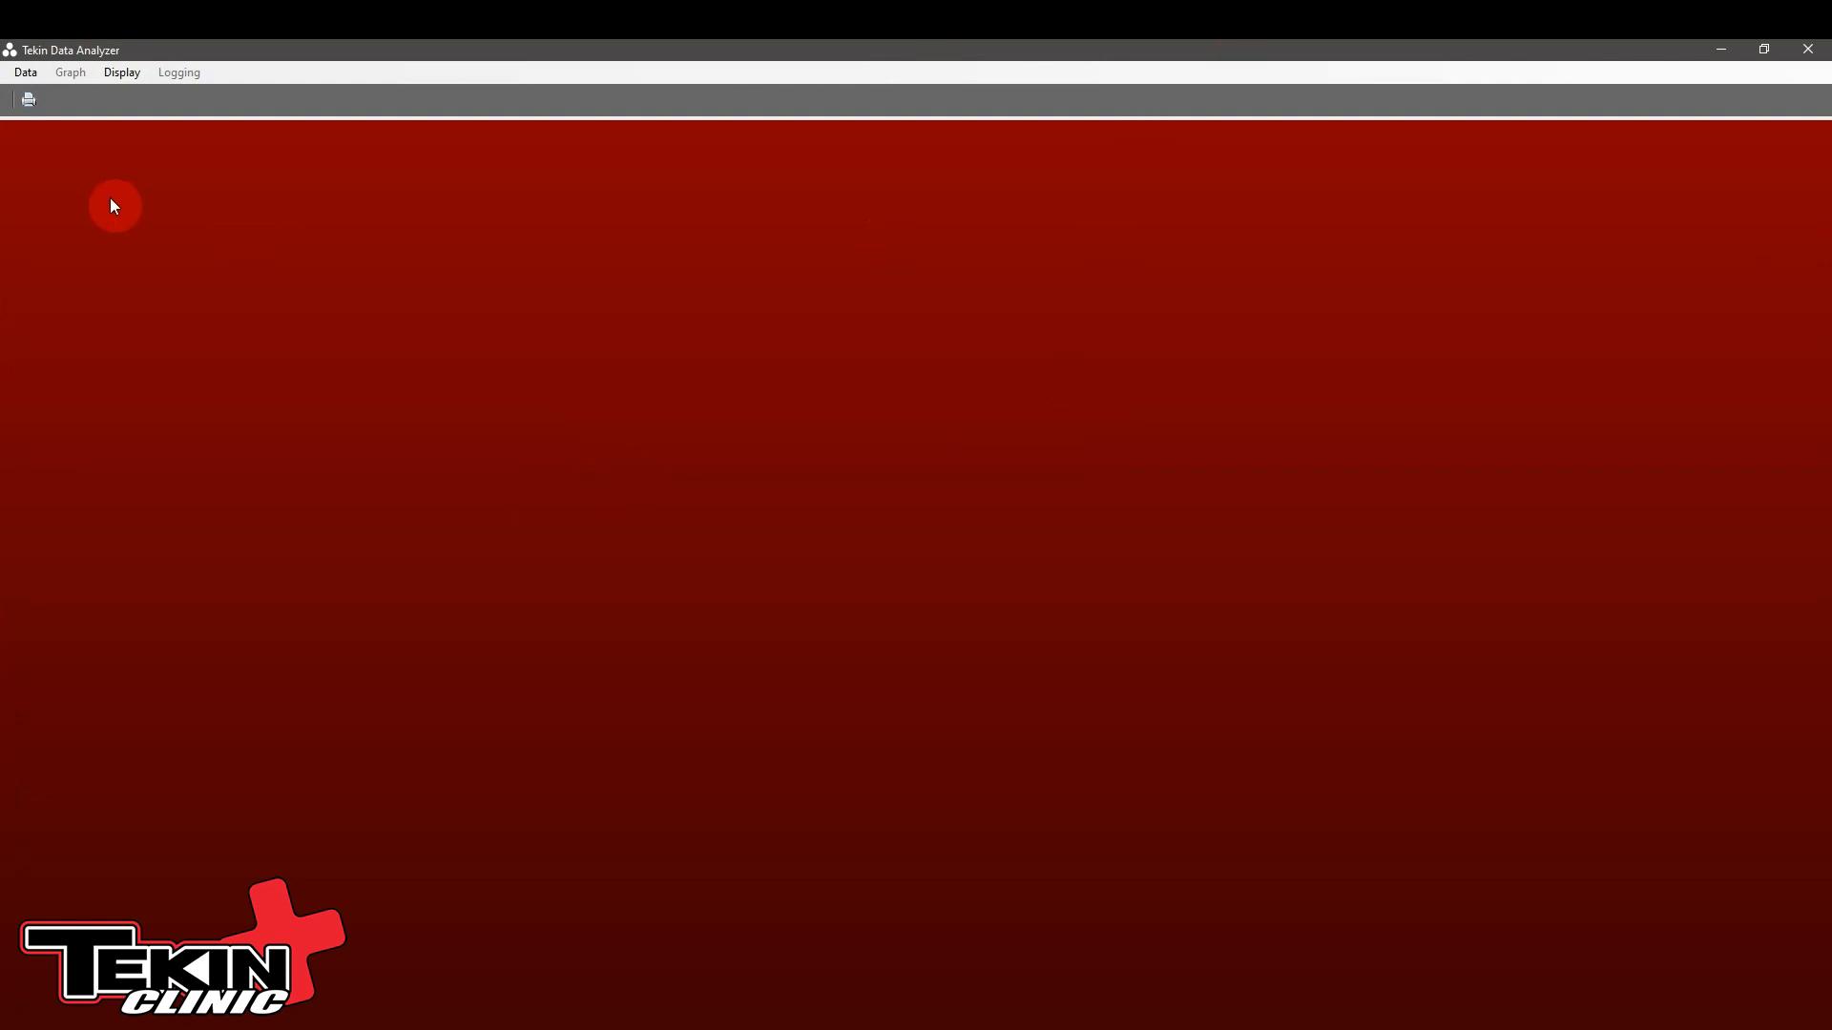
pyautogui.moveTo(671, 337)
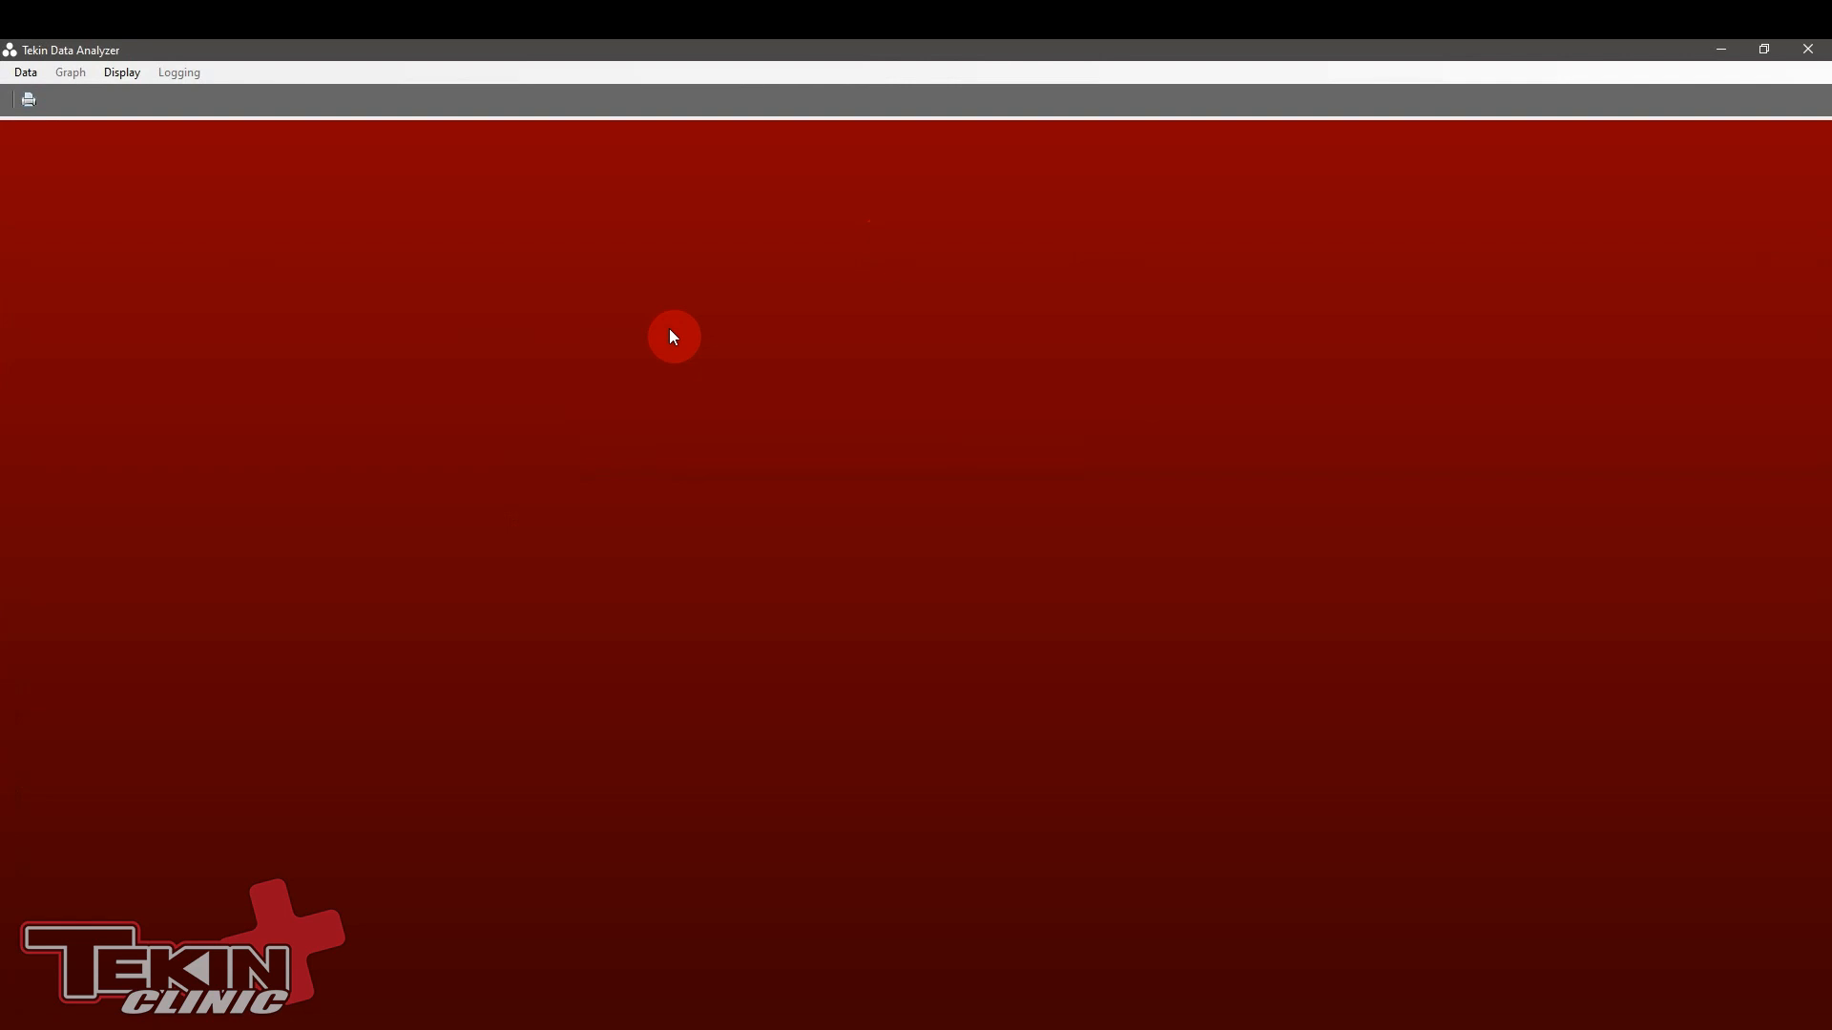
pyautogui.moveTo(172, 299)
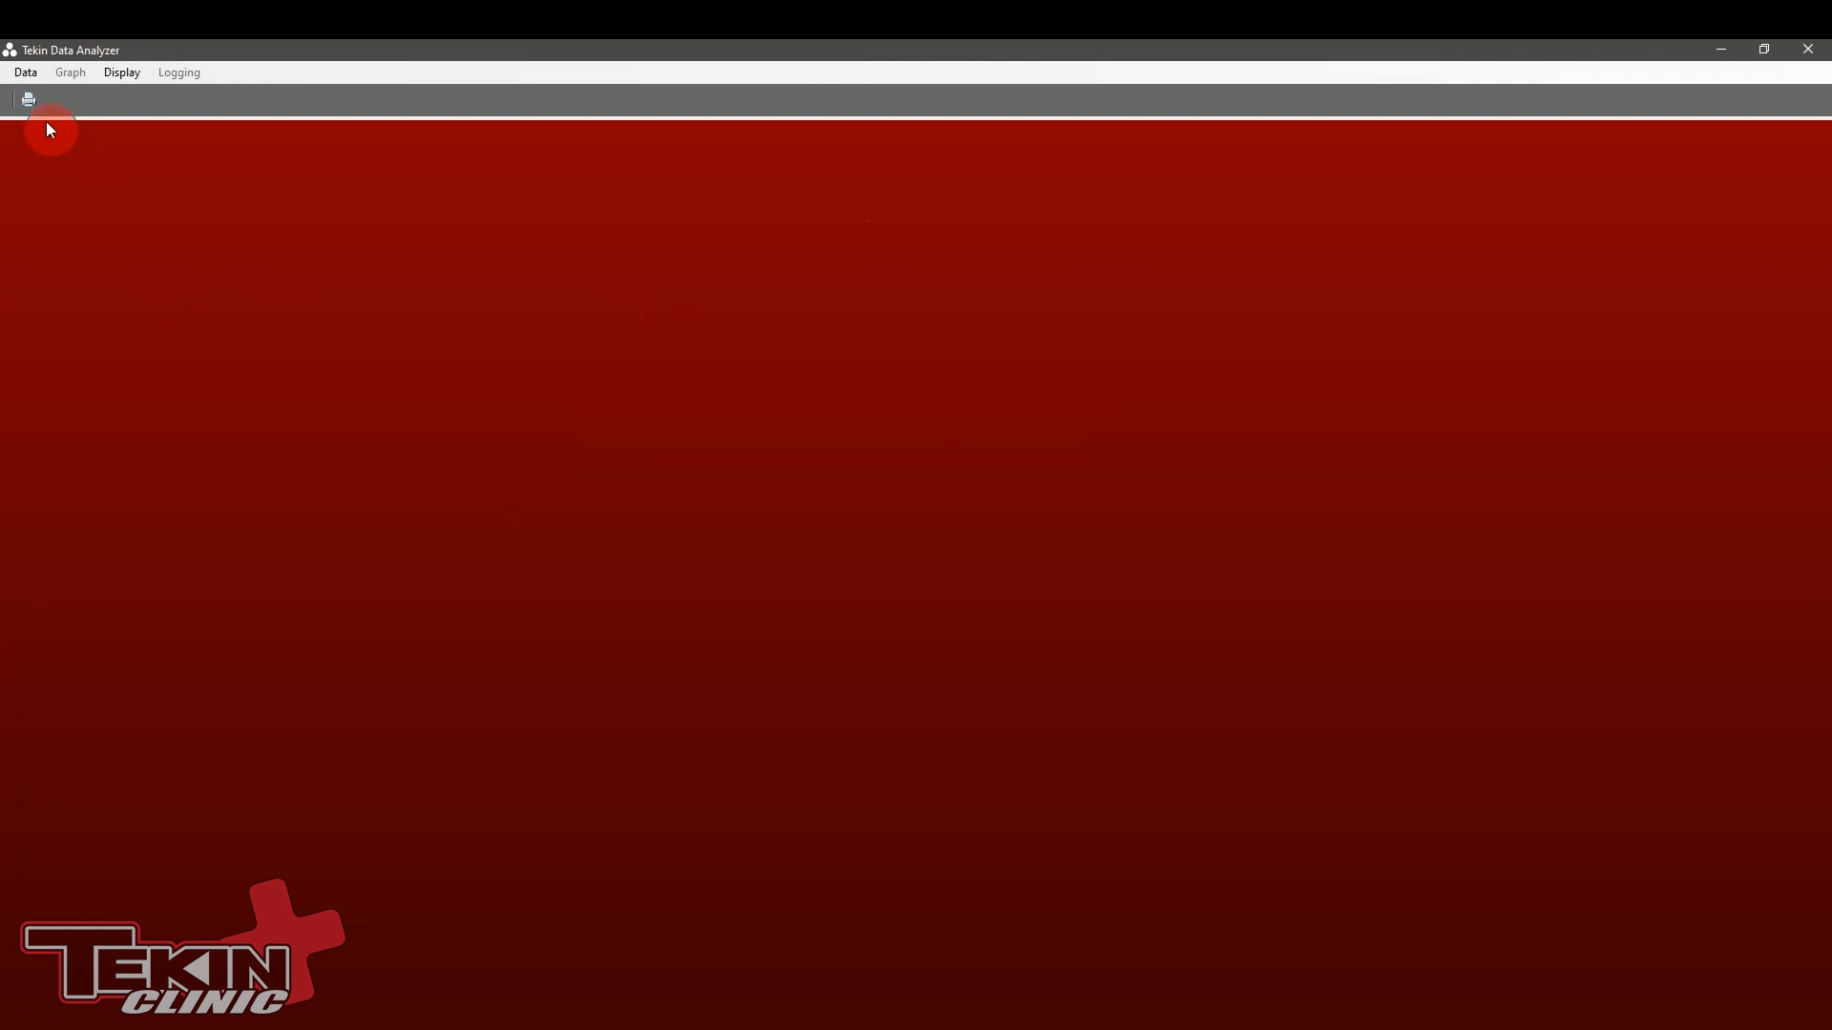
# Step: Export the run's data as a spreadsheet file from the Data menu
pyautogui.click(24, 72)
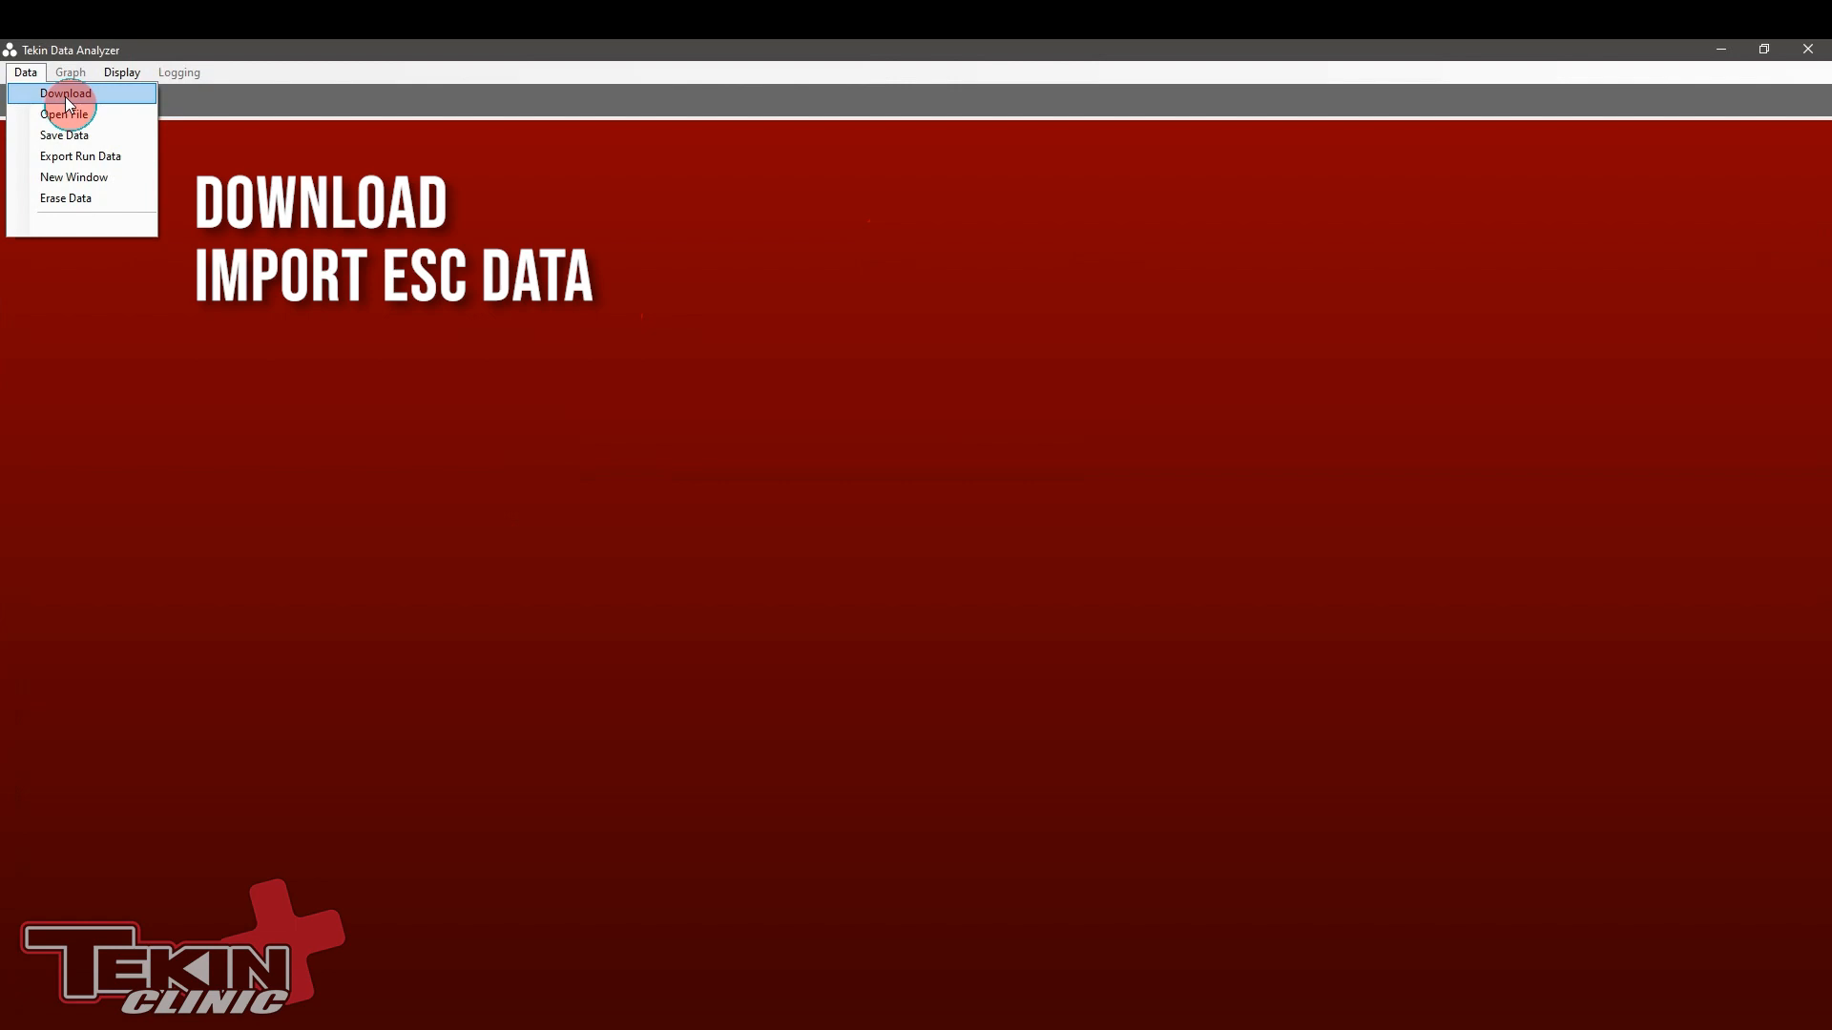
pyautogui.moveTo(64, 113)
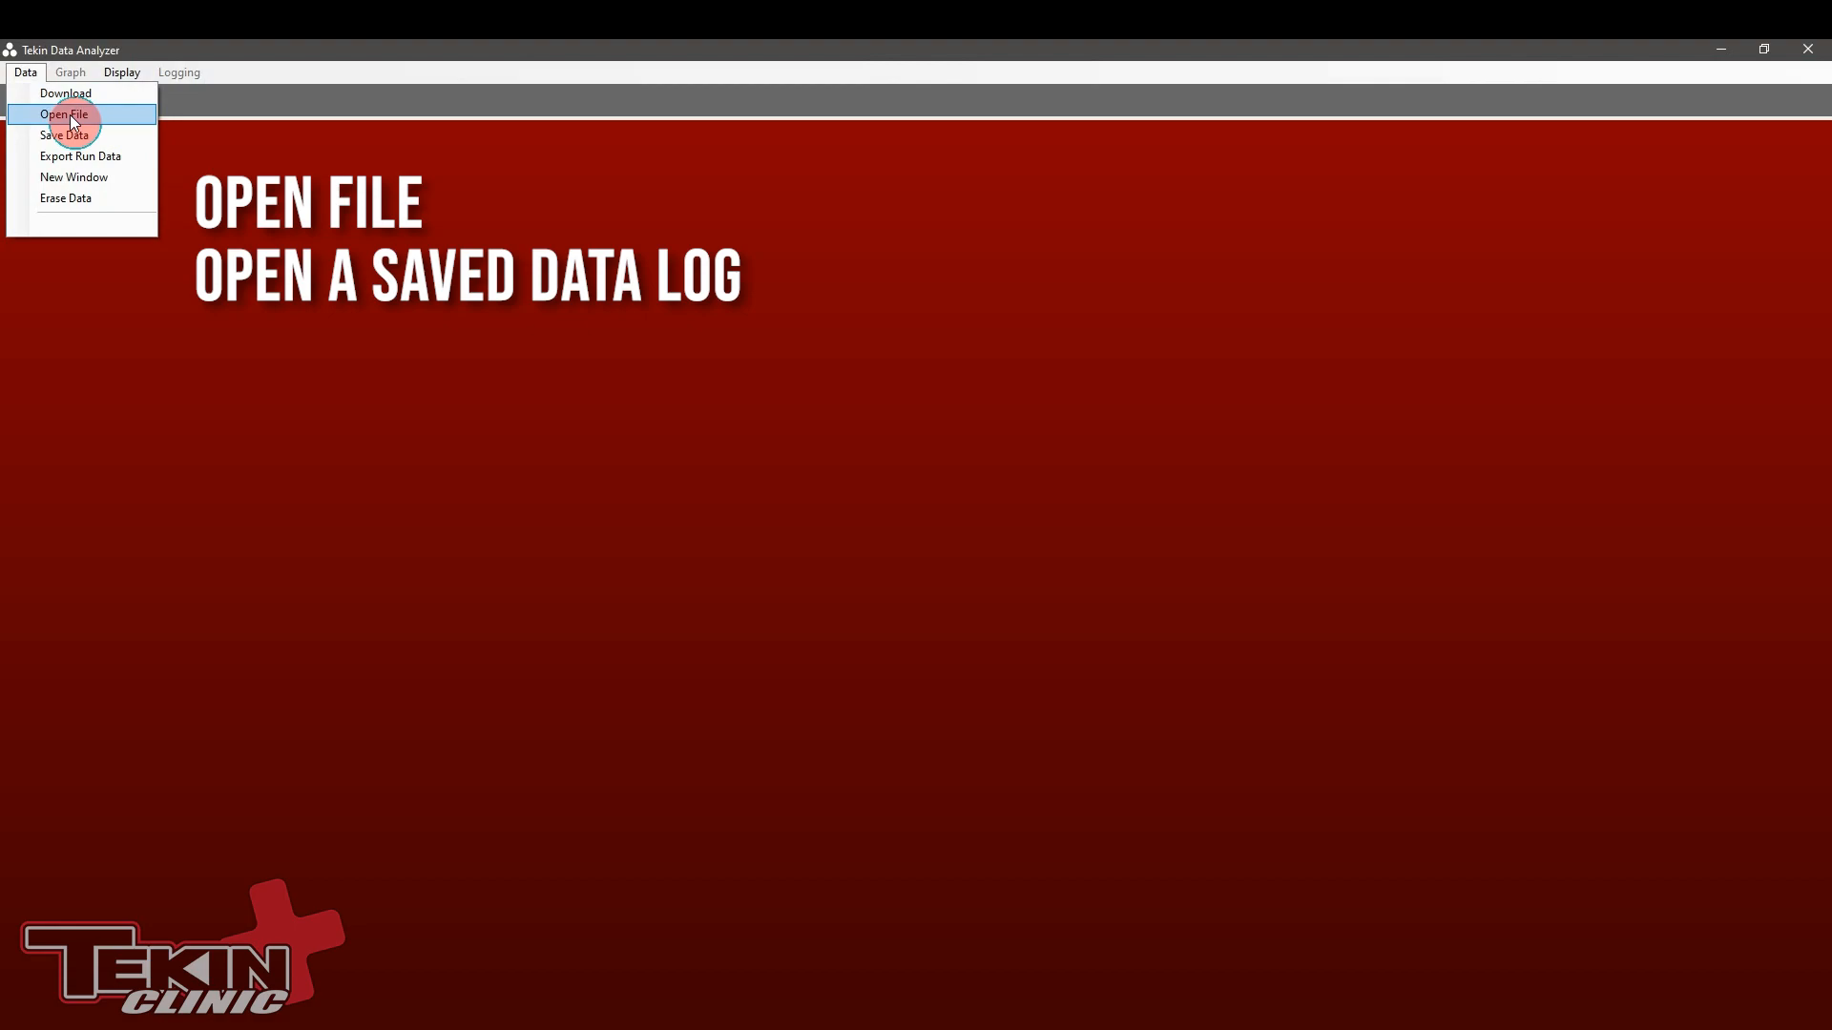
pyautogui.moveTo(62, 134)
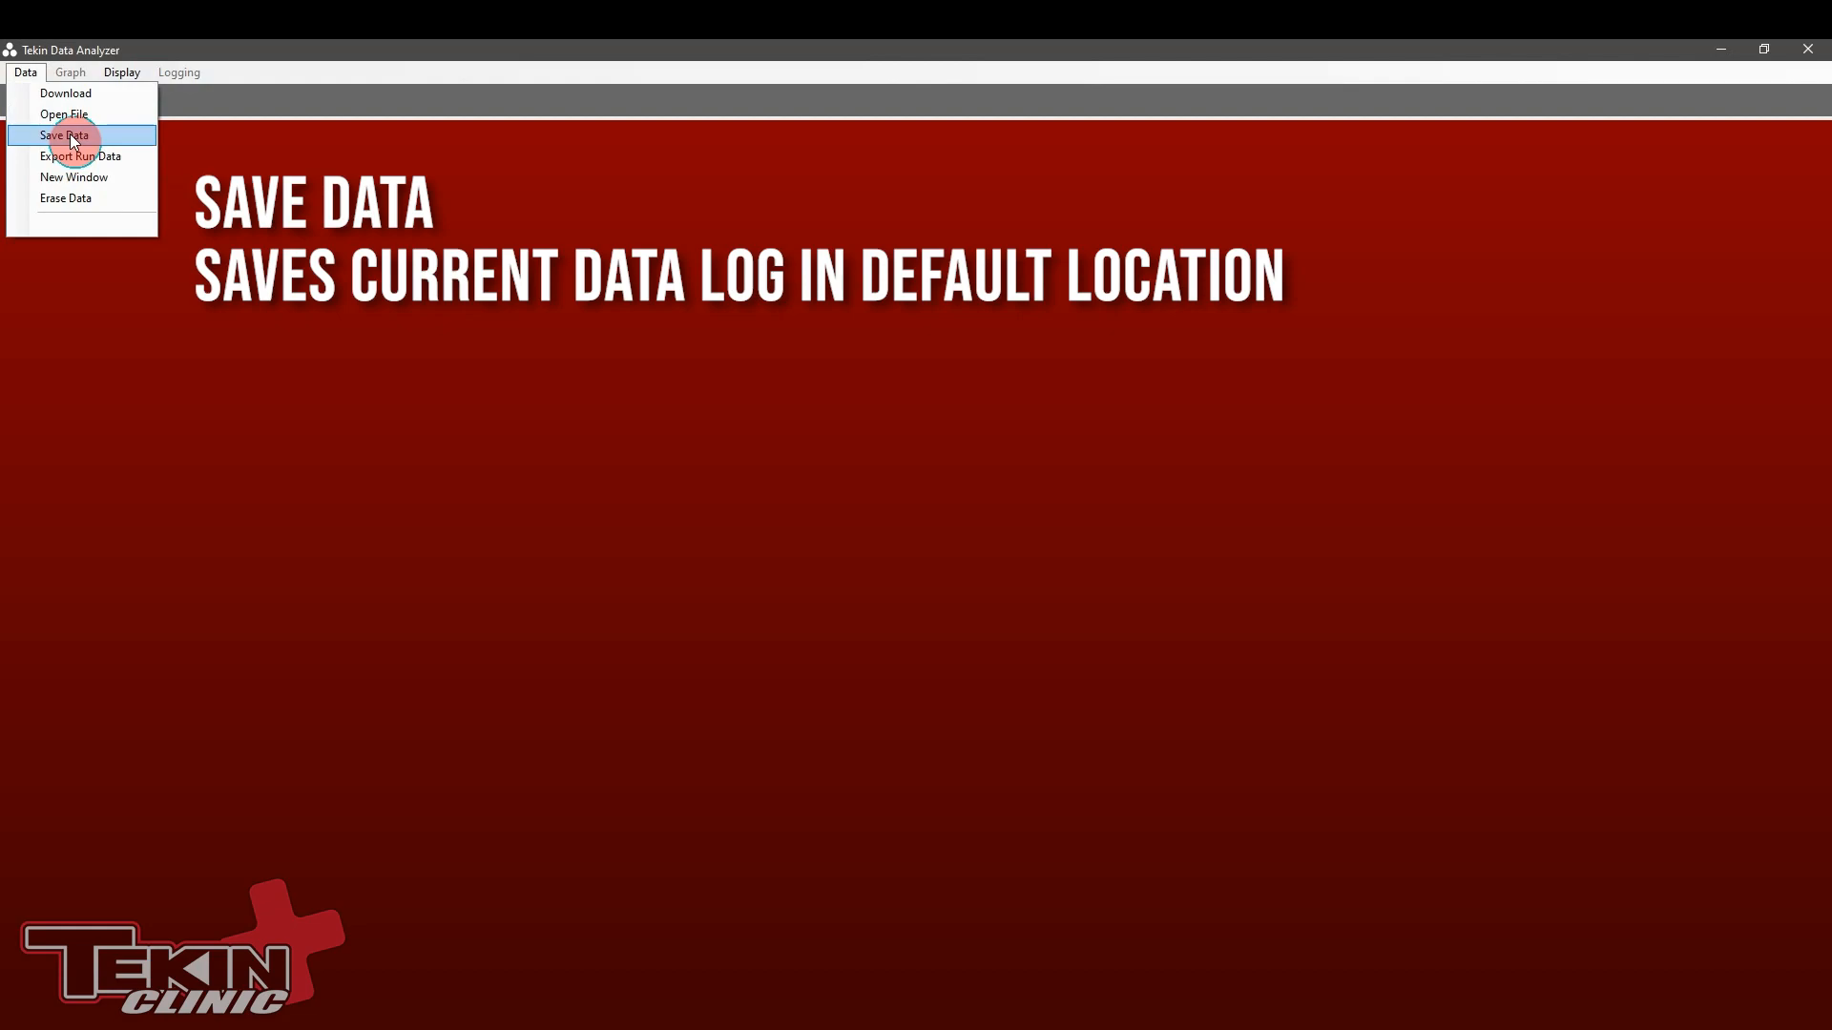
pyautogui.moveTo(79, 156)
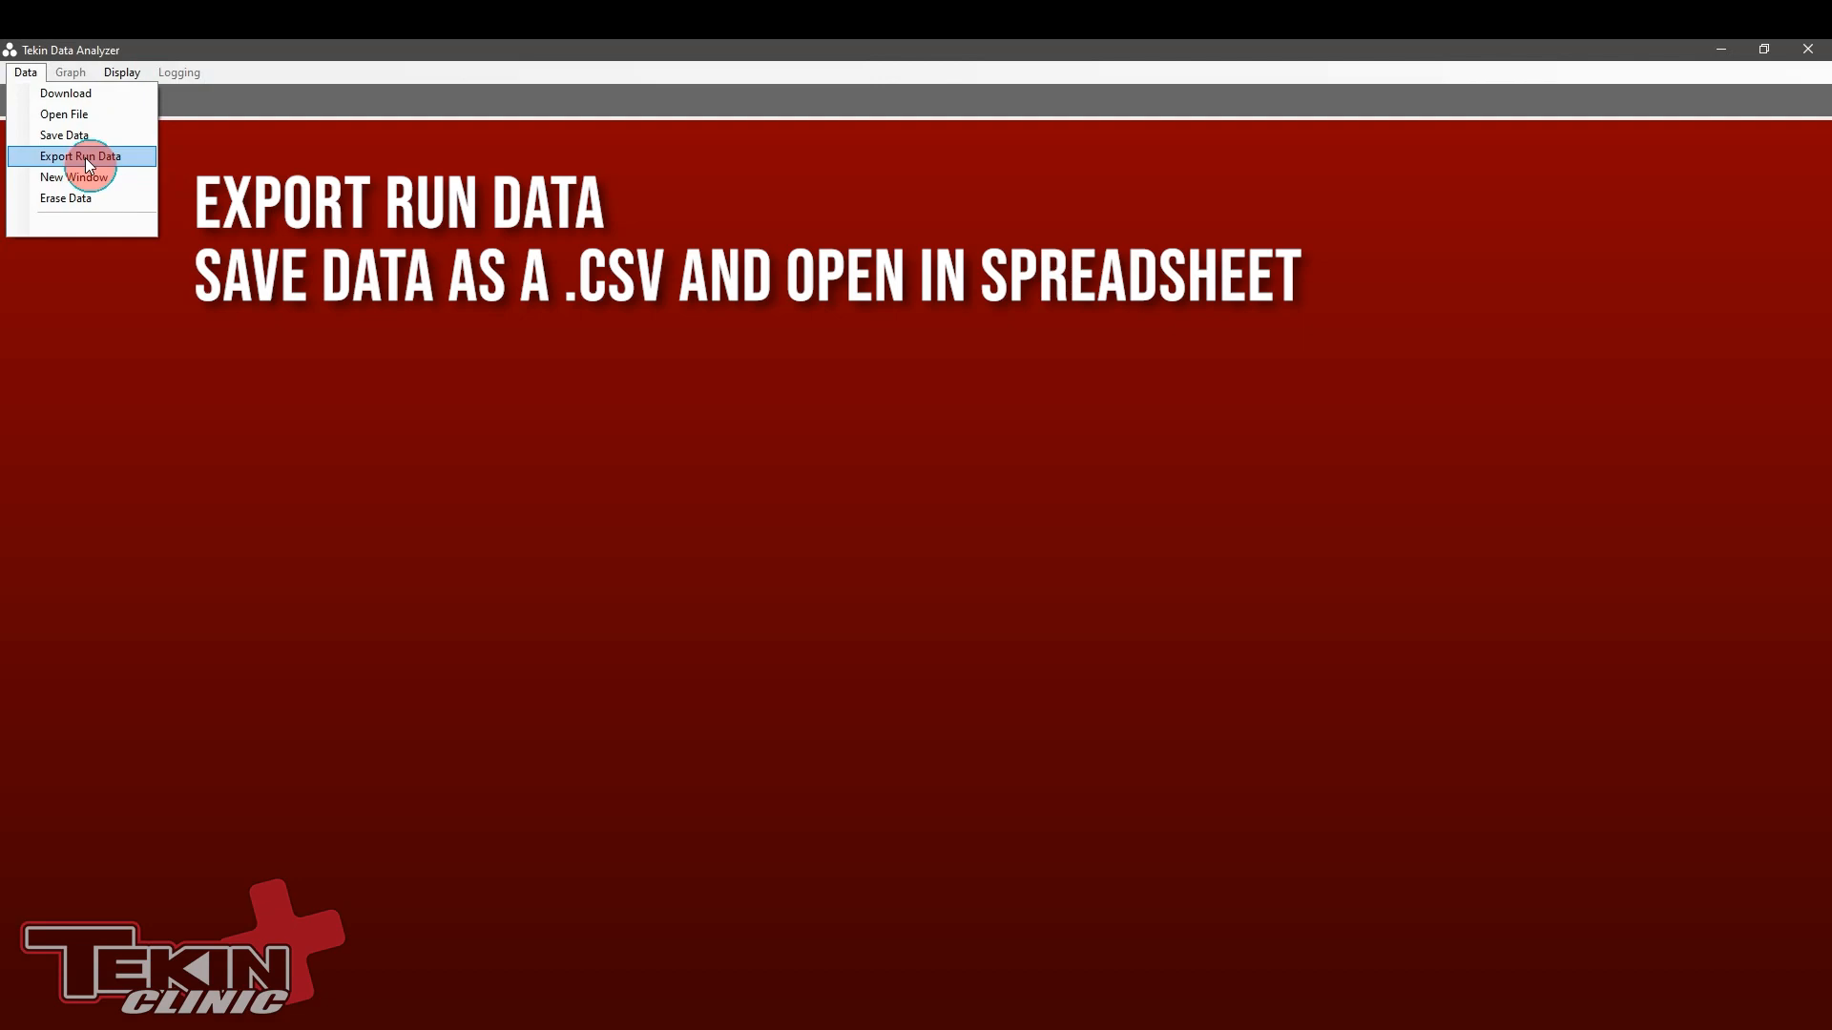
pyautogui.click(79, 156)
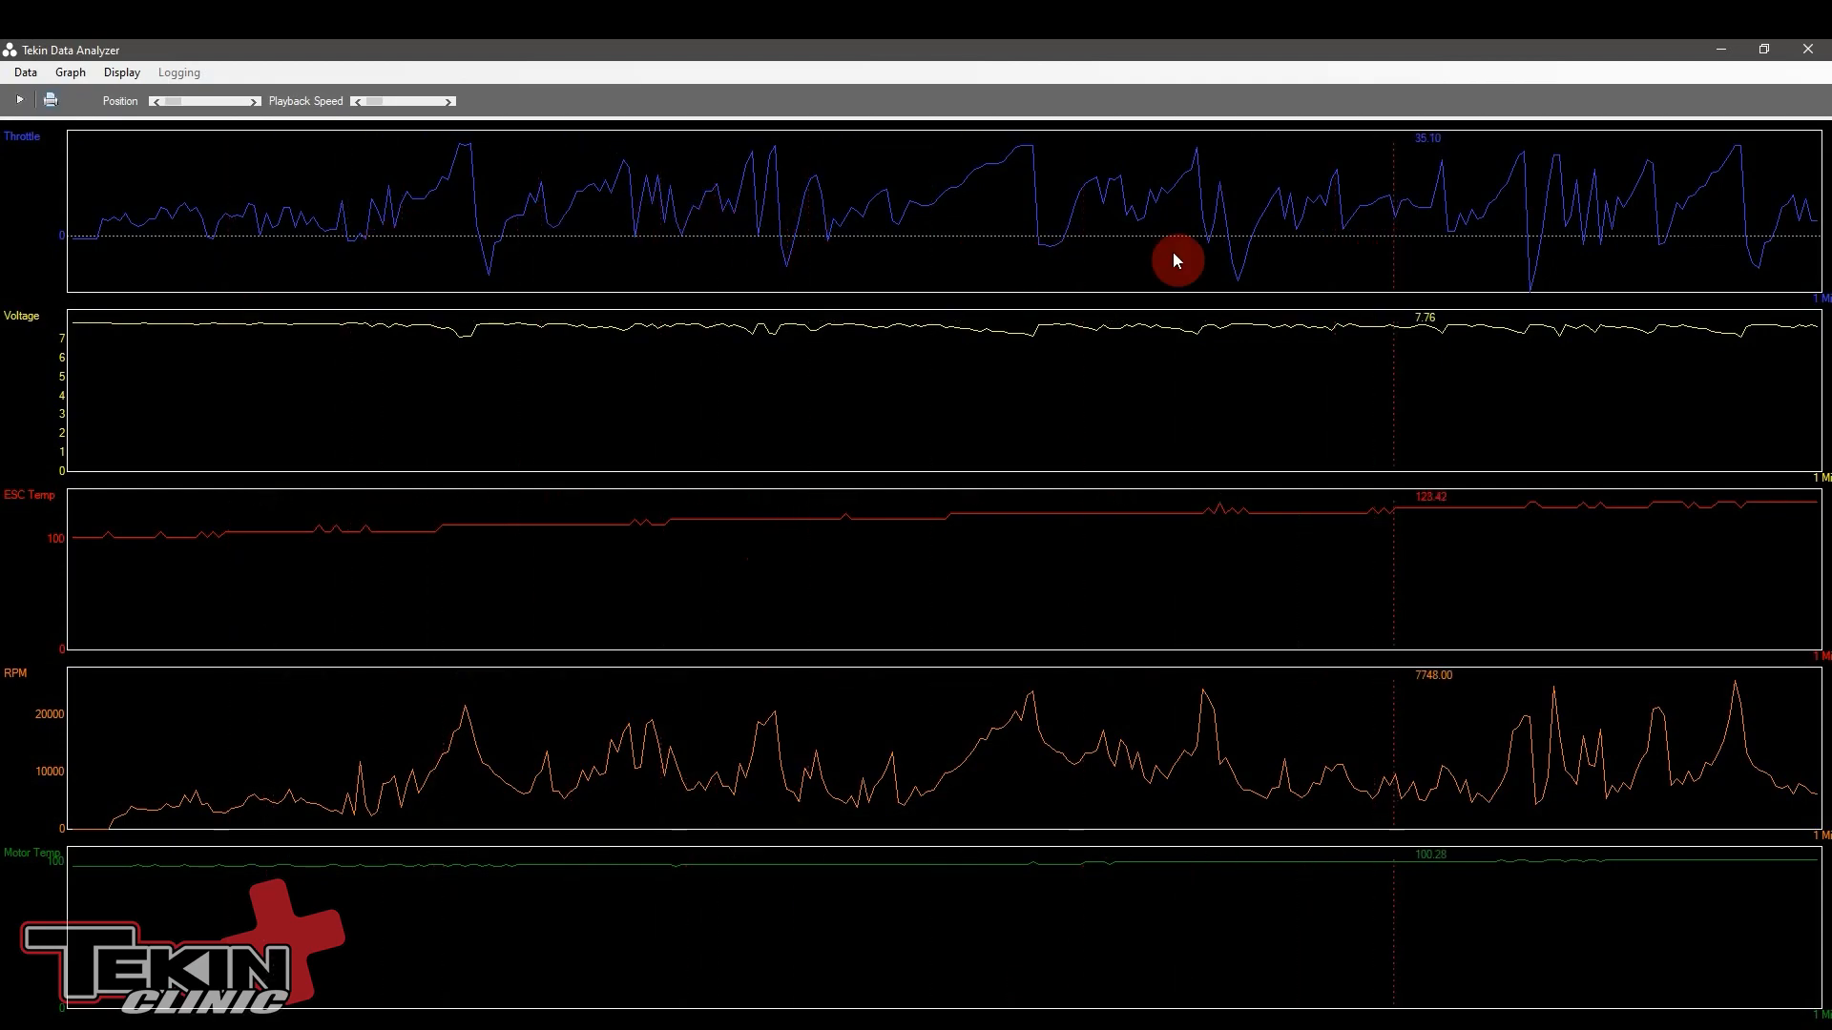
# Step: Open the exported run data CSV in Excel and scroll through the sample columns
pyautogui.click(794, 210)
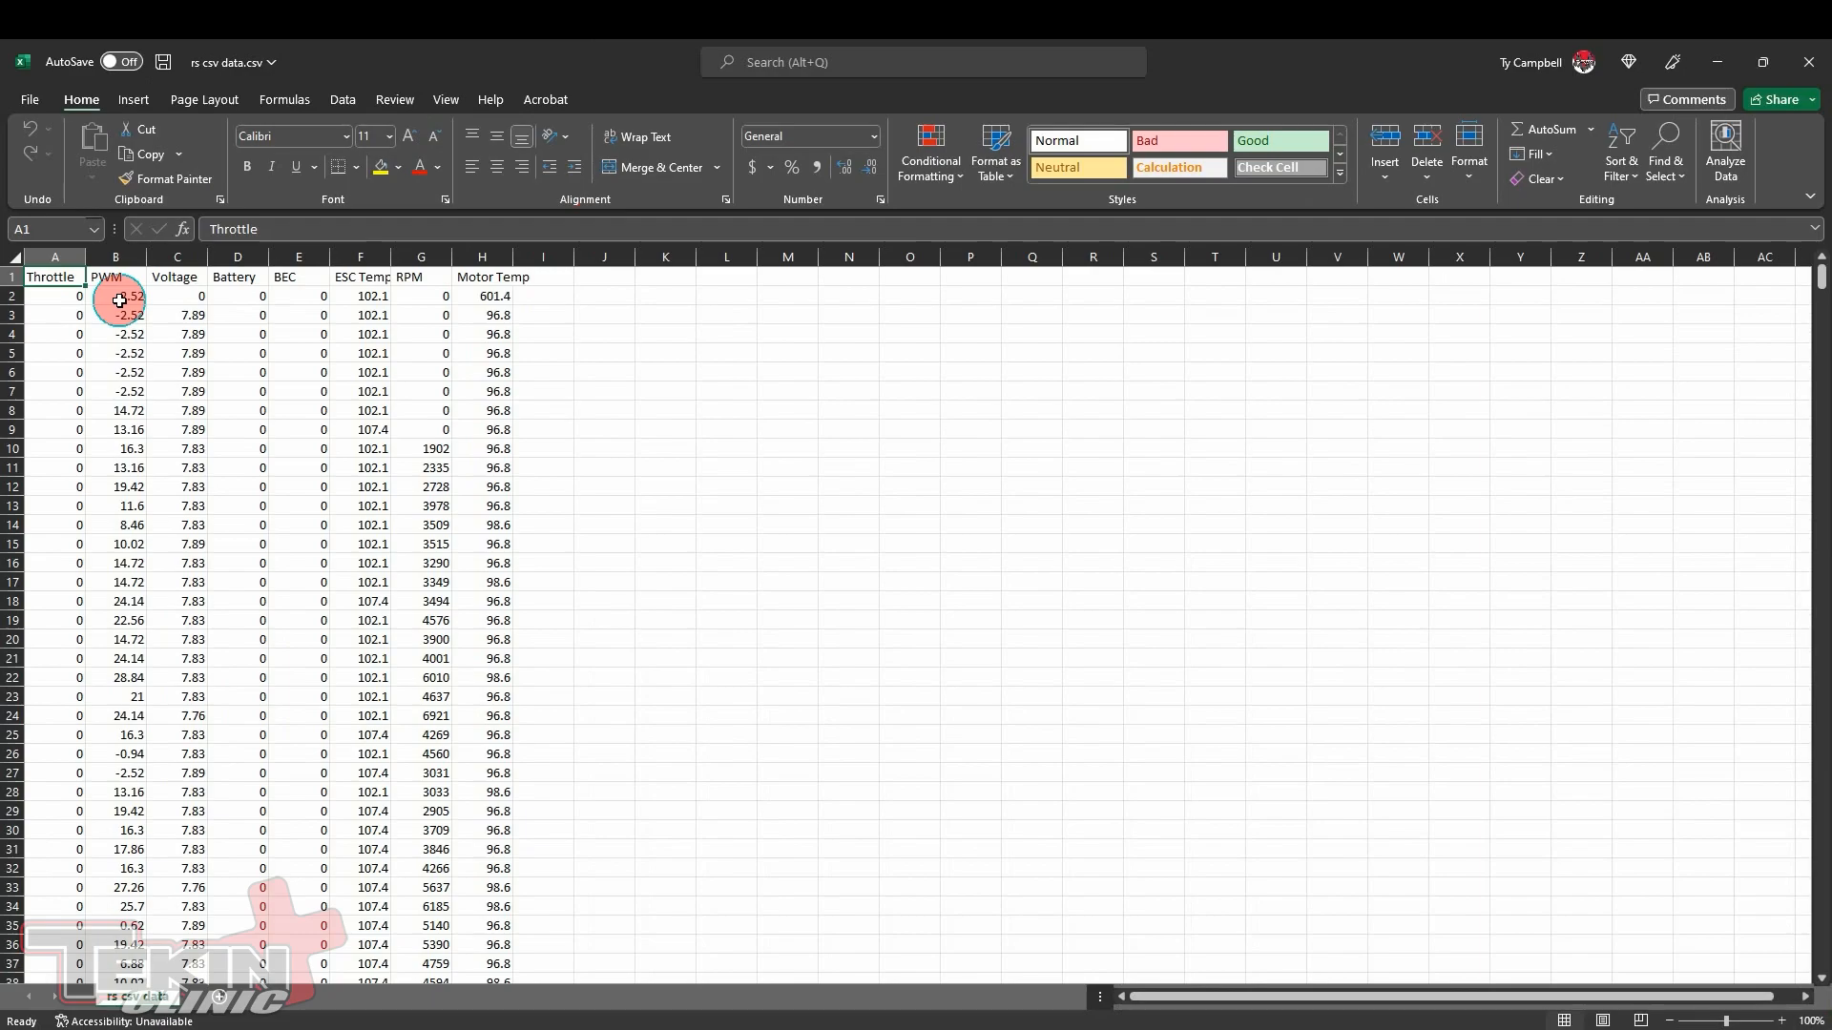
pyautogui.scroll(-3)
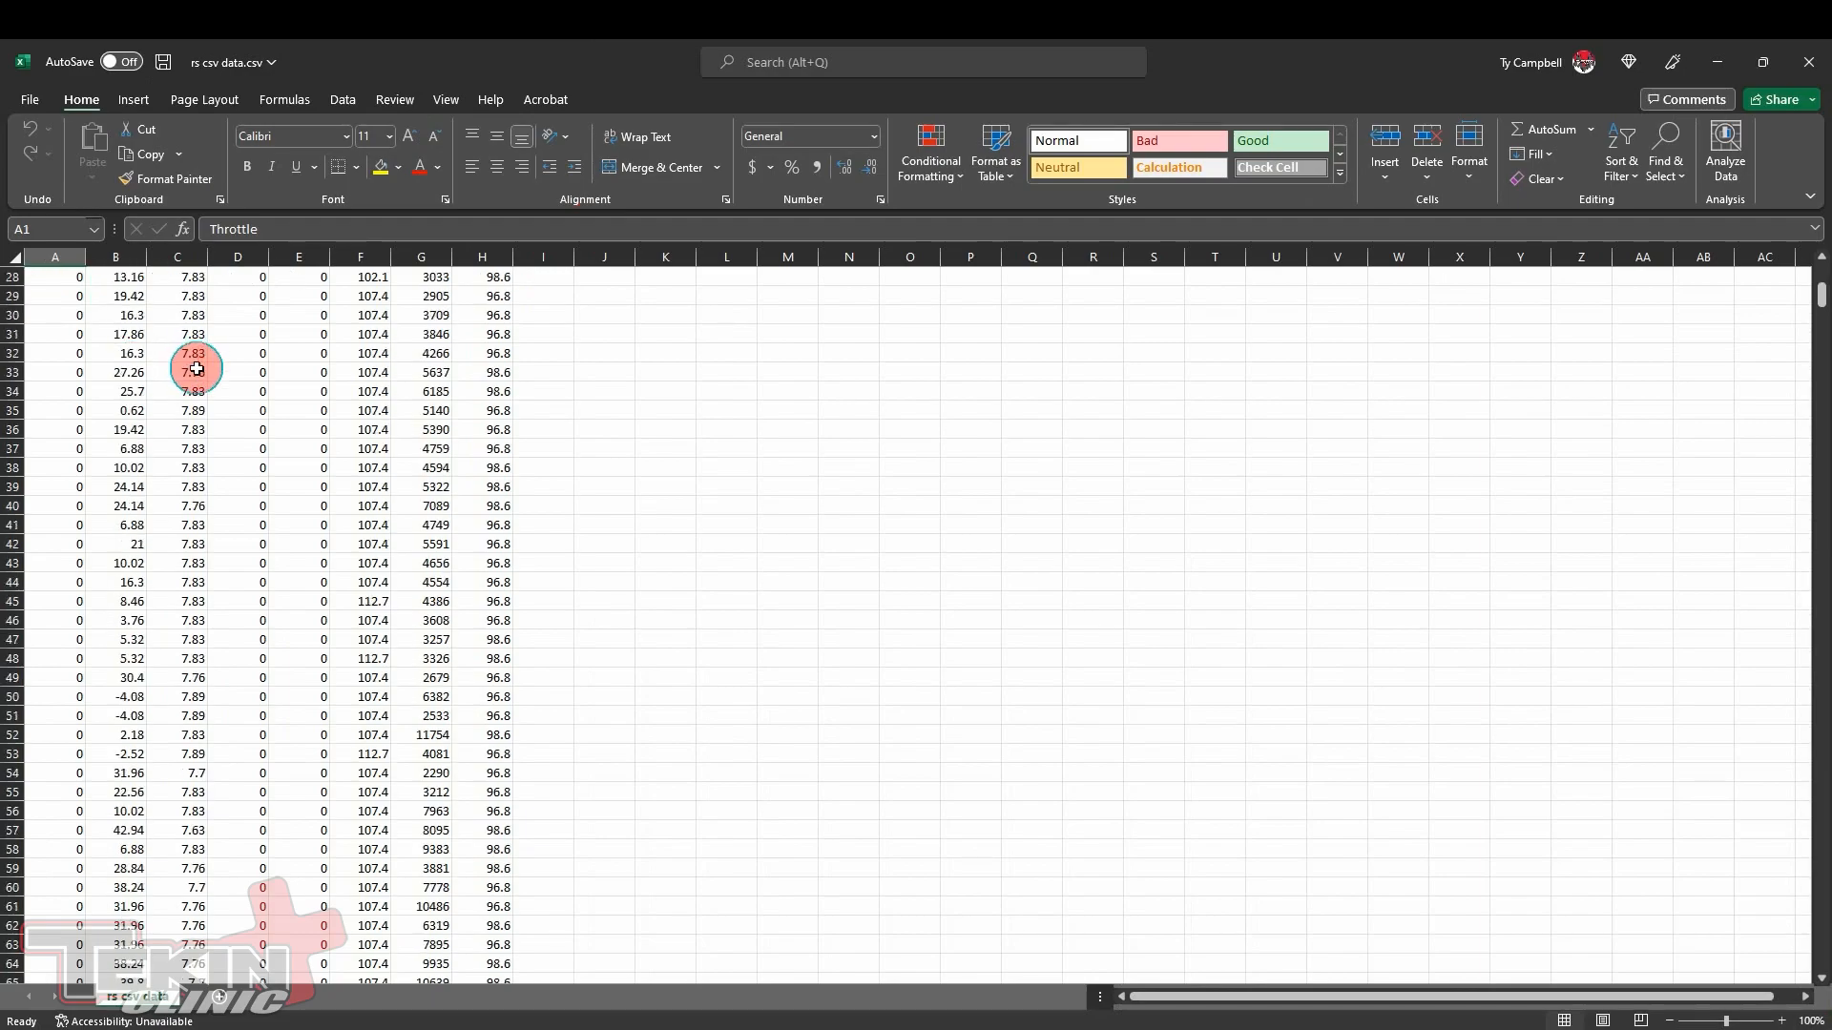
pyautogui.scroll(-3)
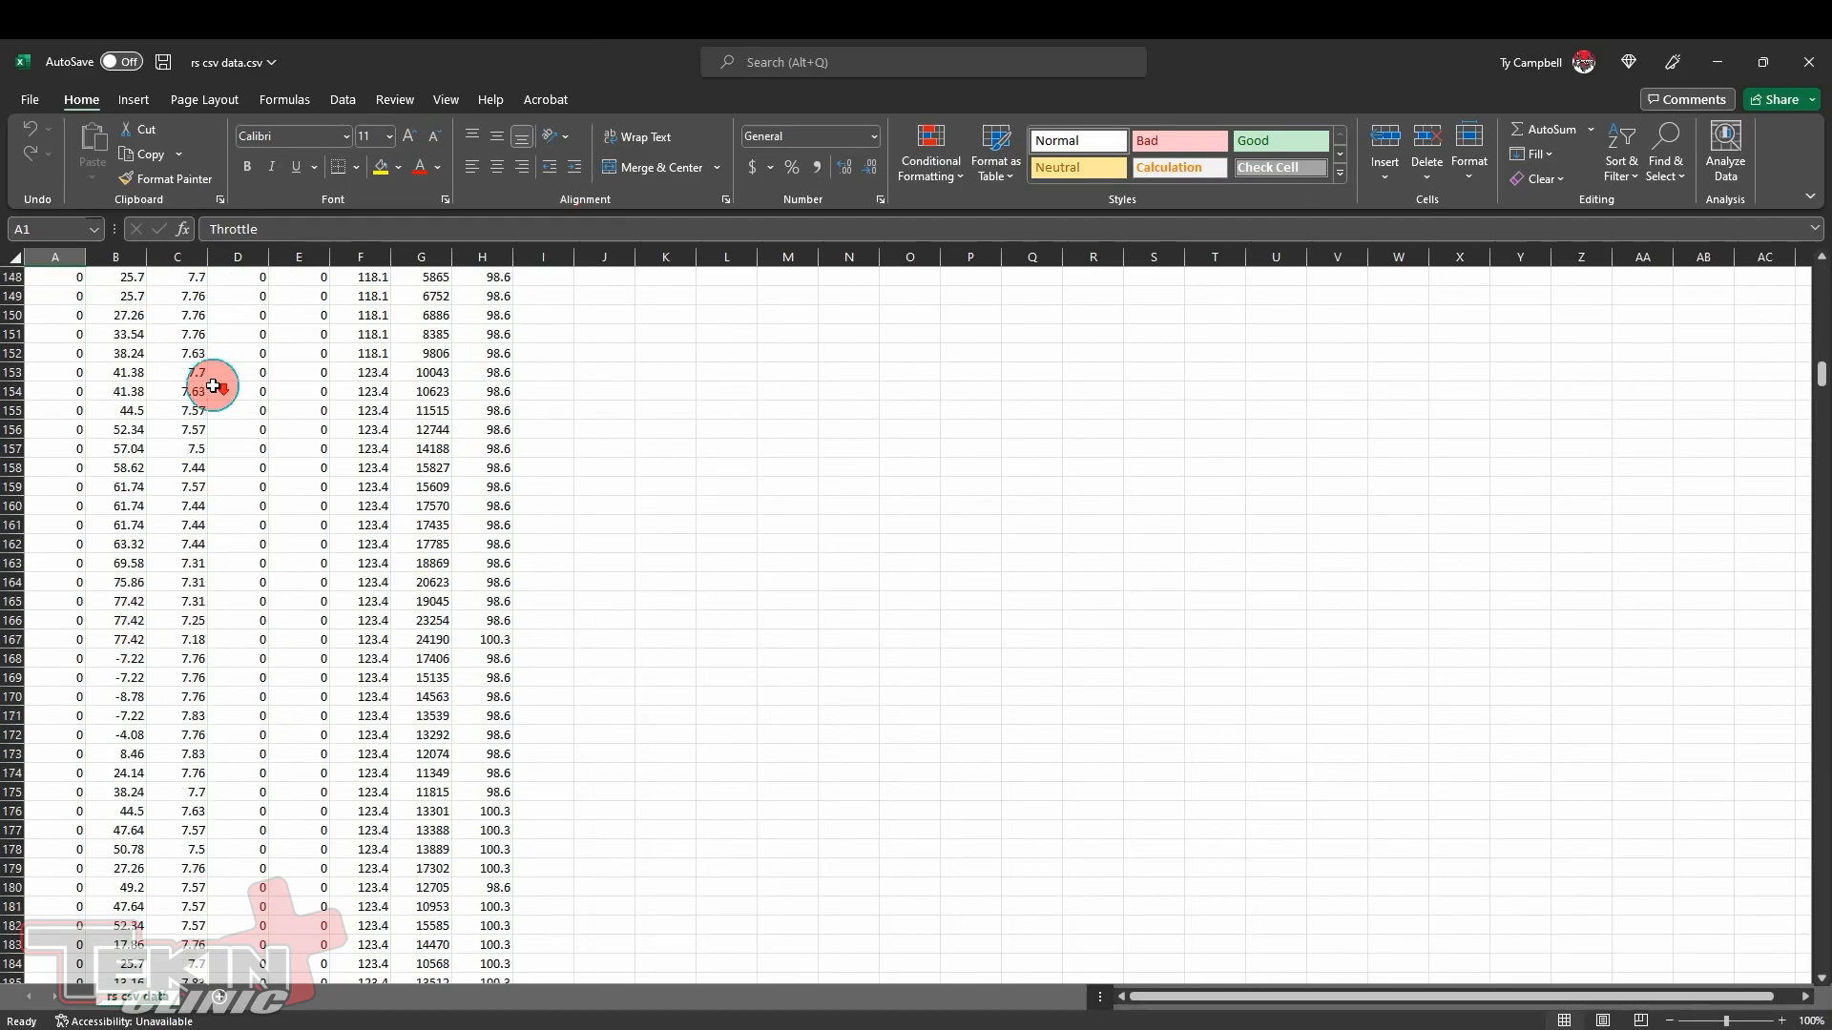
pyautogui.scroll(3)
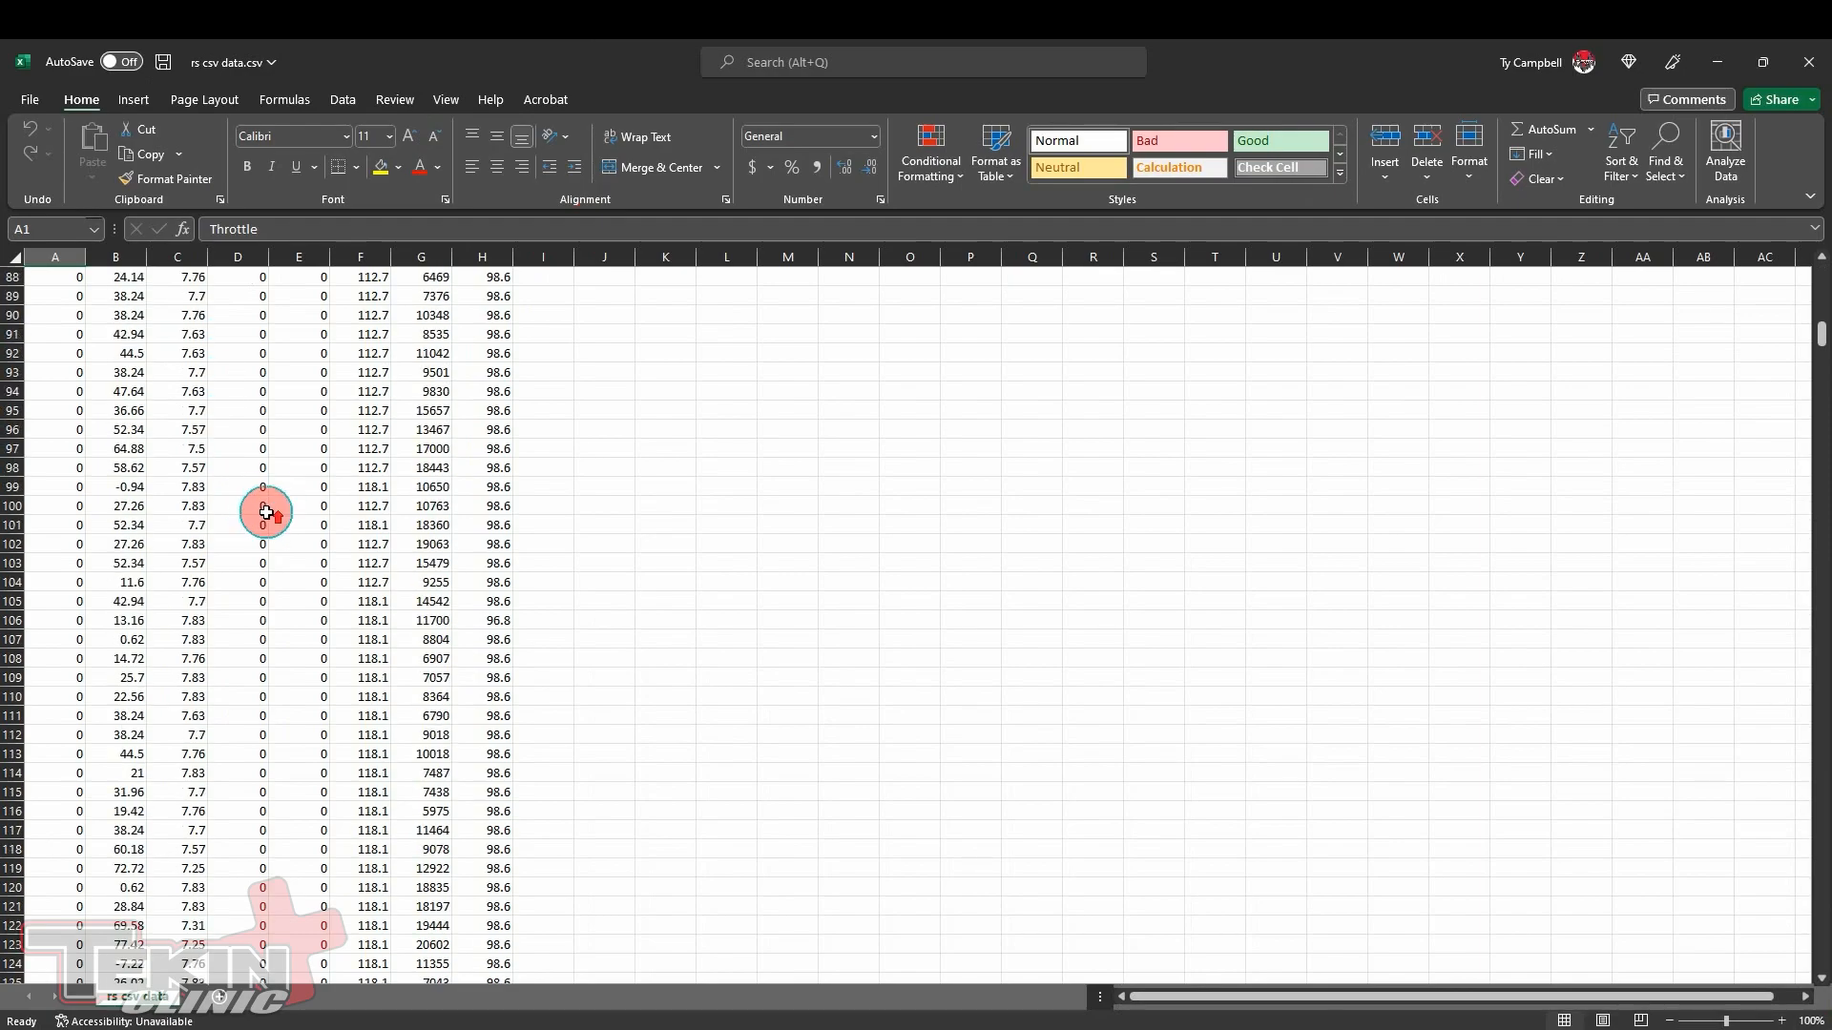
pyautogui.scroll(3)
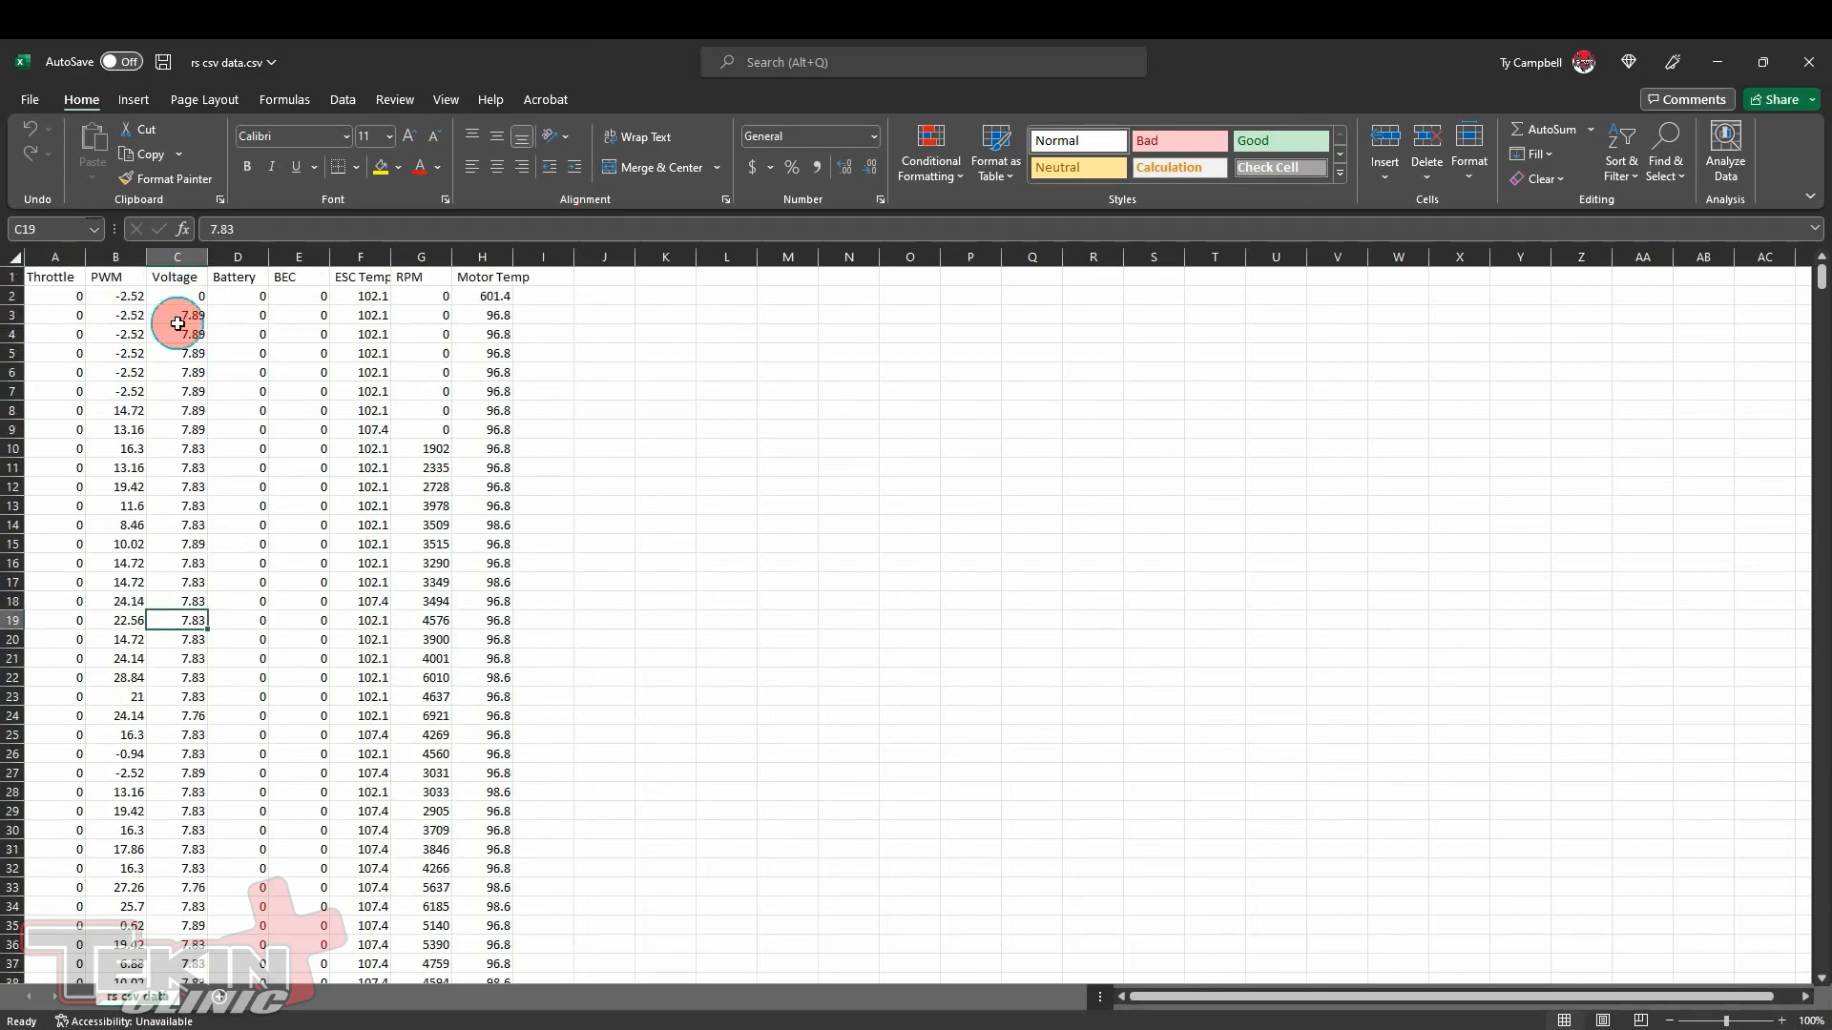
pyautogui.moveTo(233, 620)
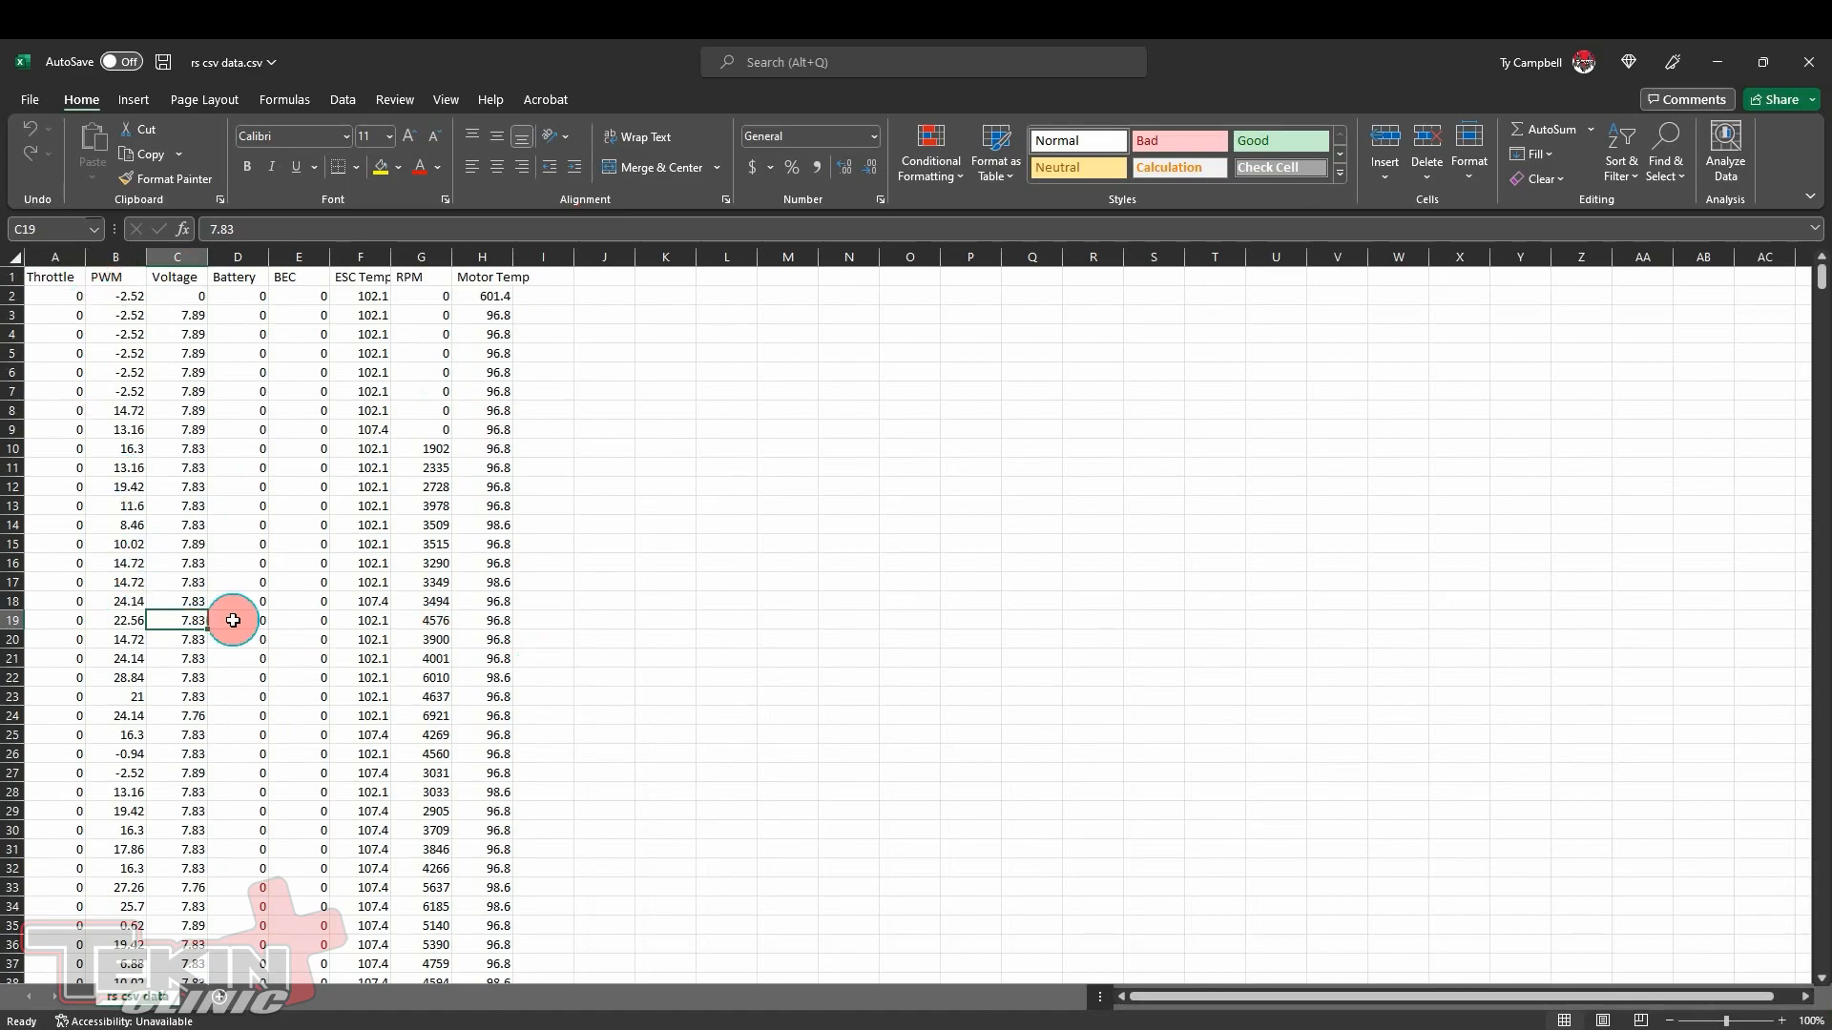
pyautogui.moveTo(126, 313)
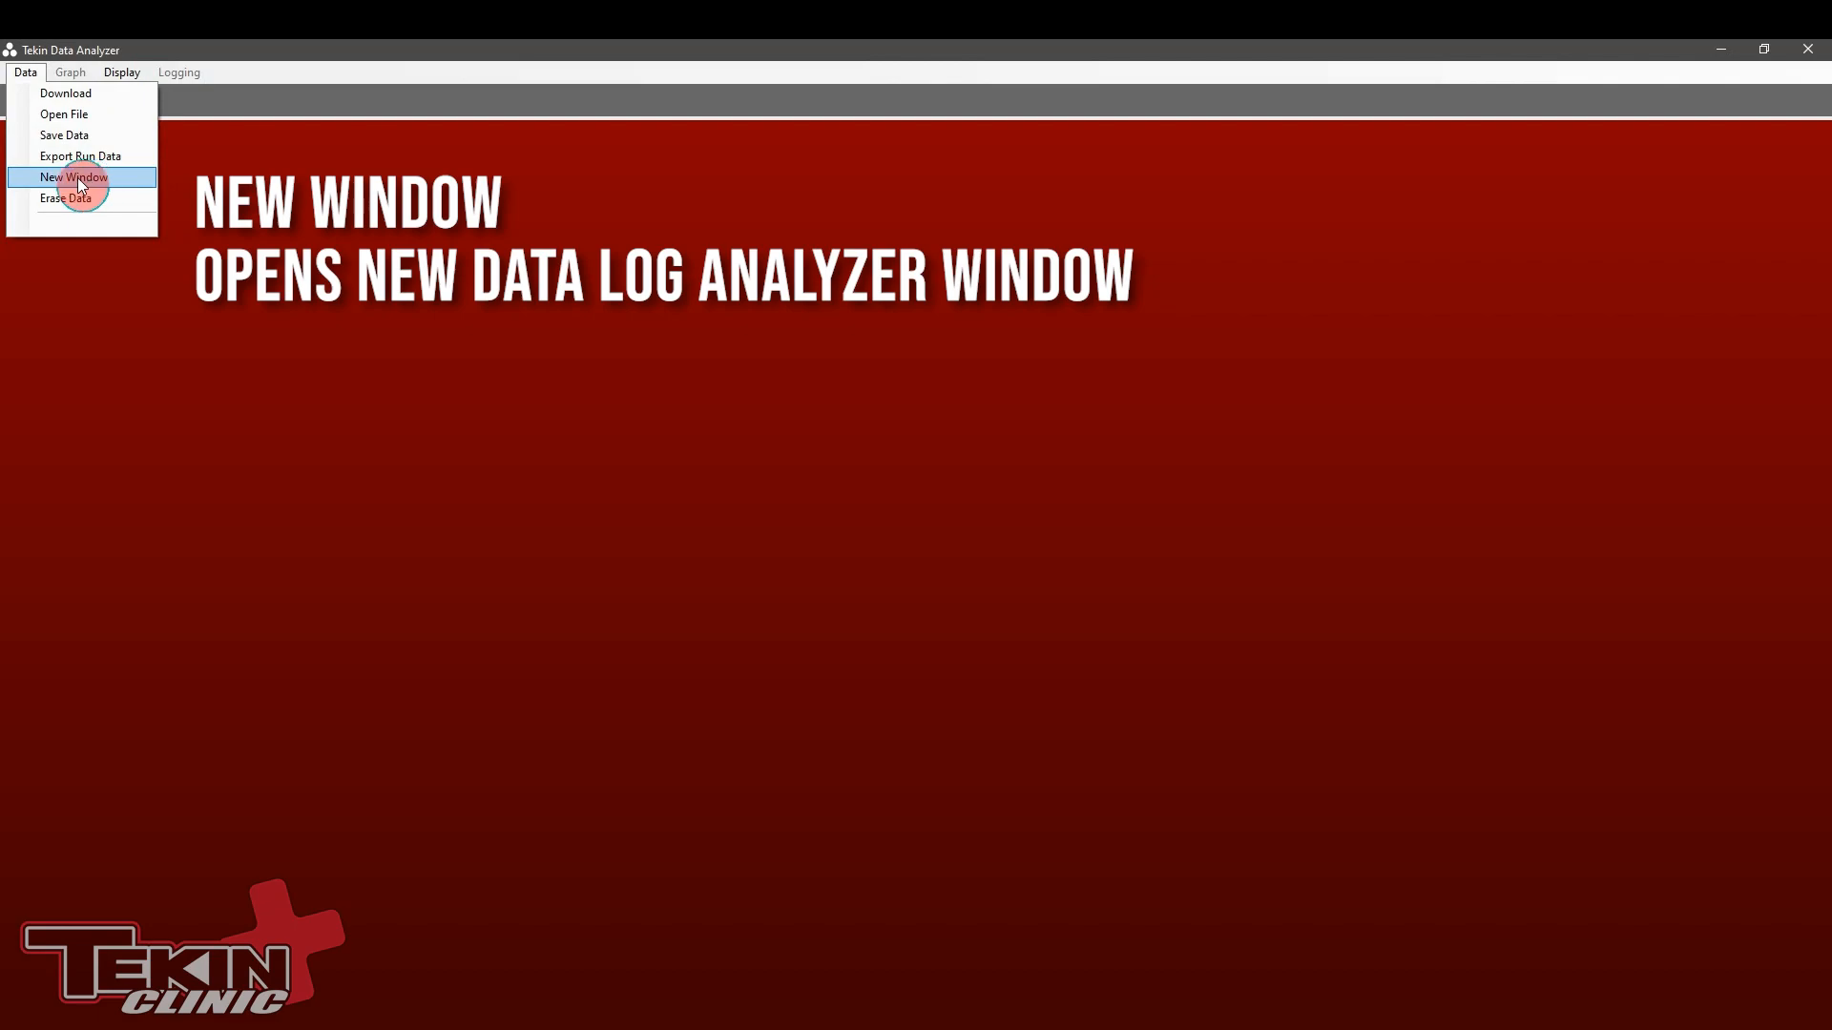
pyautogui.moveTo(73, 198)
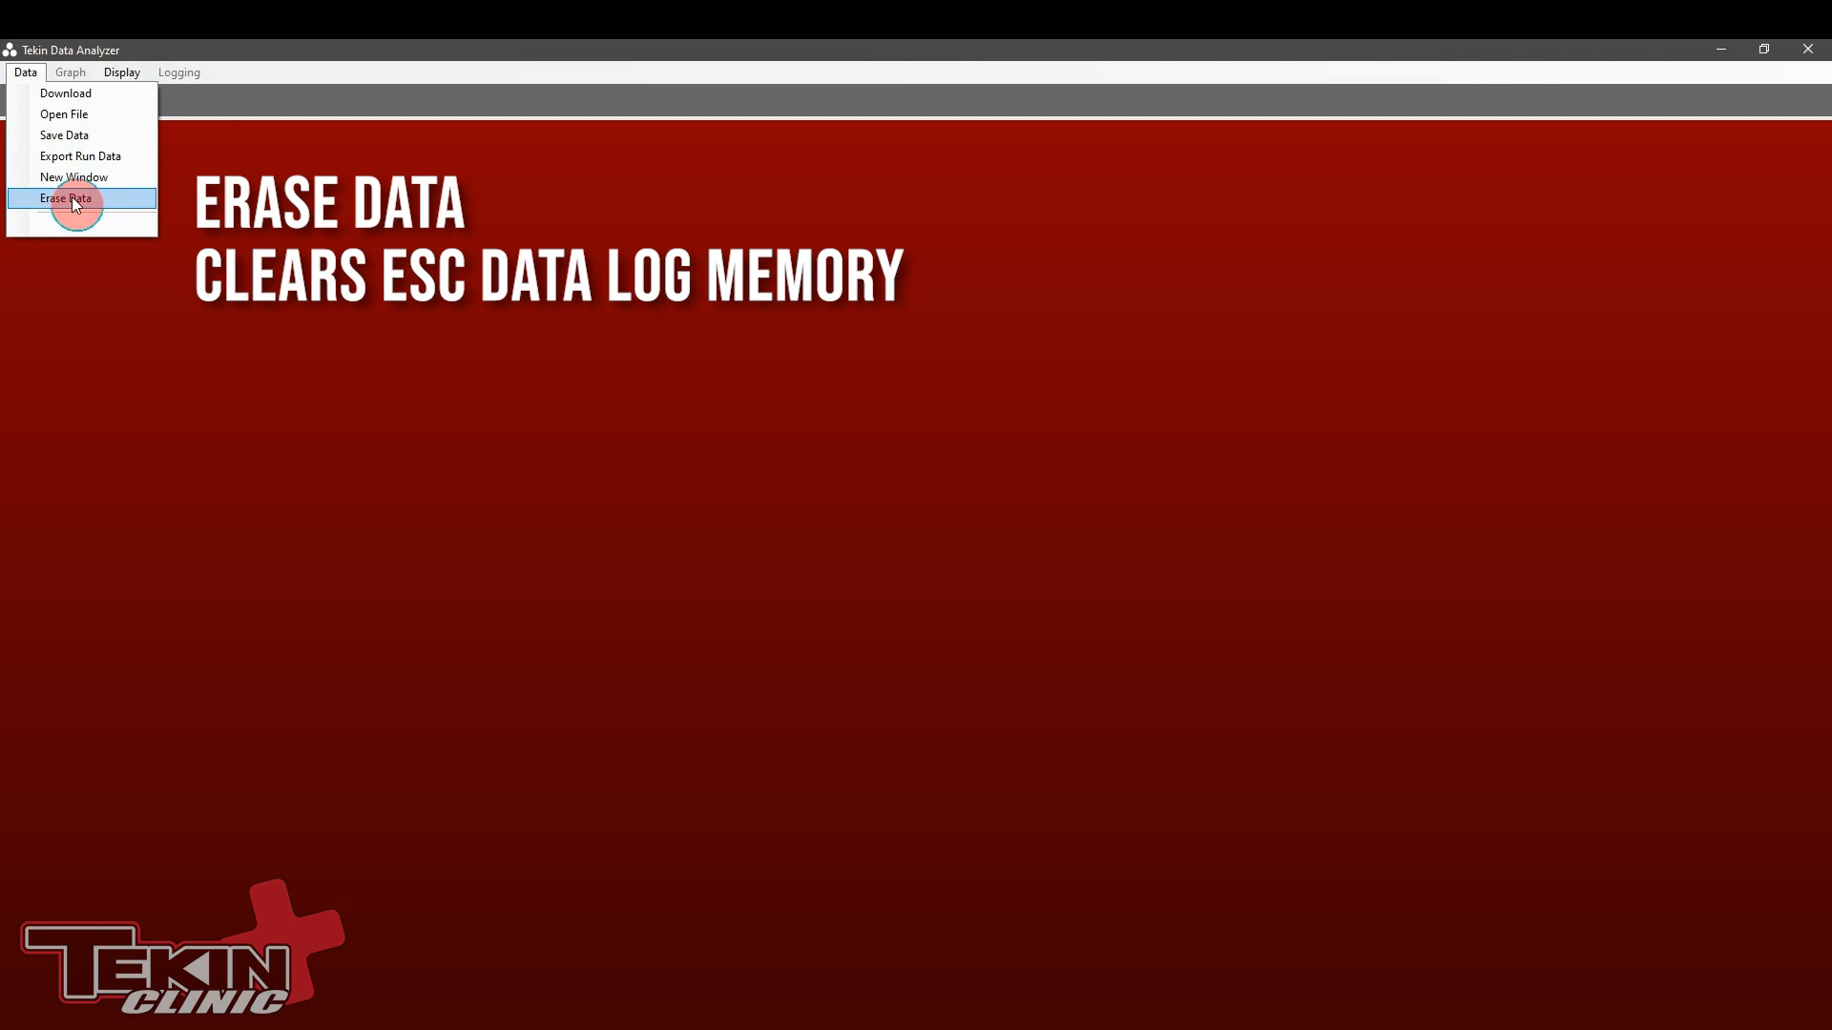
pyautogui.moveTo(63, 114)
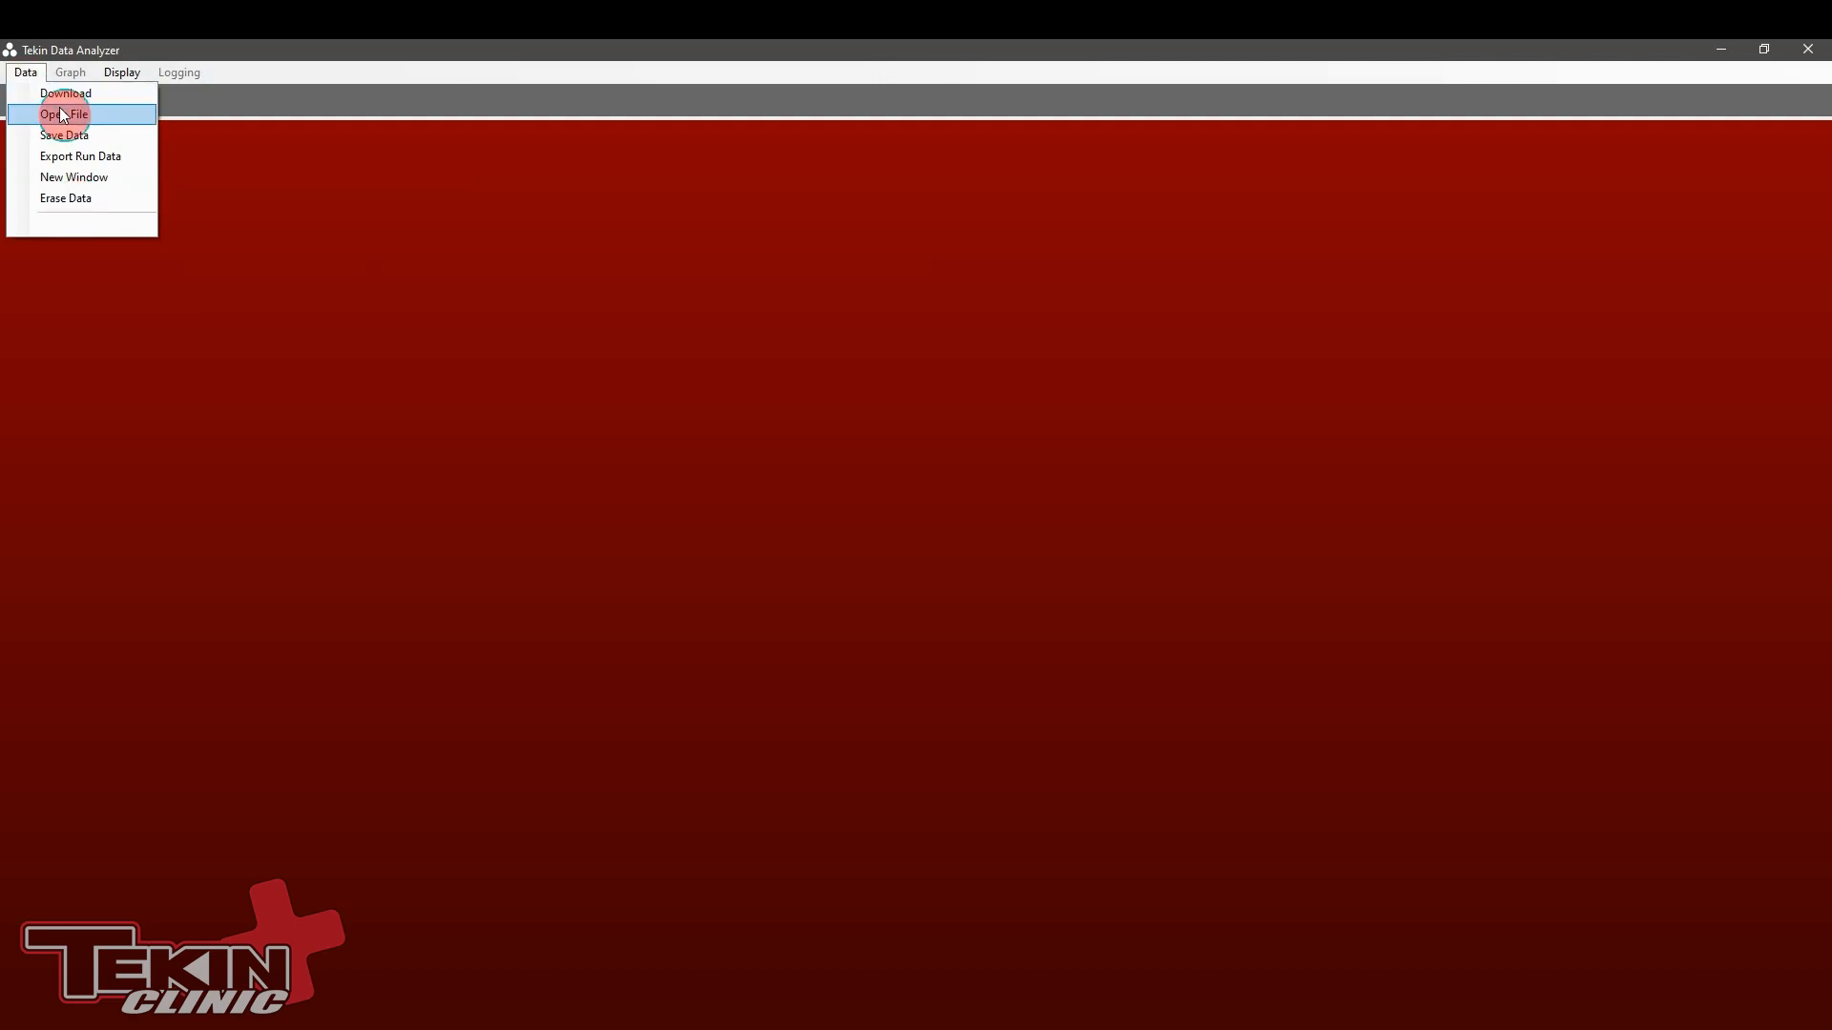
pyautogui.click(63, 114)
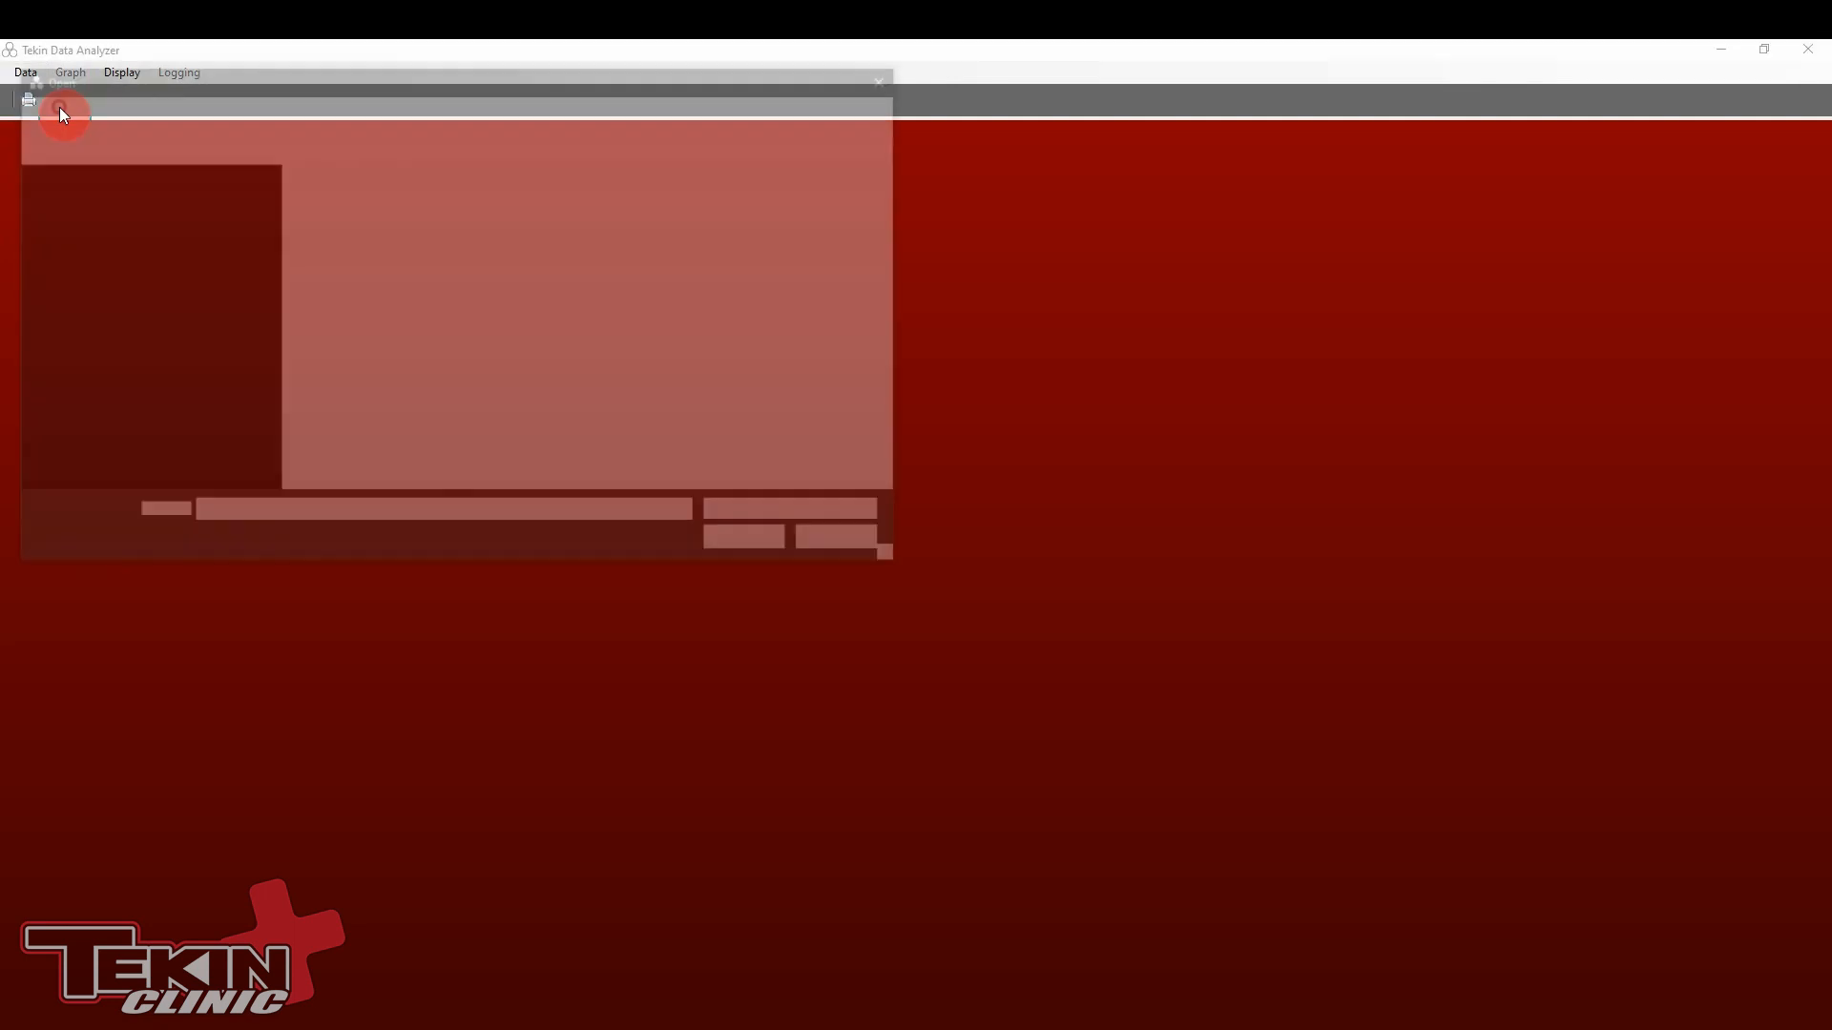
pyautogui.click(62, 114)
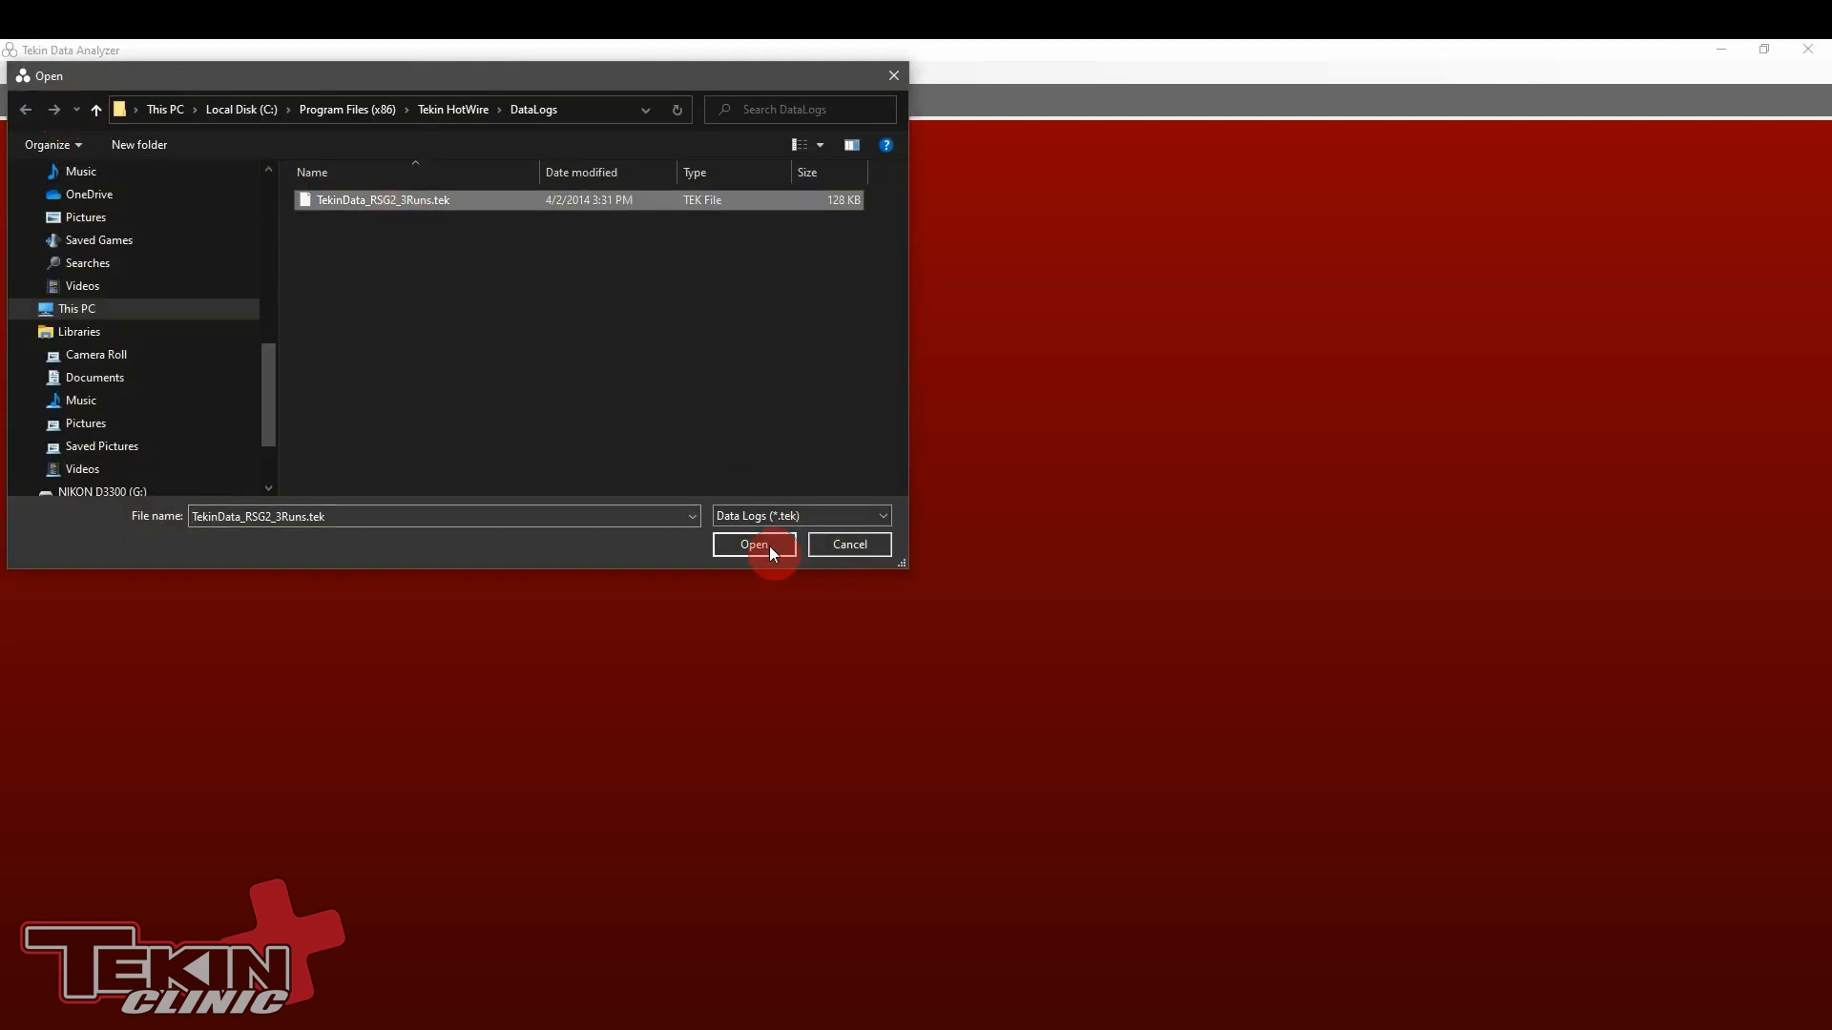
pyautogui.click(754, 545)
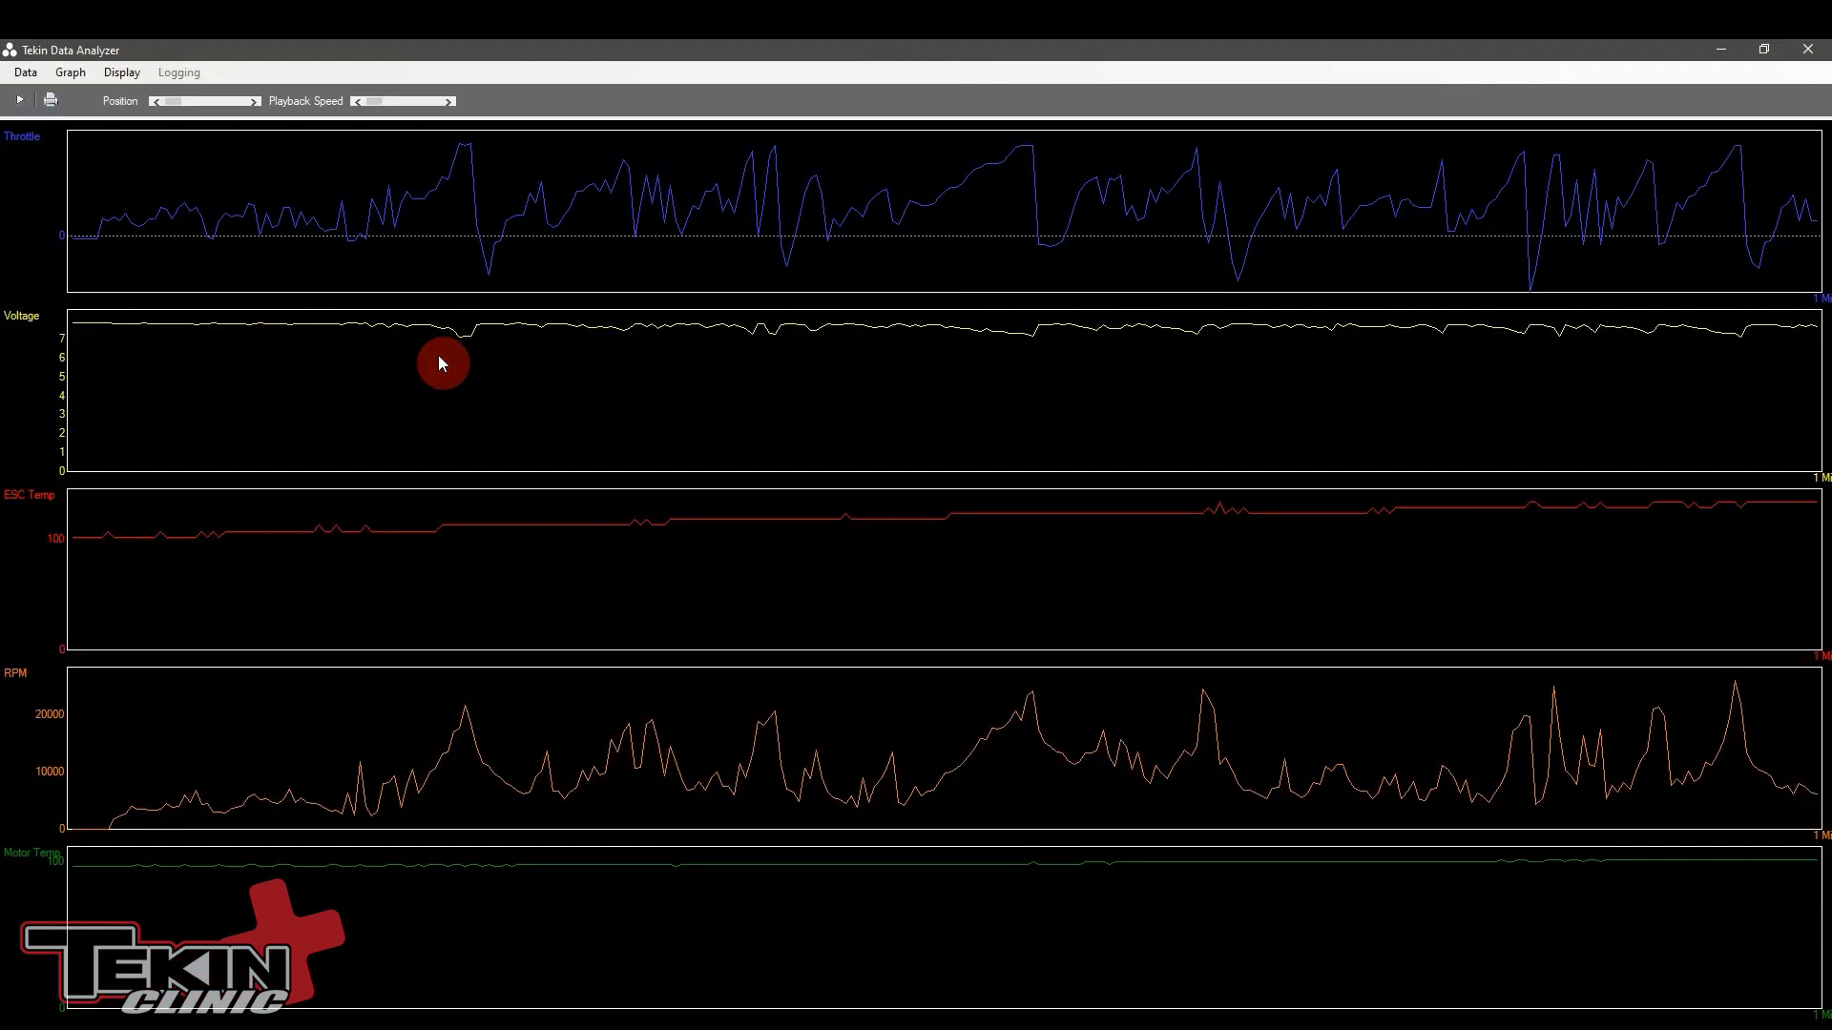
pyautogui.moveTo(290, 319)
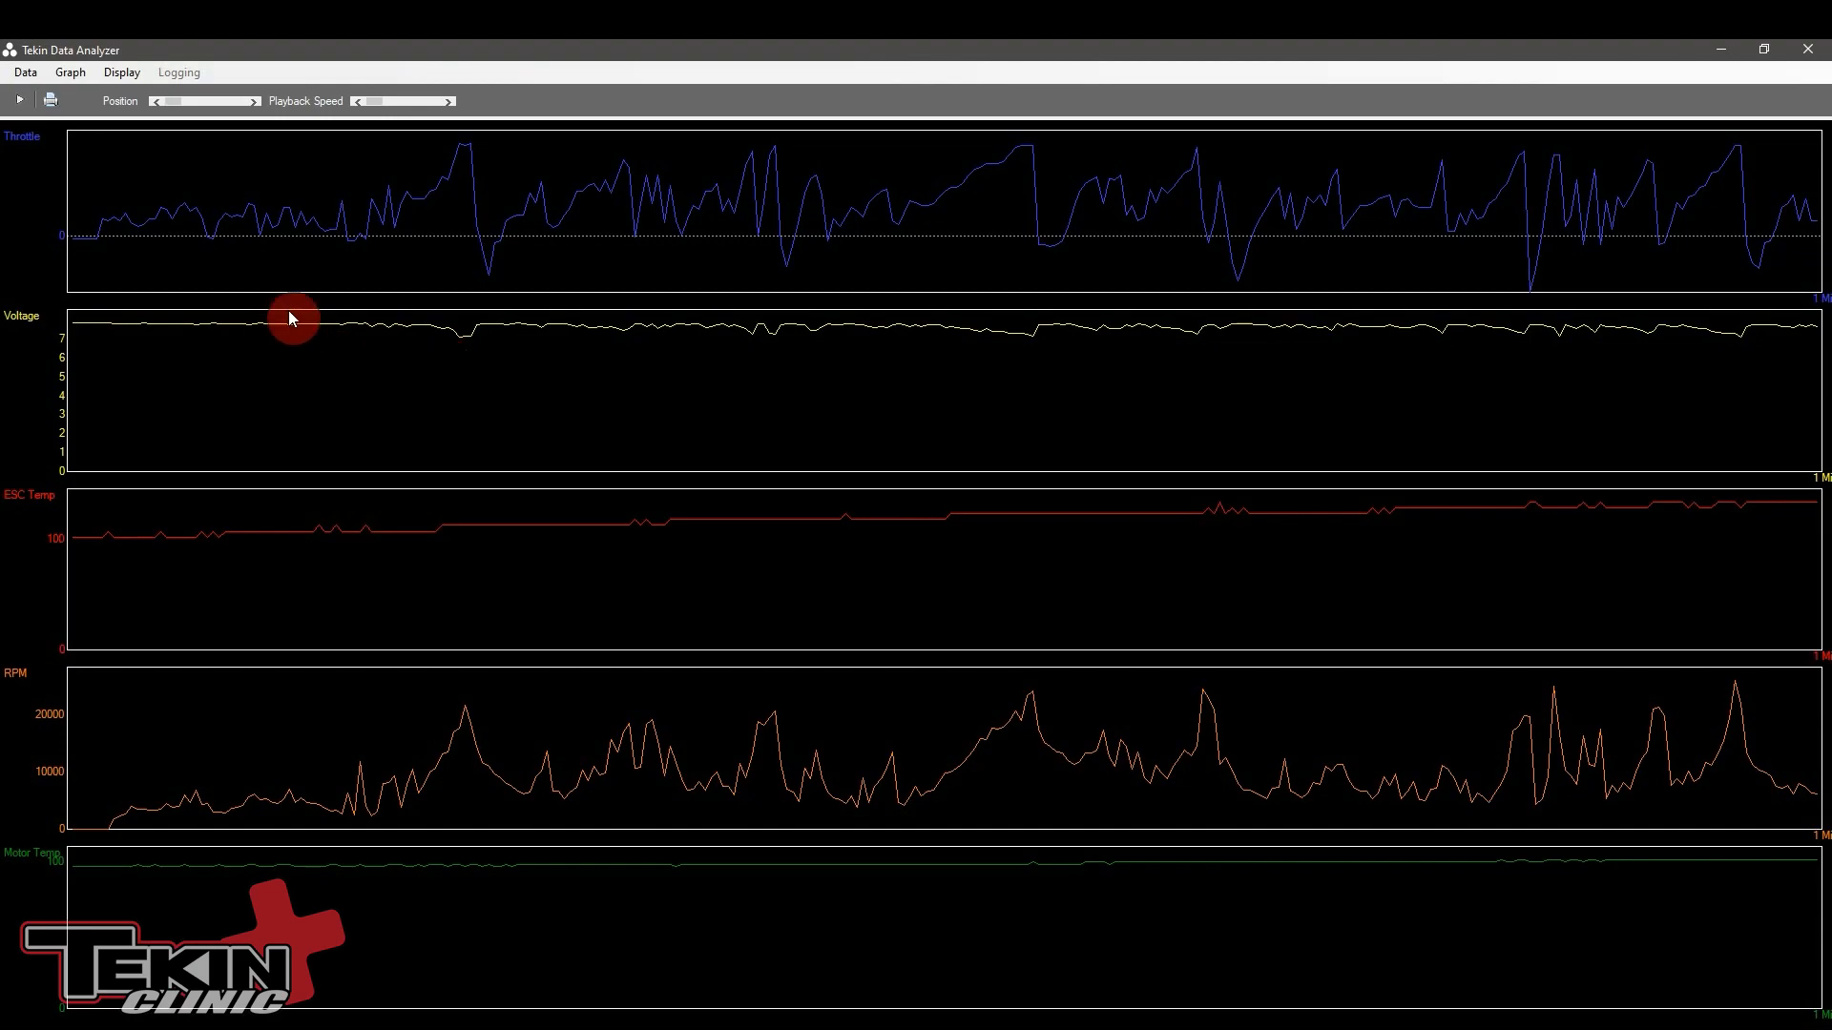
pyautogui.moveTo(53, 149)
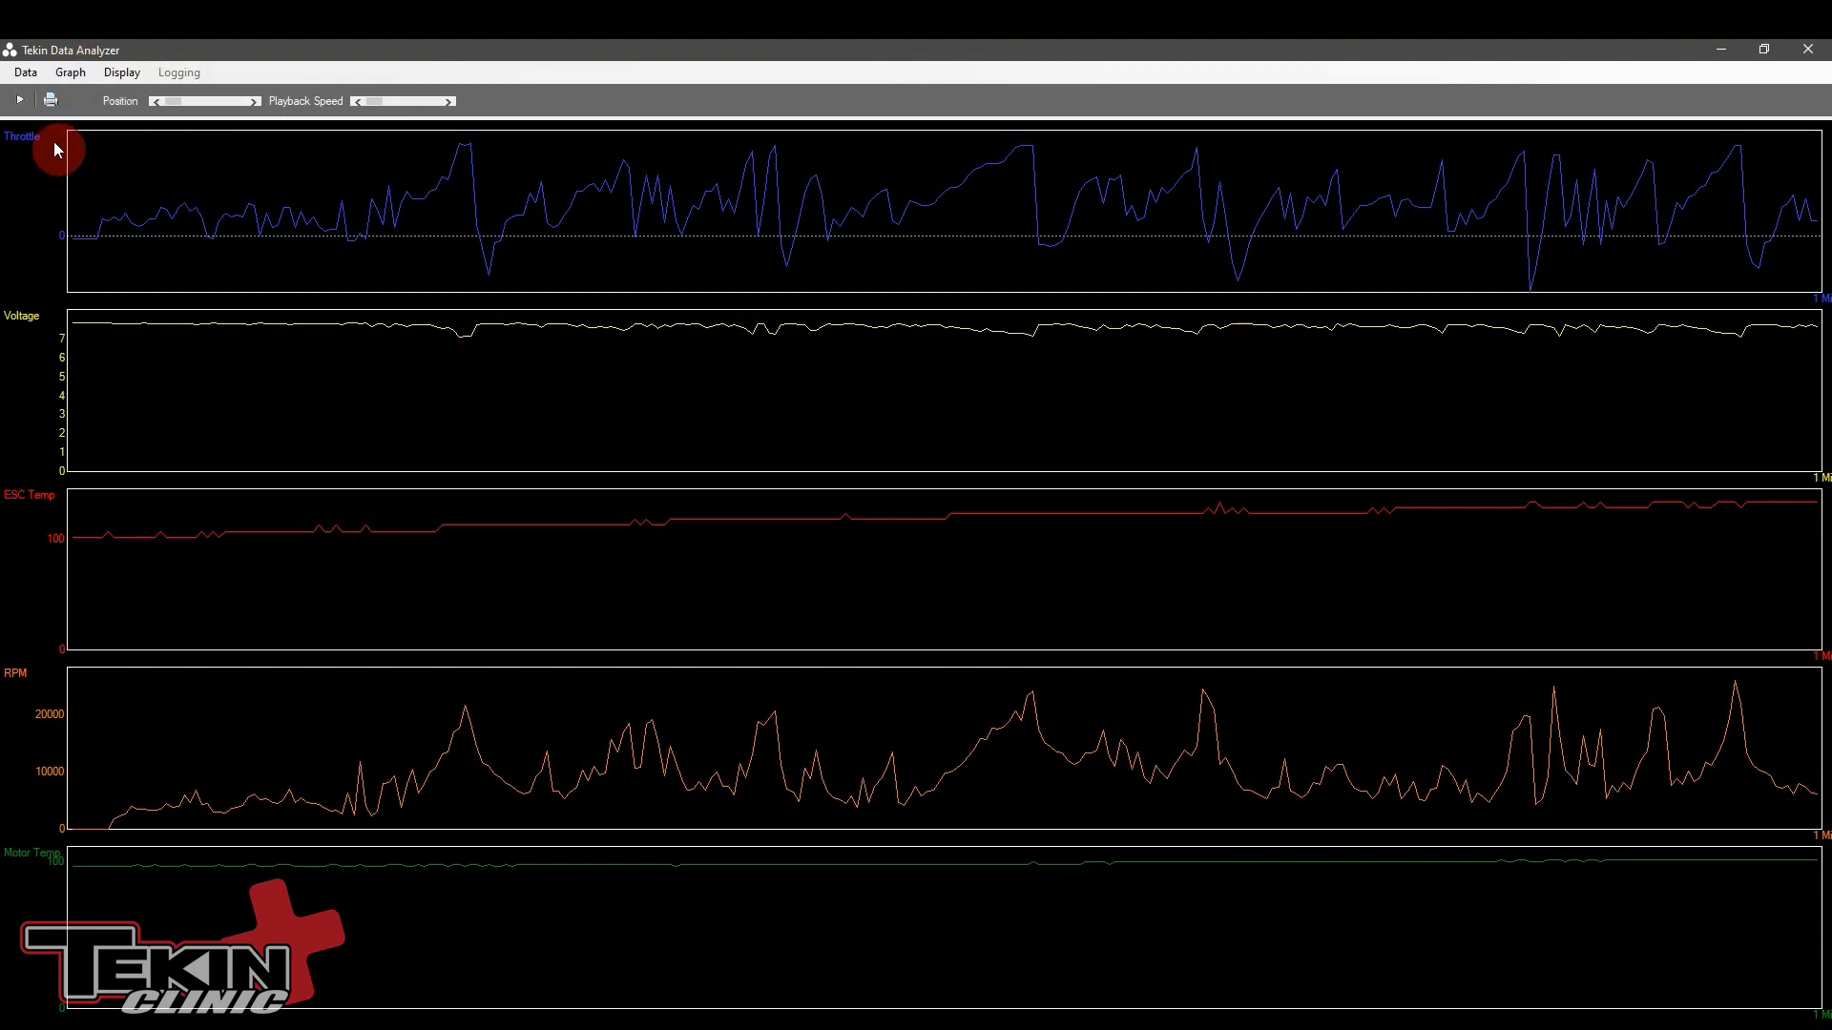
pyautogui.moveTo(290, 202)
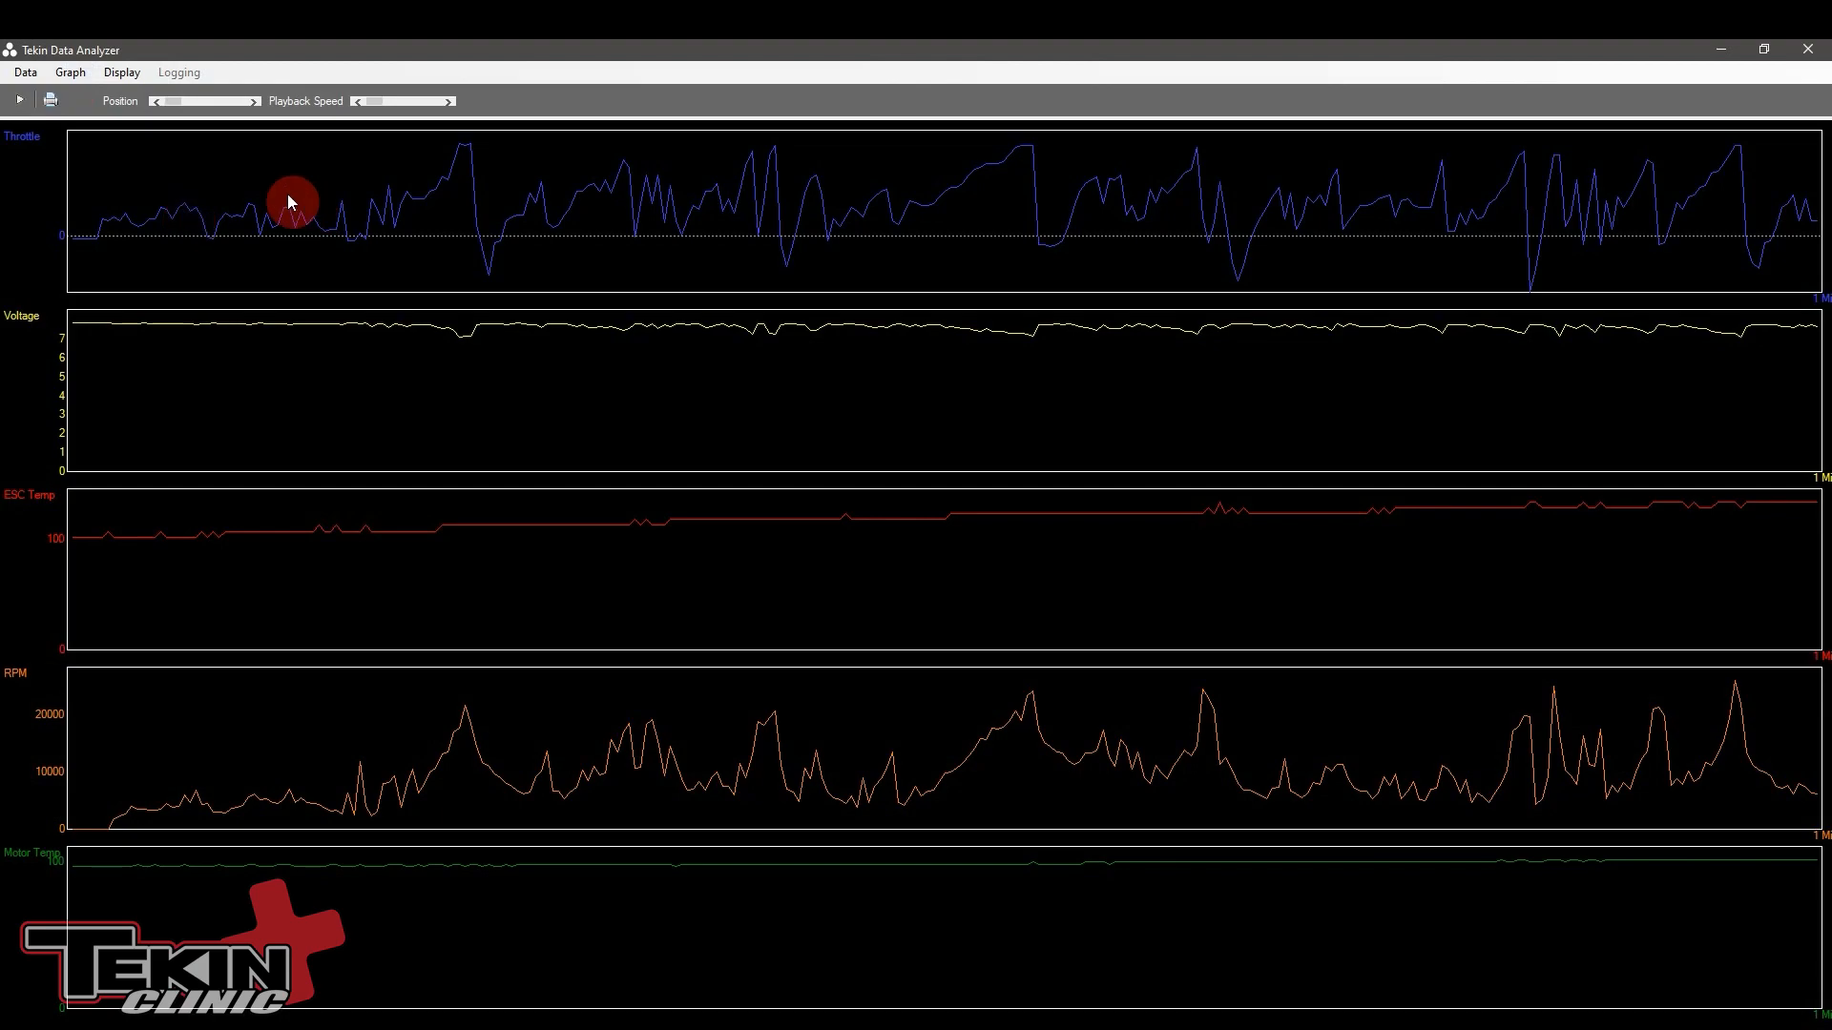
pyautogui.moveTo(152, 350)
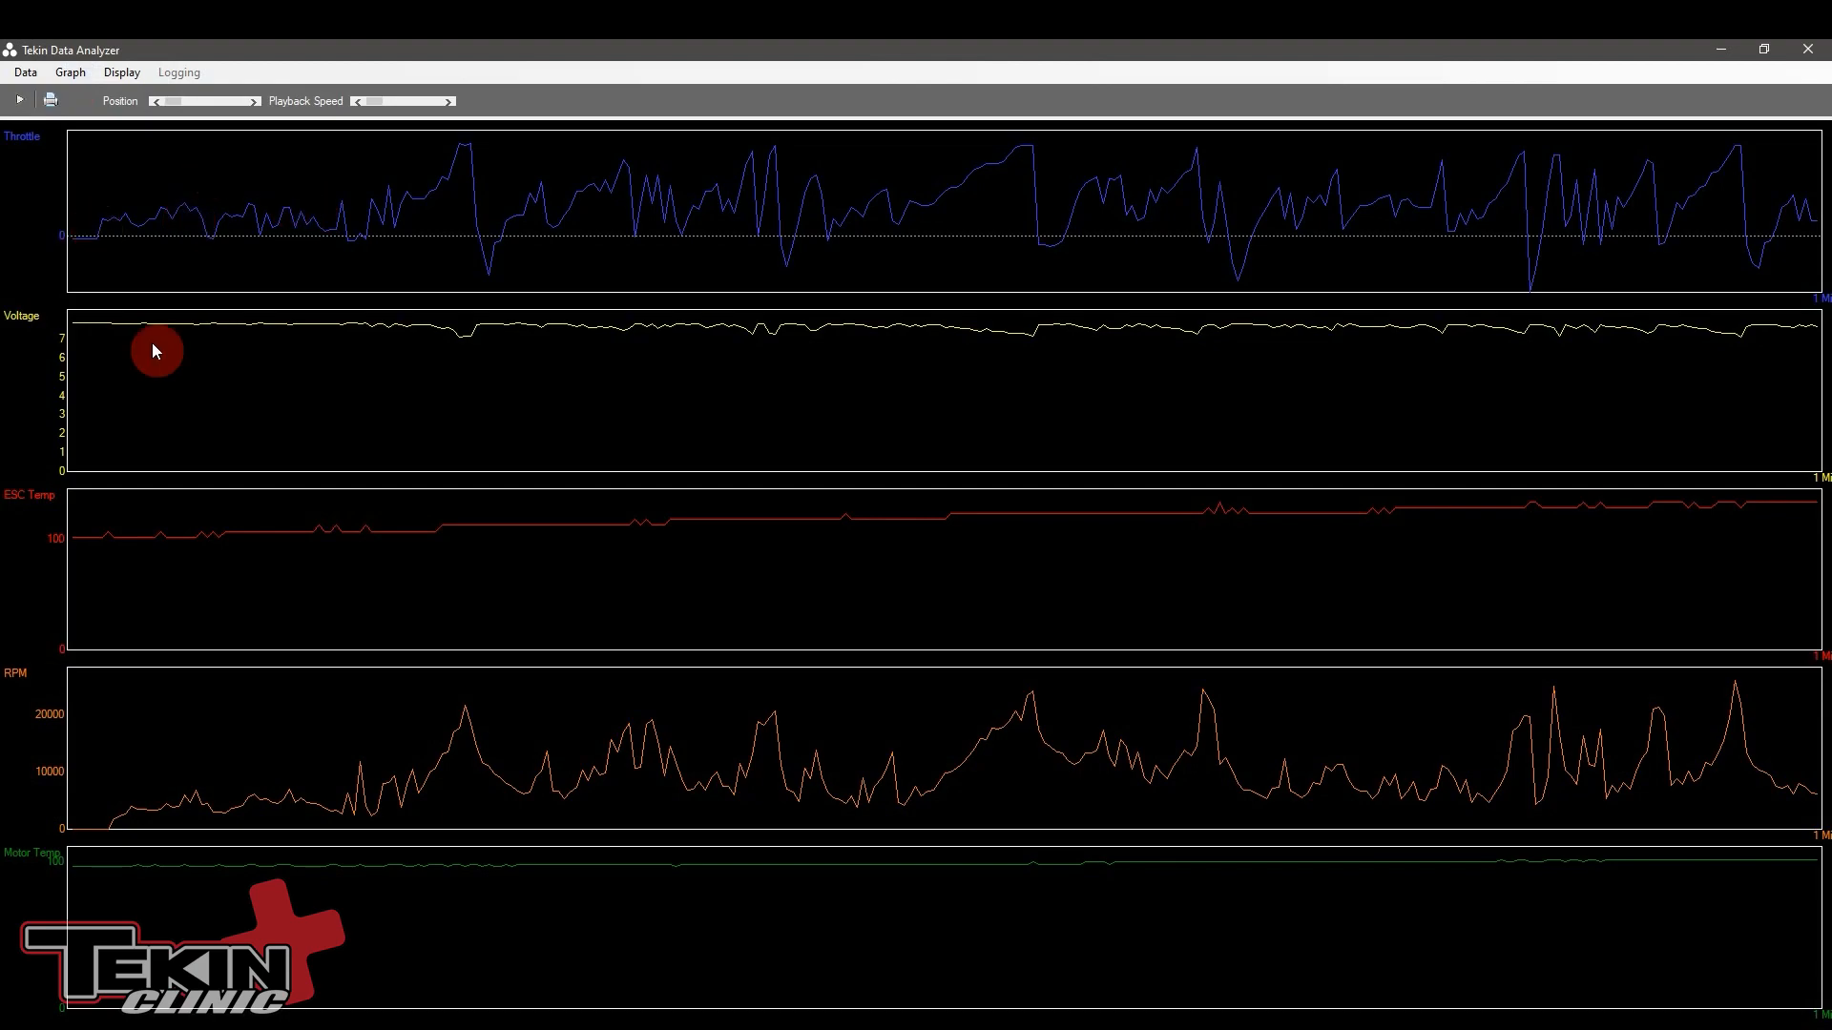
pyautogui.moveTo(202, 718)
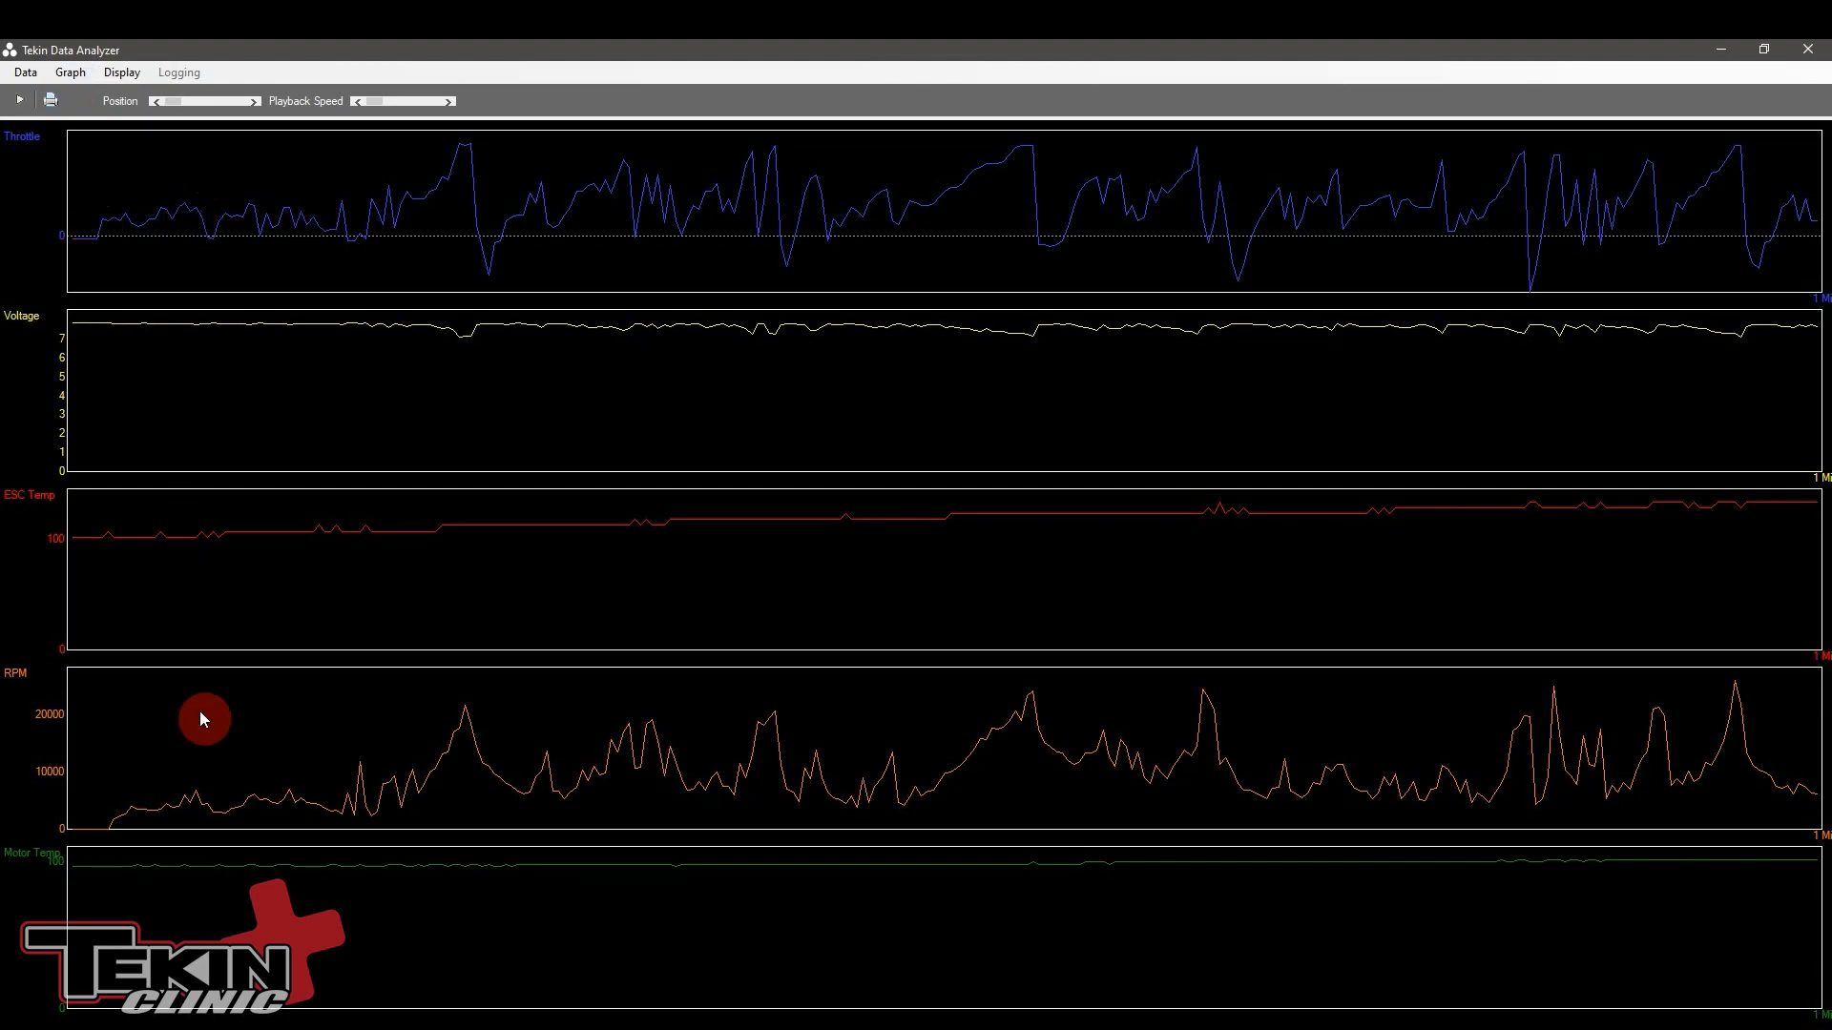
pyautogui.moveTo(181, 891)
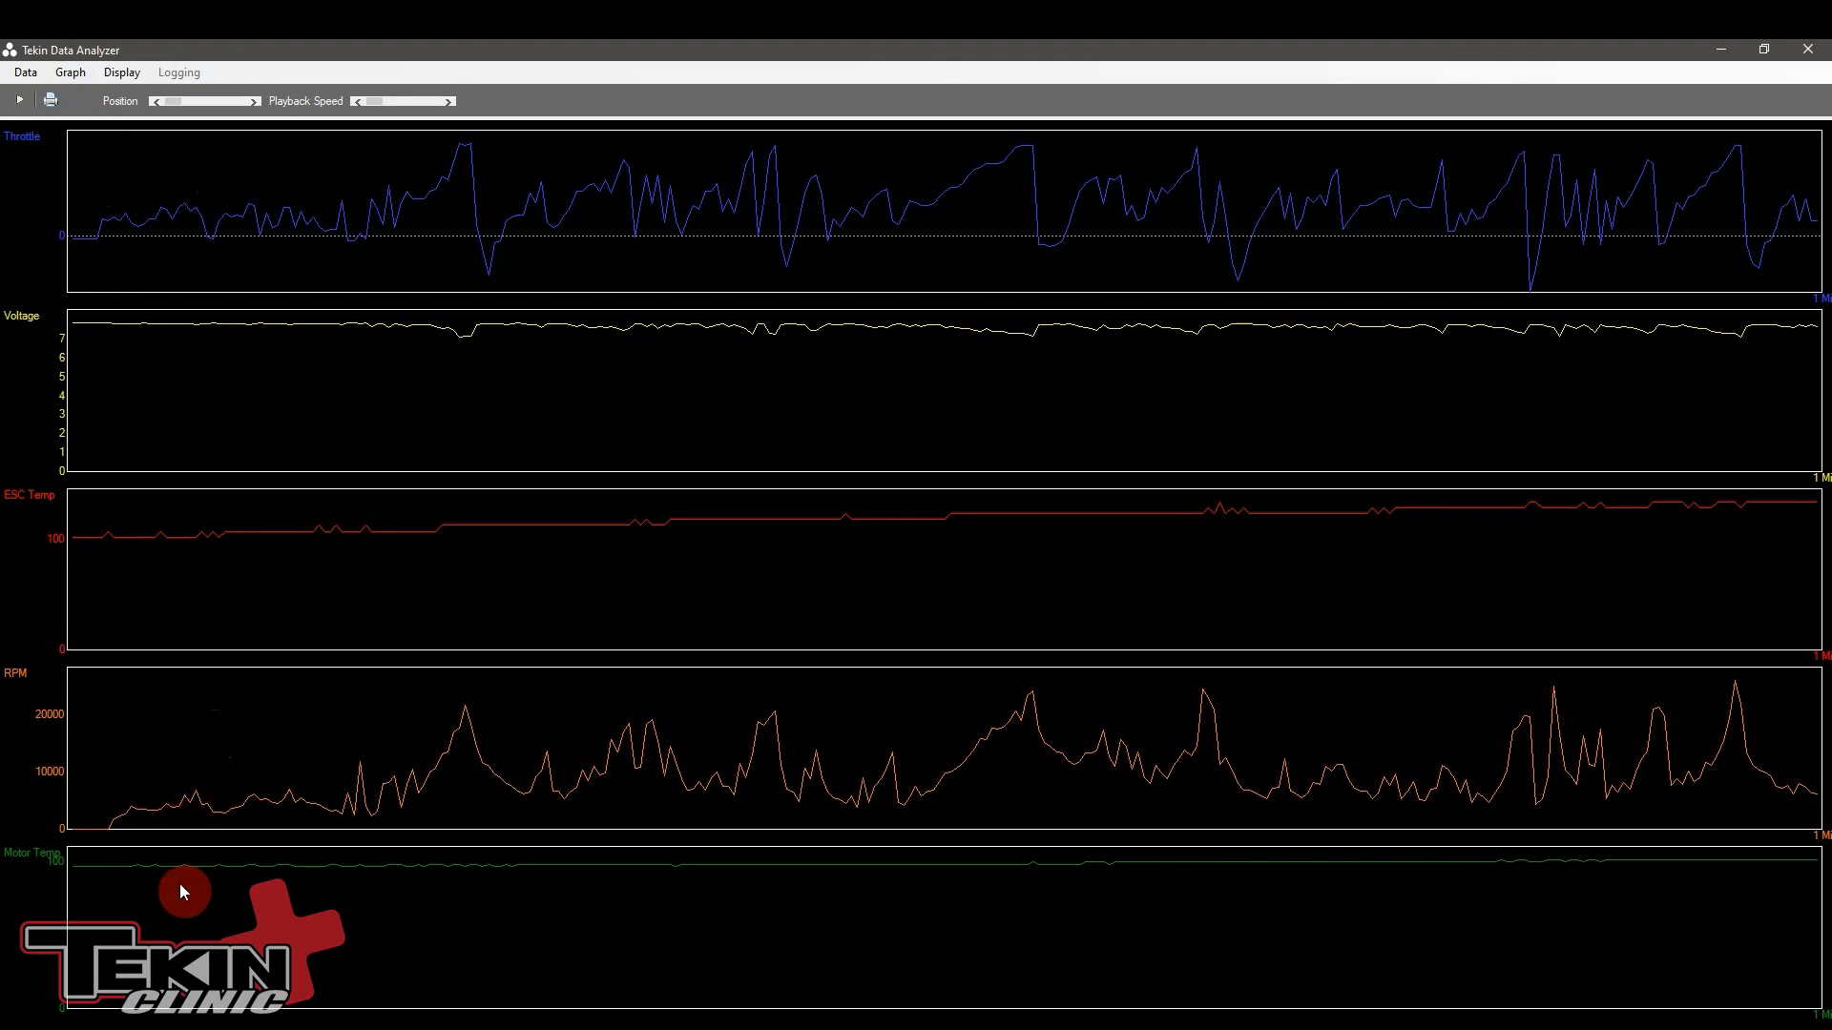
pyautogui.moveTo(322, 427)
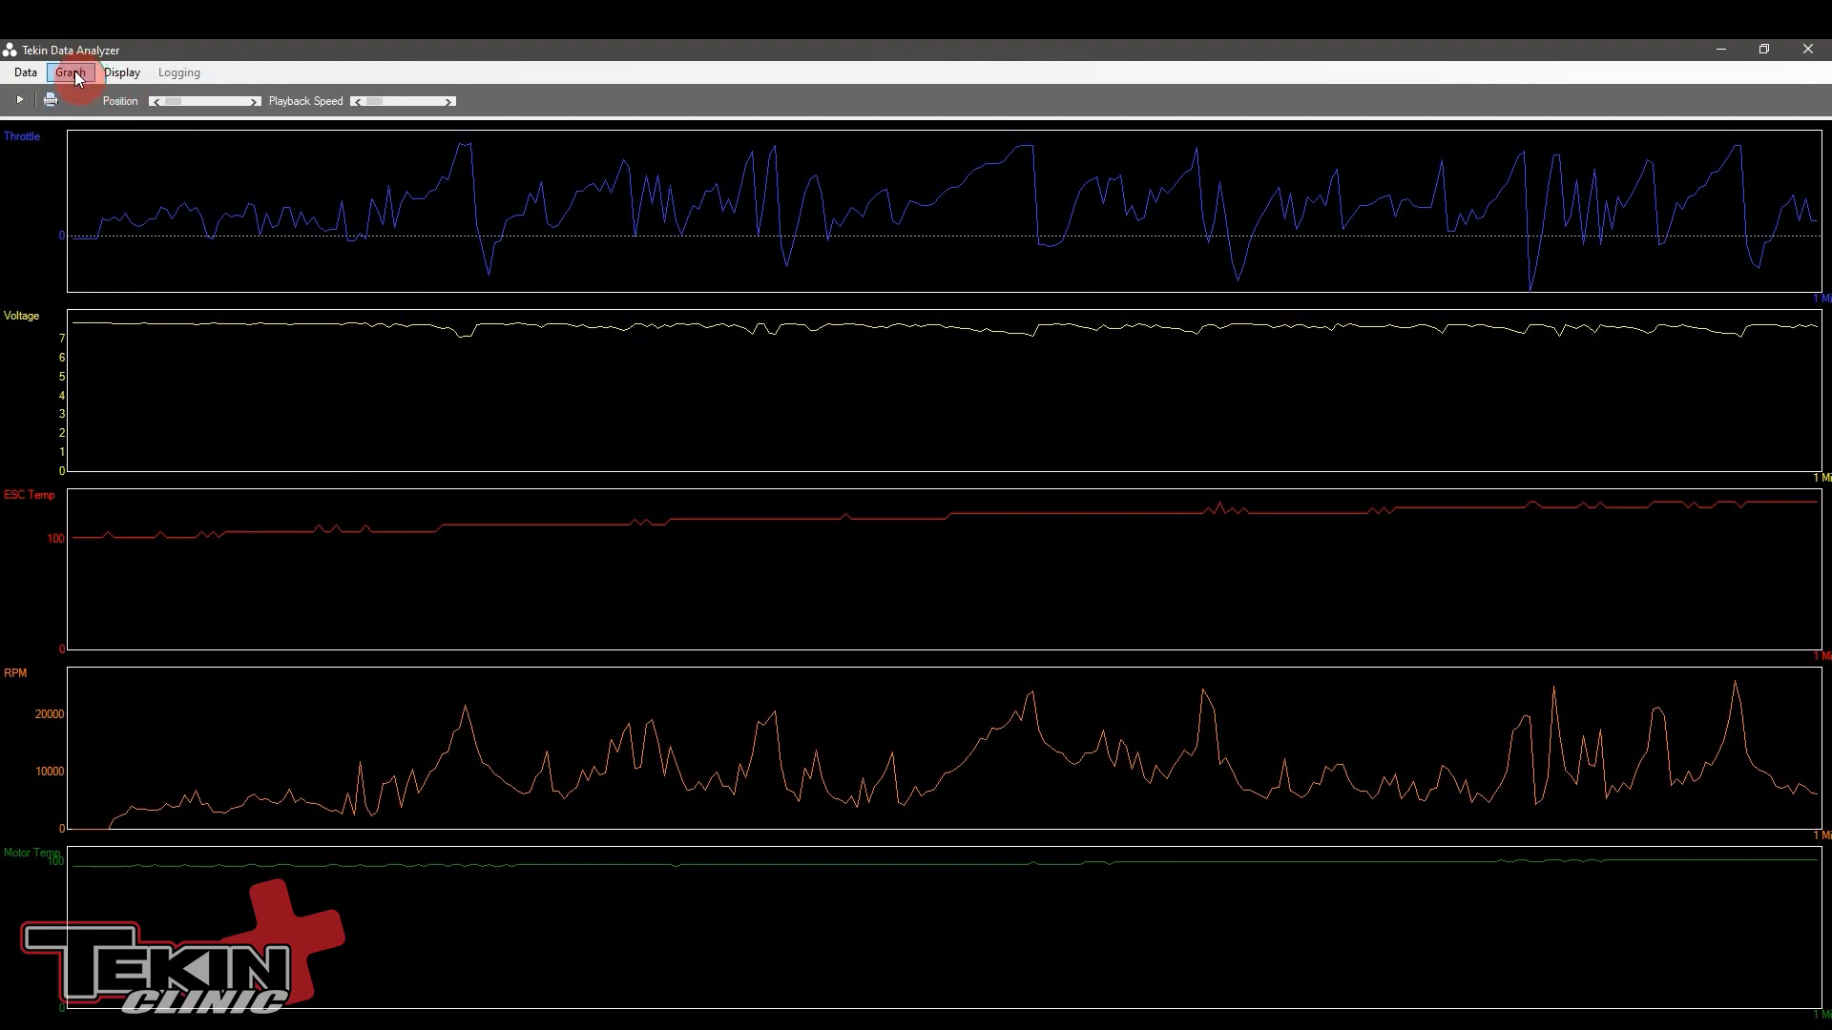
# Step: Show the three saved runs (1:10, 1:47, 3:57) from the Graph menu's runs dropdown
pyautogui.click(72, 72)
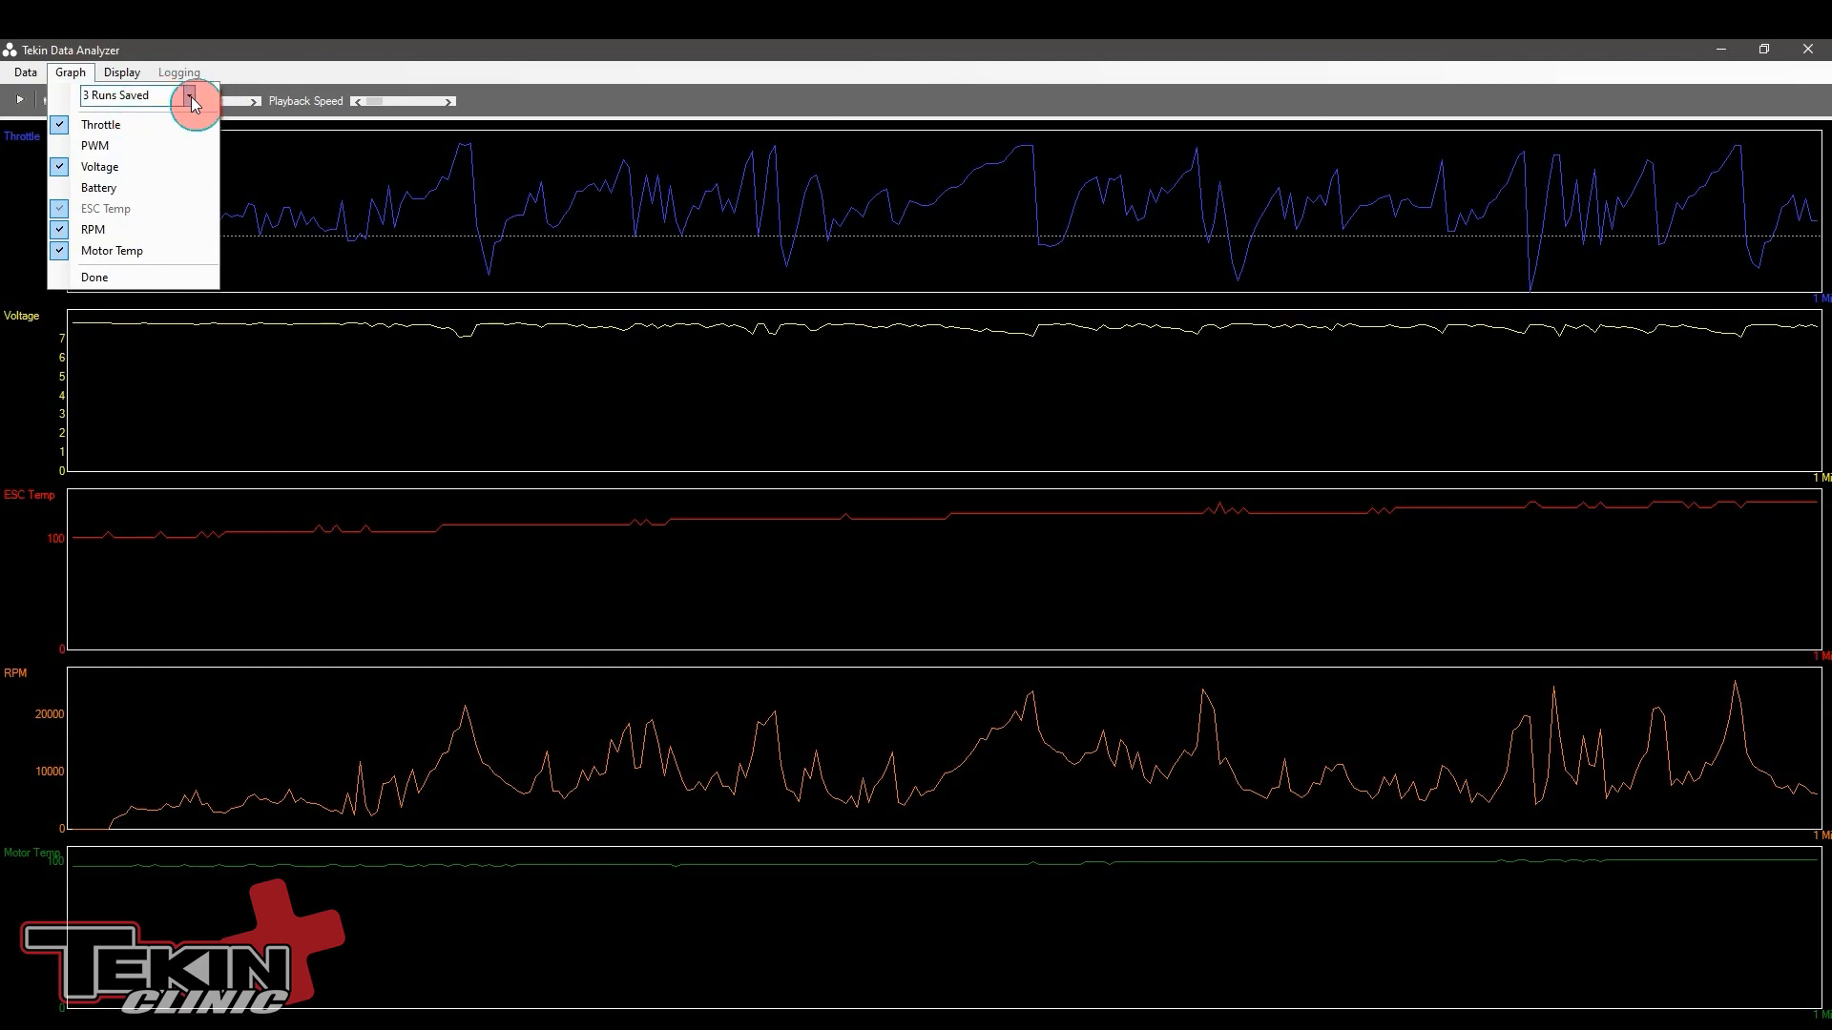
pyautogui.click(186, 94)
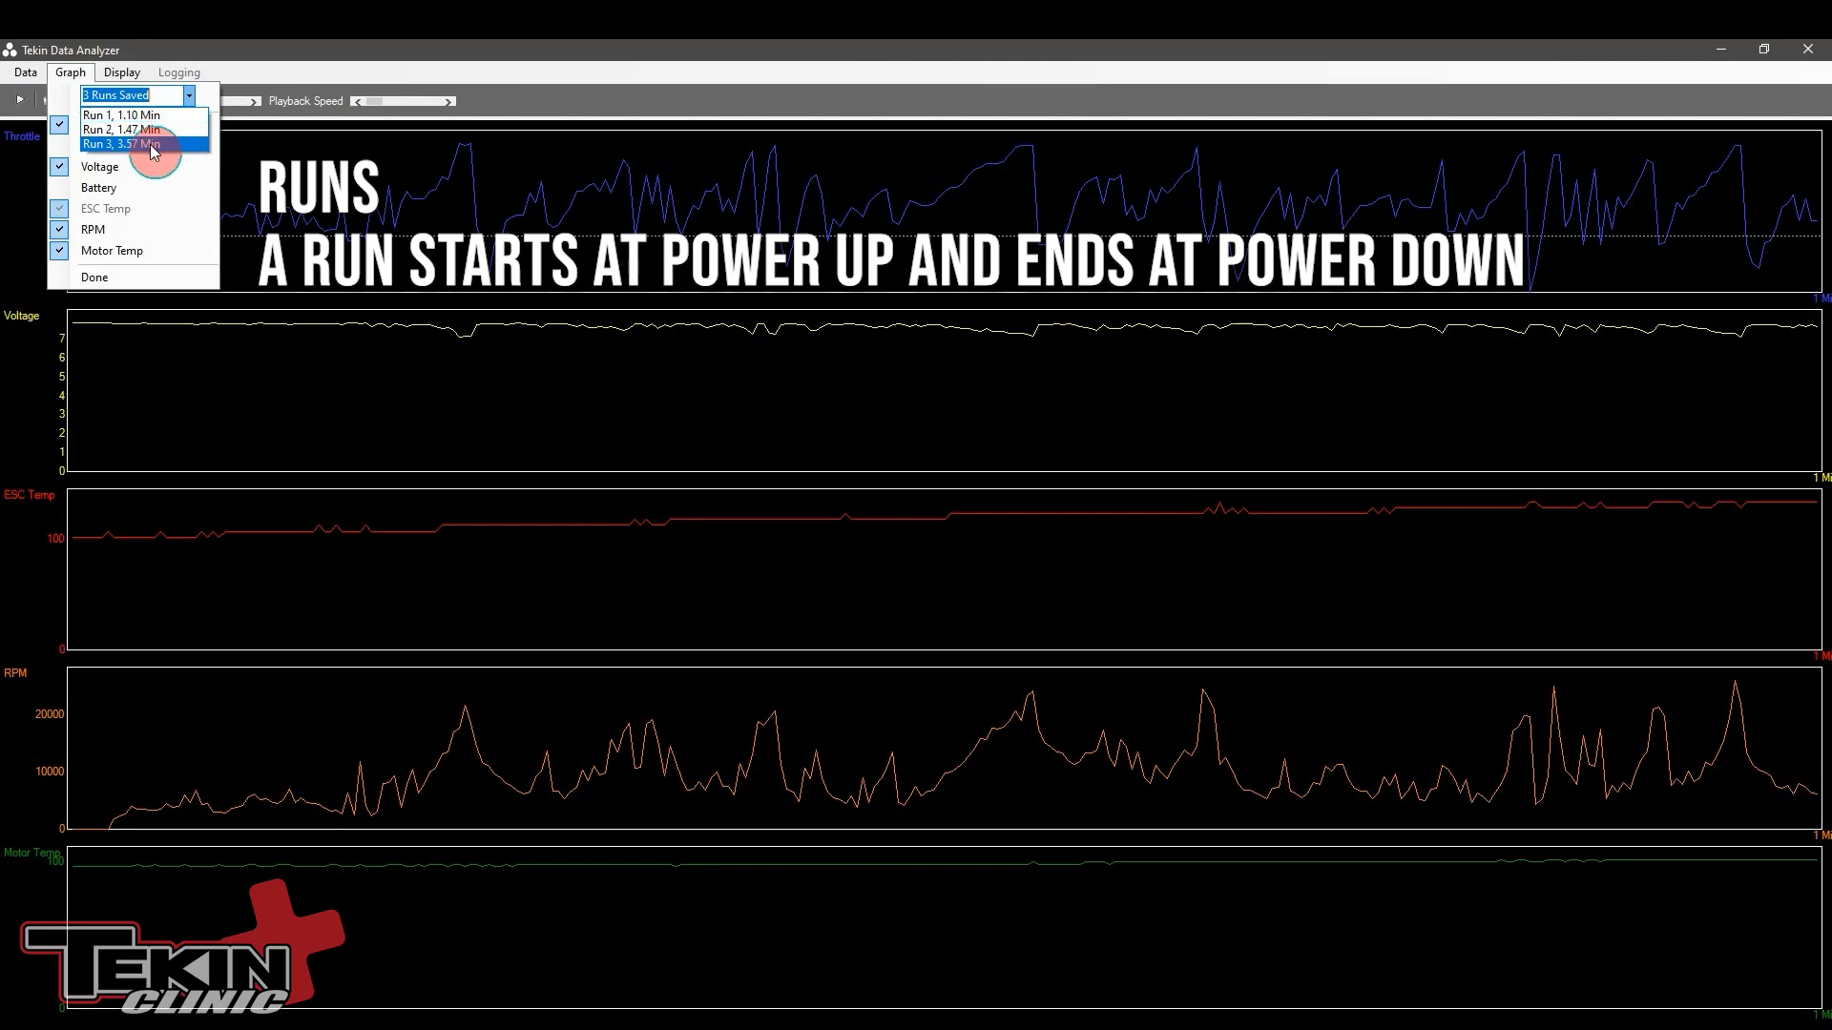
pyautogui.moveTo(134, 129)
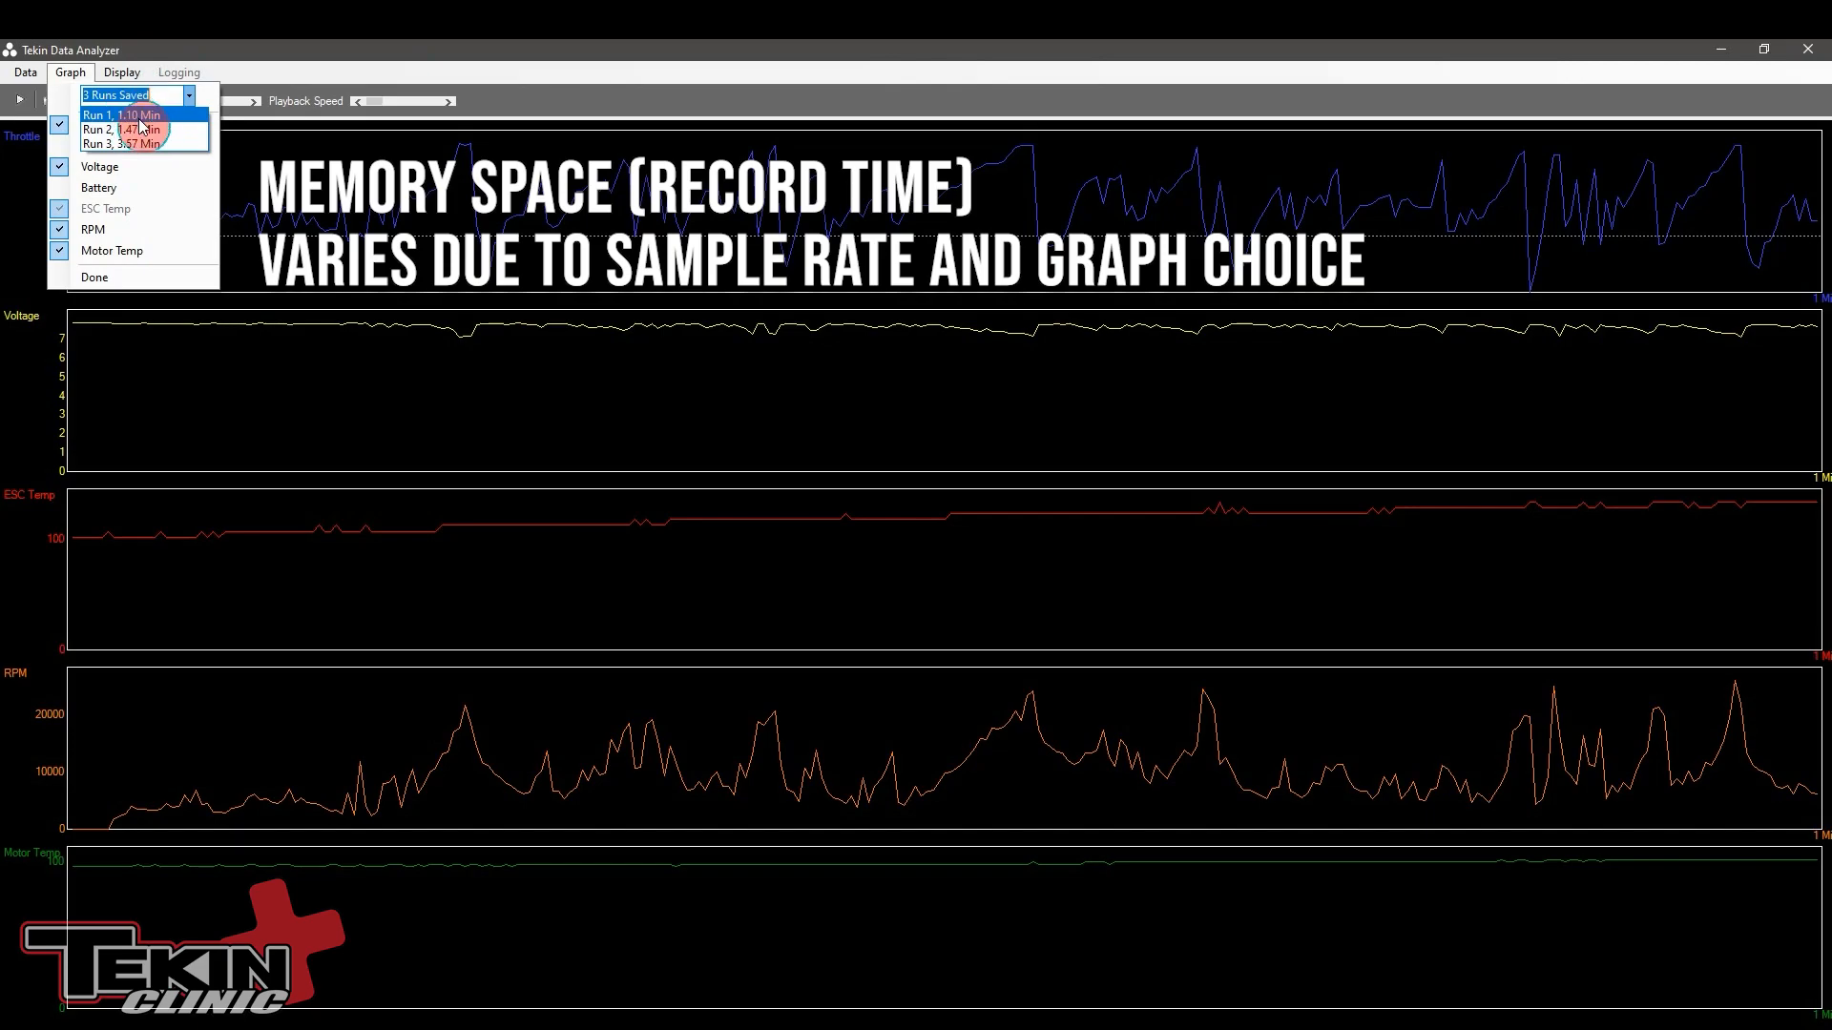
# Step: Enable the PWM and Battery graph channels and close the Graph menu
pyautogui.click(91, 144)
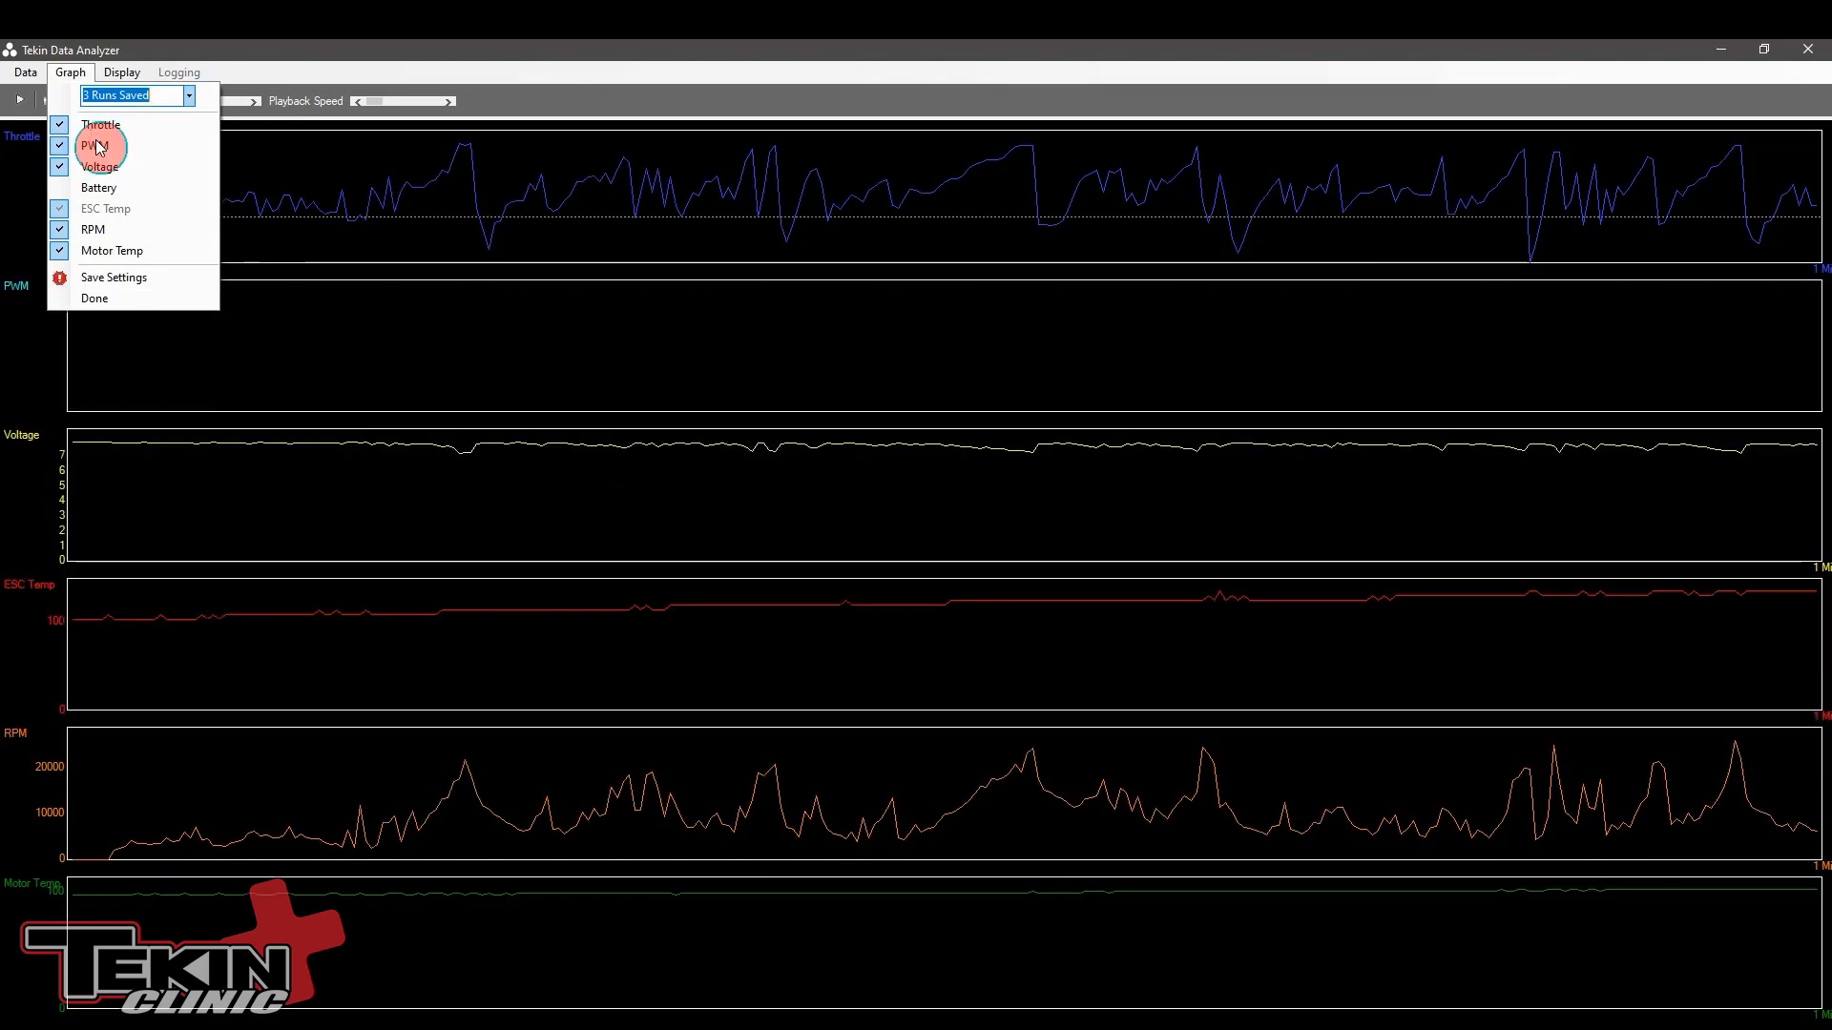
pyautogui.click(98, 187)
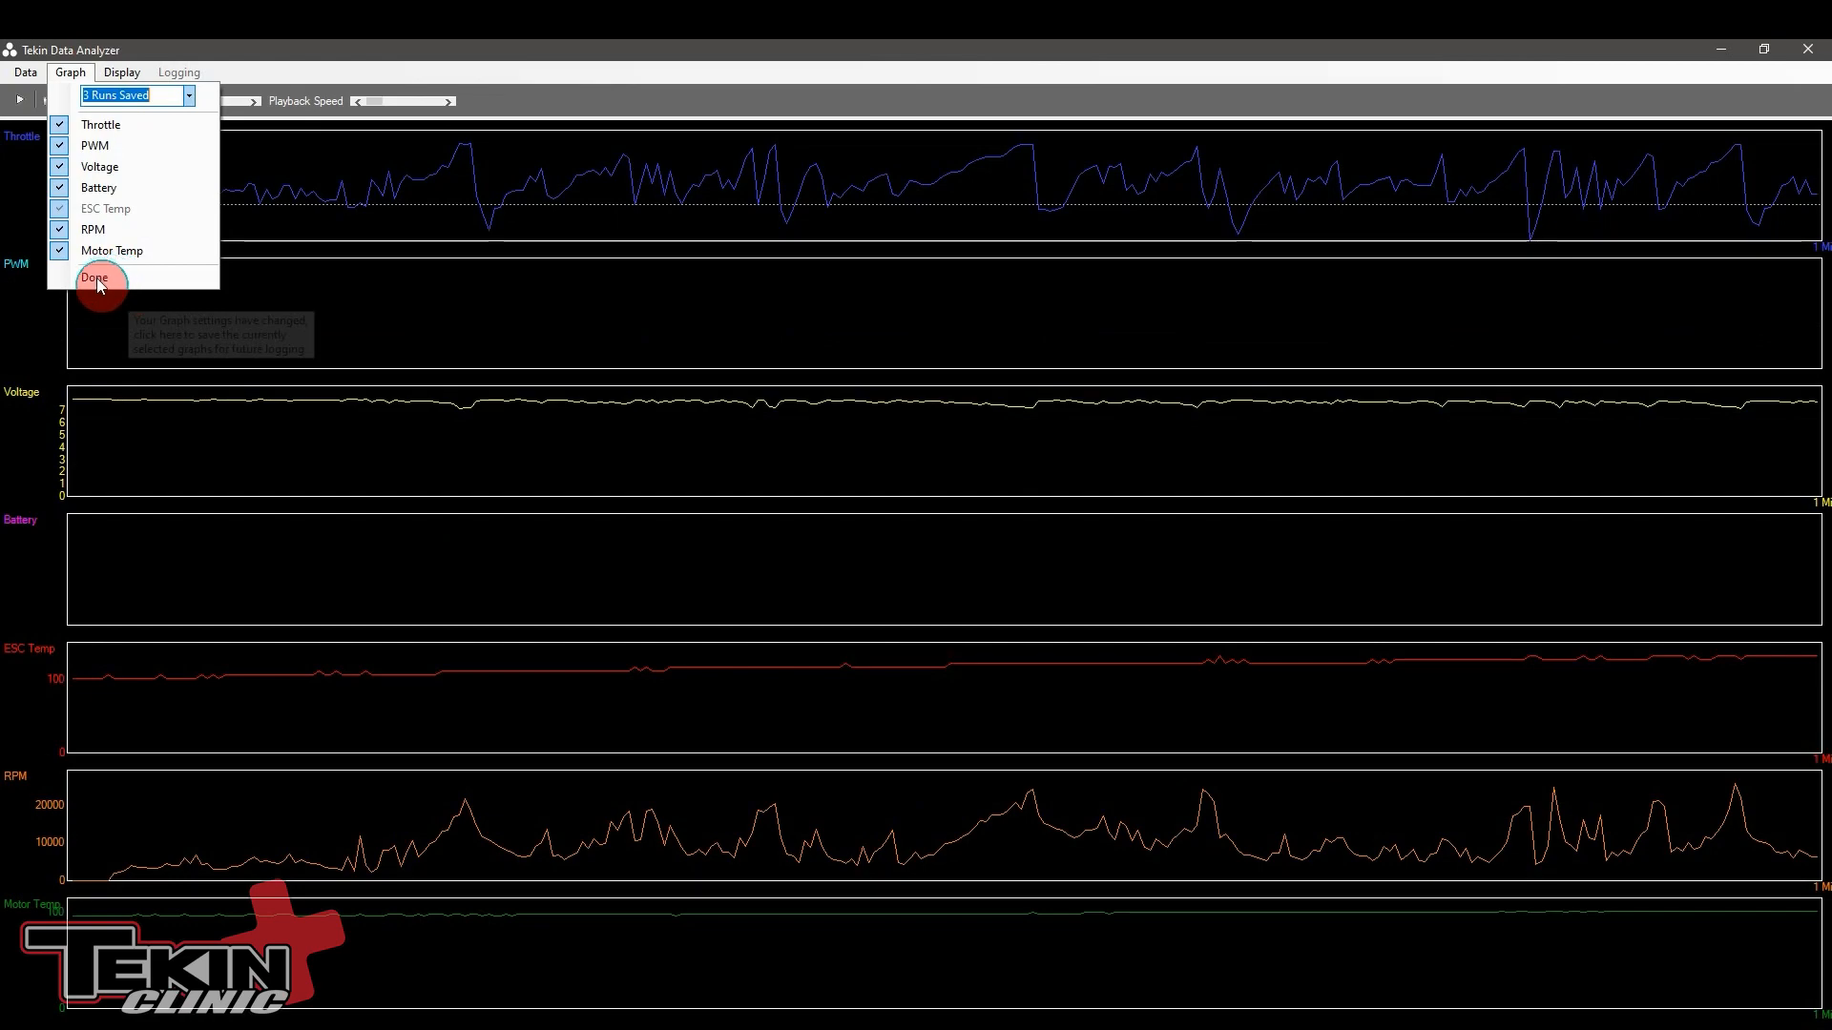
pyautogui.moveTo(432, 333)
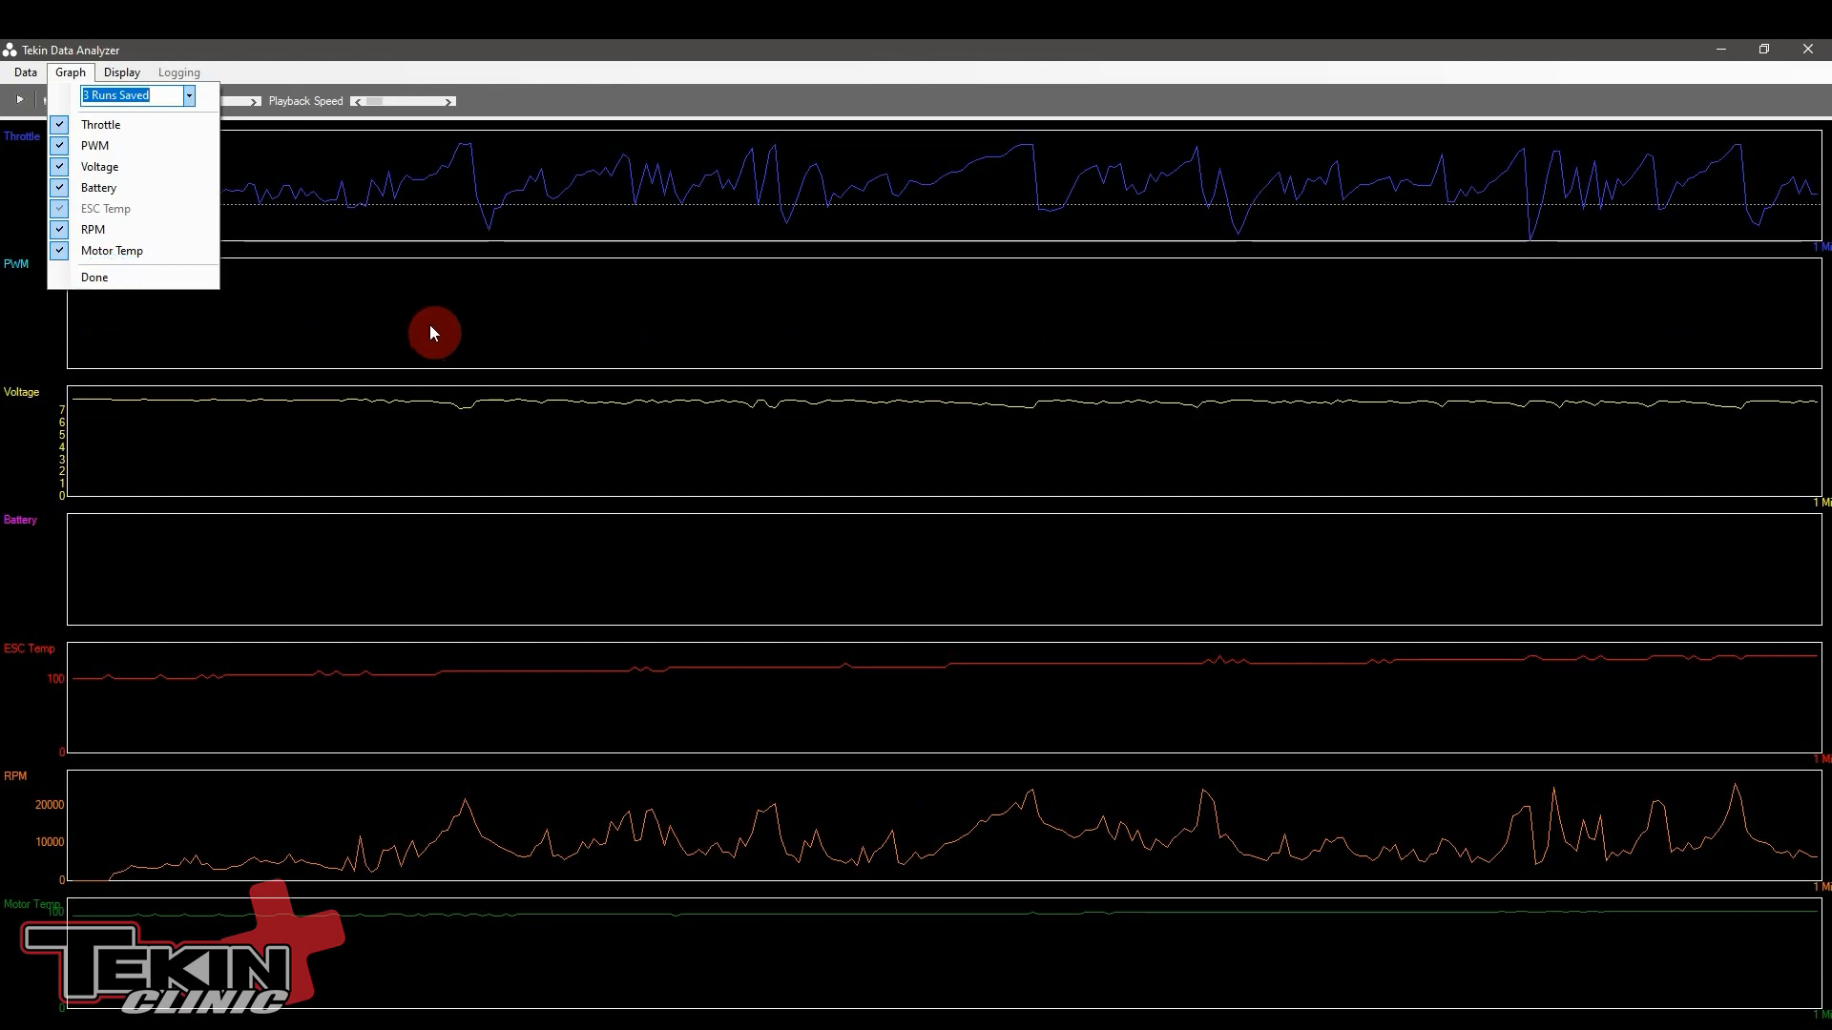
pyautogui.click(94, 276)
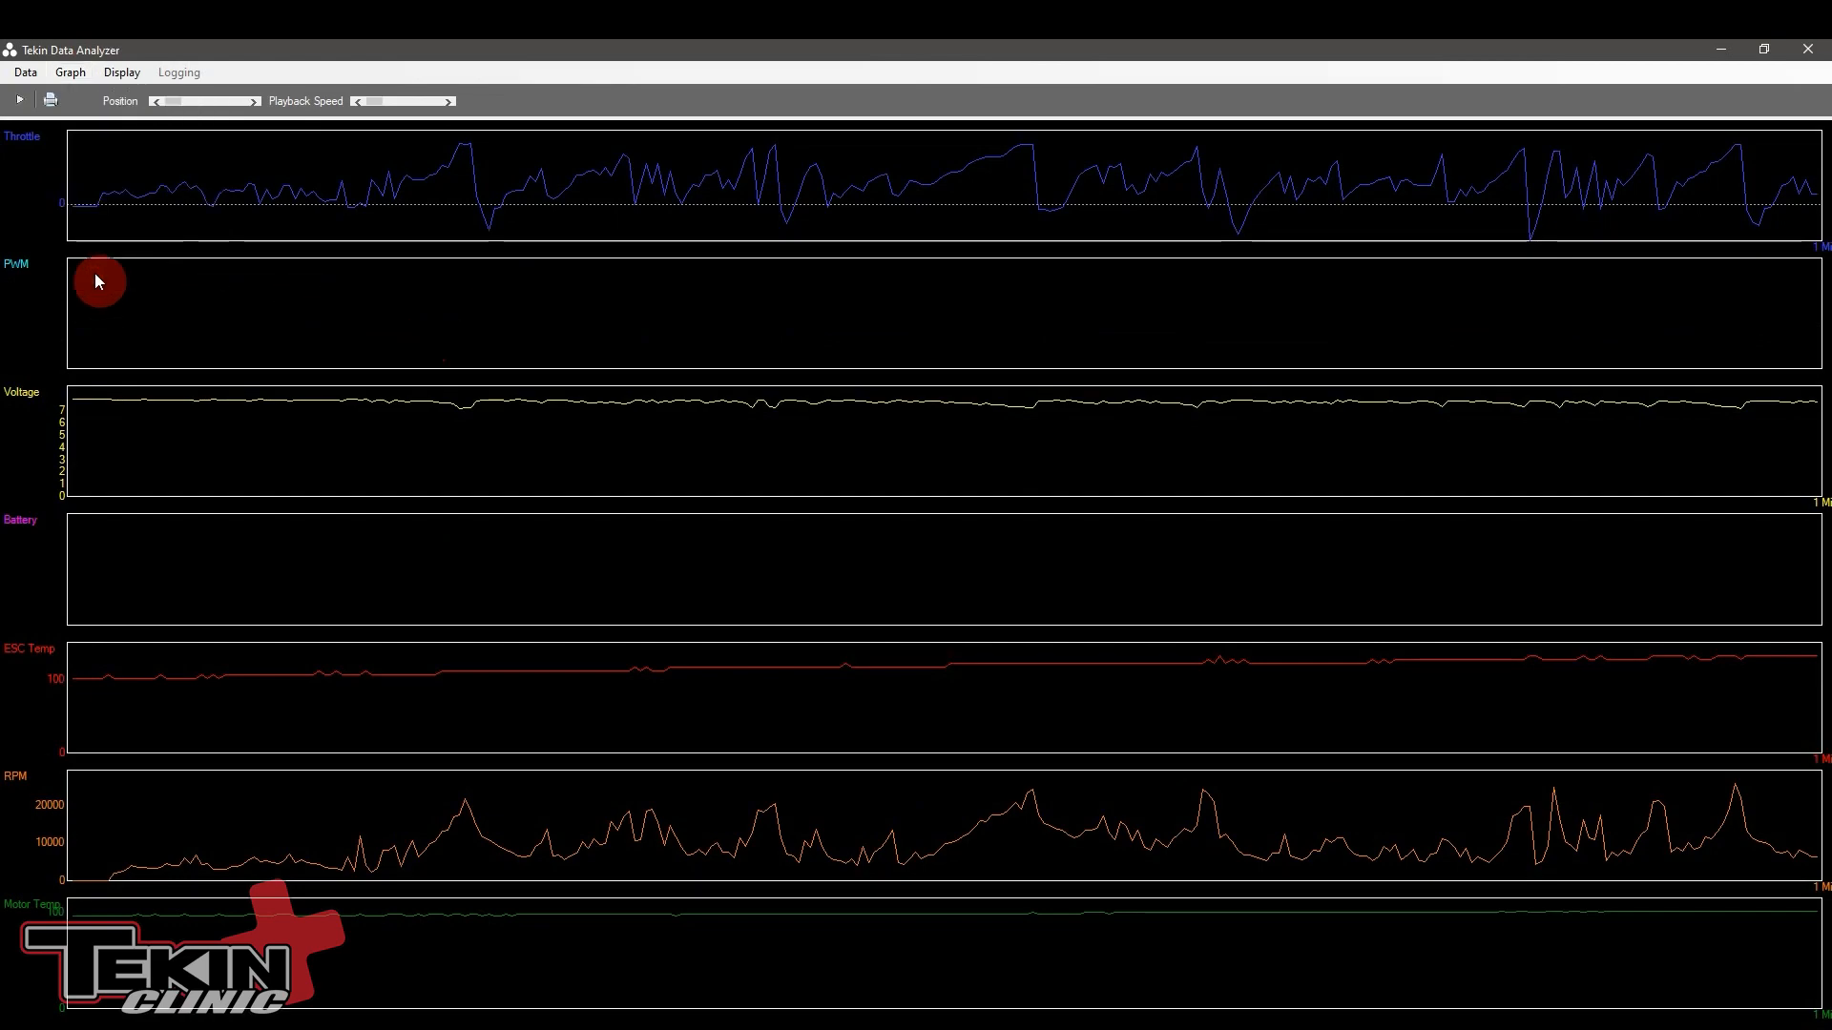
pyautogui.moveTo(129, 187)
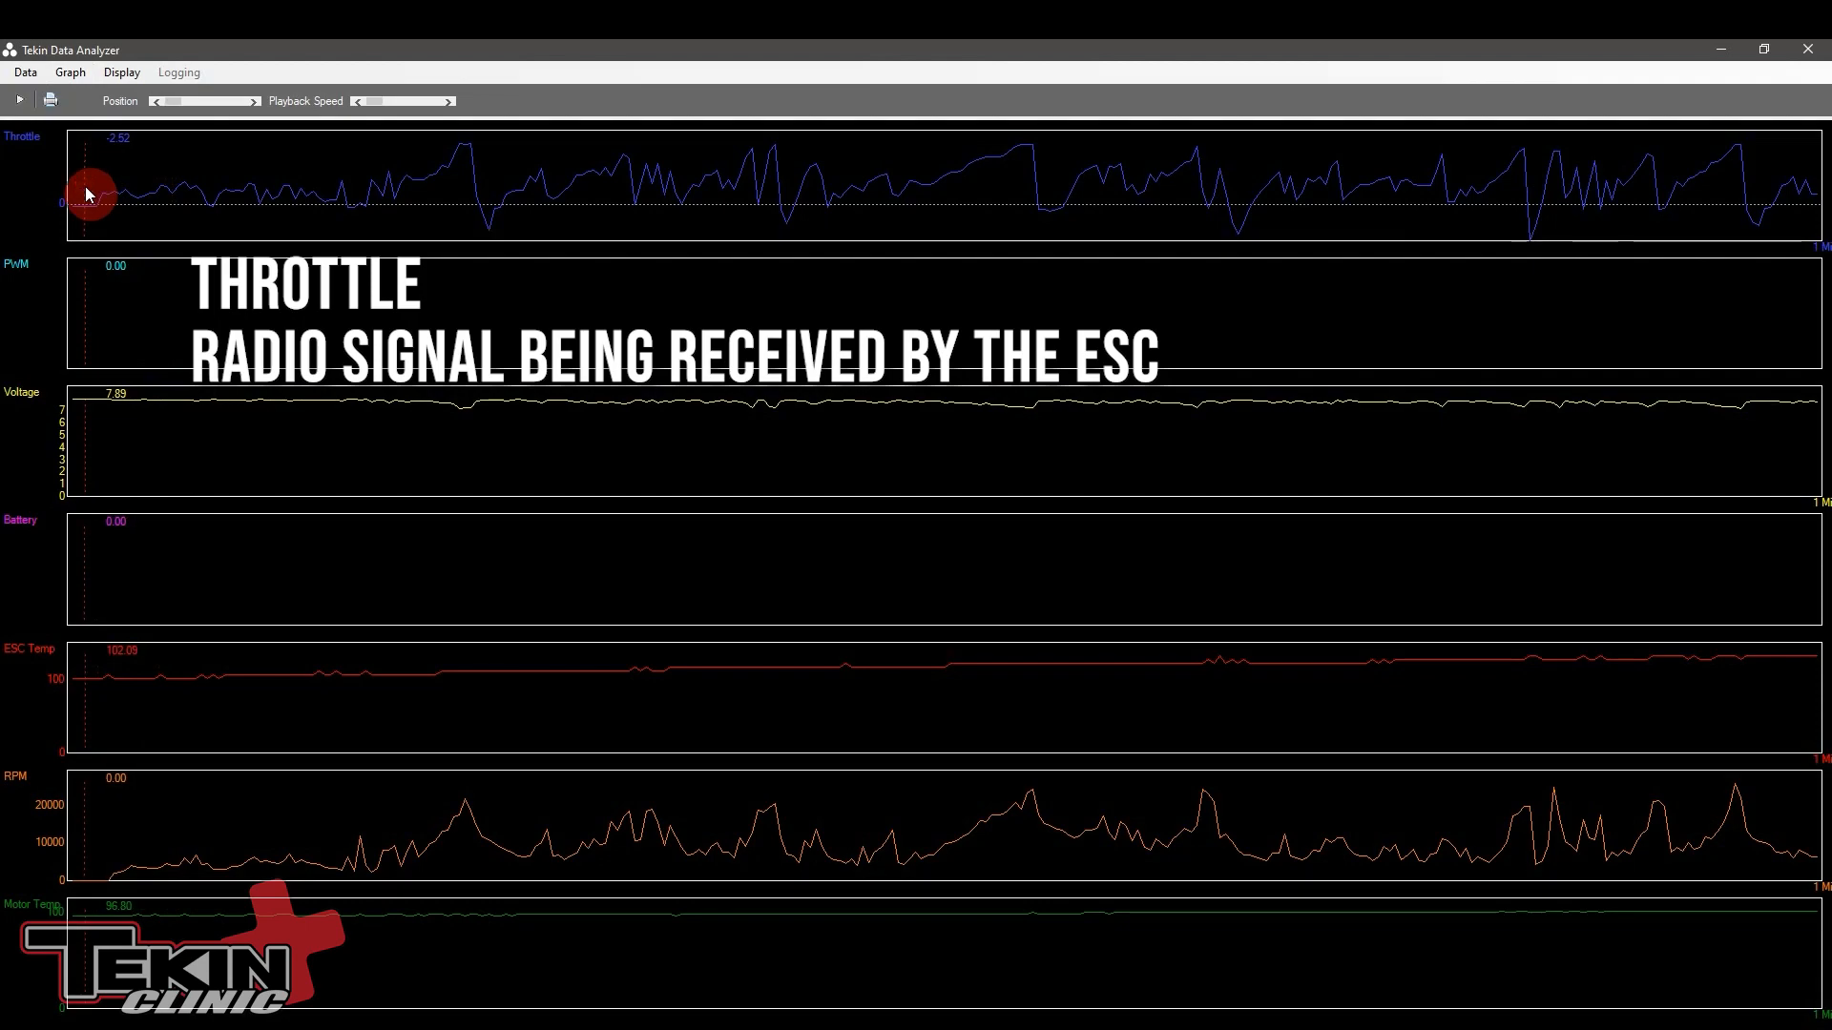
pyautogui.moveTo(123, 194)
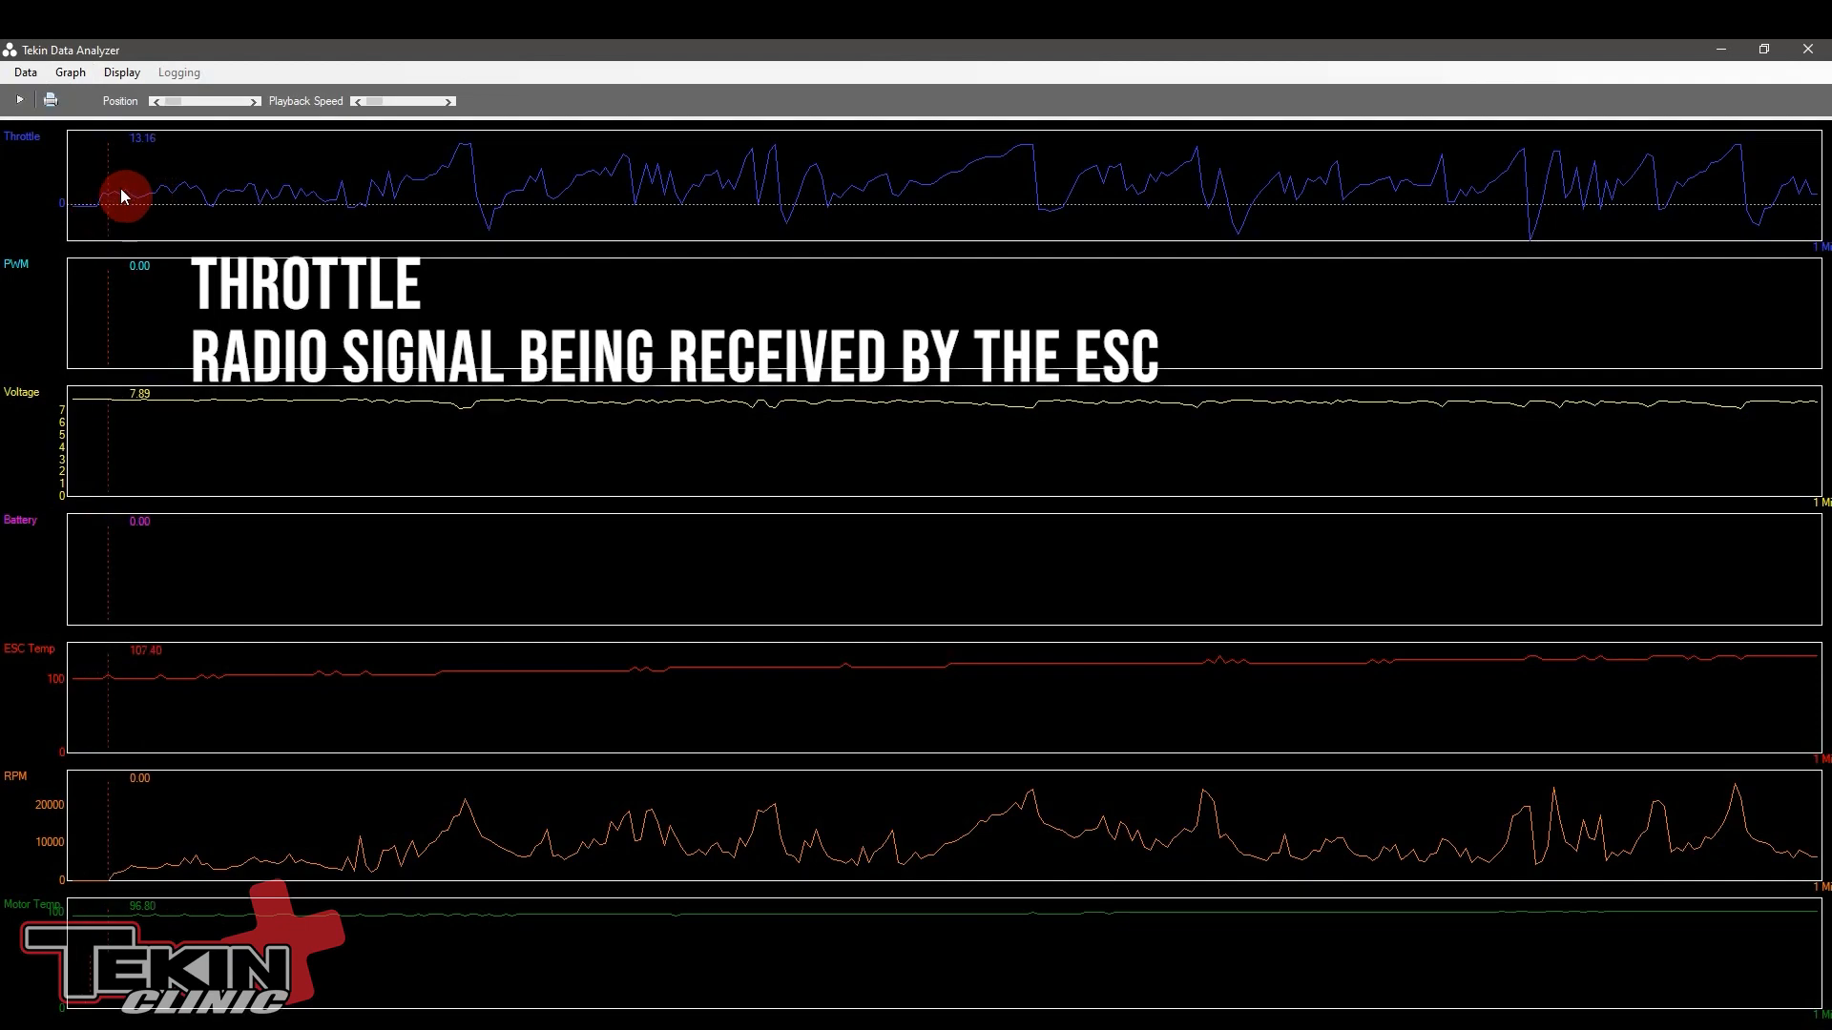
# Step: Place the data marker at the throttle peak (throttle 78.90, RPM 17570), then release it
pyautogui.click(464, 207)
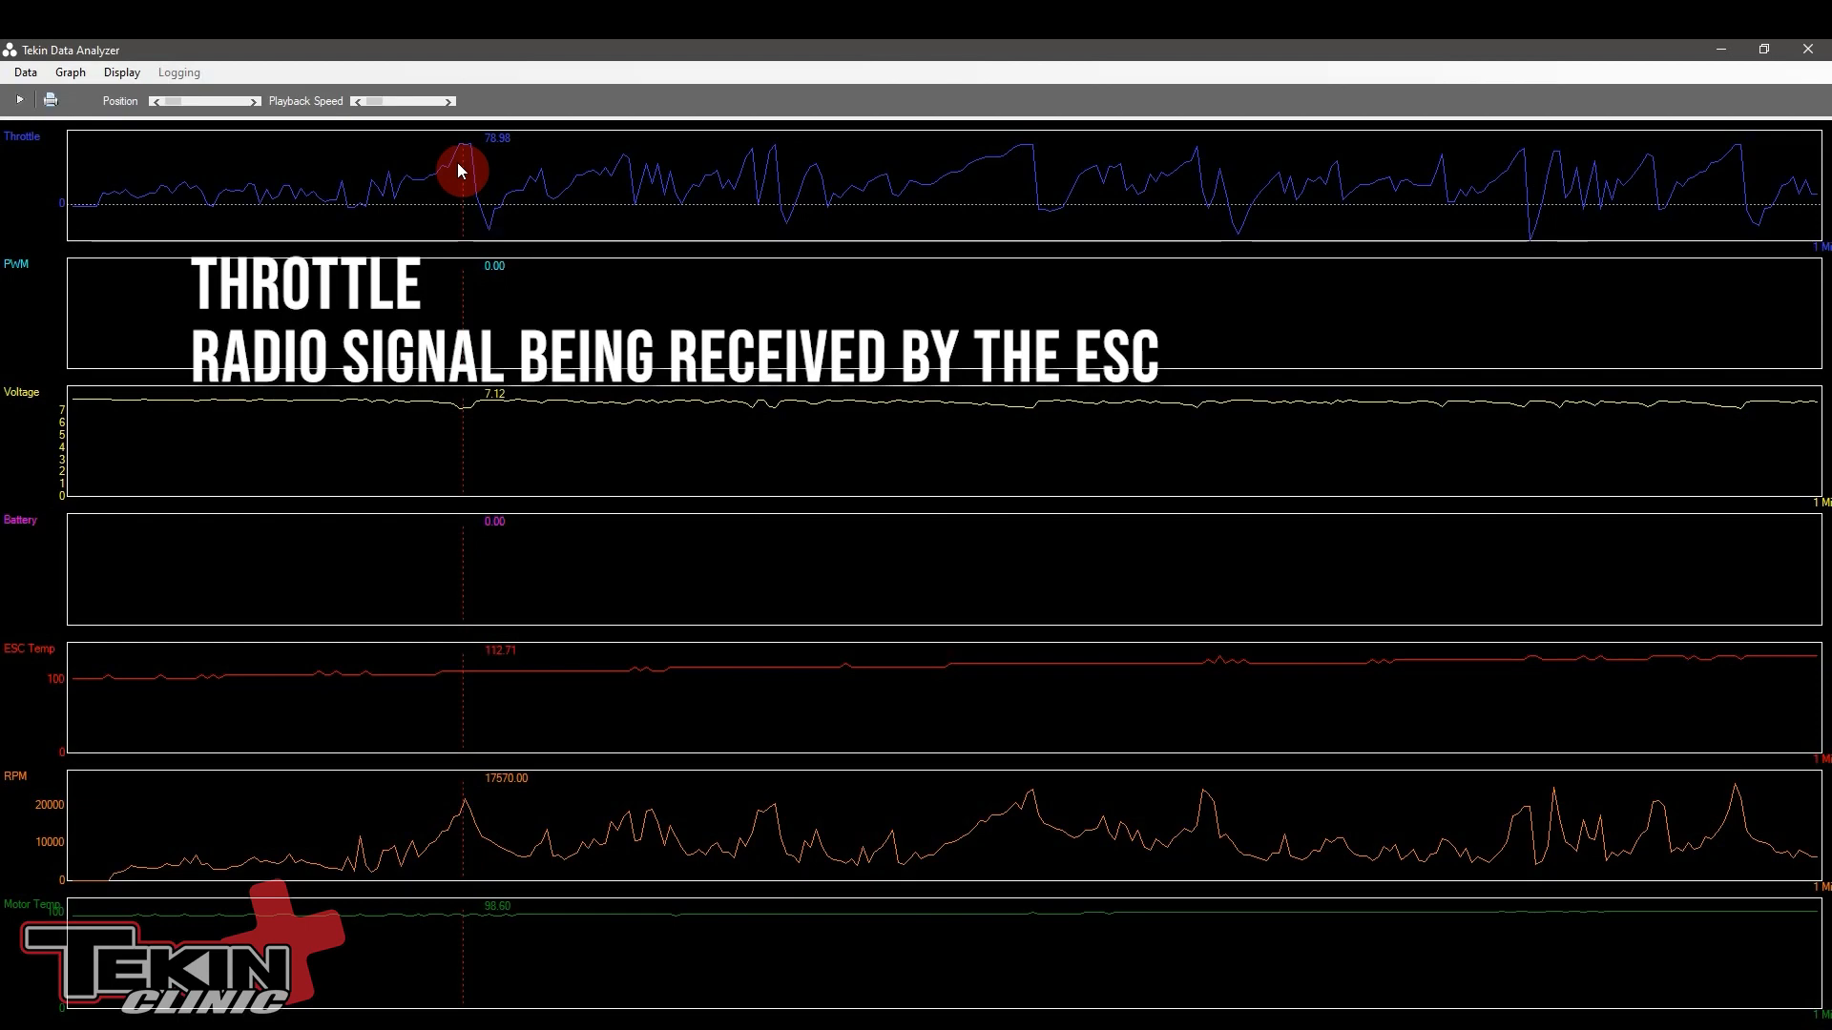
pyautogui.moveTo(472, 298)
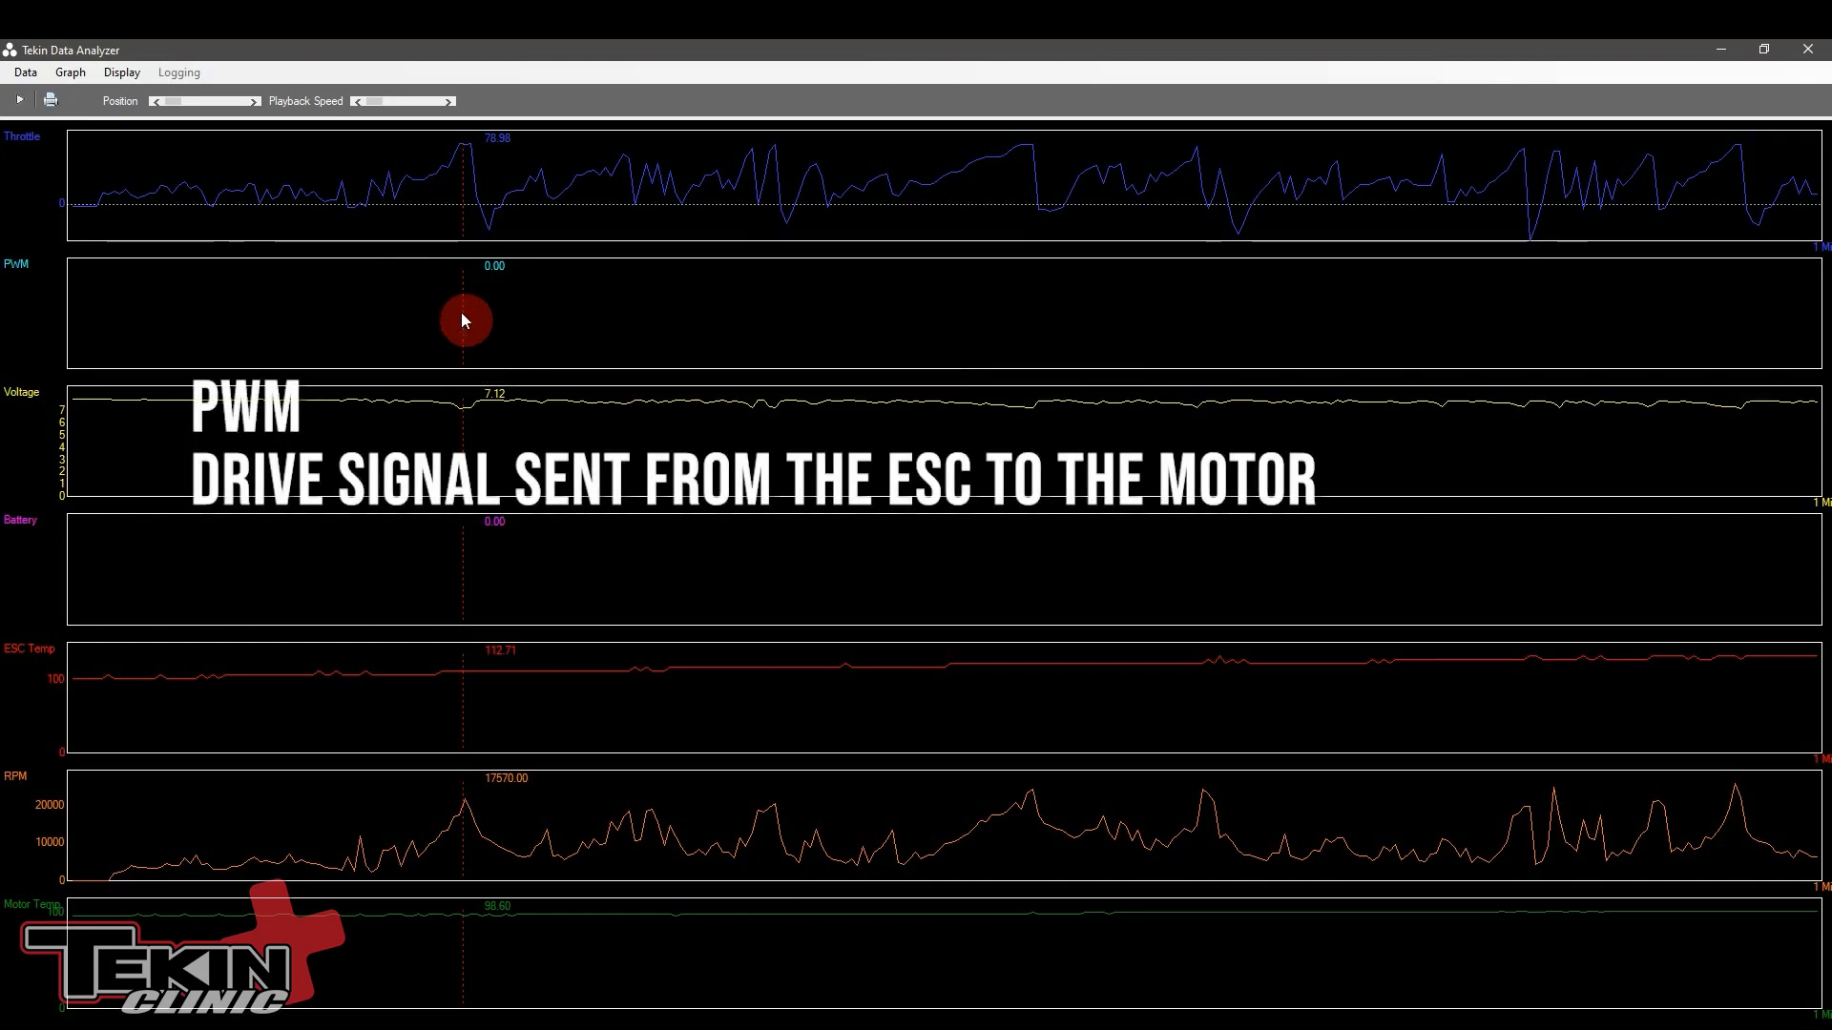
pyautogui.moveTo(114, 252)
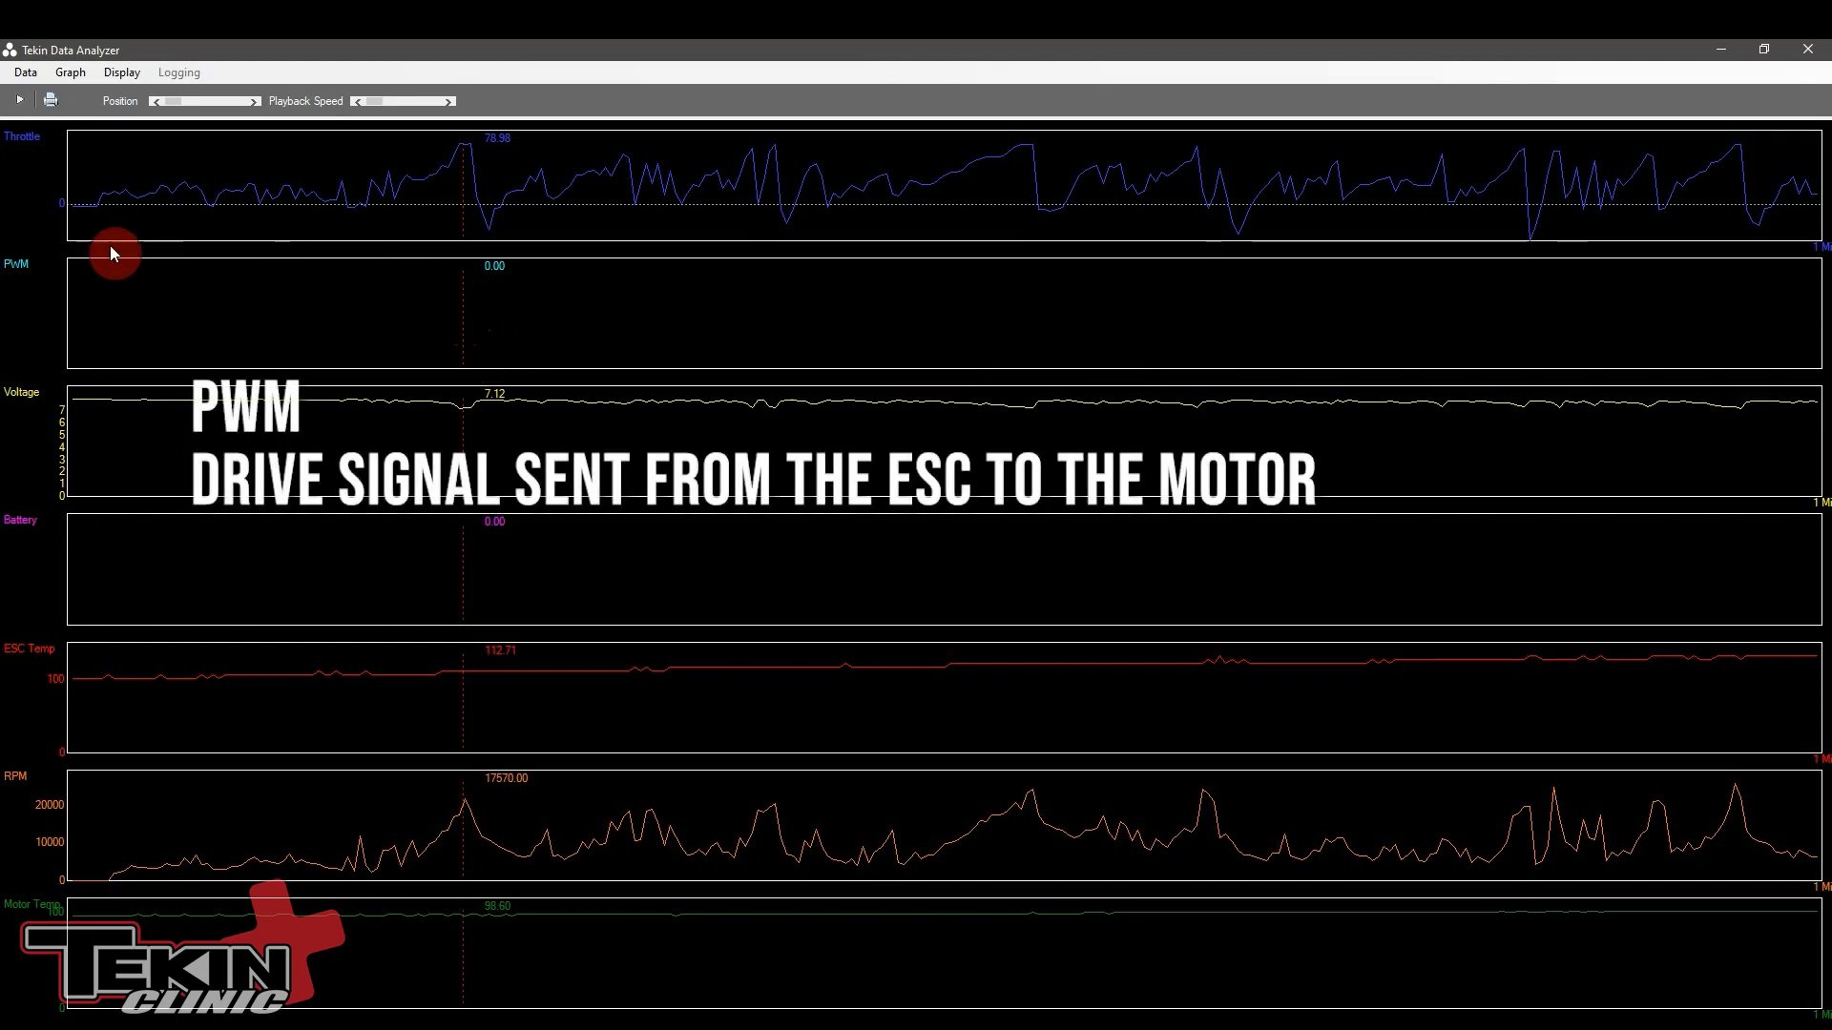
pyautogui.moveTo(277, 324)
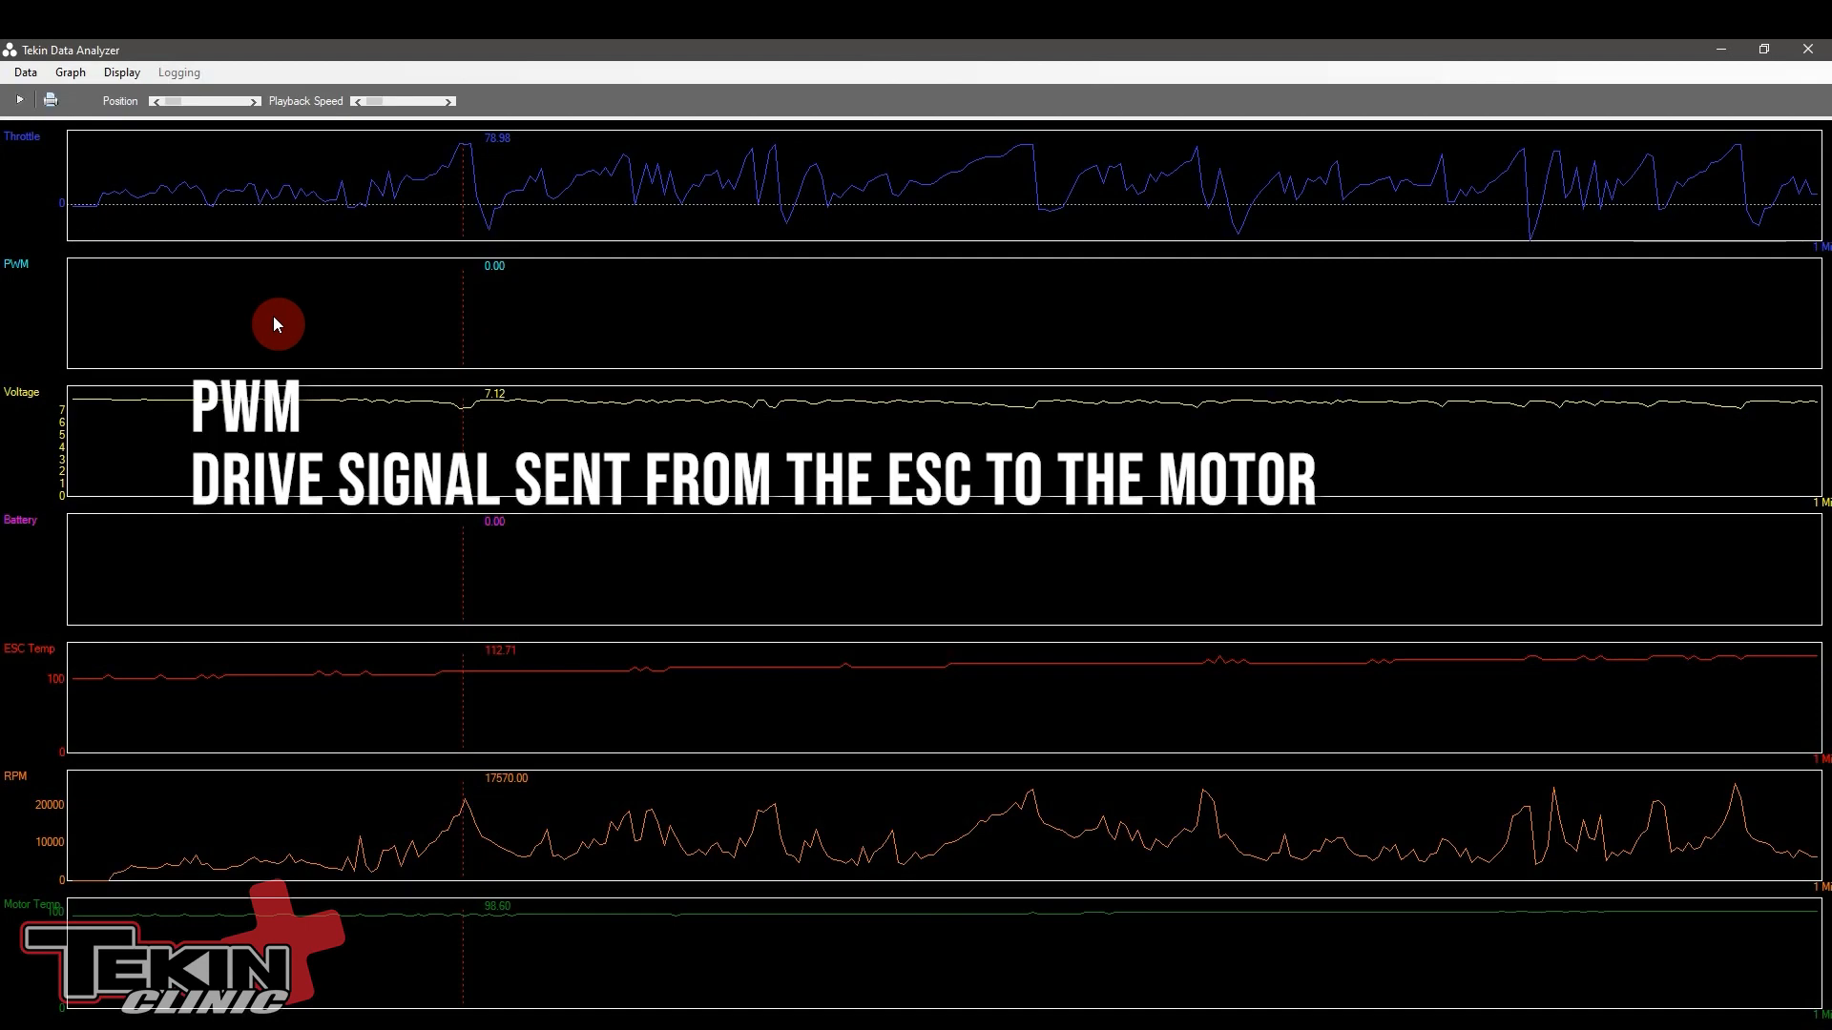
pyautogui.click(116, 412)
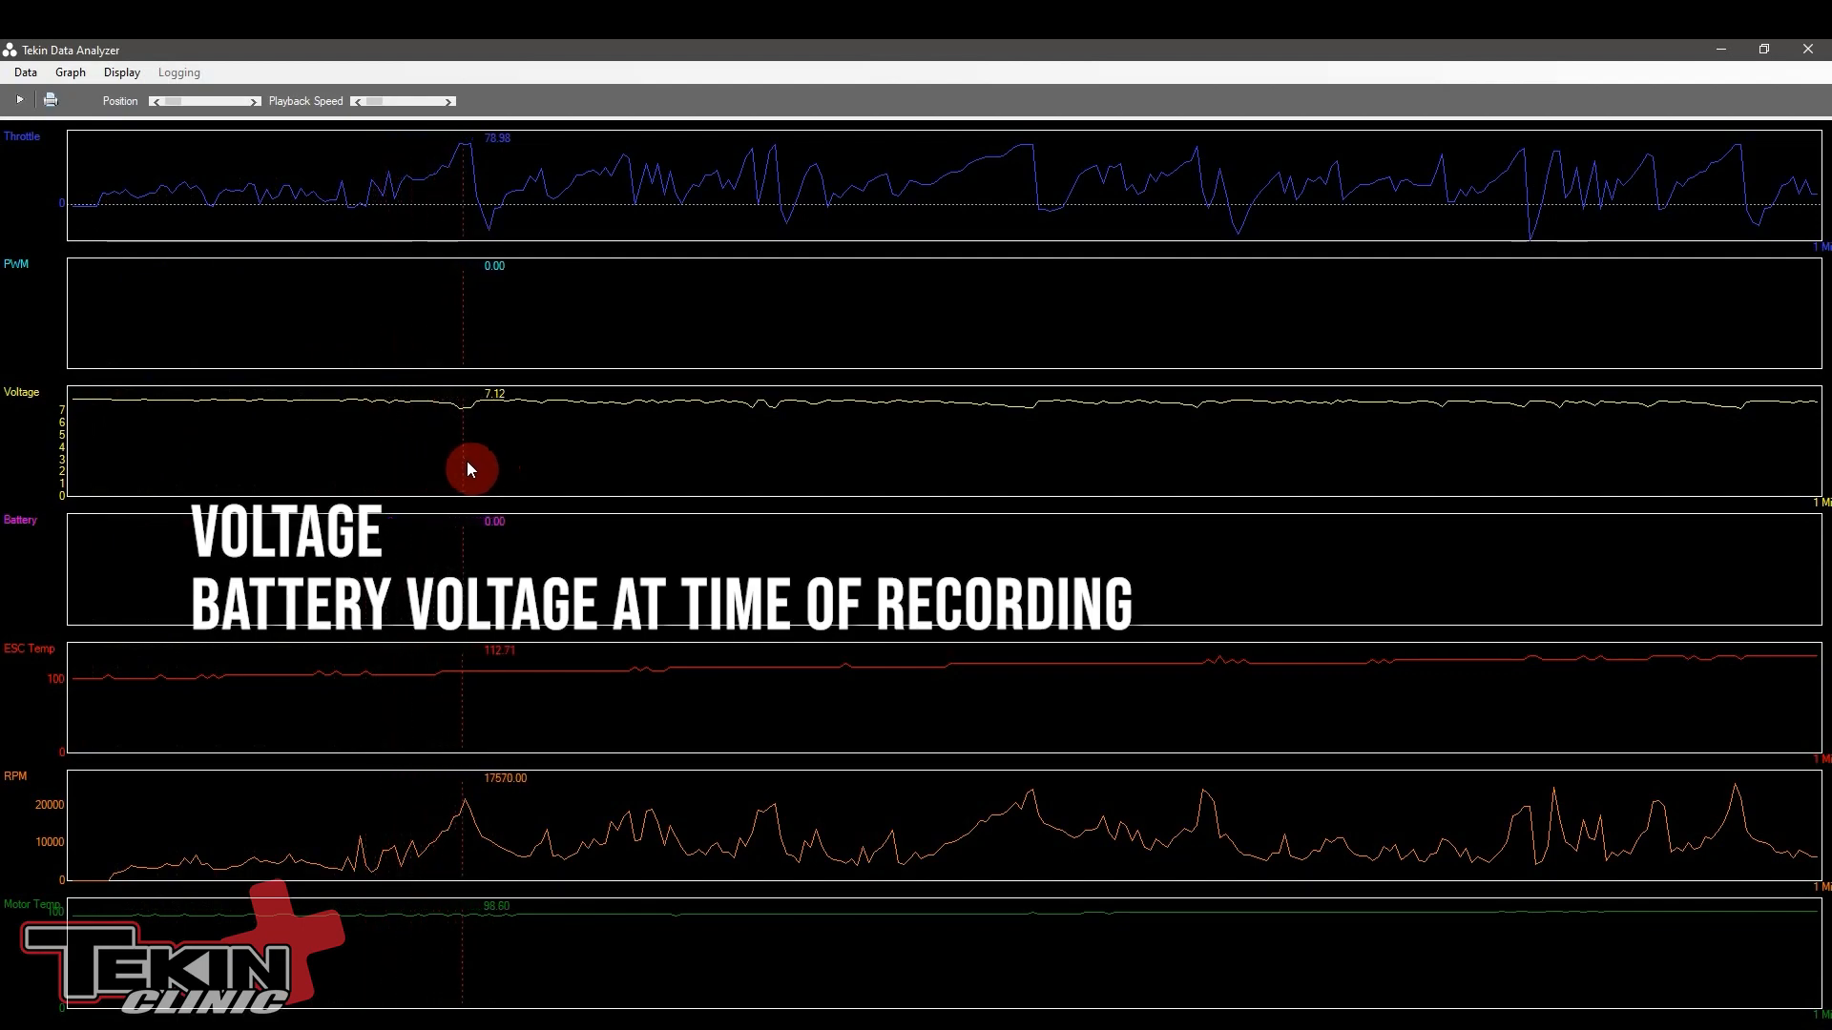
pyautogui.moveTo(409, 468)
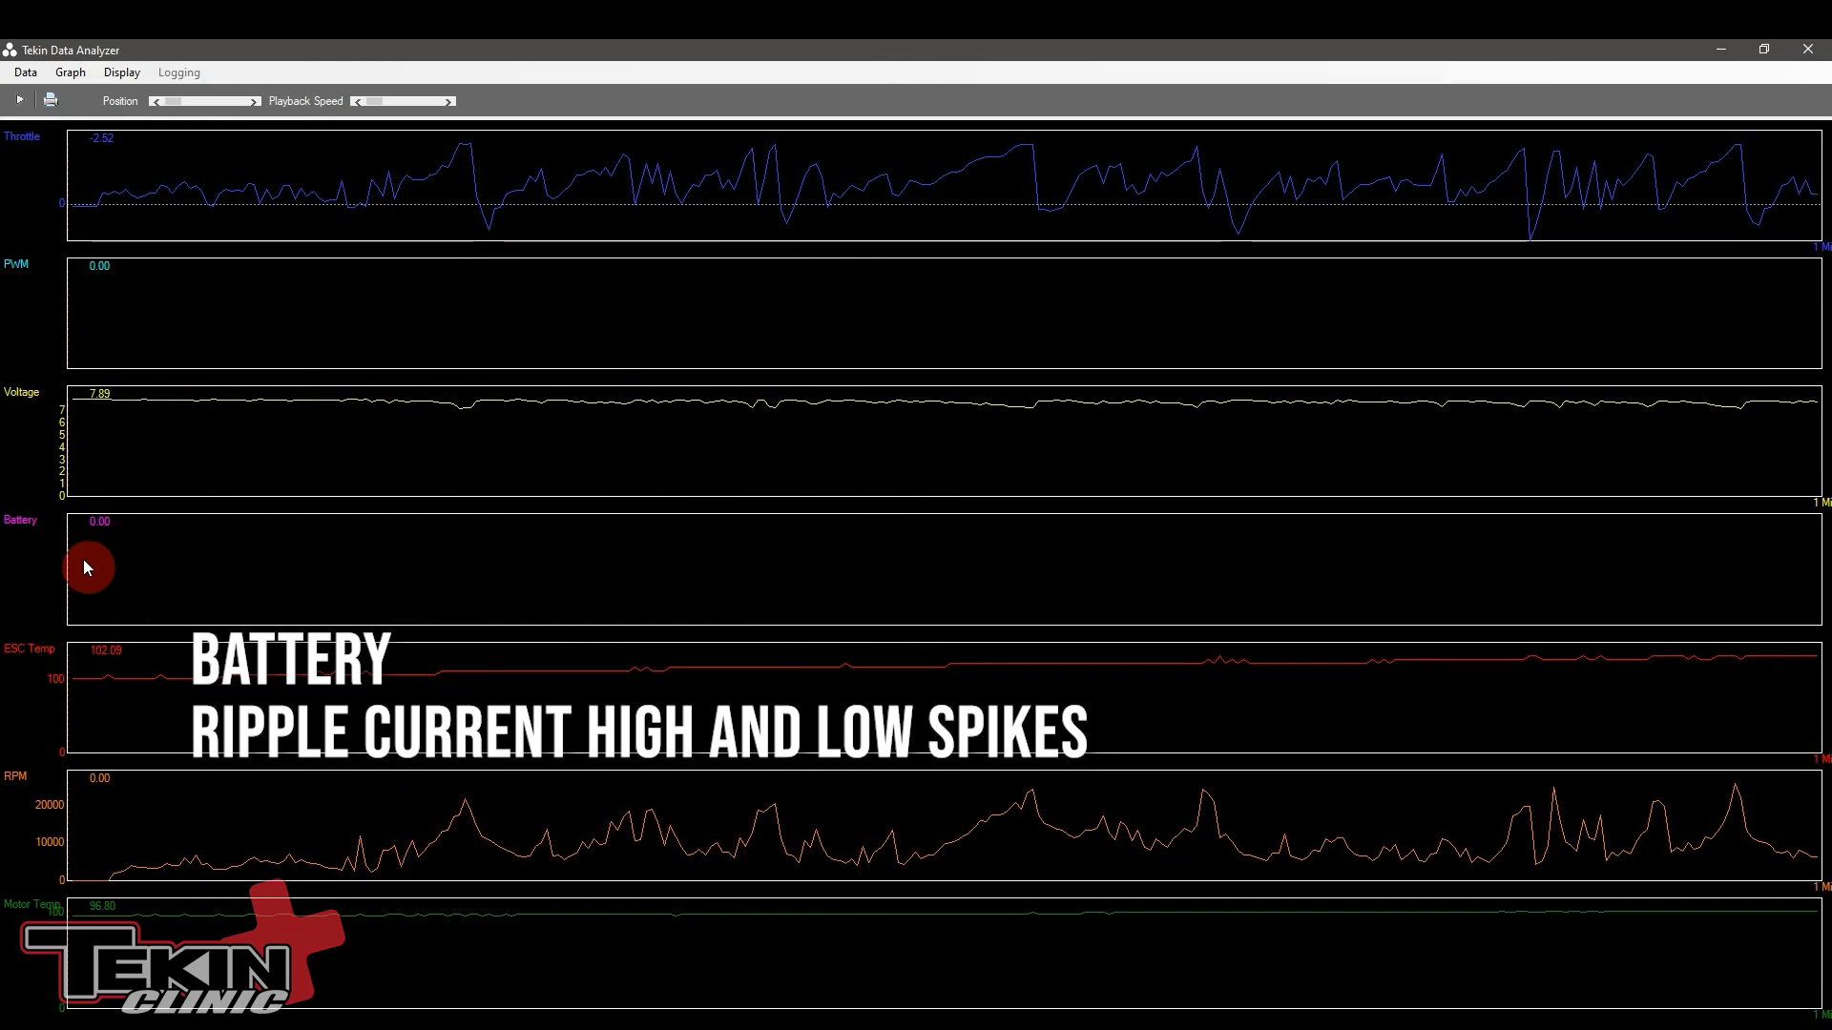
pyautogui.moveTo(116, 572)
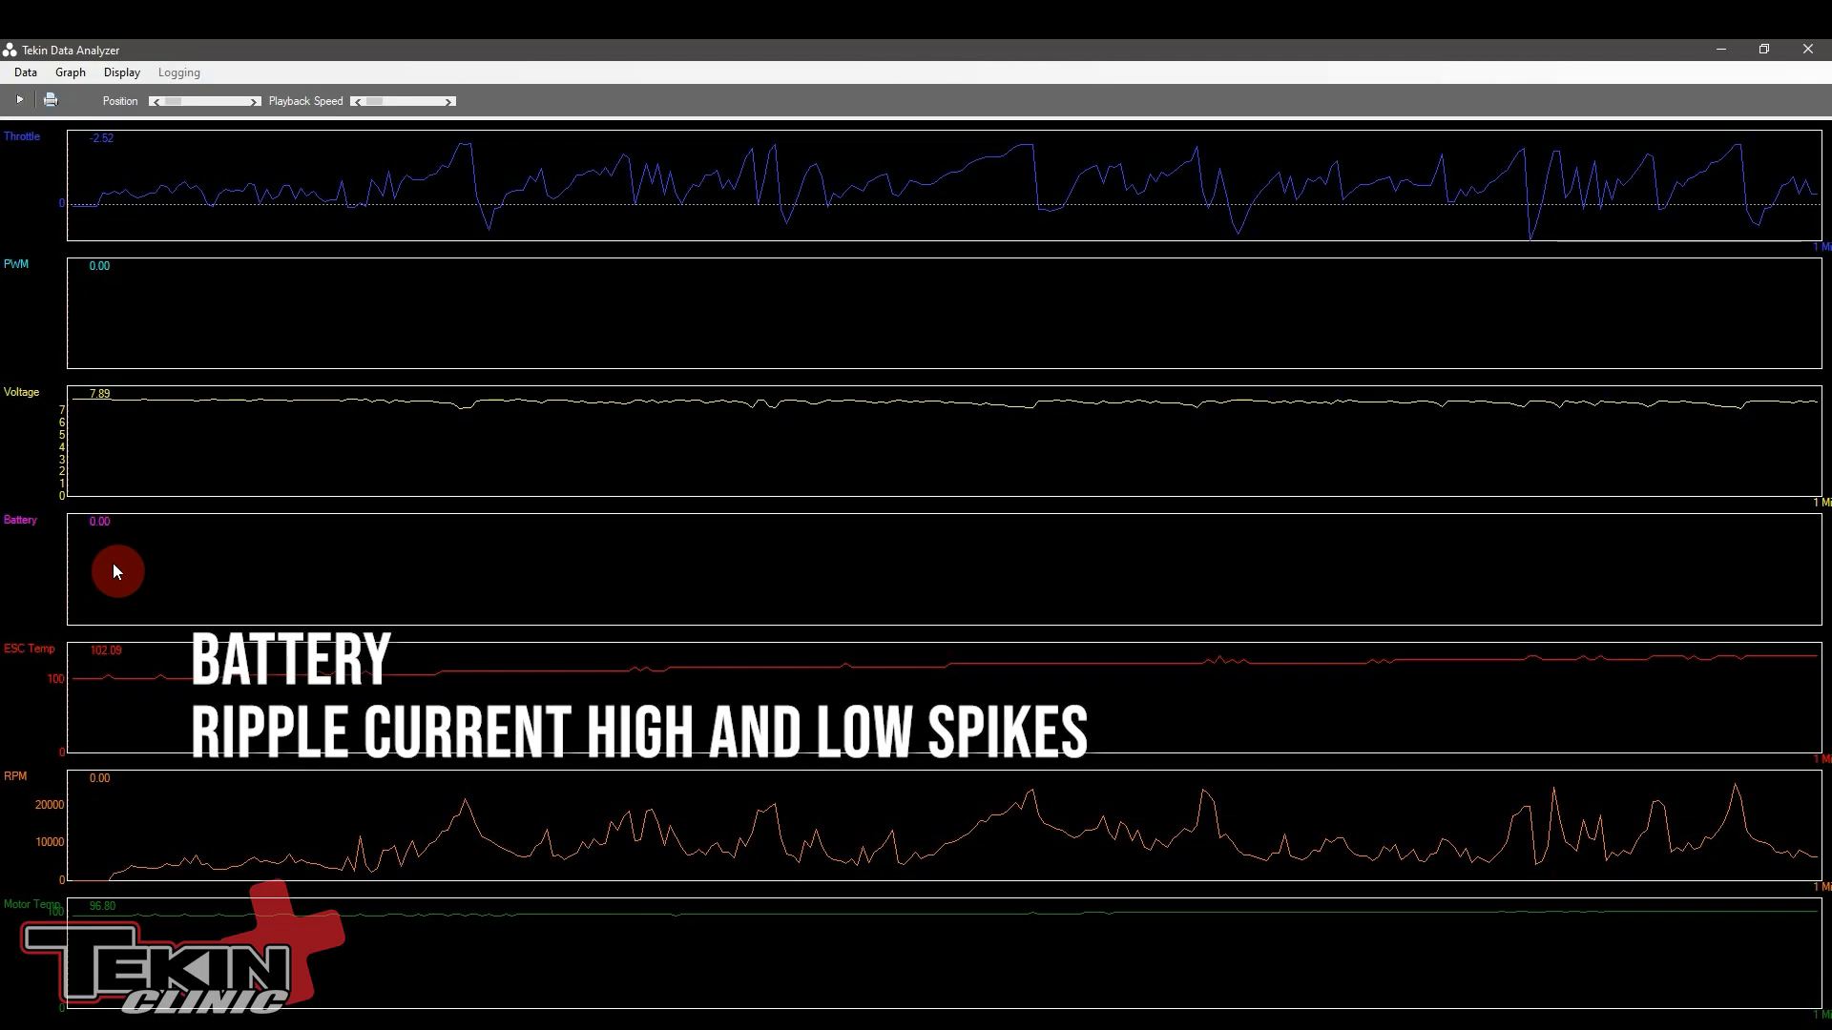
pyautogui.moveTo(105, 541)
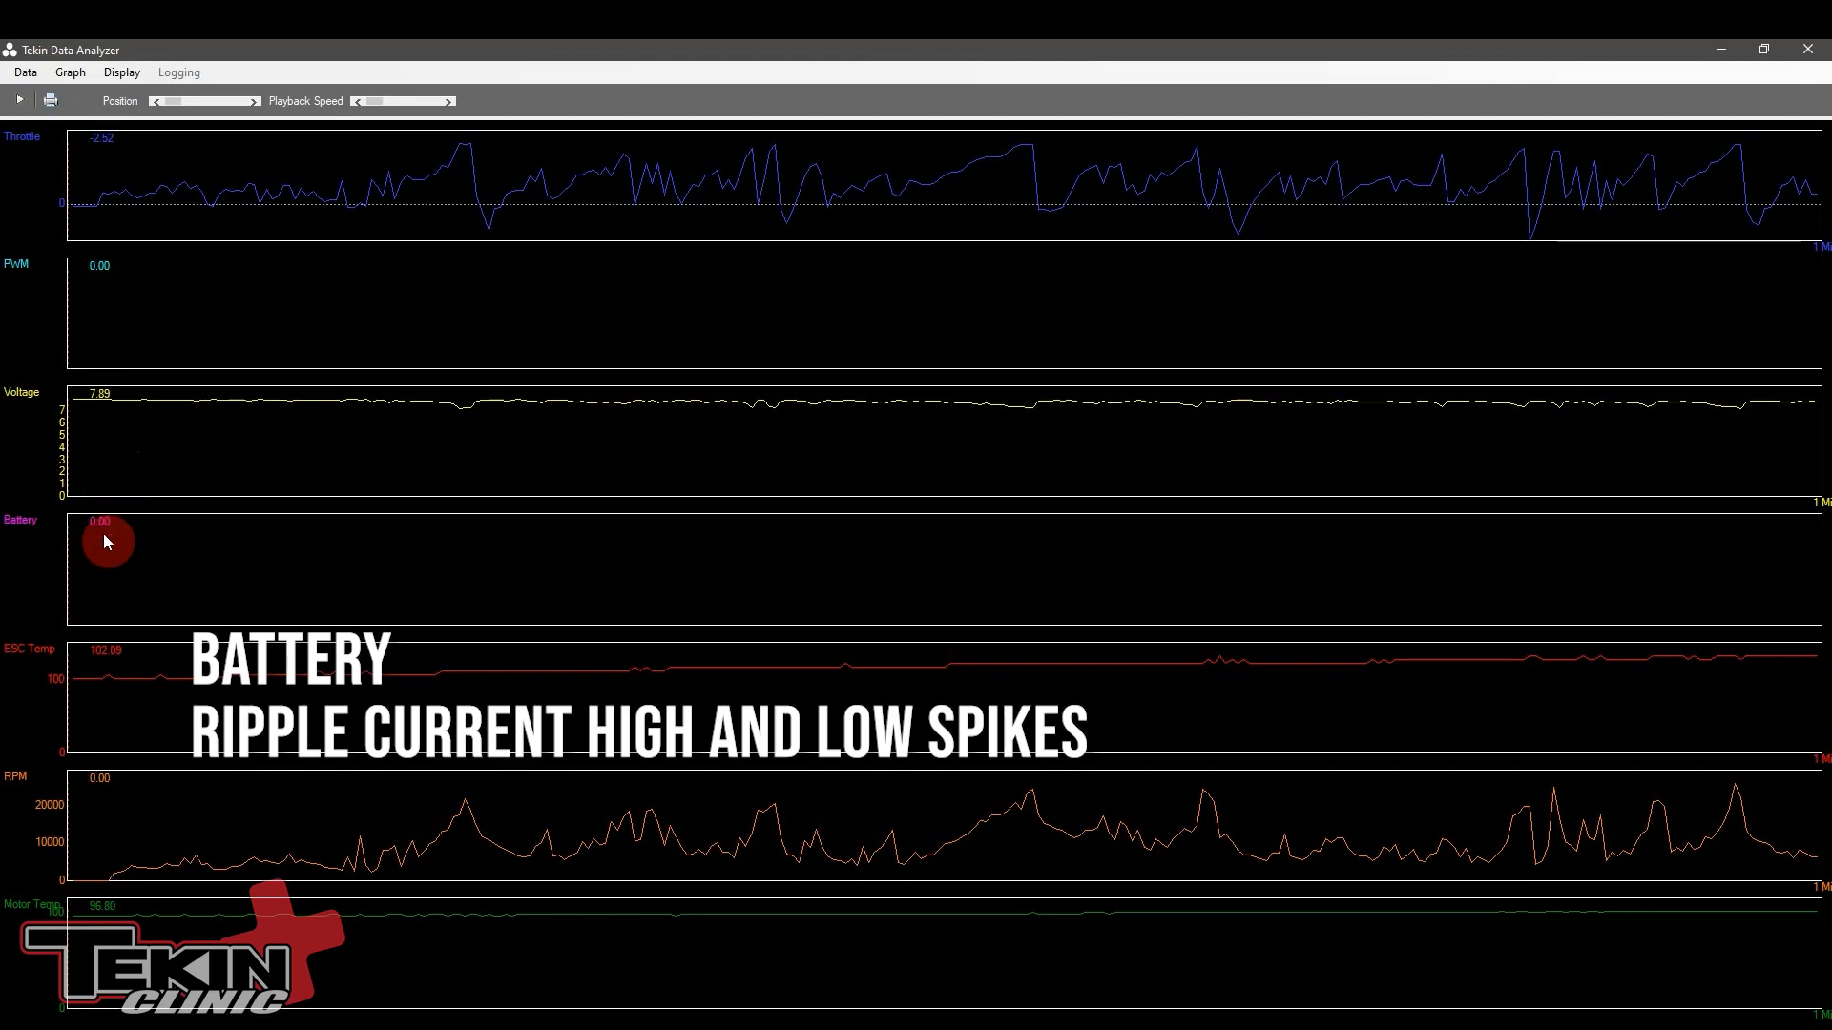
pyautogui.moveTo(98, 412)
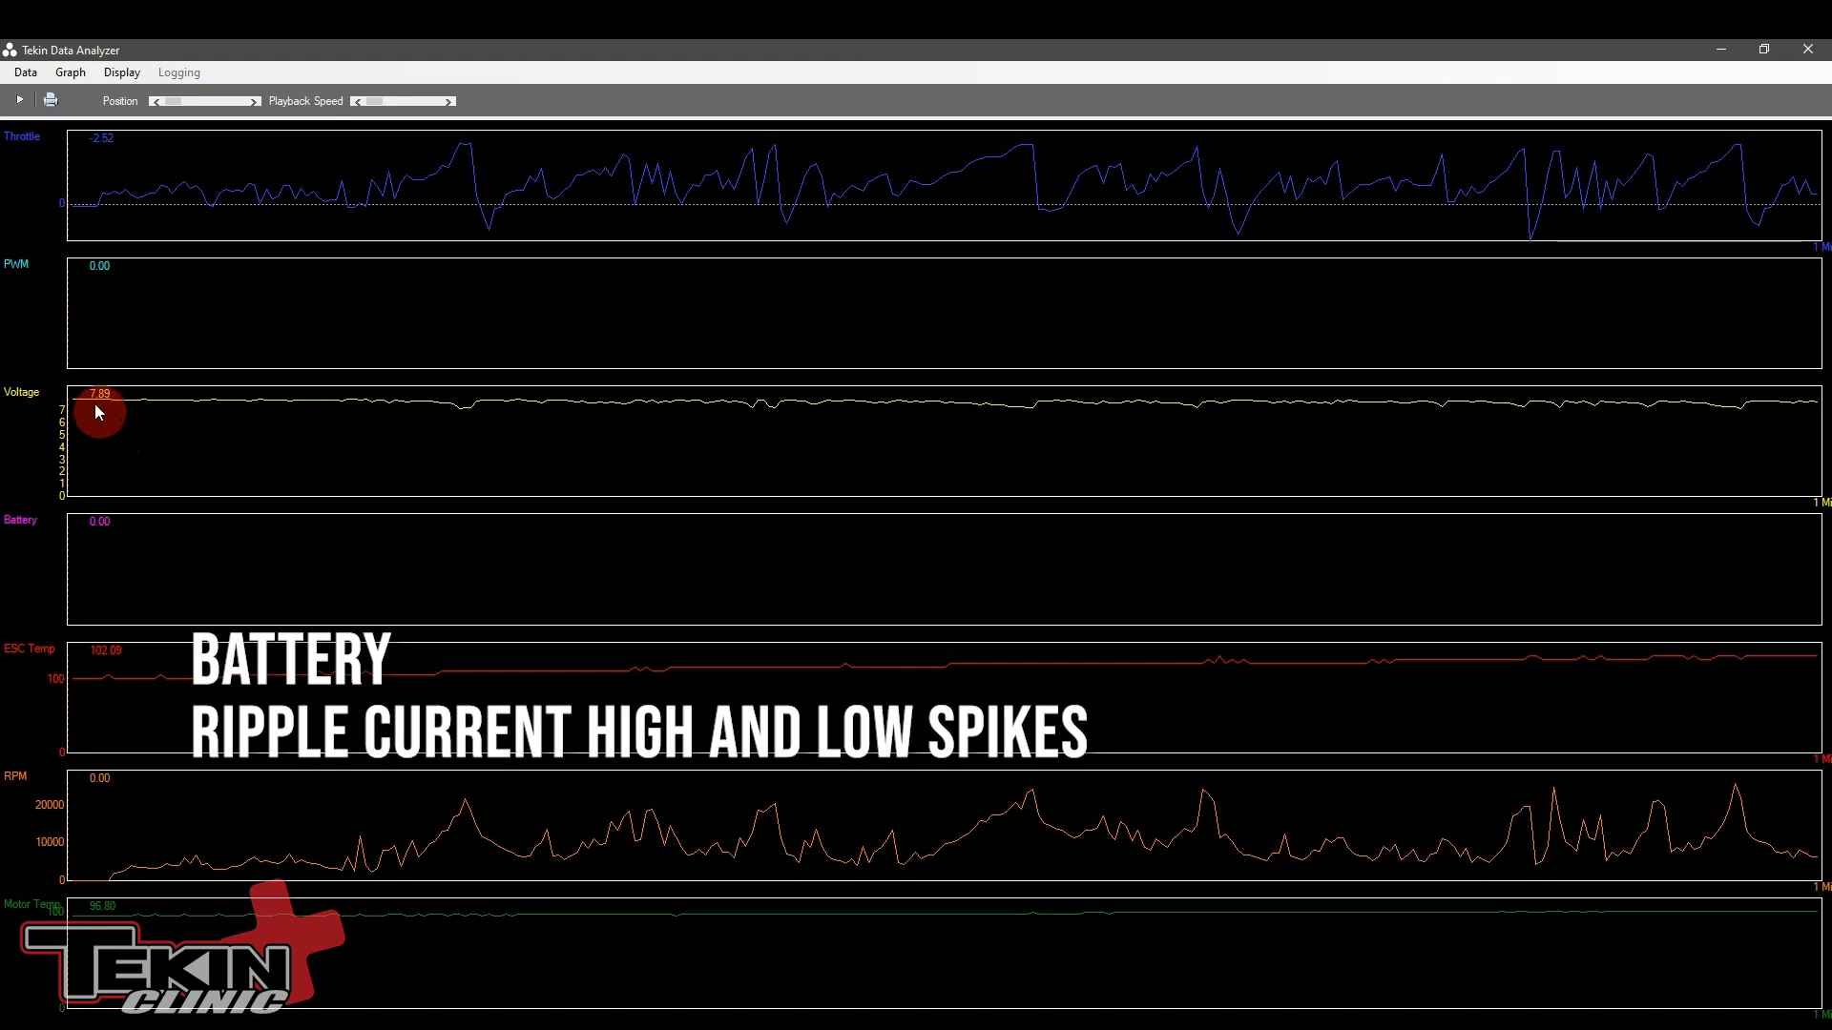
pyautogui.moveTo(110, 587)
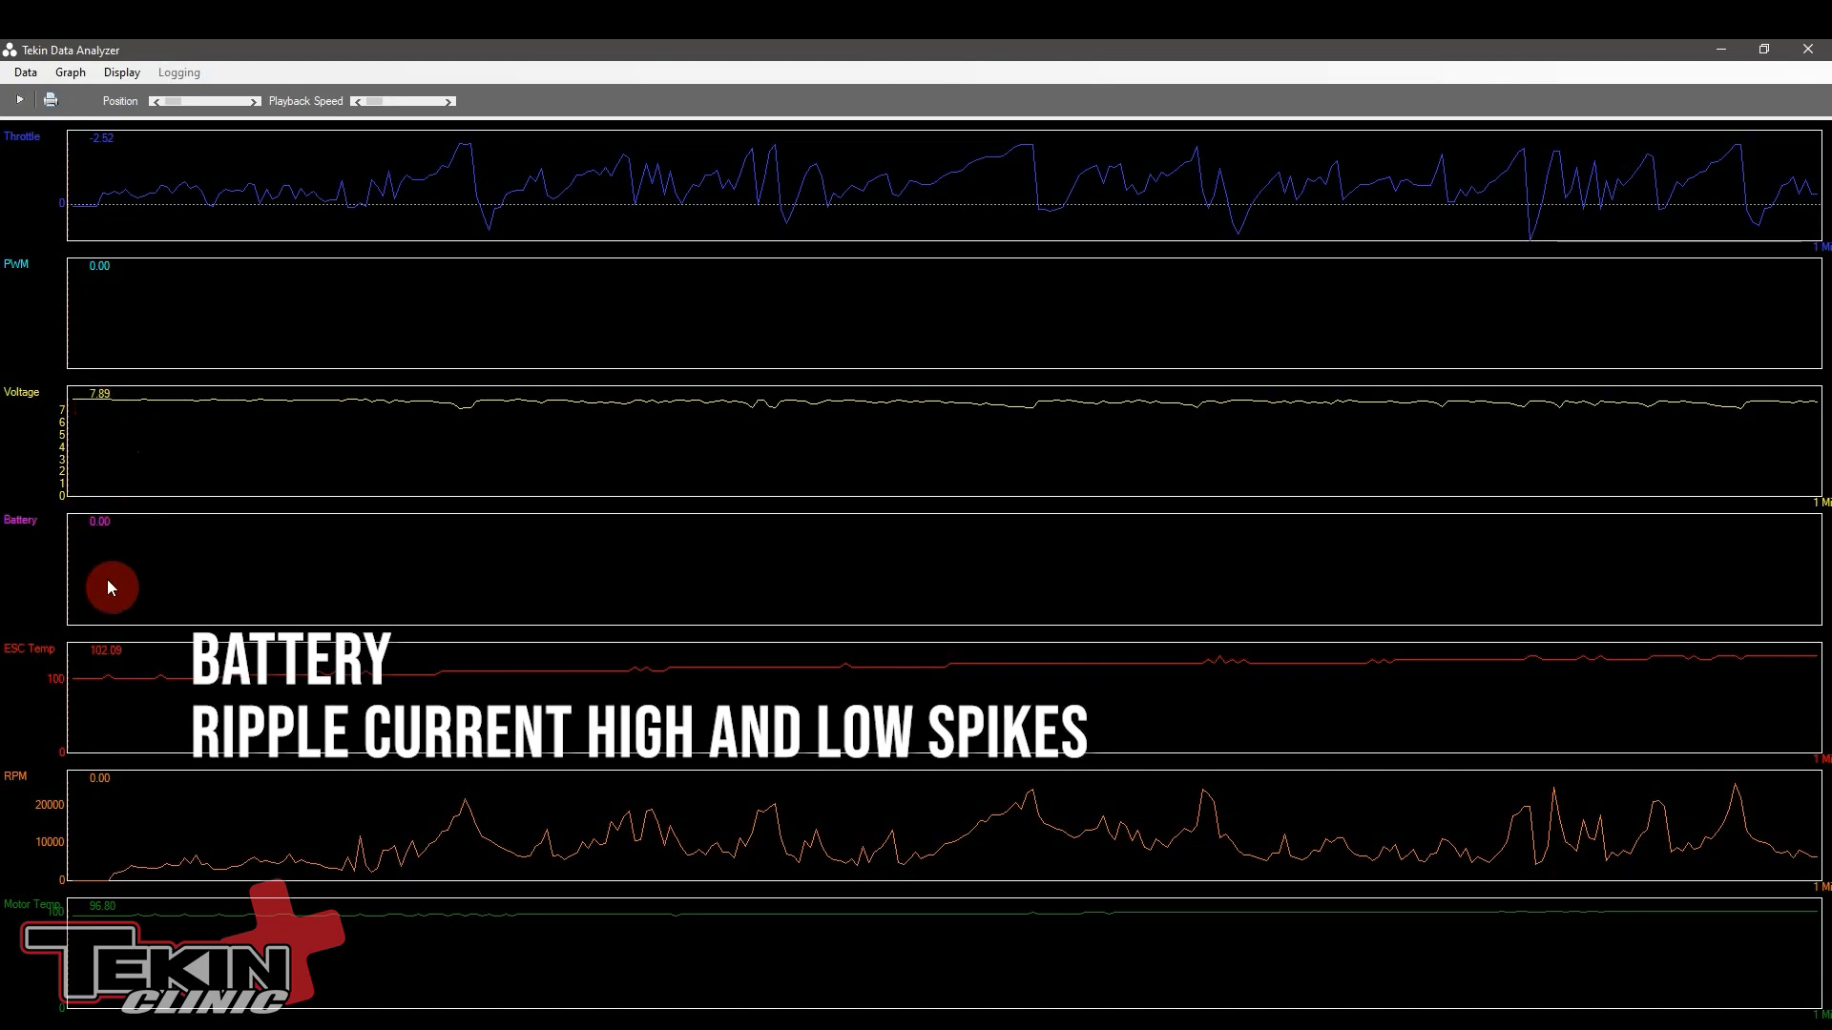
pyautogui.moveTo(109, 561)
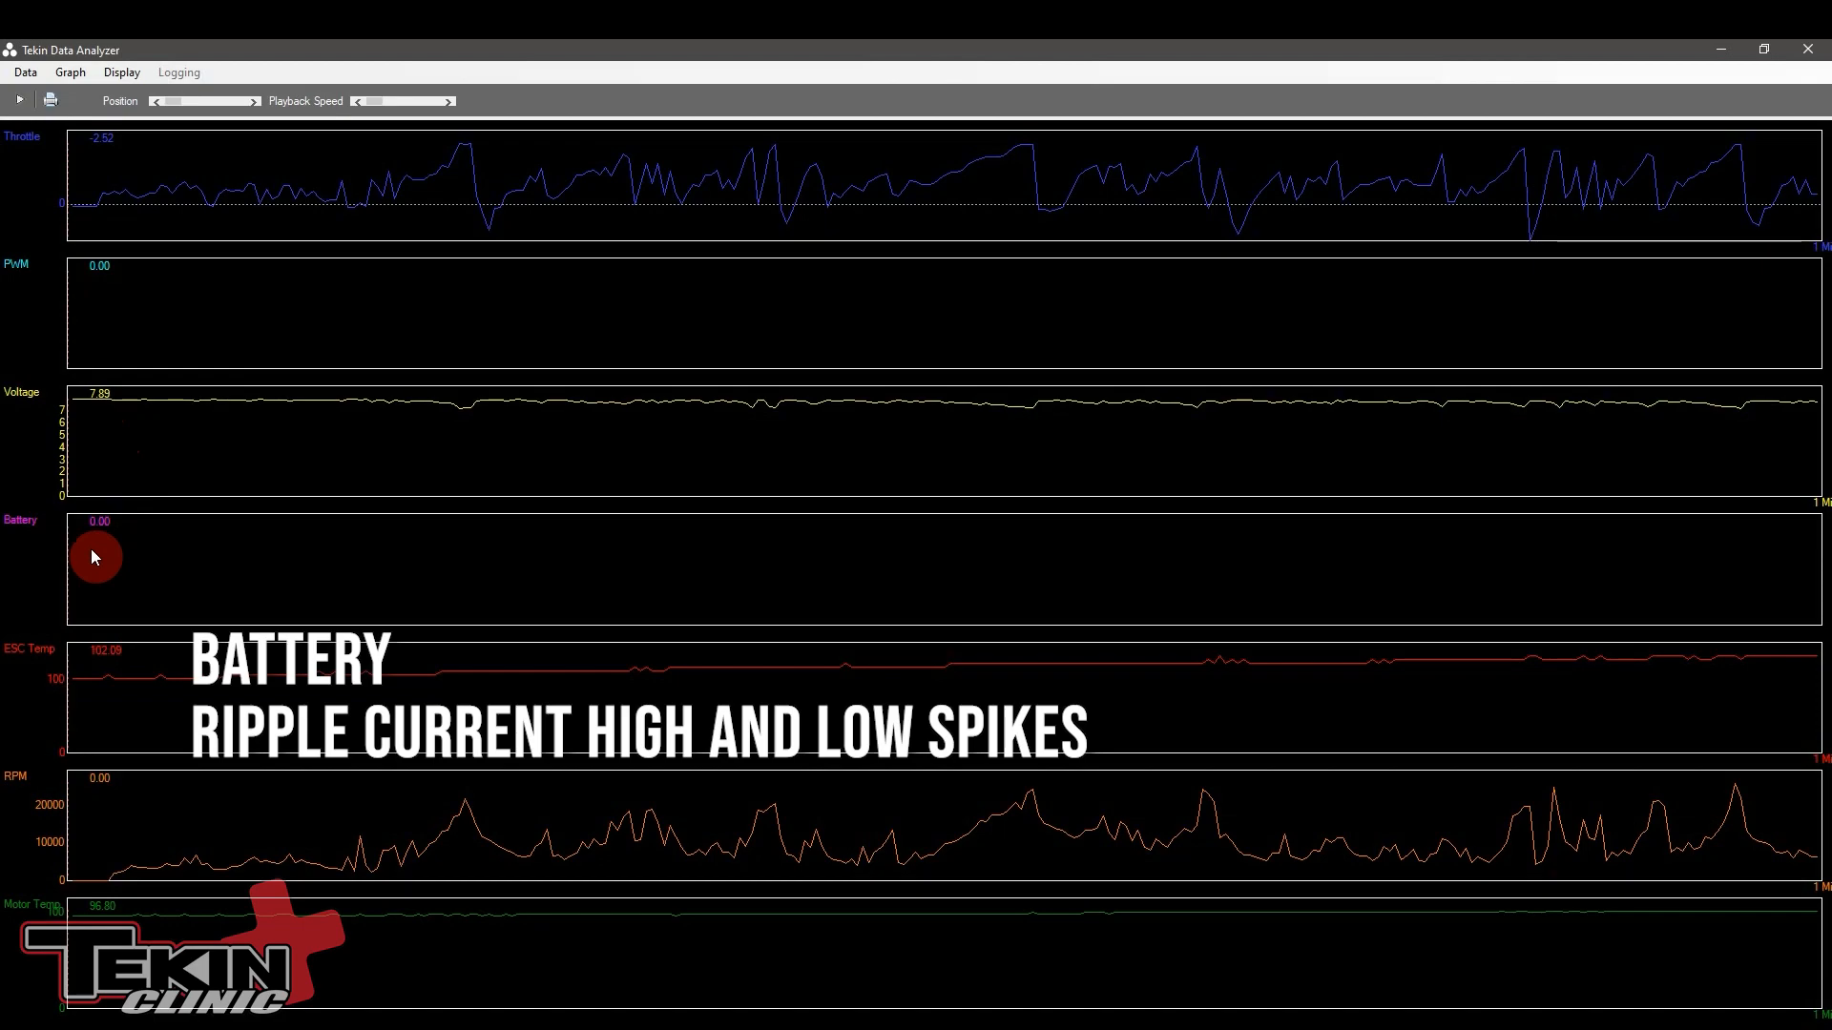
pyautogui.moveTo(79, 524)
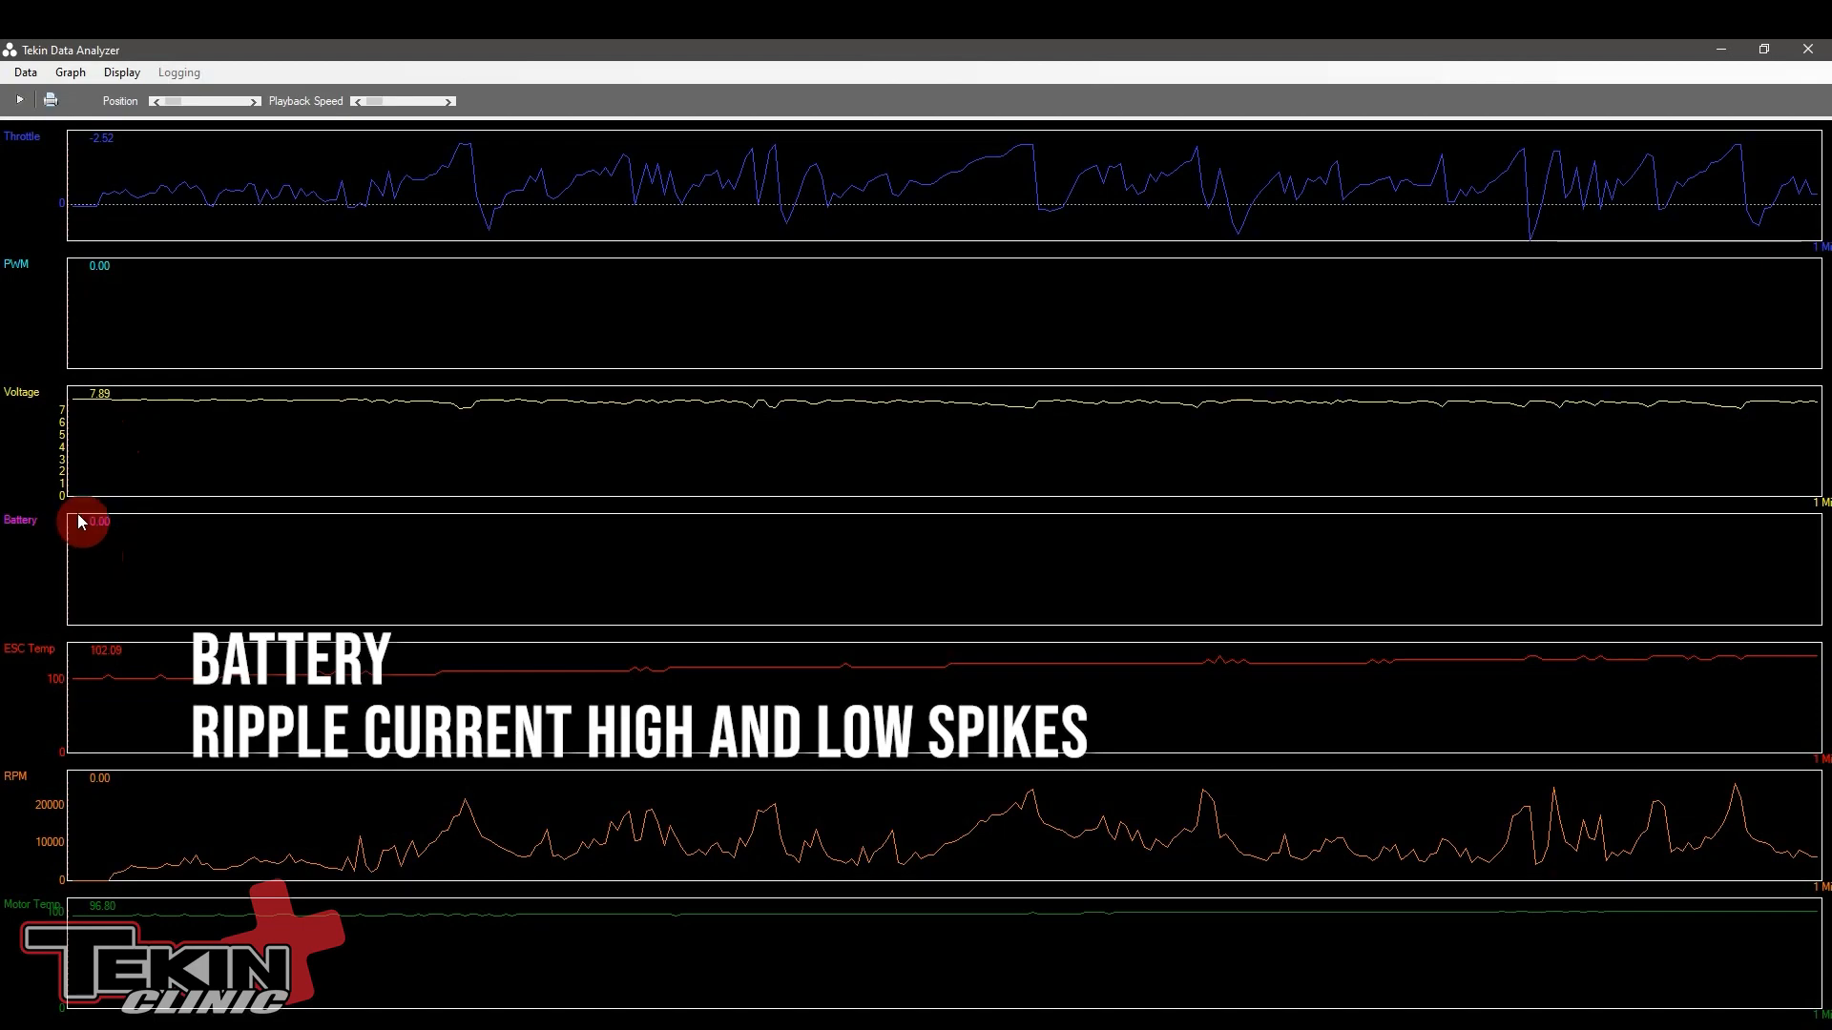
pyautogui.moveTo(177, 573)
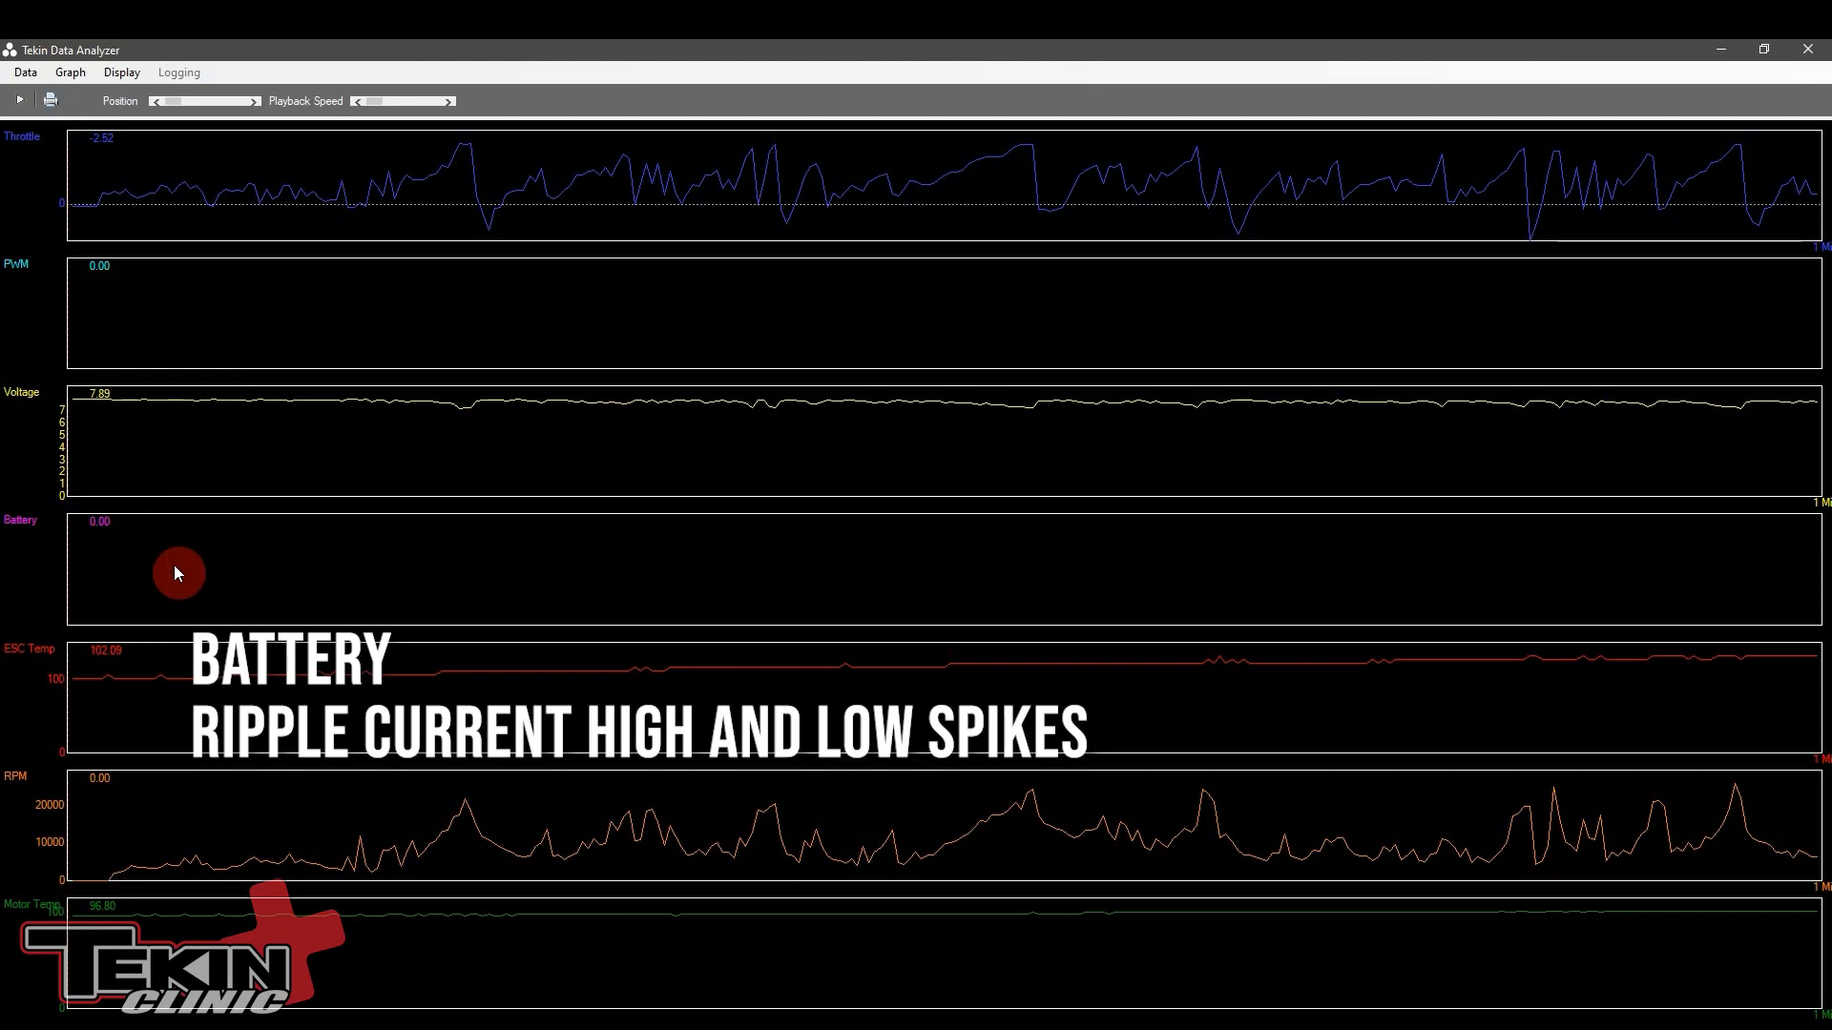
pyautogui.moveTo(161, 579)
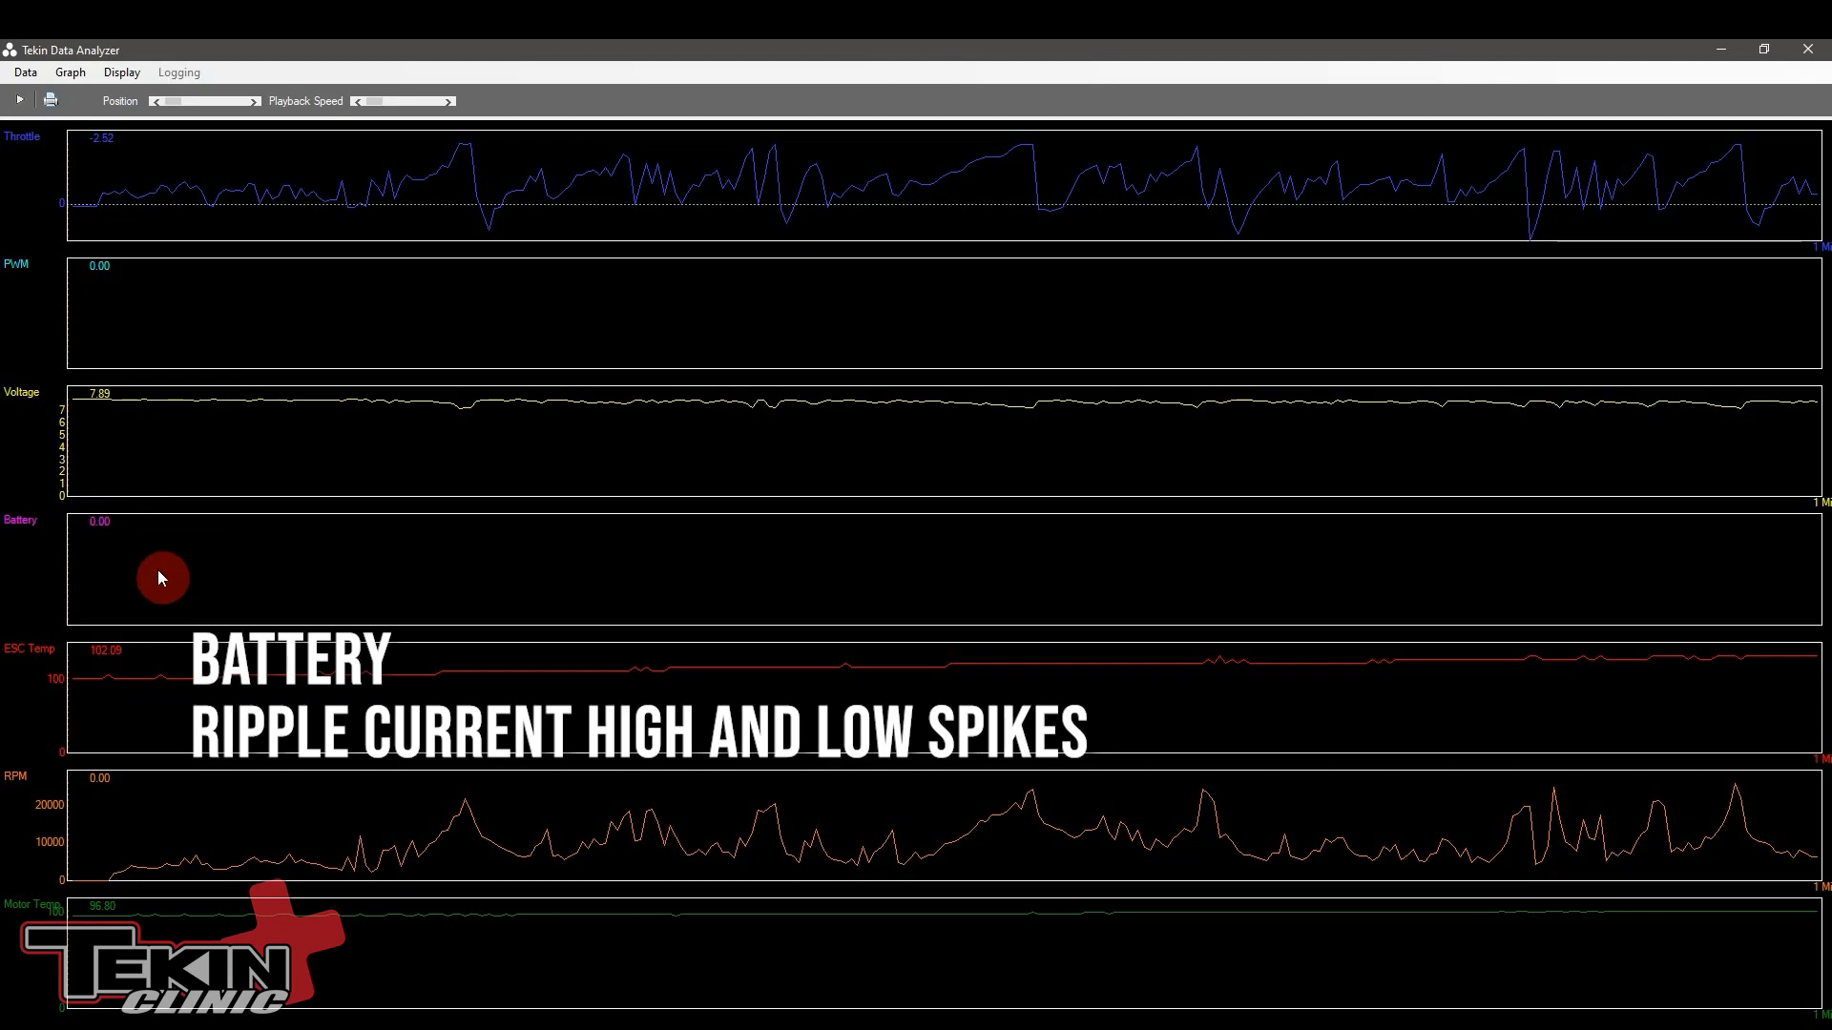
pyautogui.moveTo(106, 678)
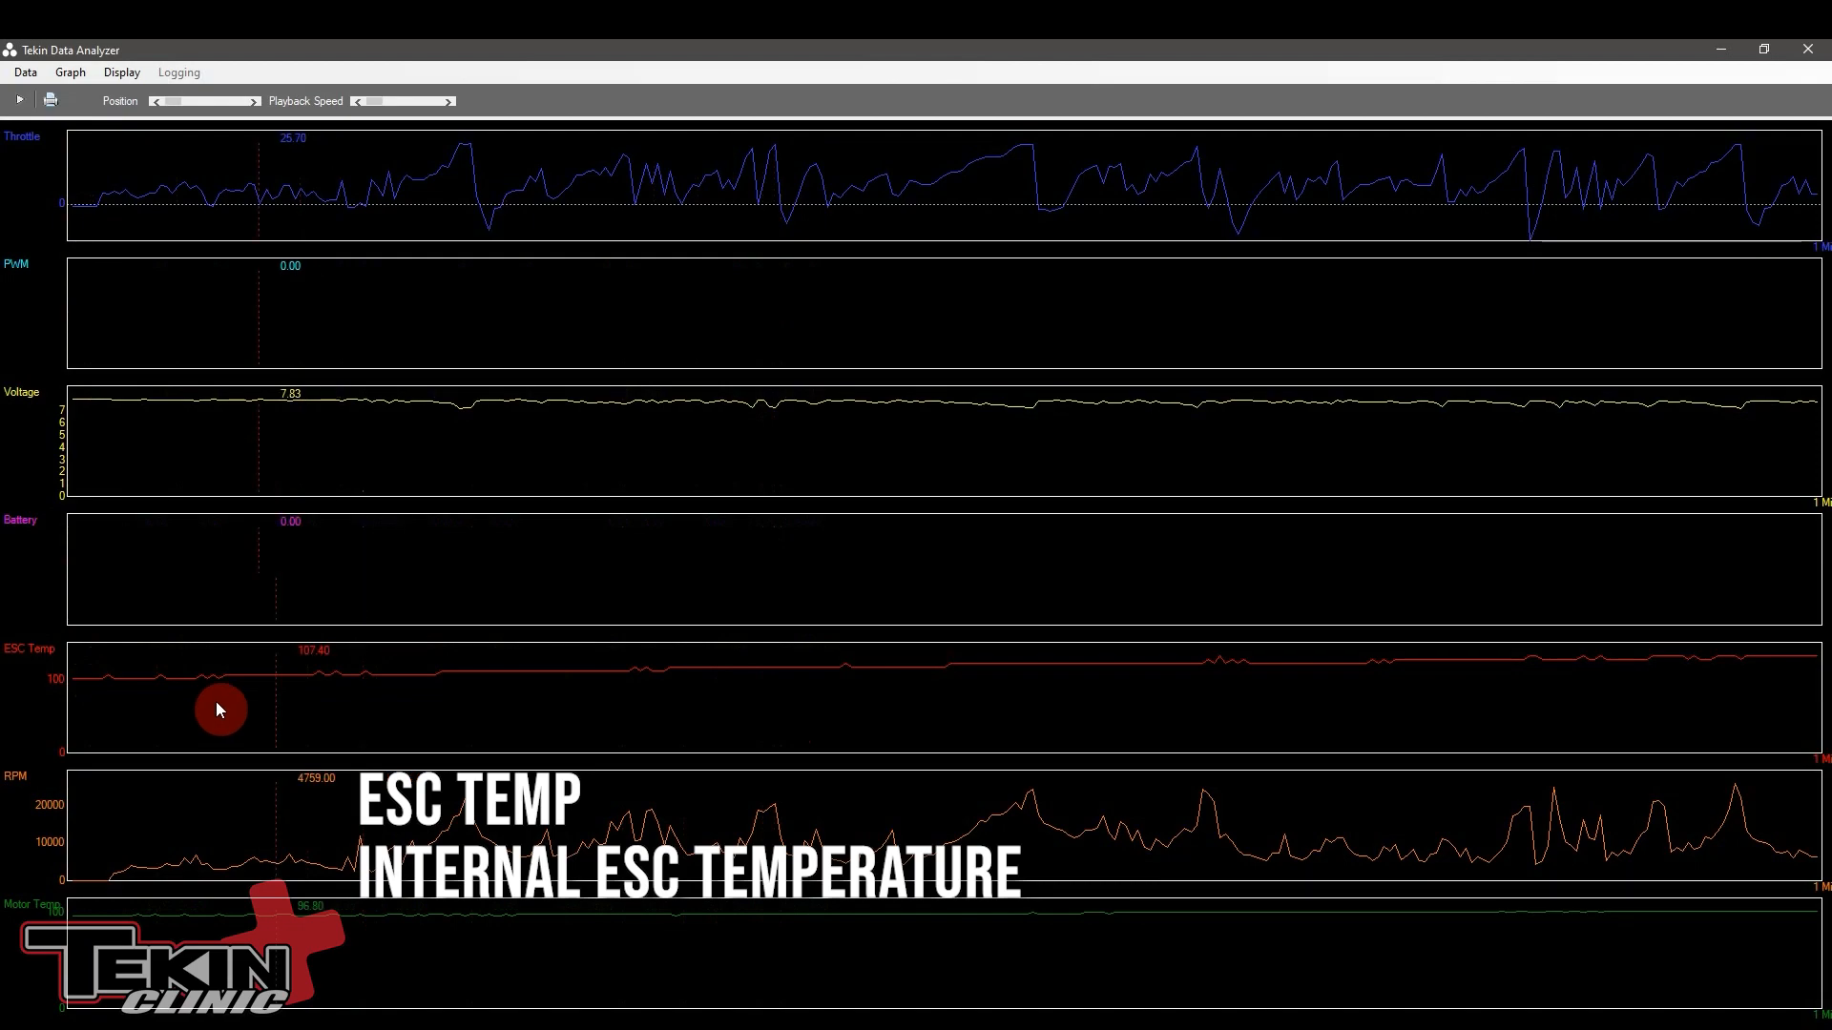
pyautogui.moveTo(82, 701)
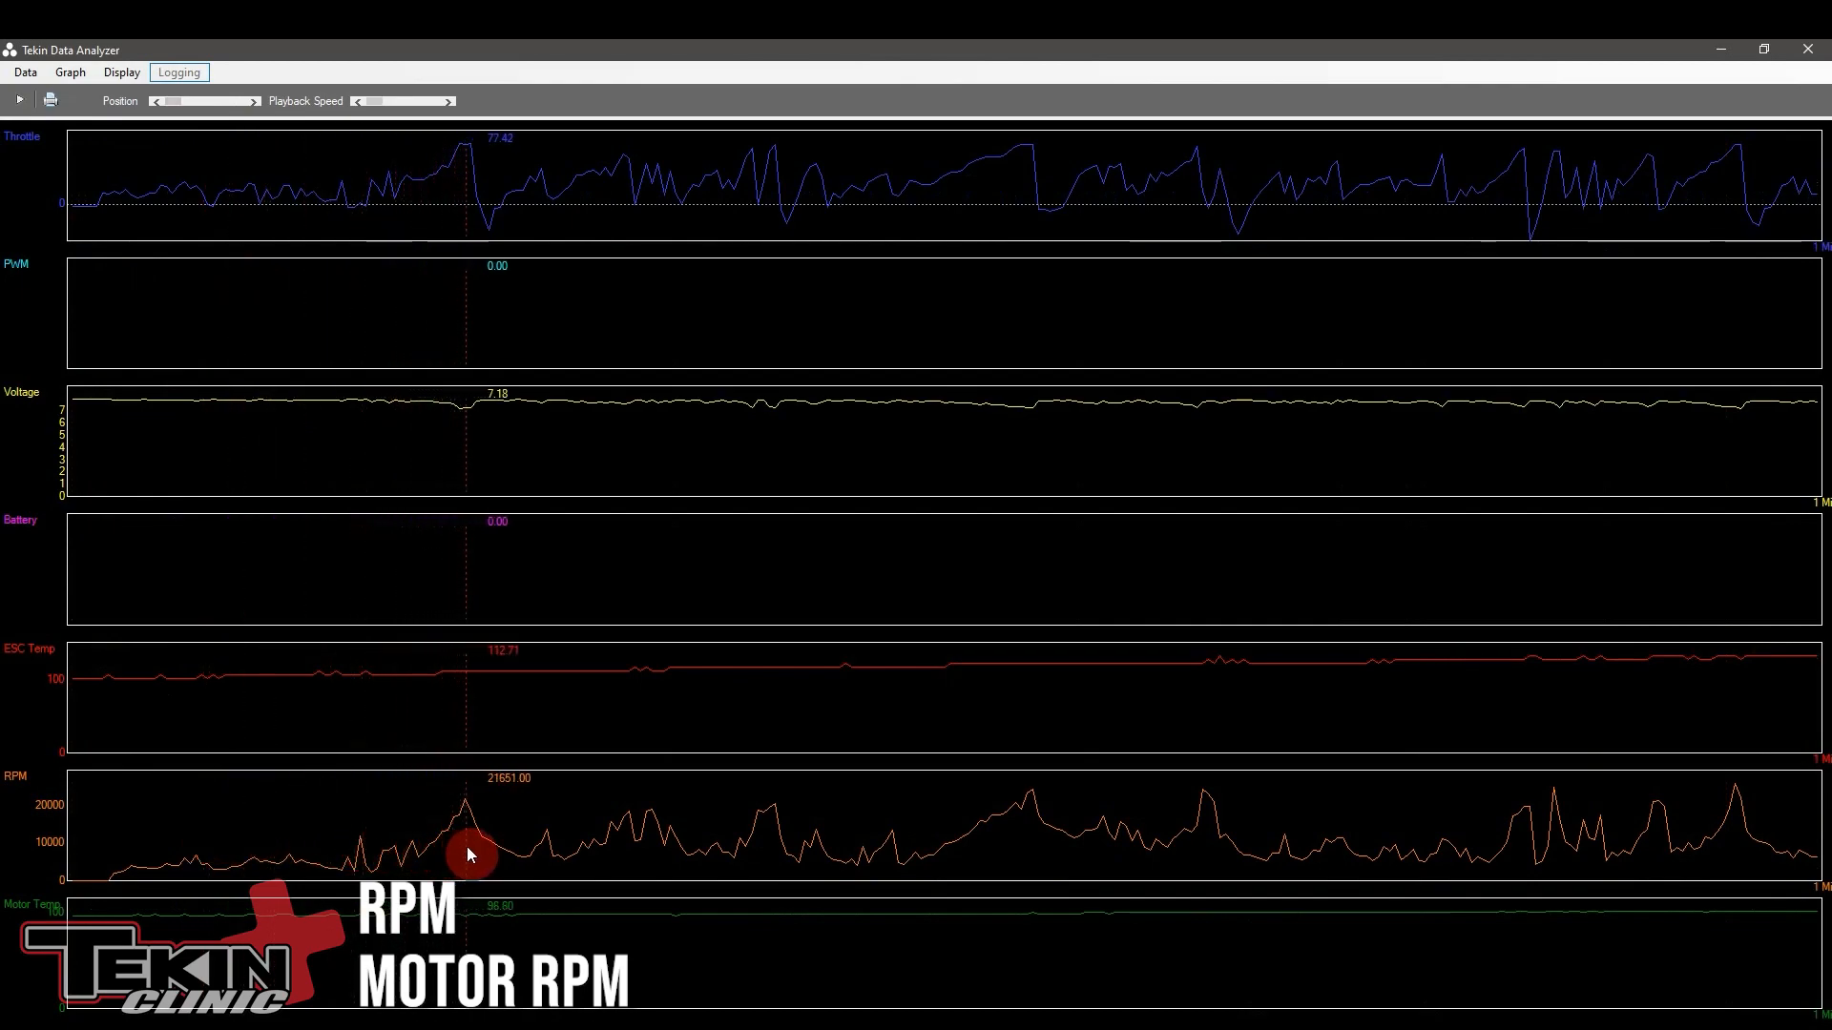
pyautogui.moveTo(473, 153)
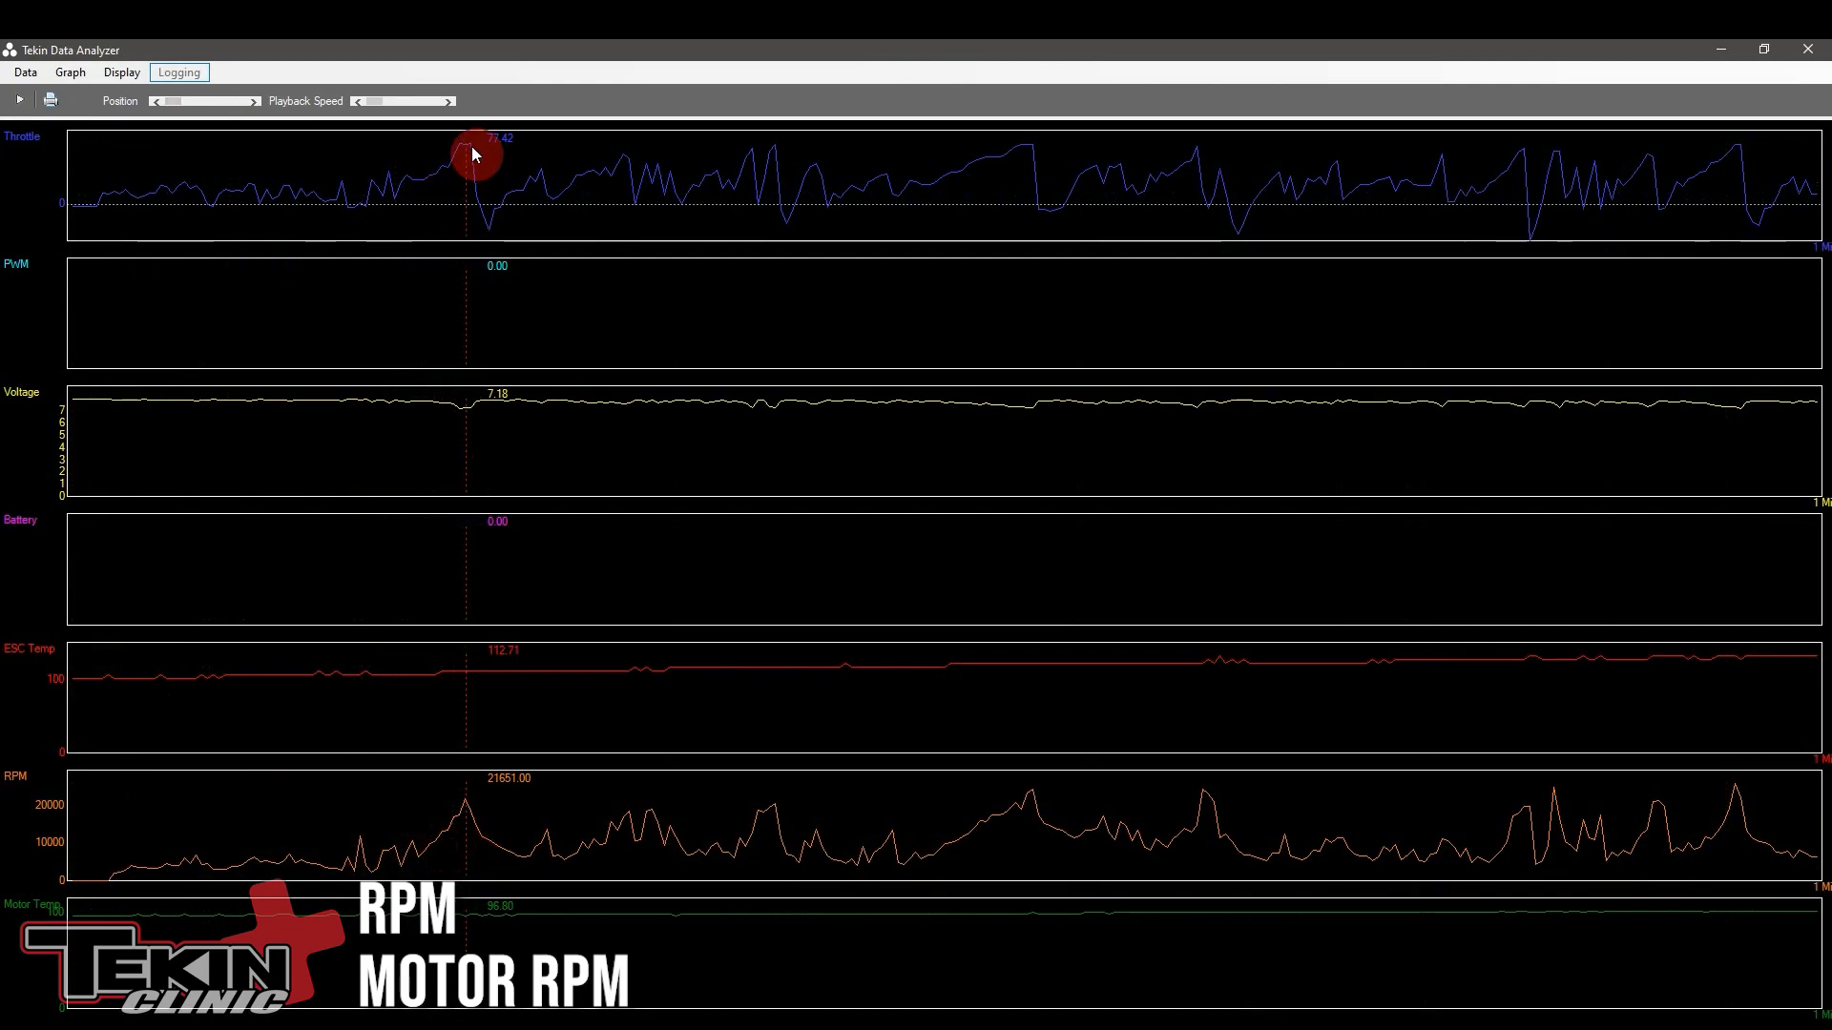
pyautogui.moveTo(466, 813)
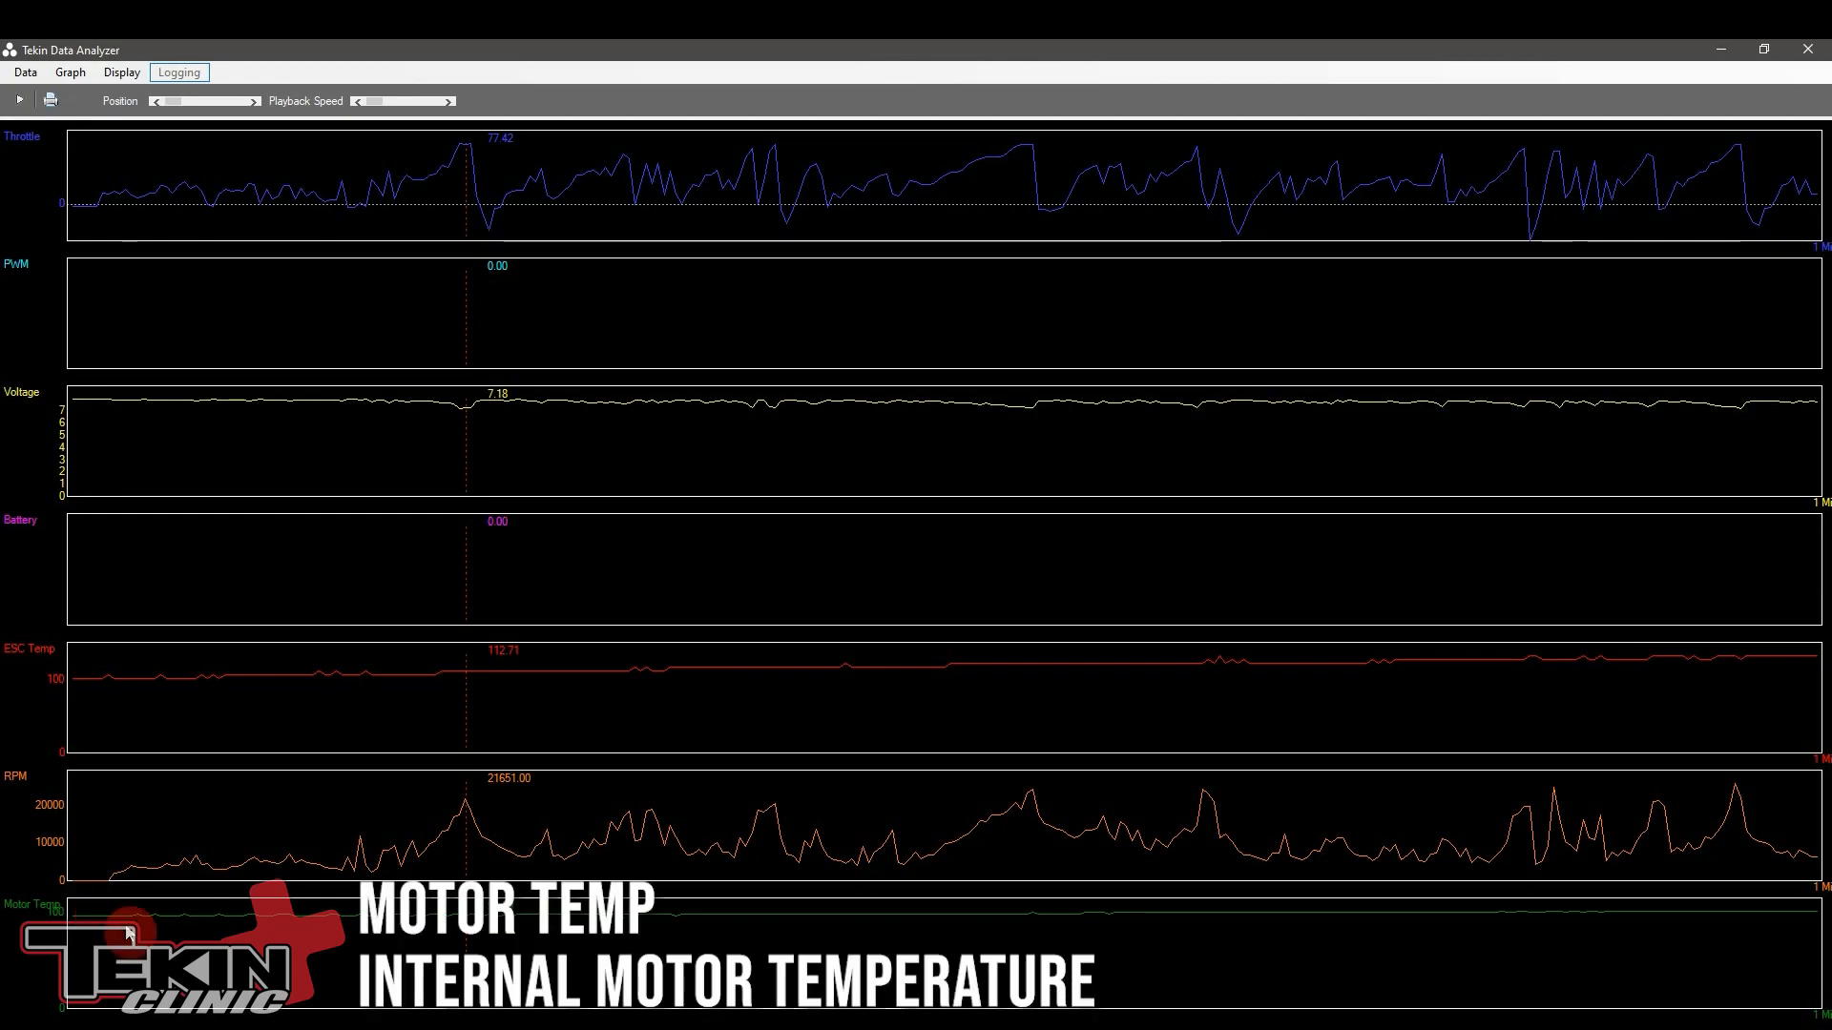
pyautogui.moveTo(153, 921)
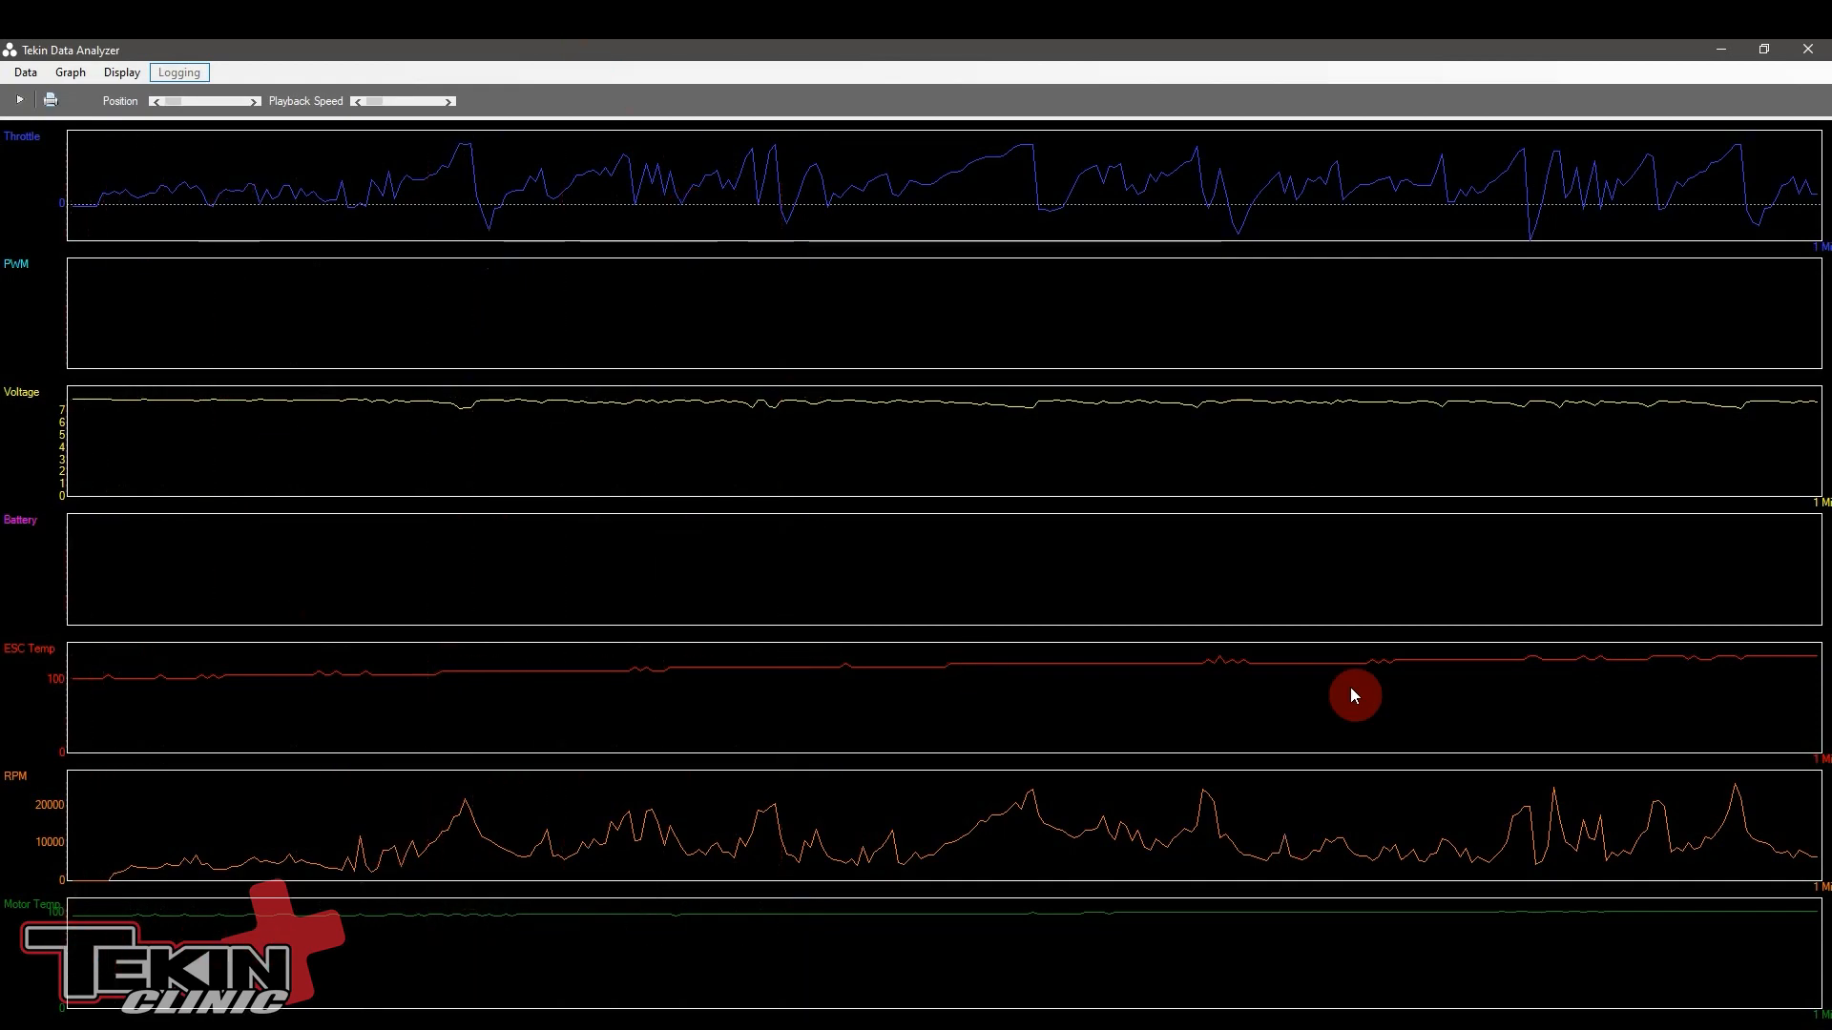
pyautogui.moveTo(123, 447)
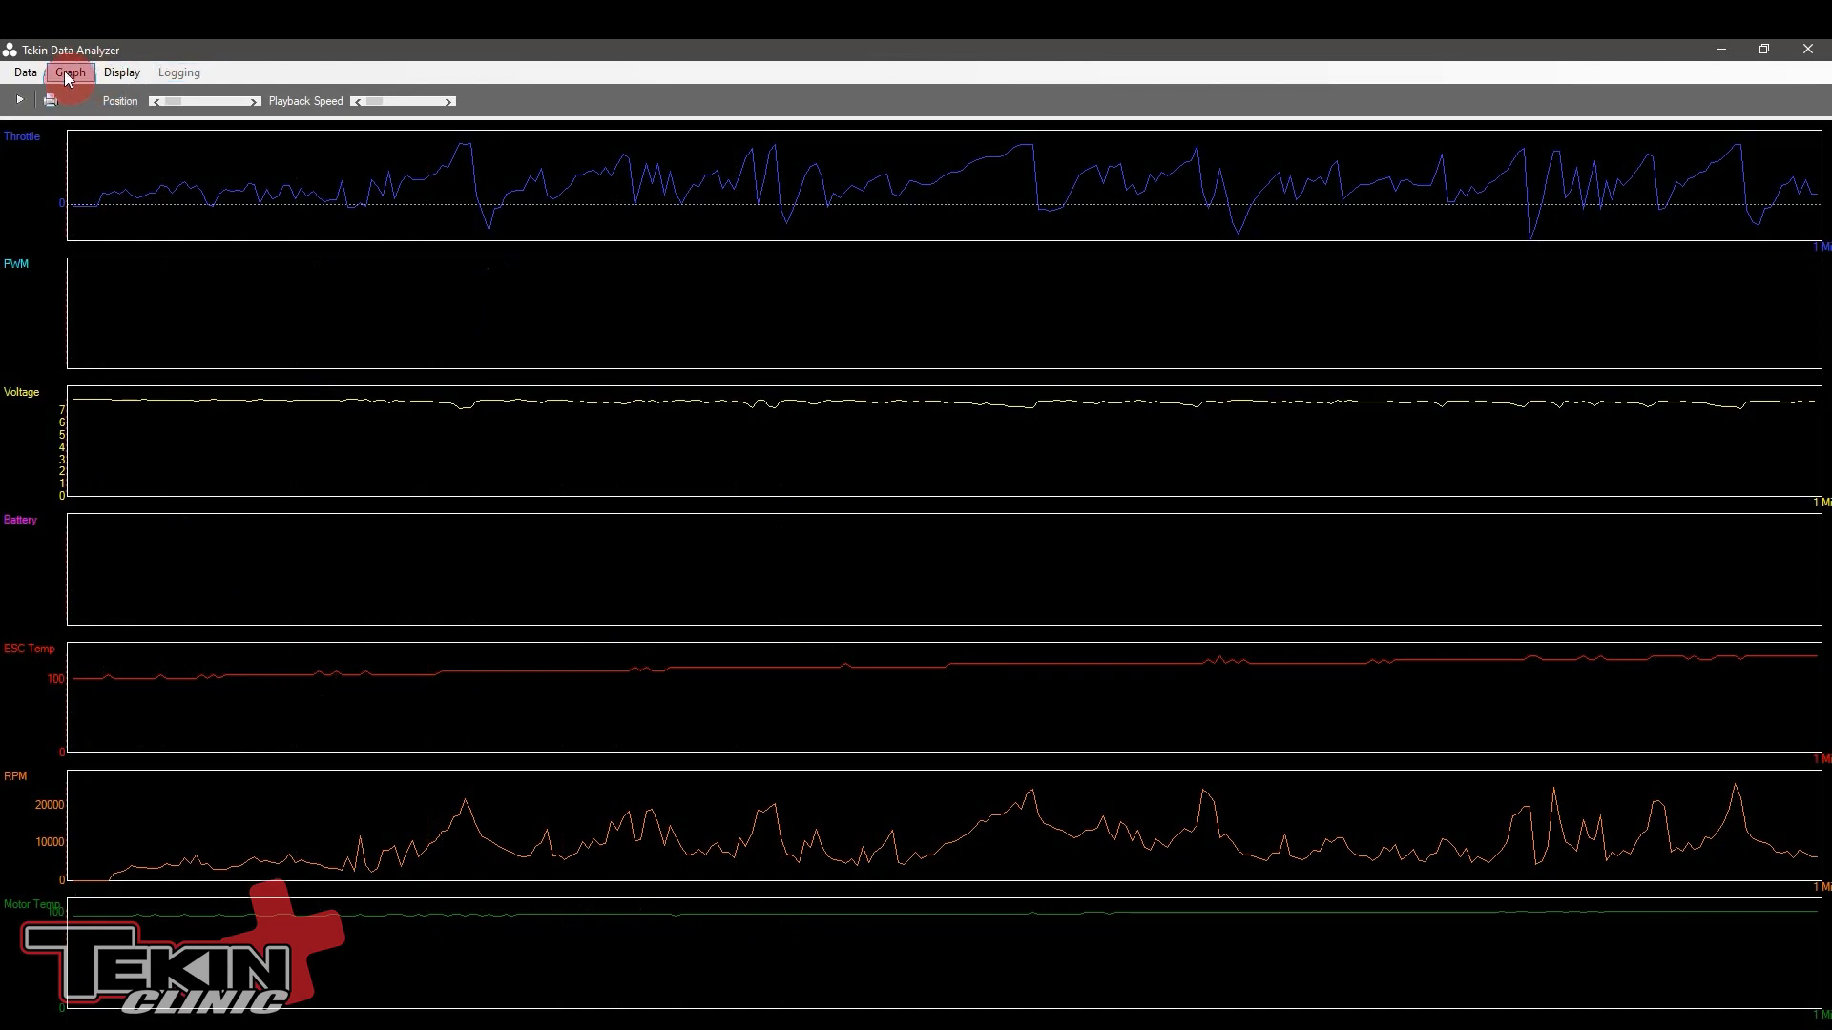
# Step: Set the graph display resolution to Med
pyautogui.click(122, 71)
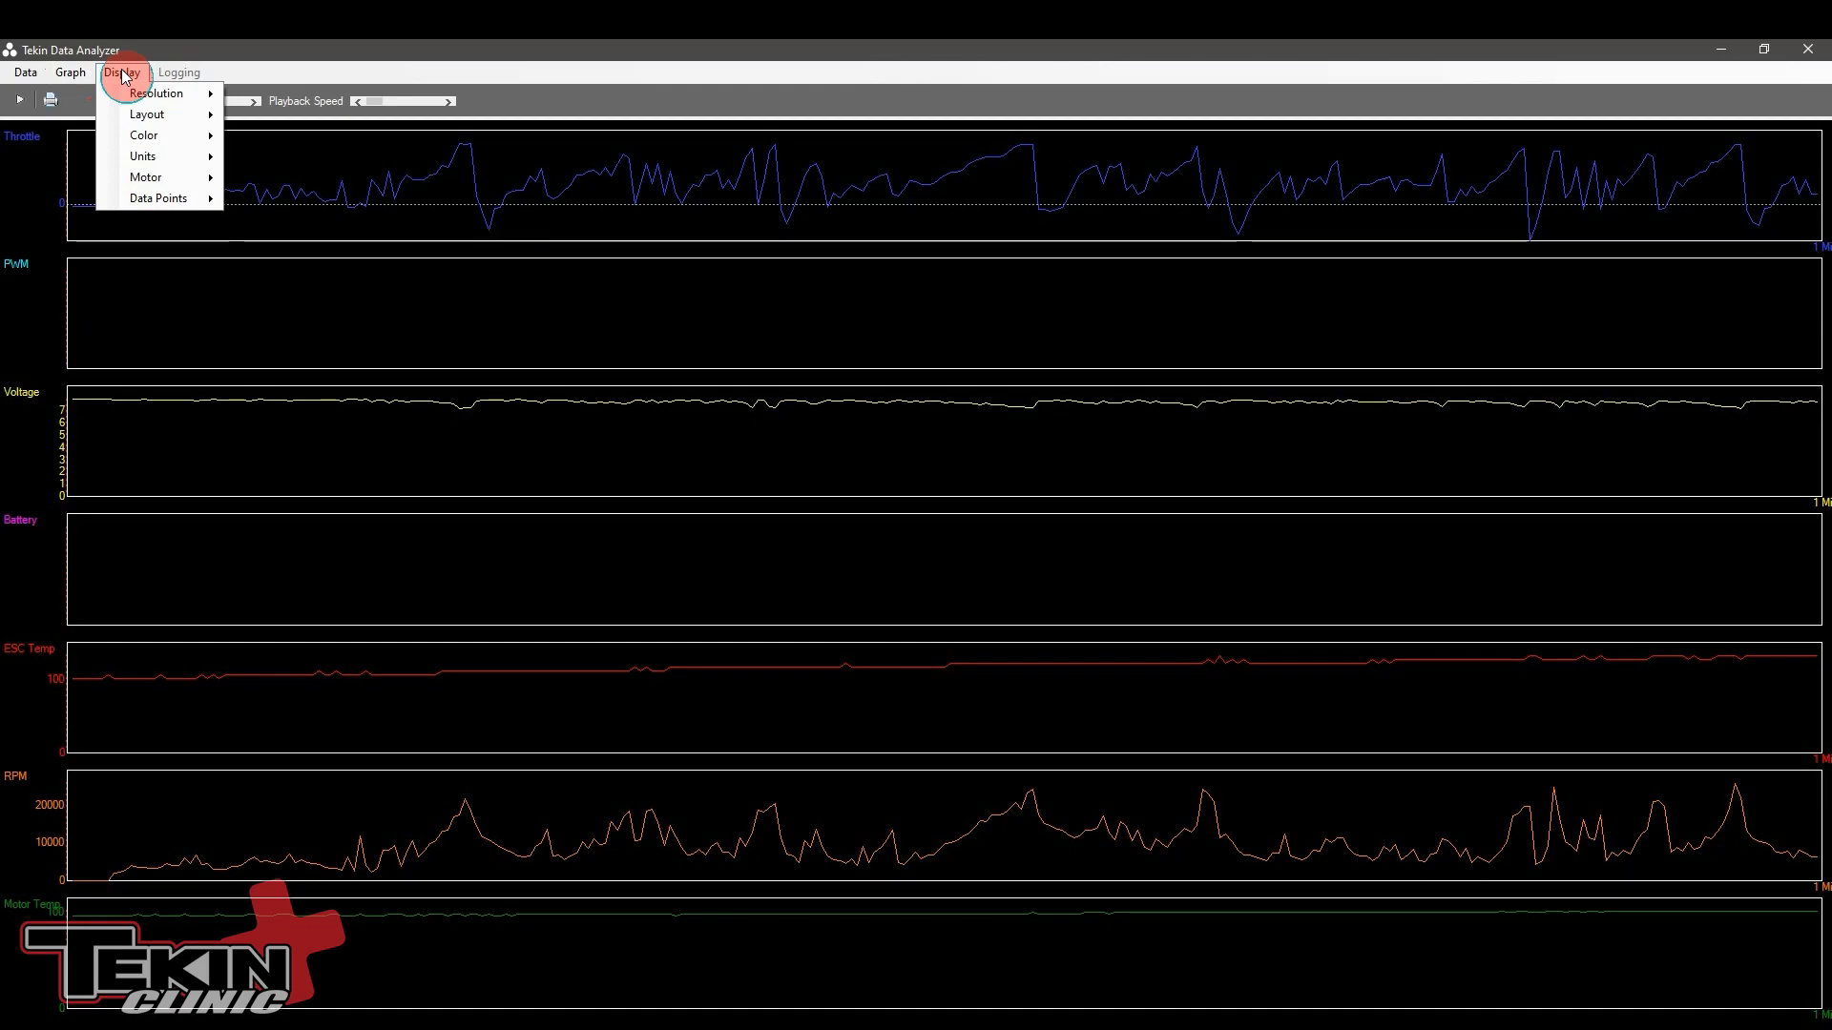
pyautogui.click(155, 93)
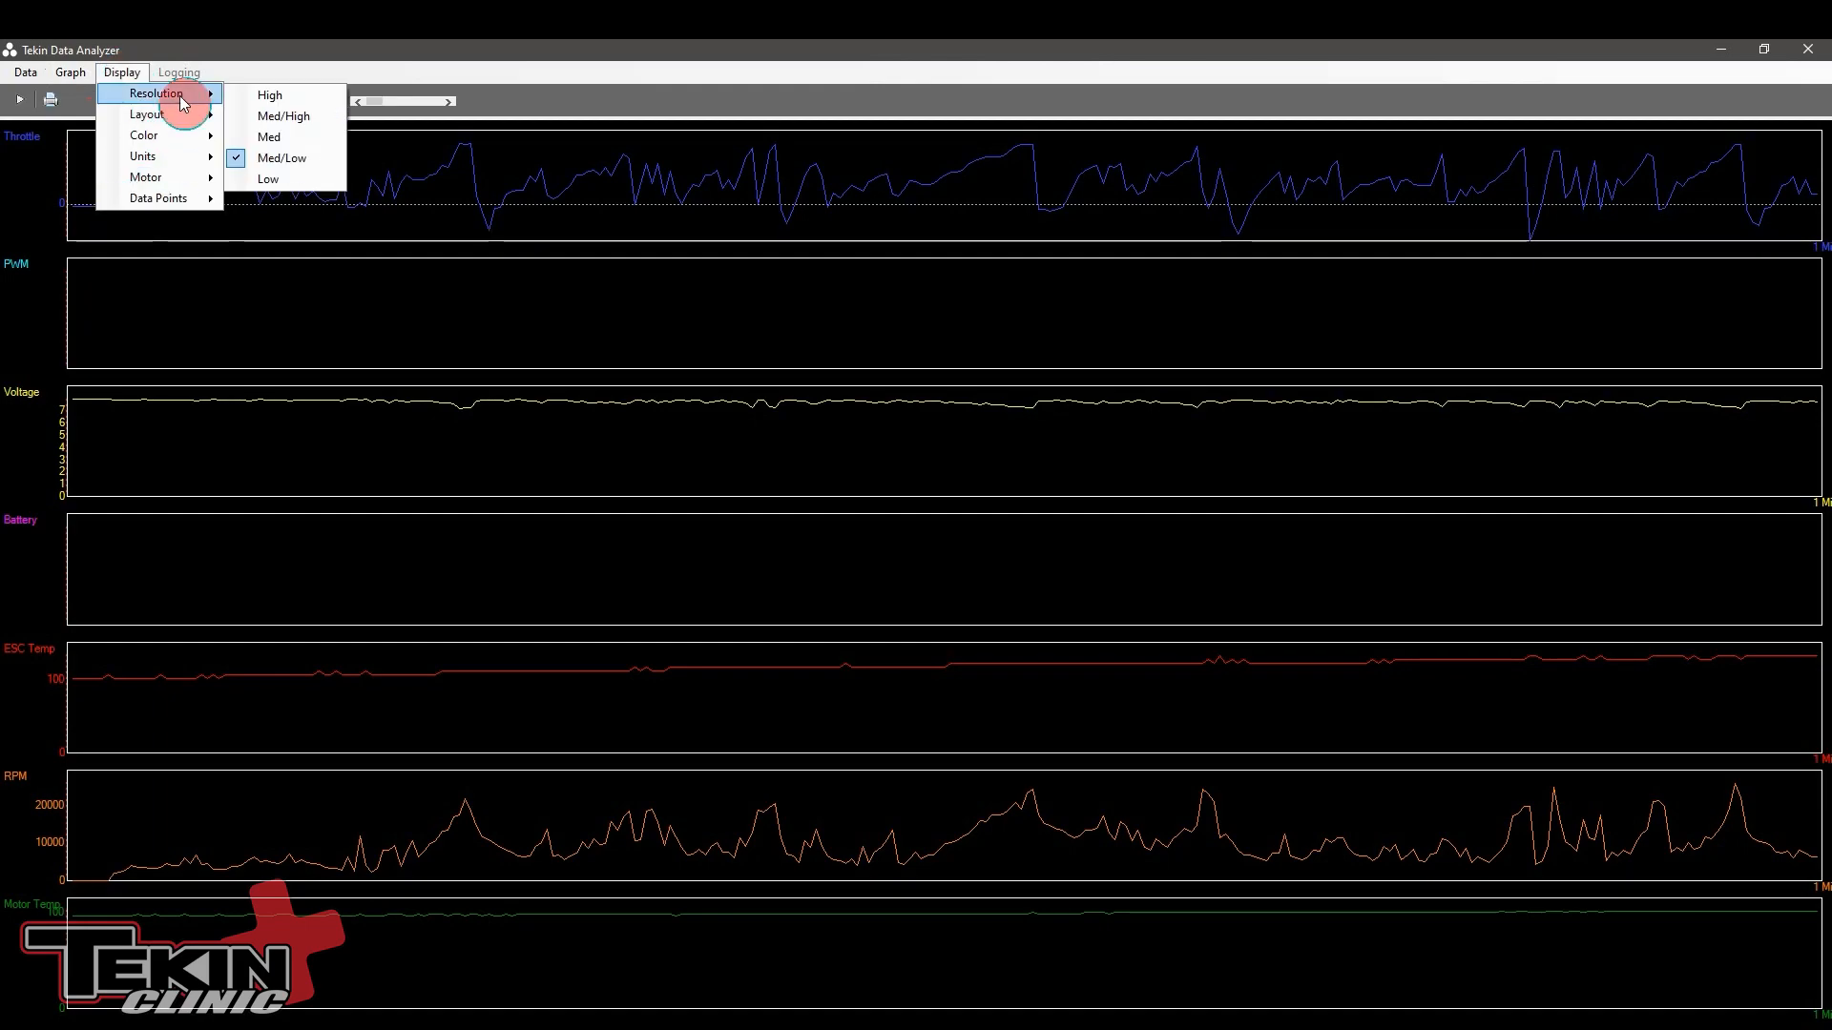
pyautogui.moveTo(269, 95)
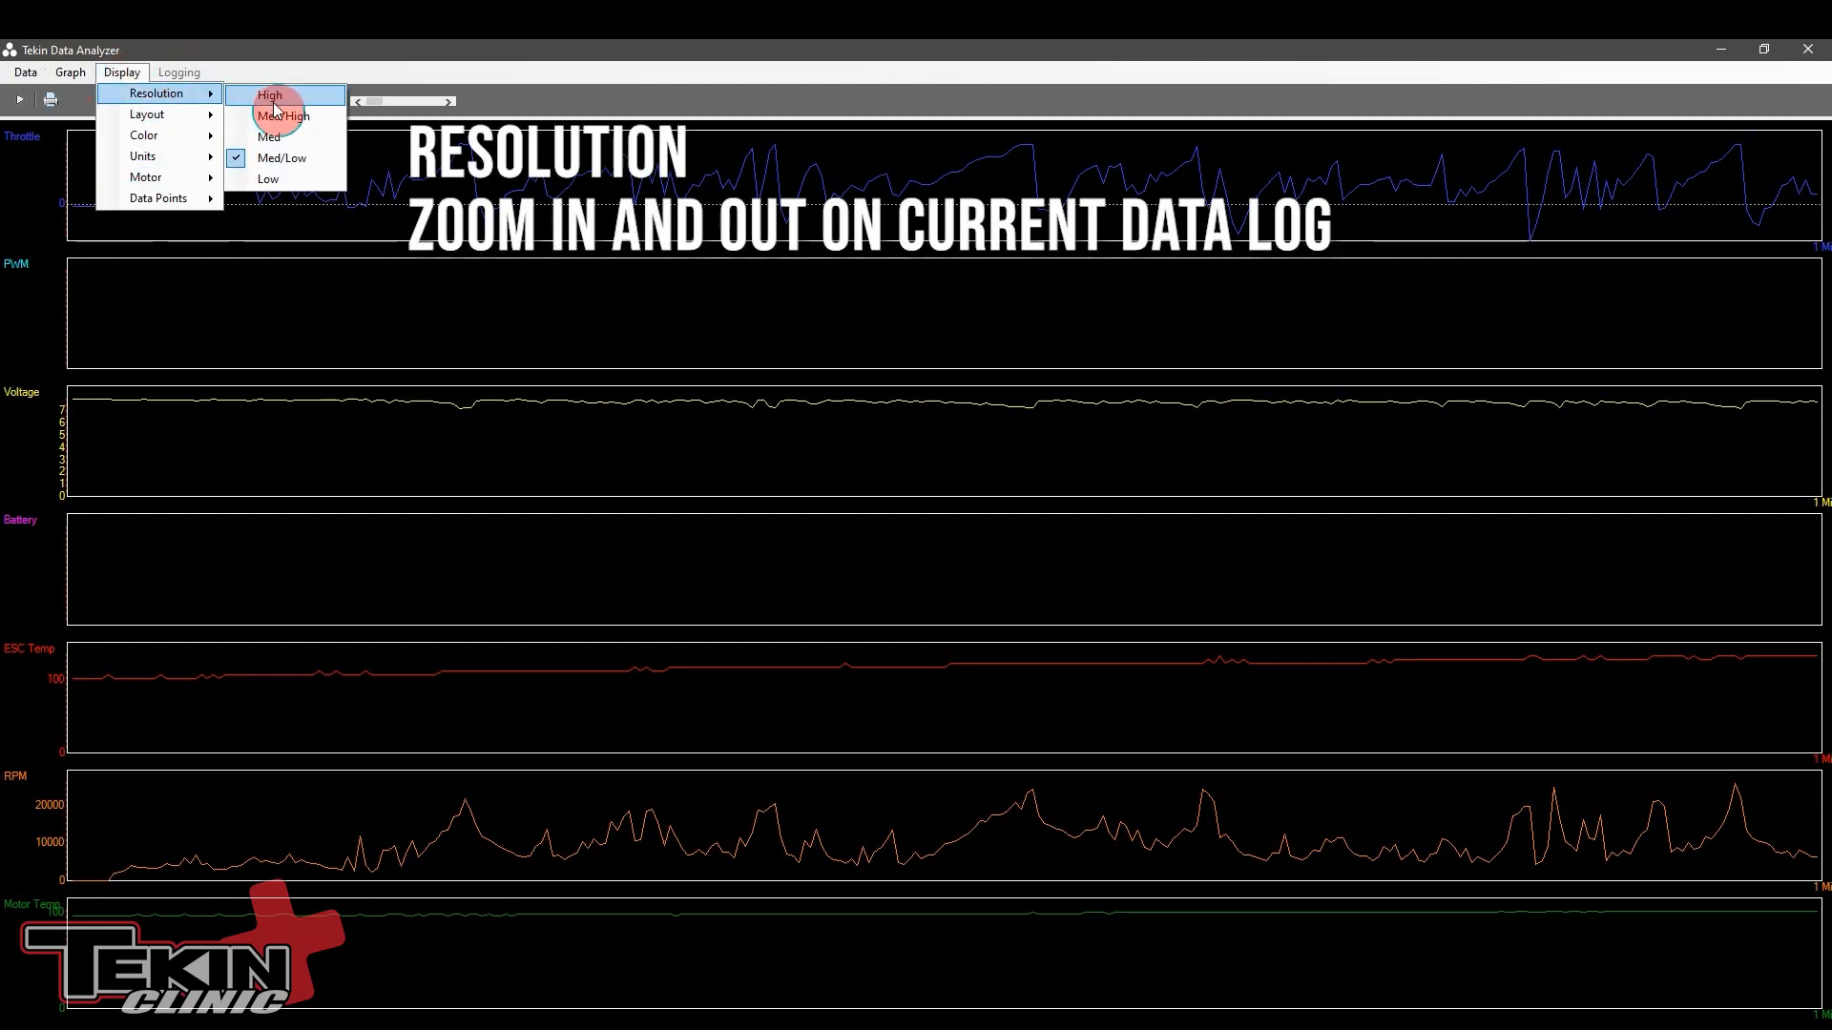
pyautogui.moveTo(280, 157)
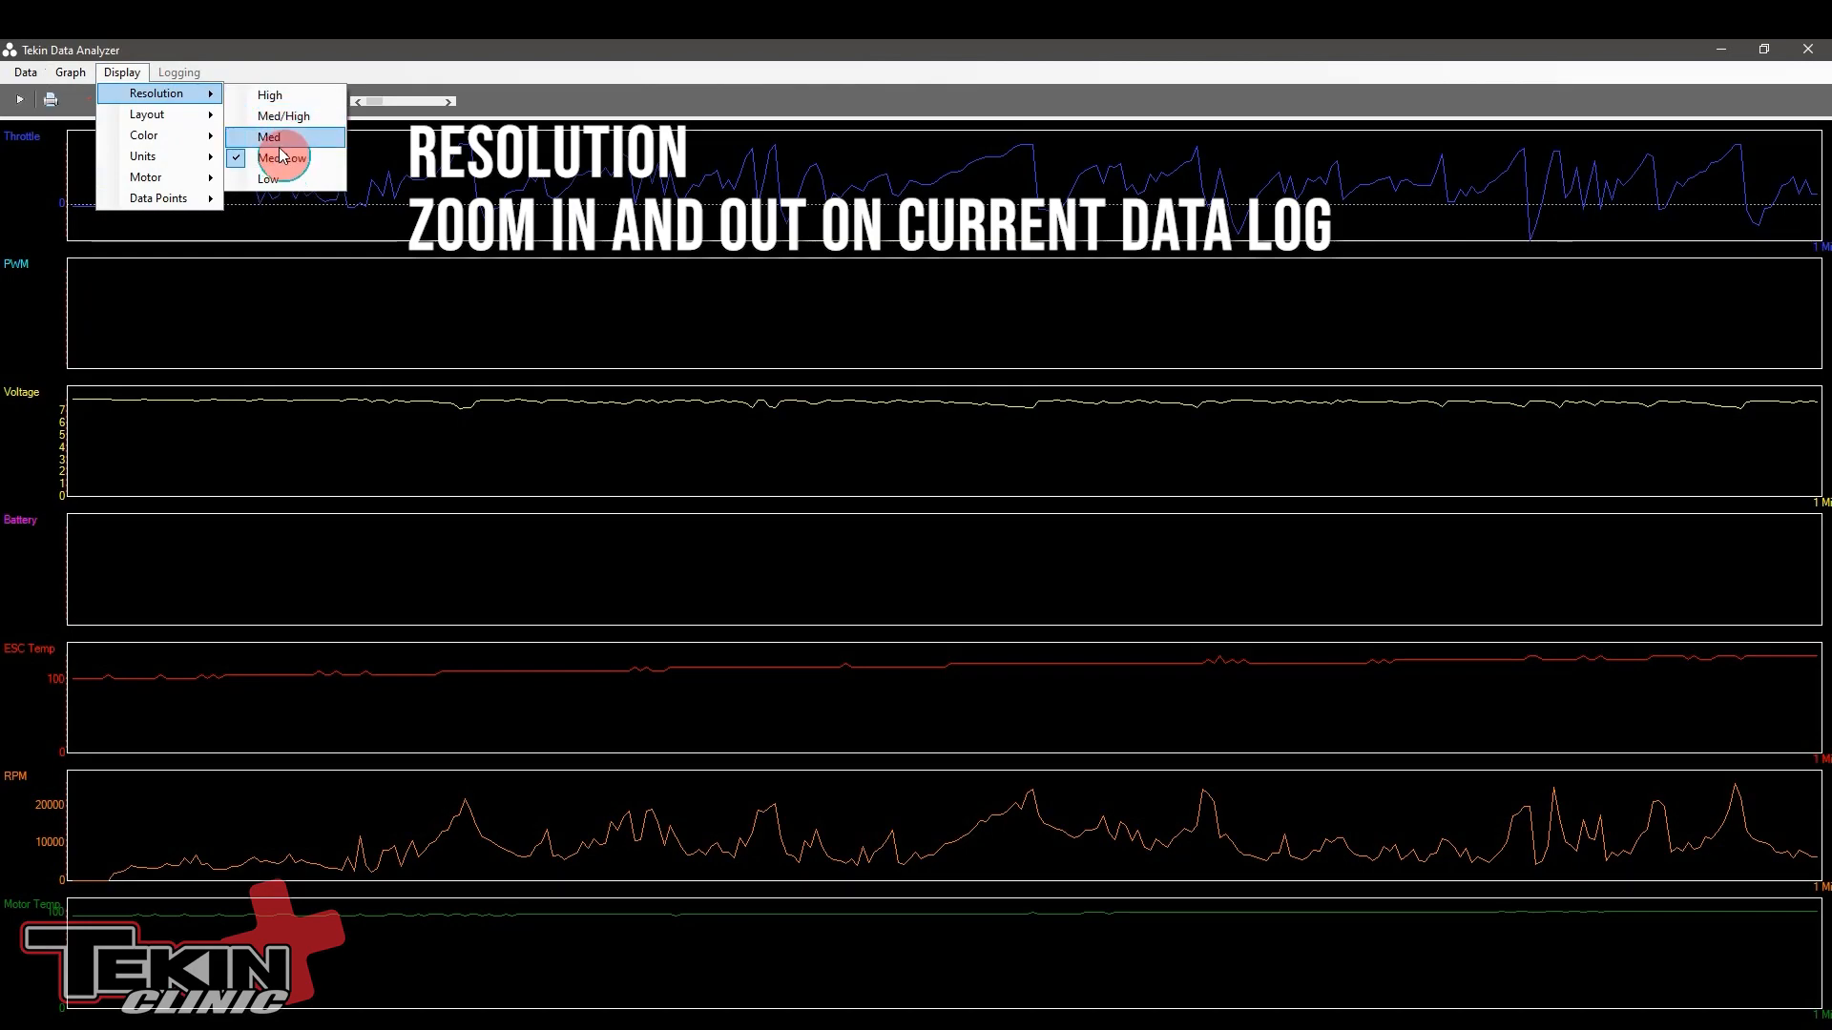
pyautogui.click(281, 157)
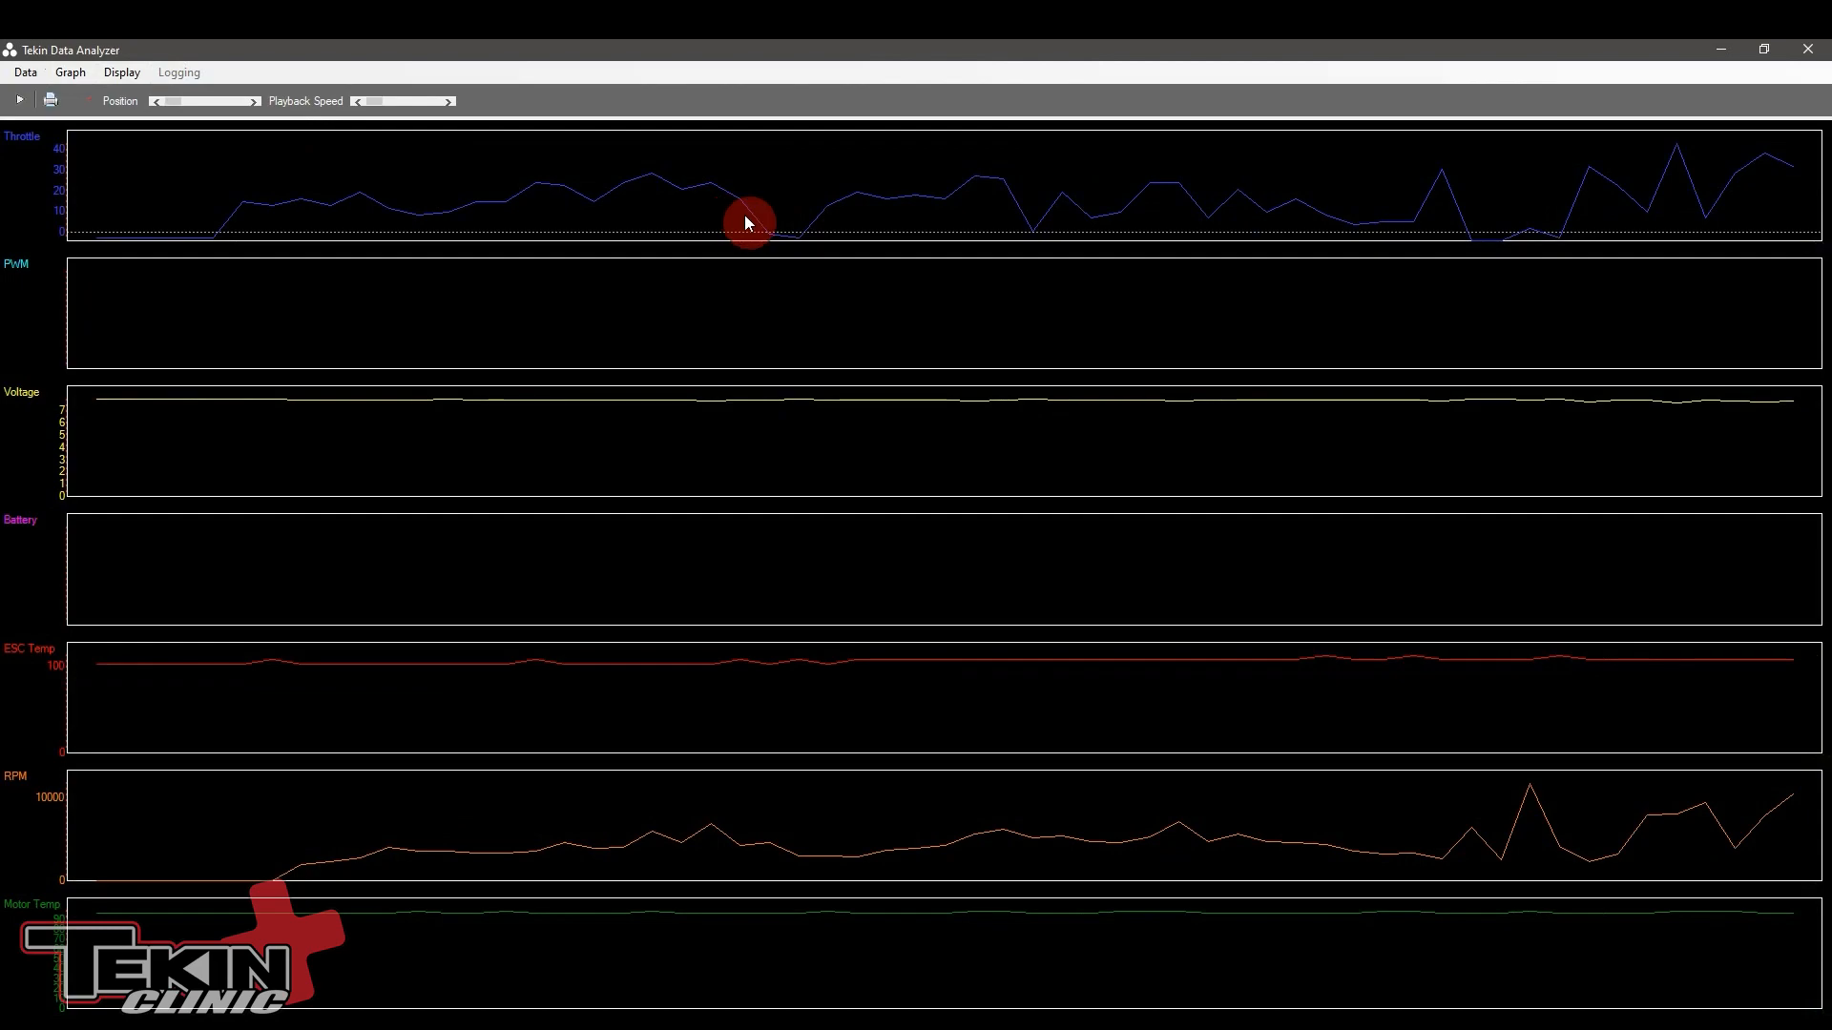
pyautogui.moveTo(975, 248)
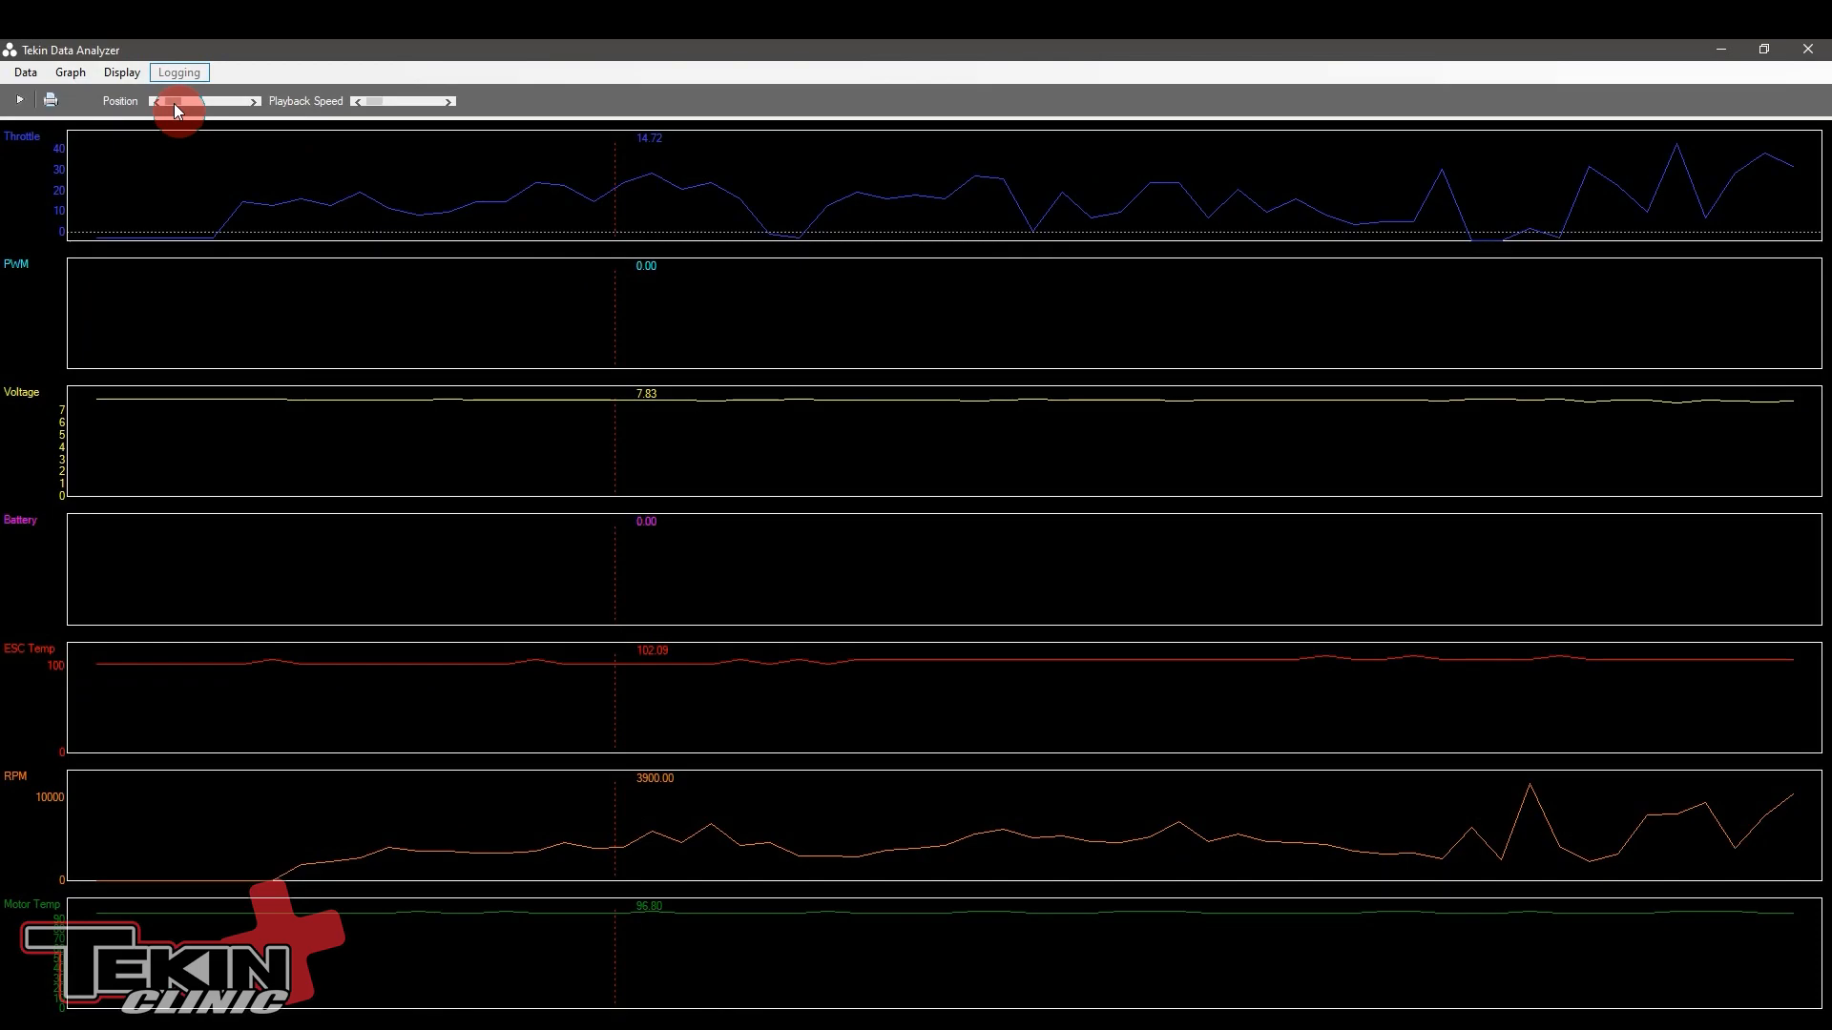
pyautogui.moveTo(1763, 459)
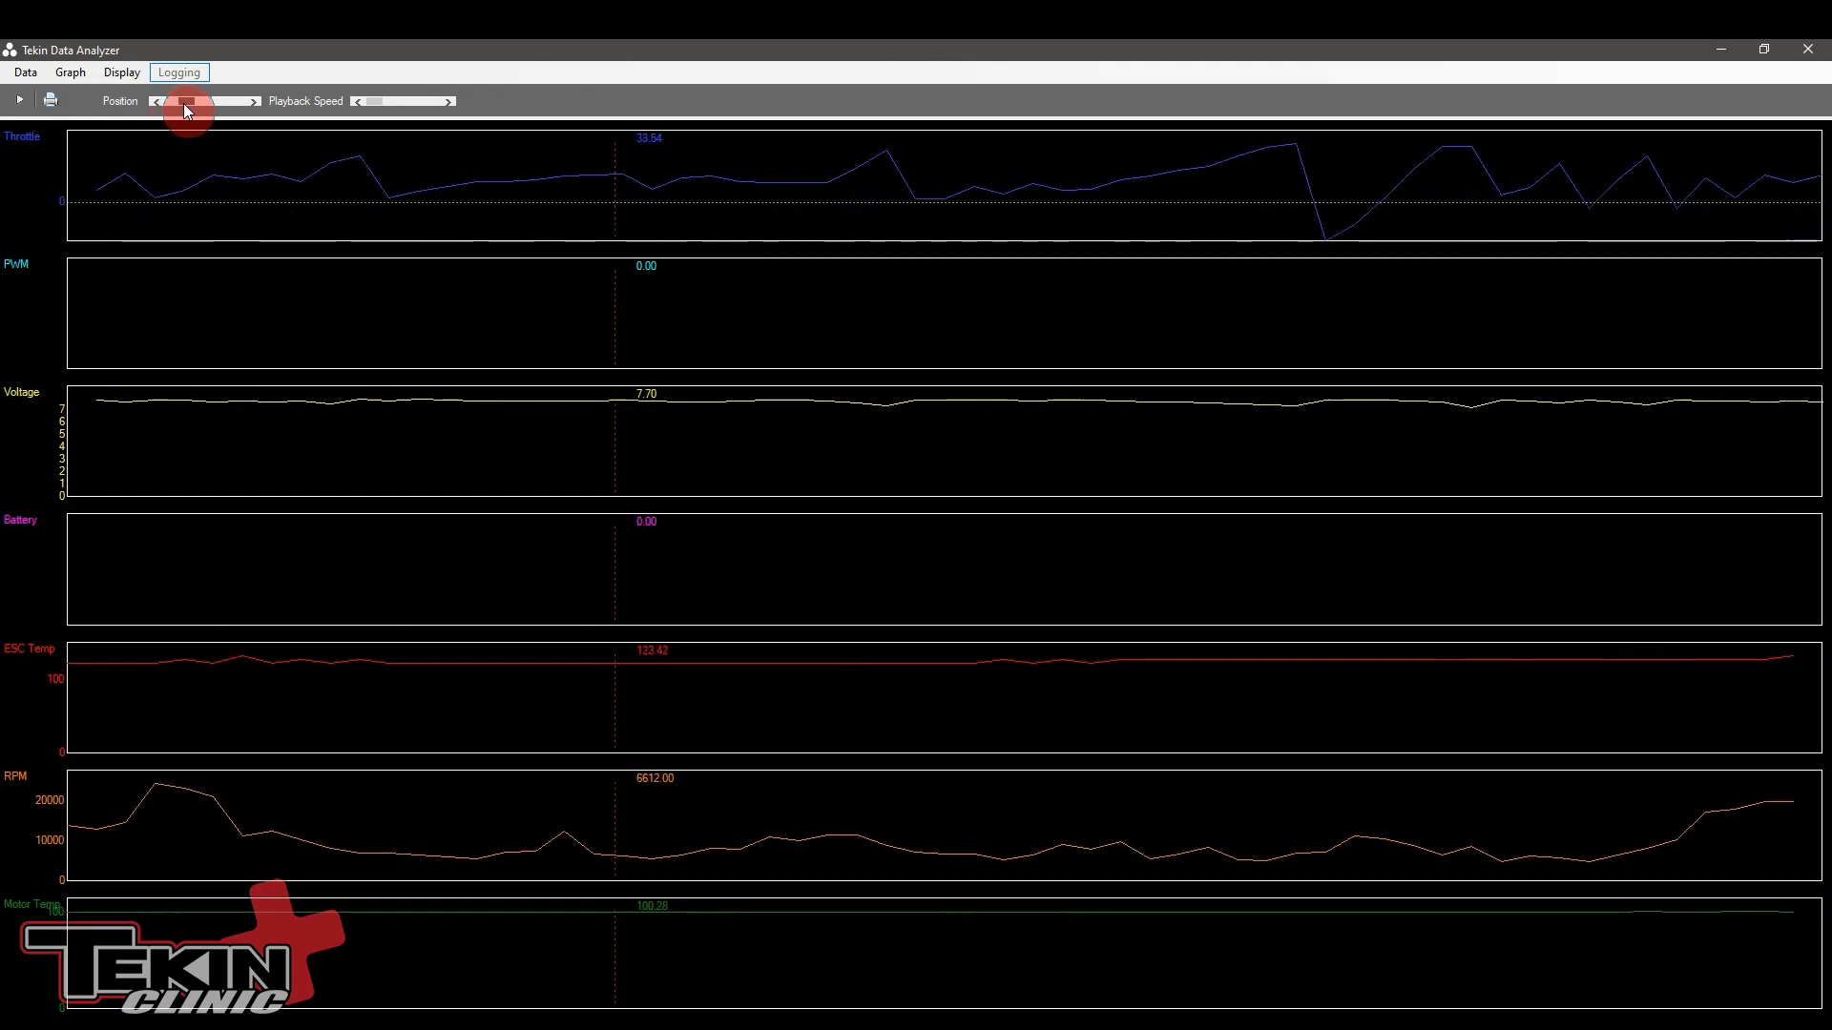
# Step: Scrub through the log, return to the start, and play it back at higher speed
pyautogui.moveTo(184, 113); pyautogui.dragTo(199, 112)
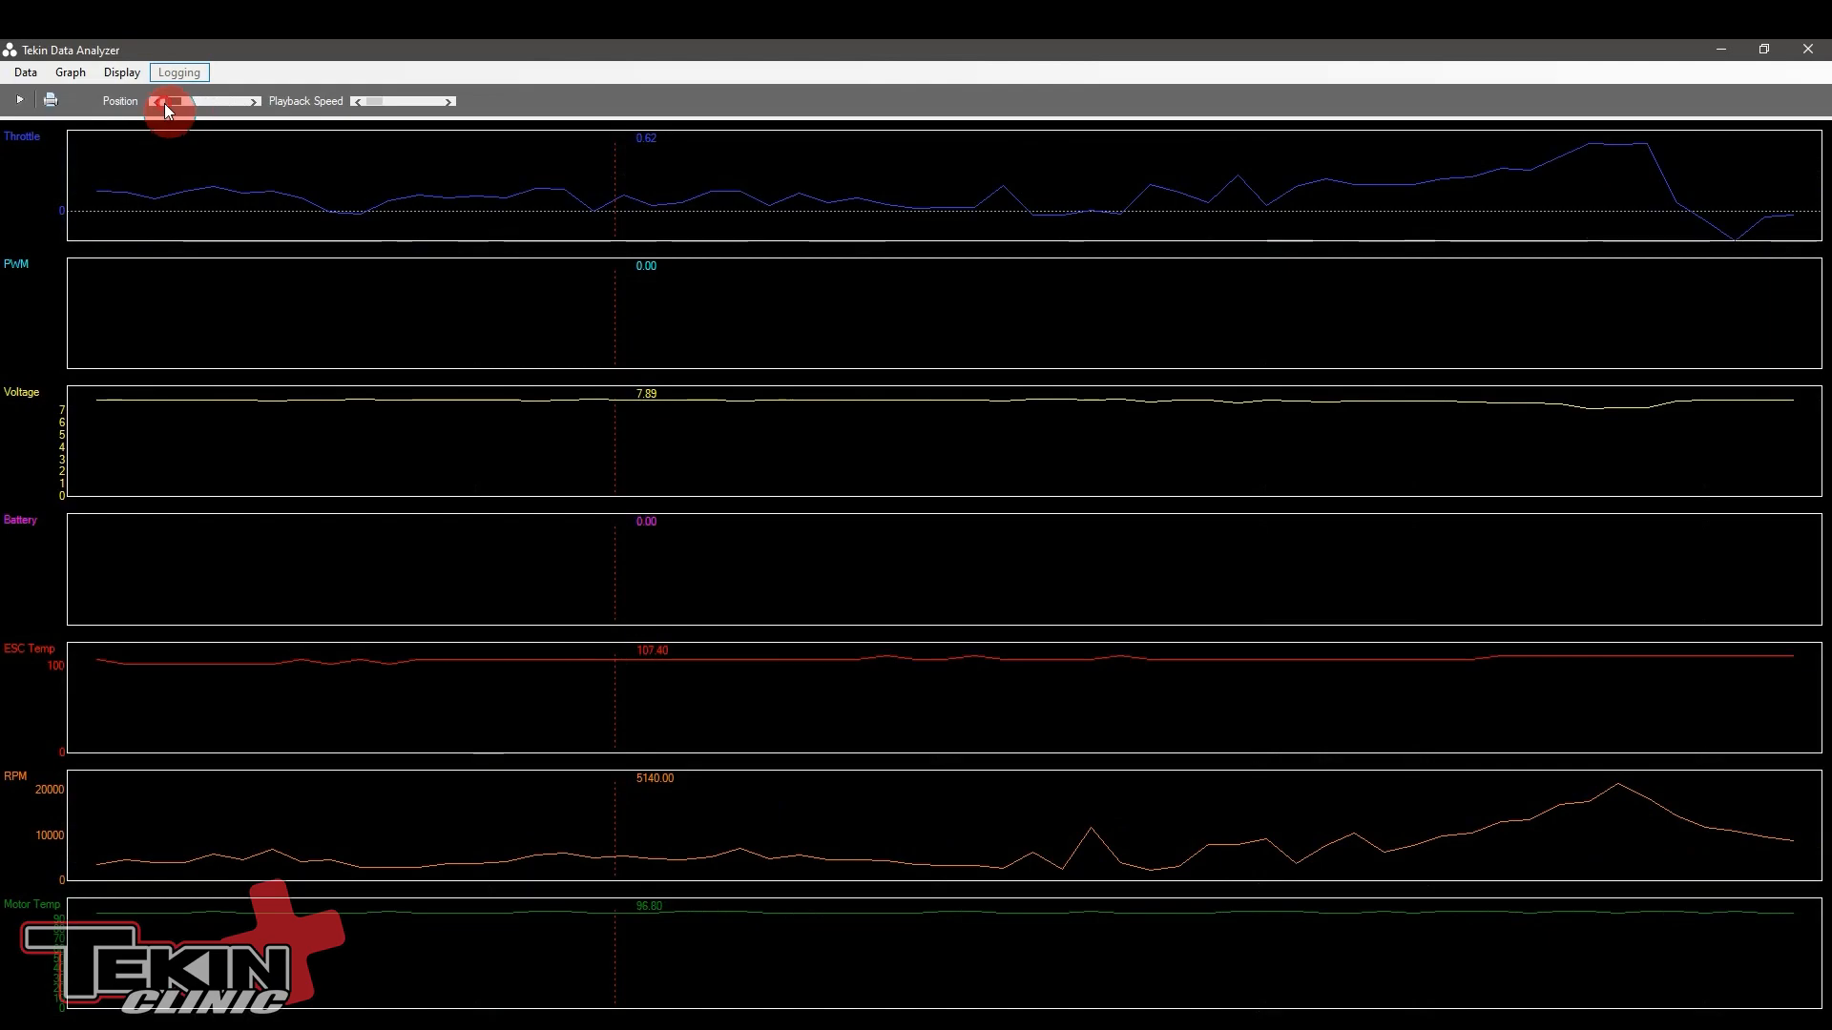
pyautogui.click(19, 100)
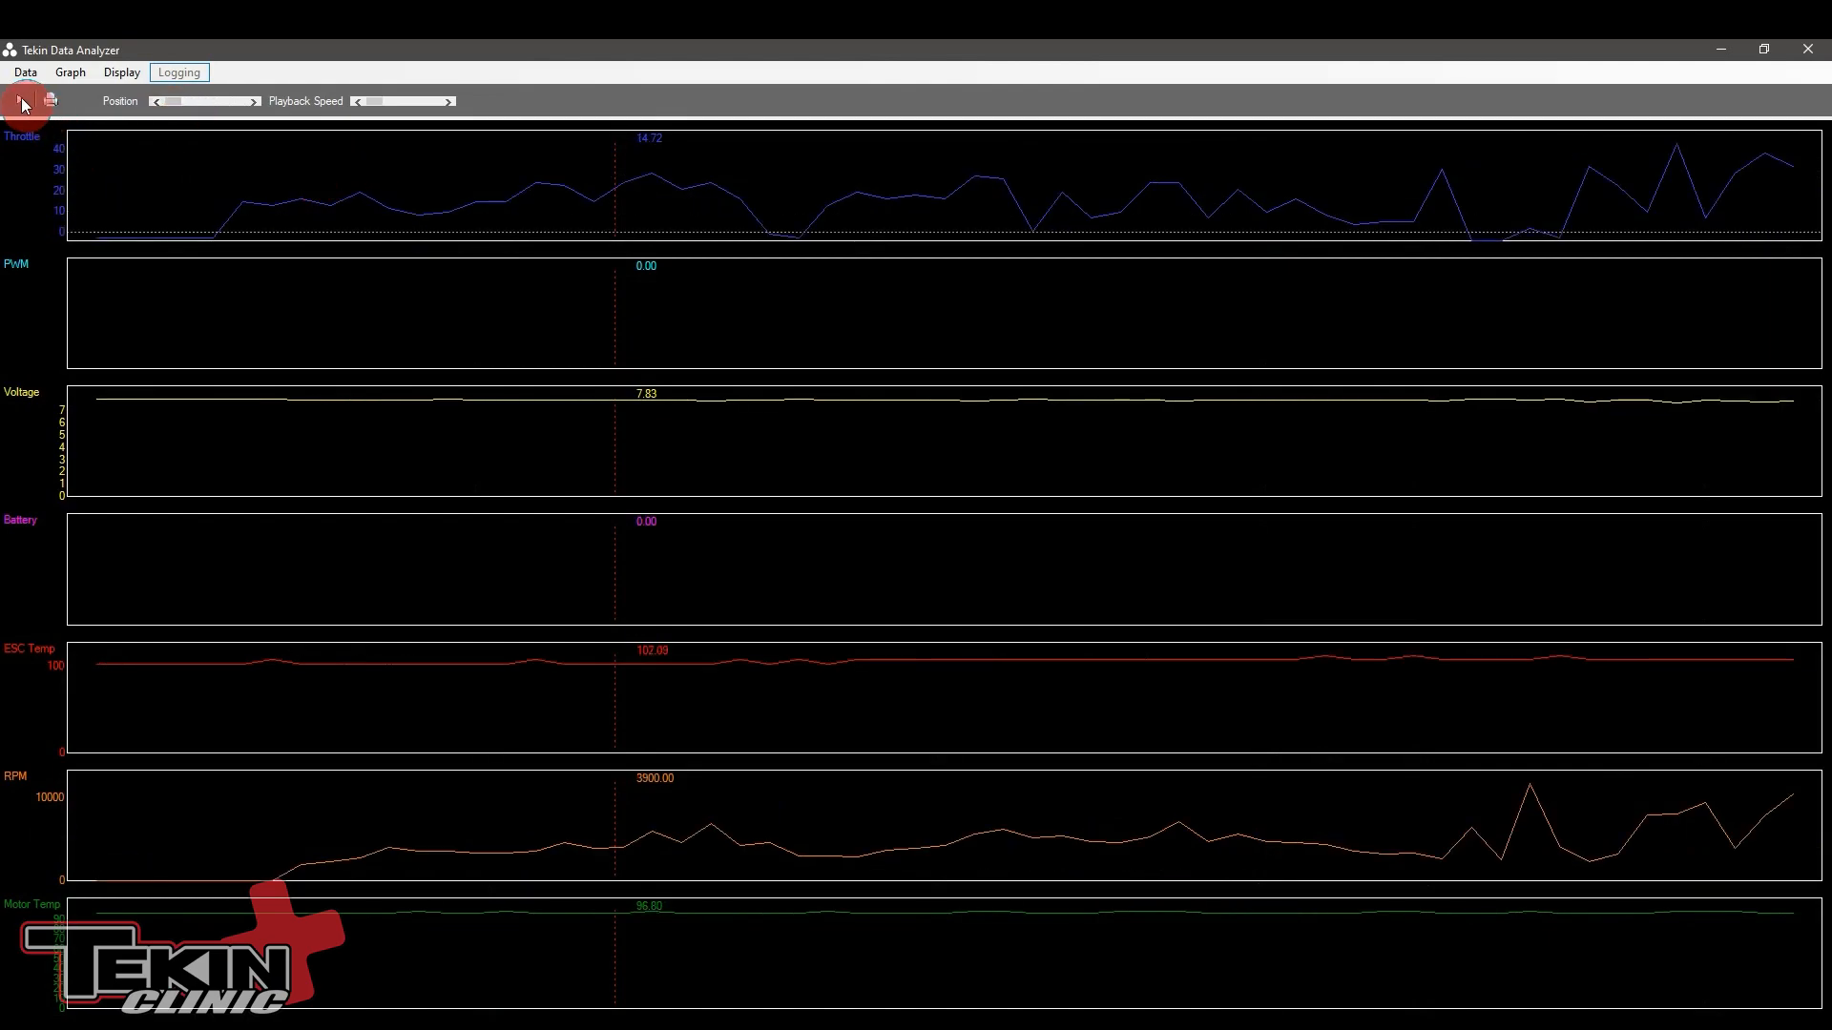
pyautogui.click(20, 99)
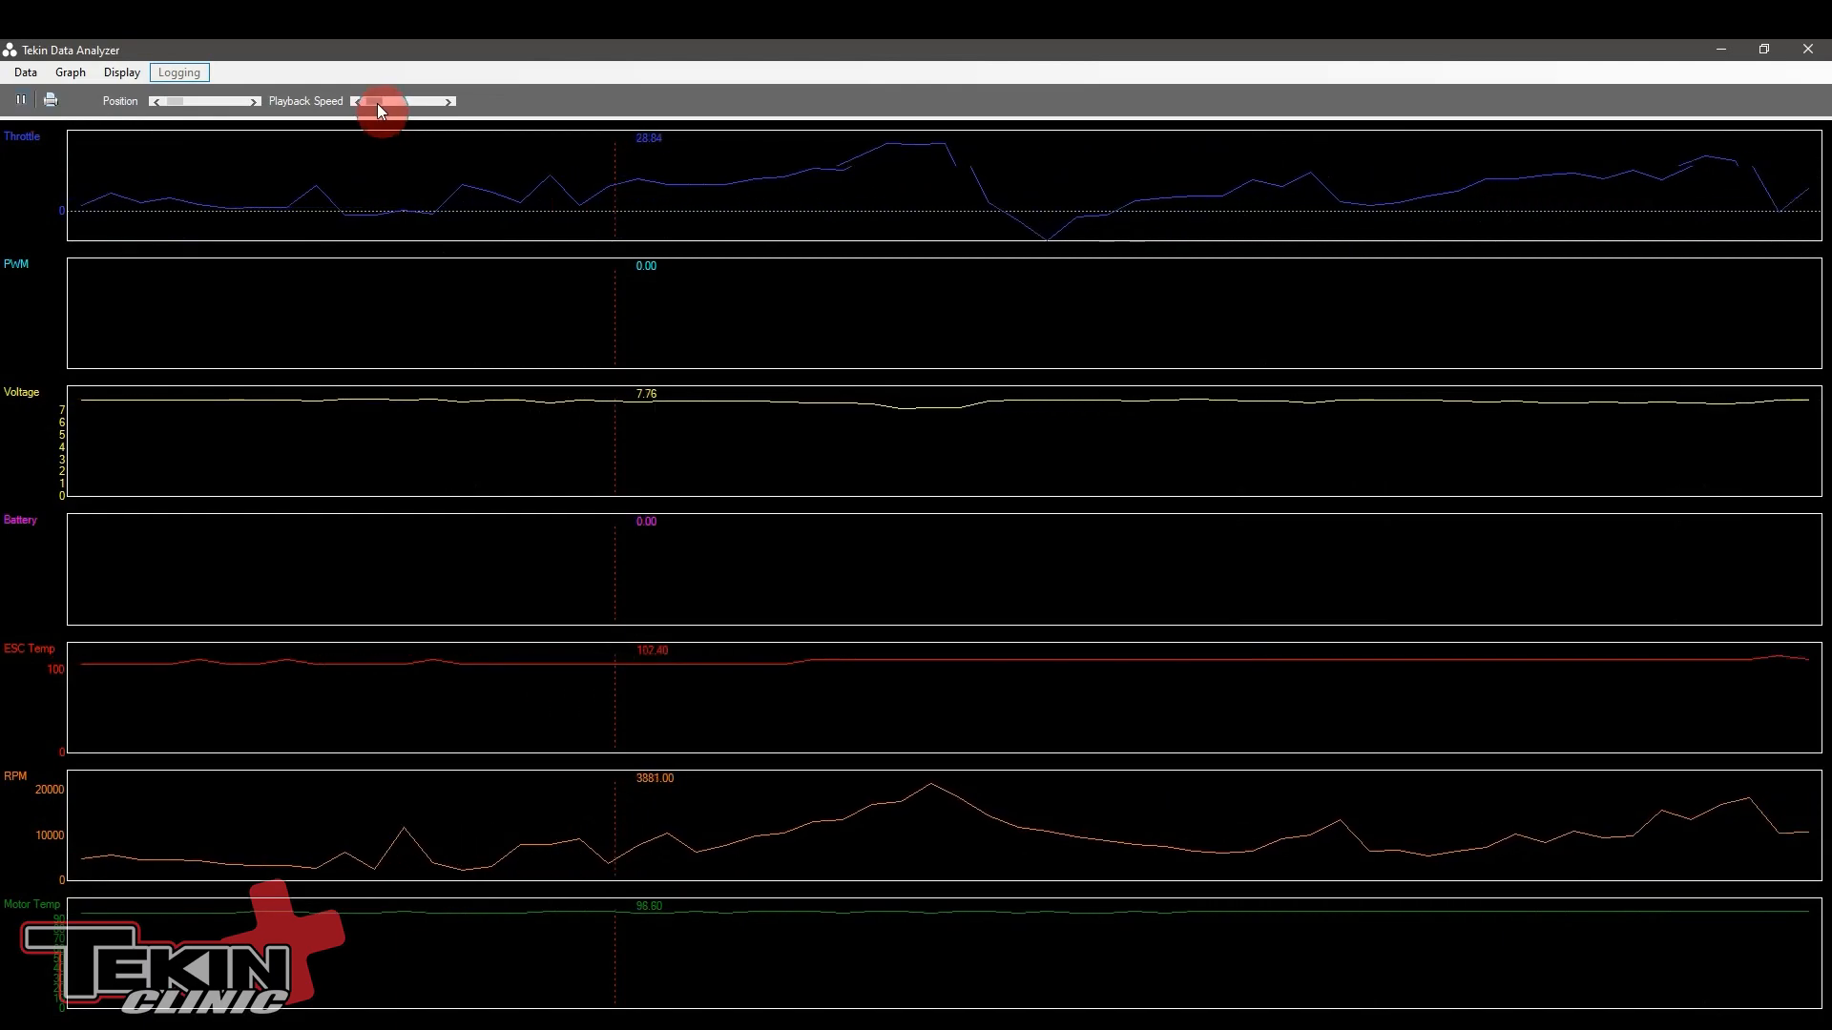
pyautogui.moveTo(374, 102); pyautogui.dragTo(432, 102)
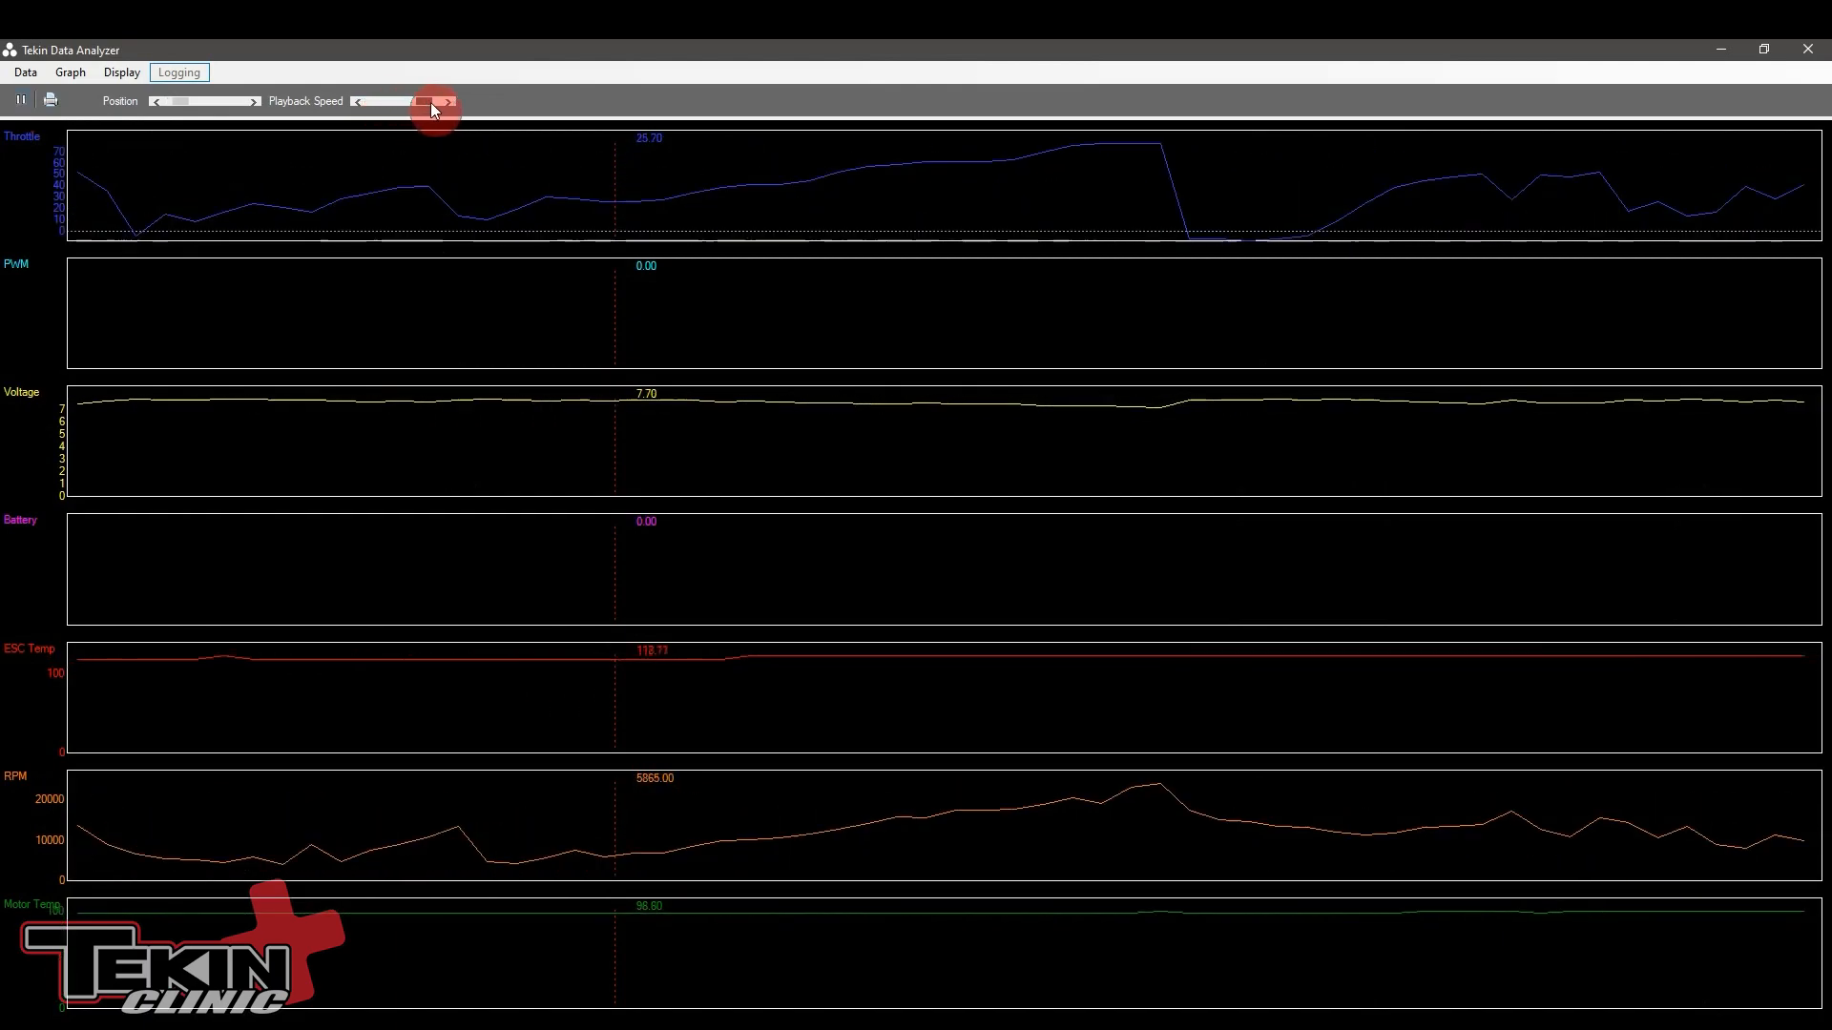
pyautogui.click(120, 72)
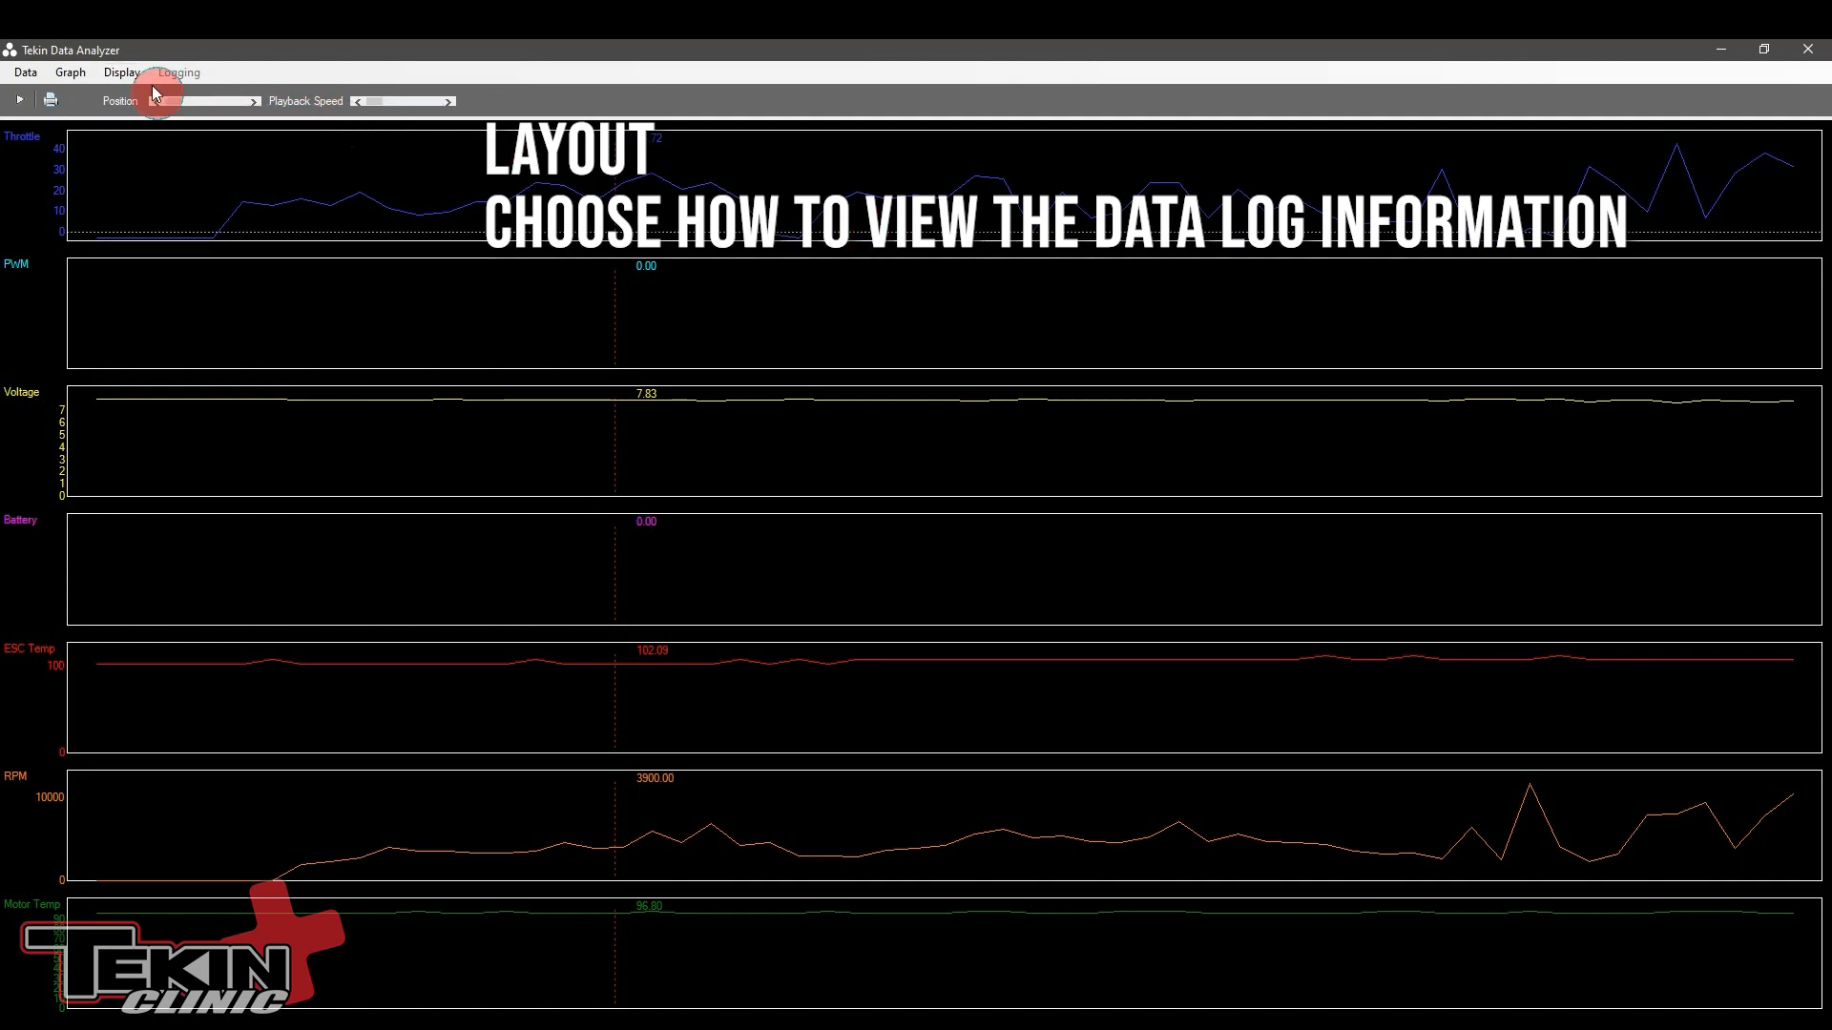
# Step: Switch the layout to Overlaid Autoscaled, then to Overlaid with a 0–200 scale
pyautogui.click(121, 71)
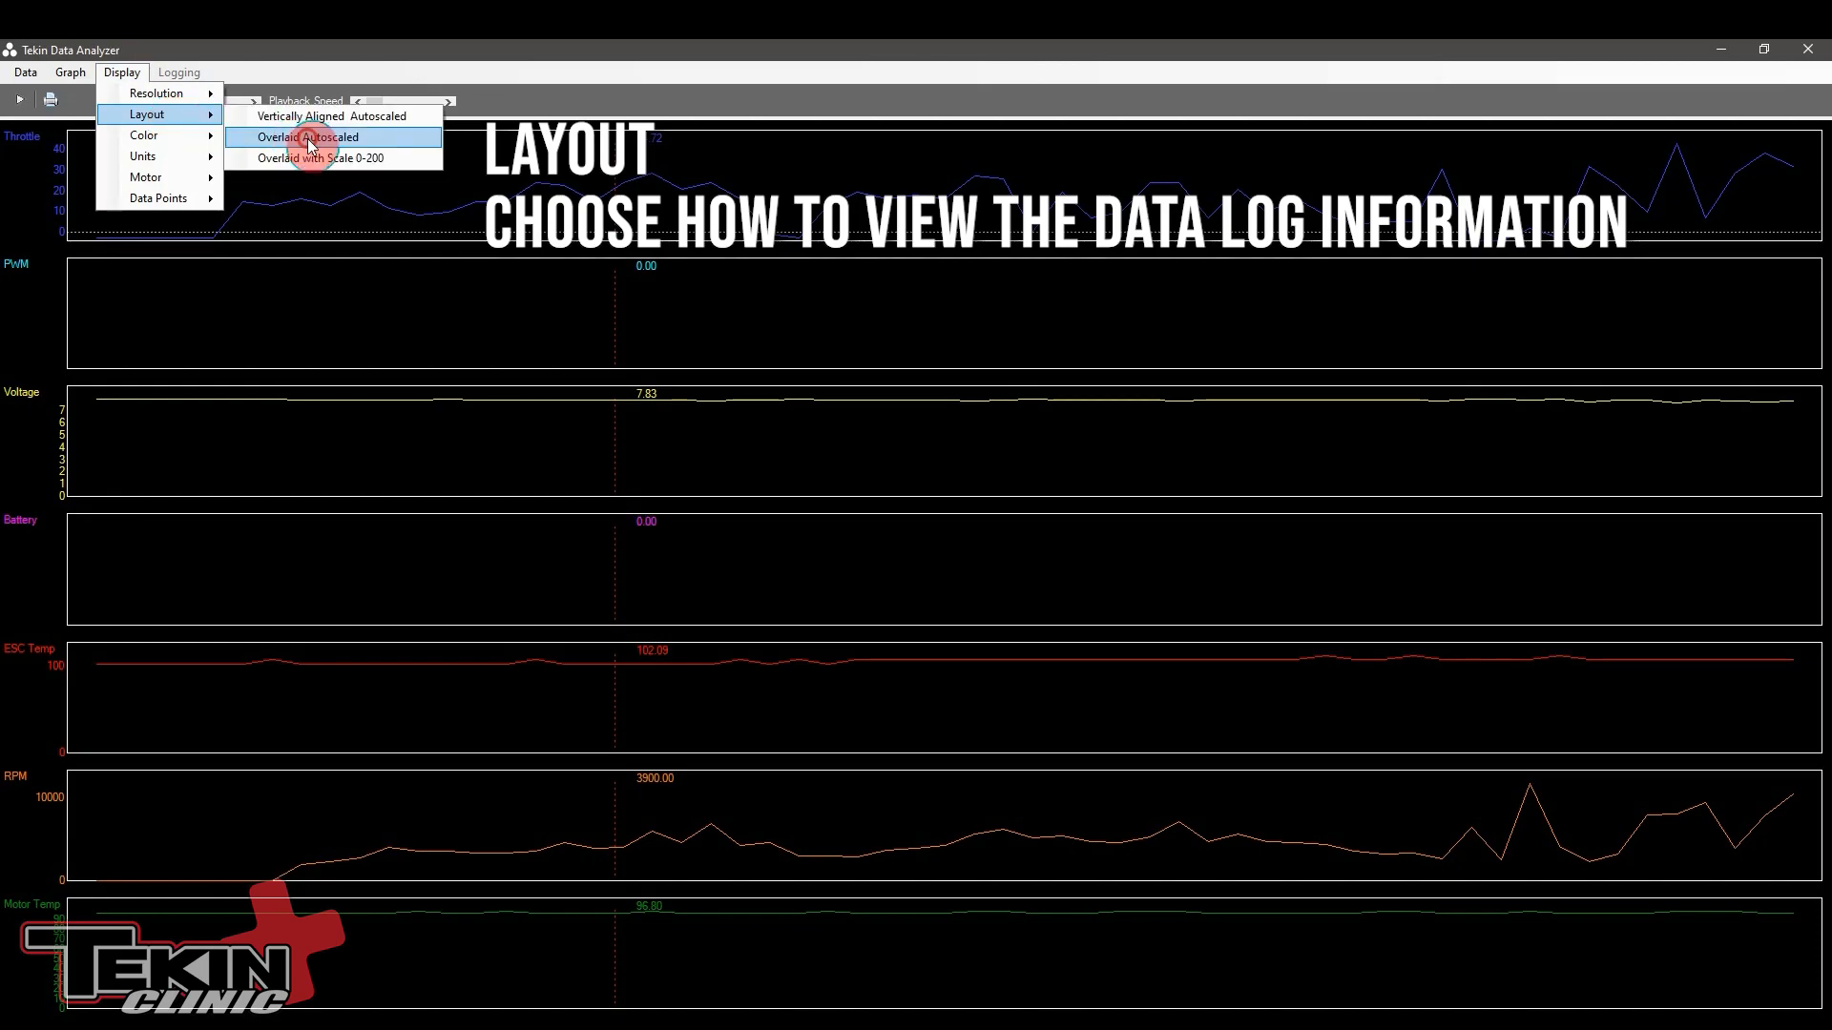
pyautogui.click(306, 136)
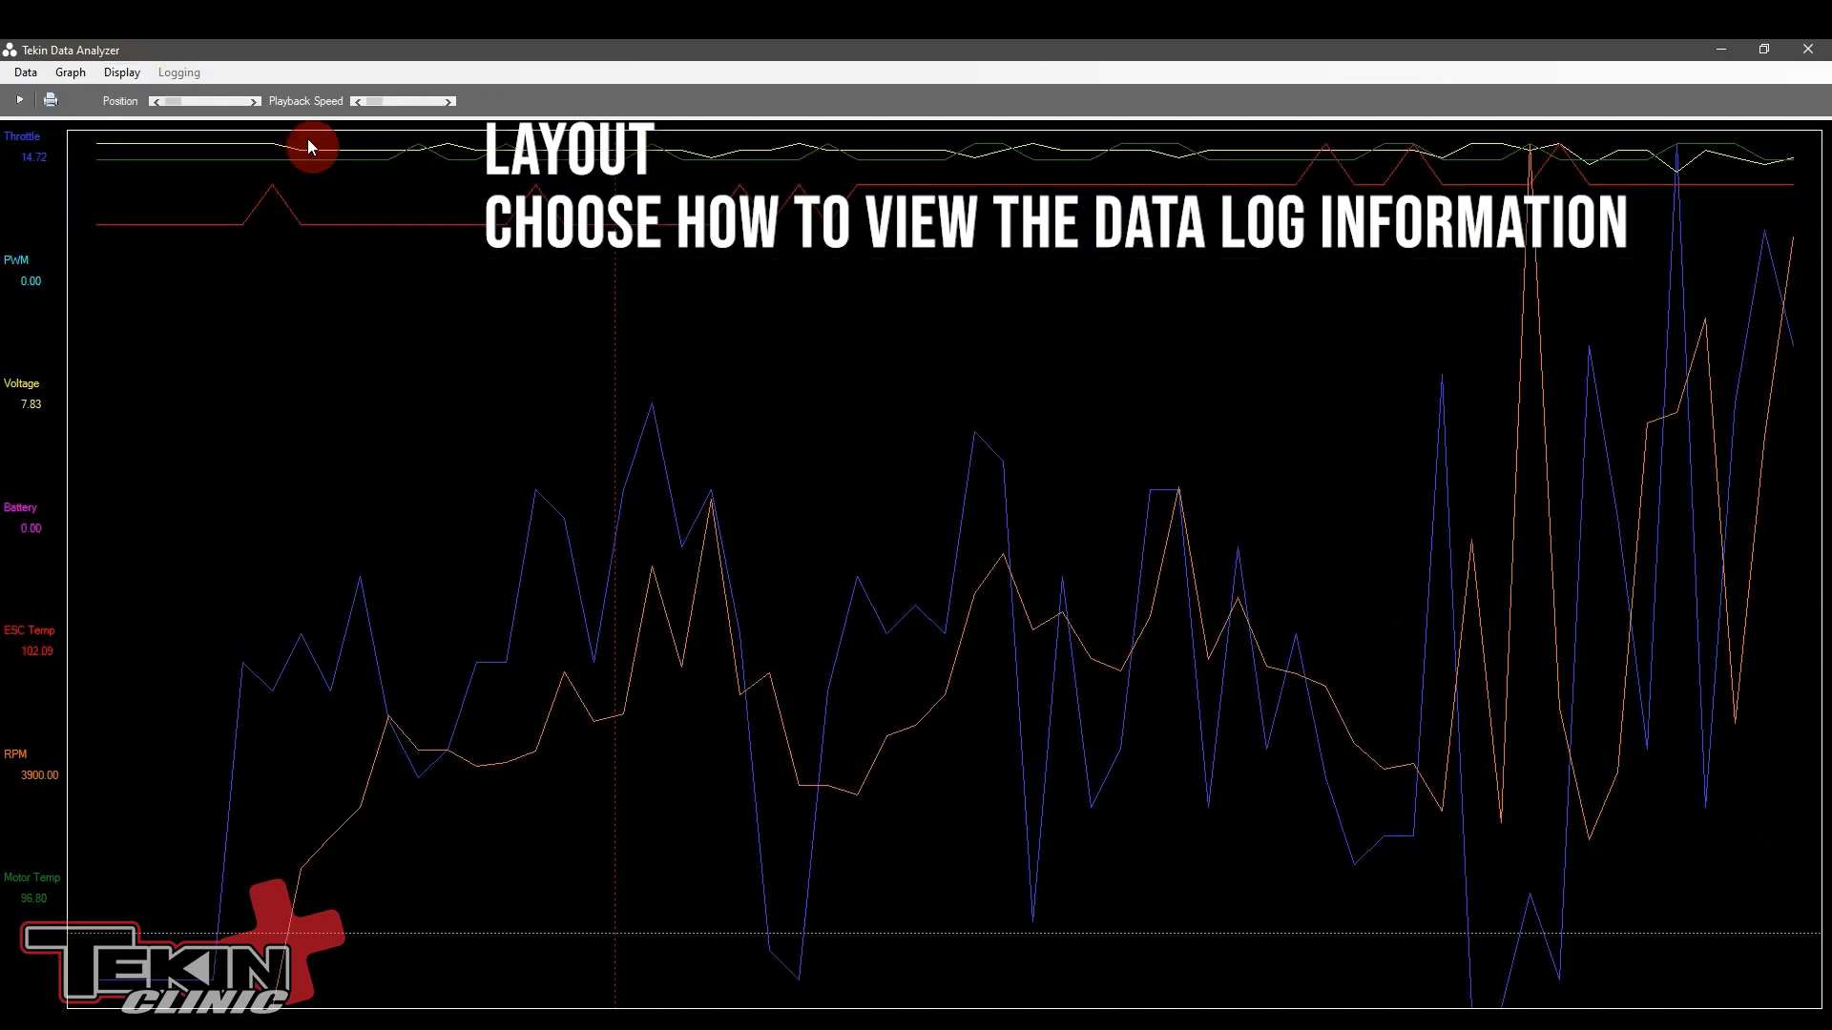
pyautogui.moveTo(360, 316)
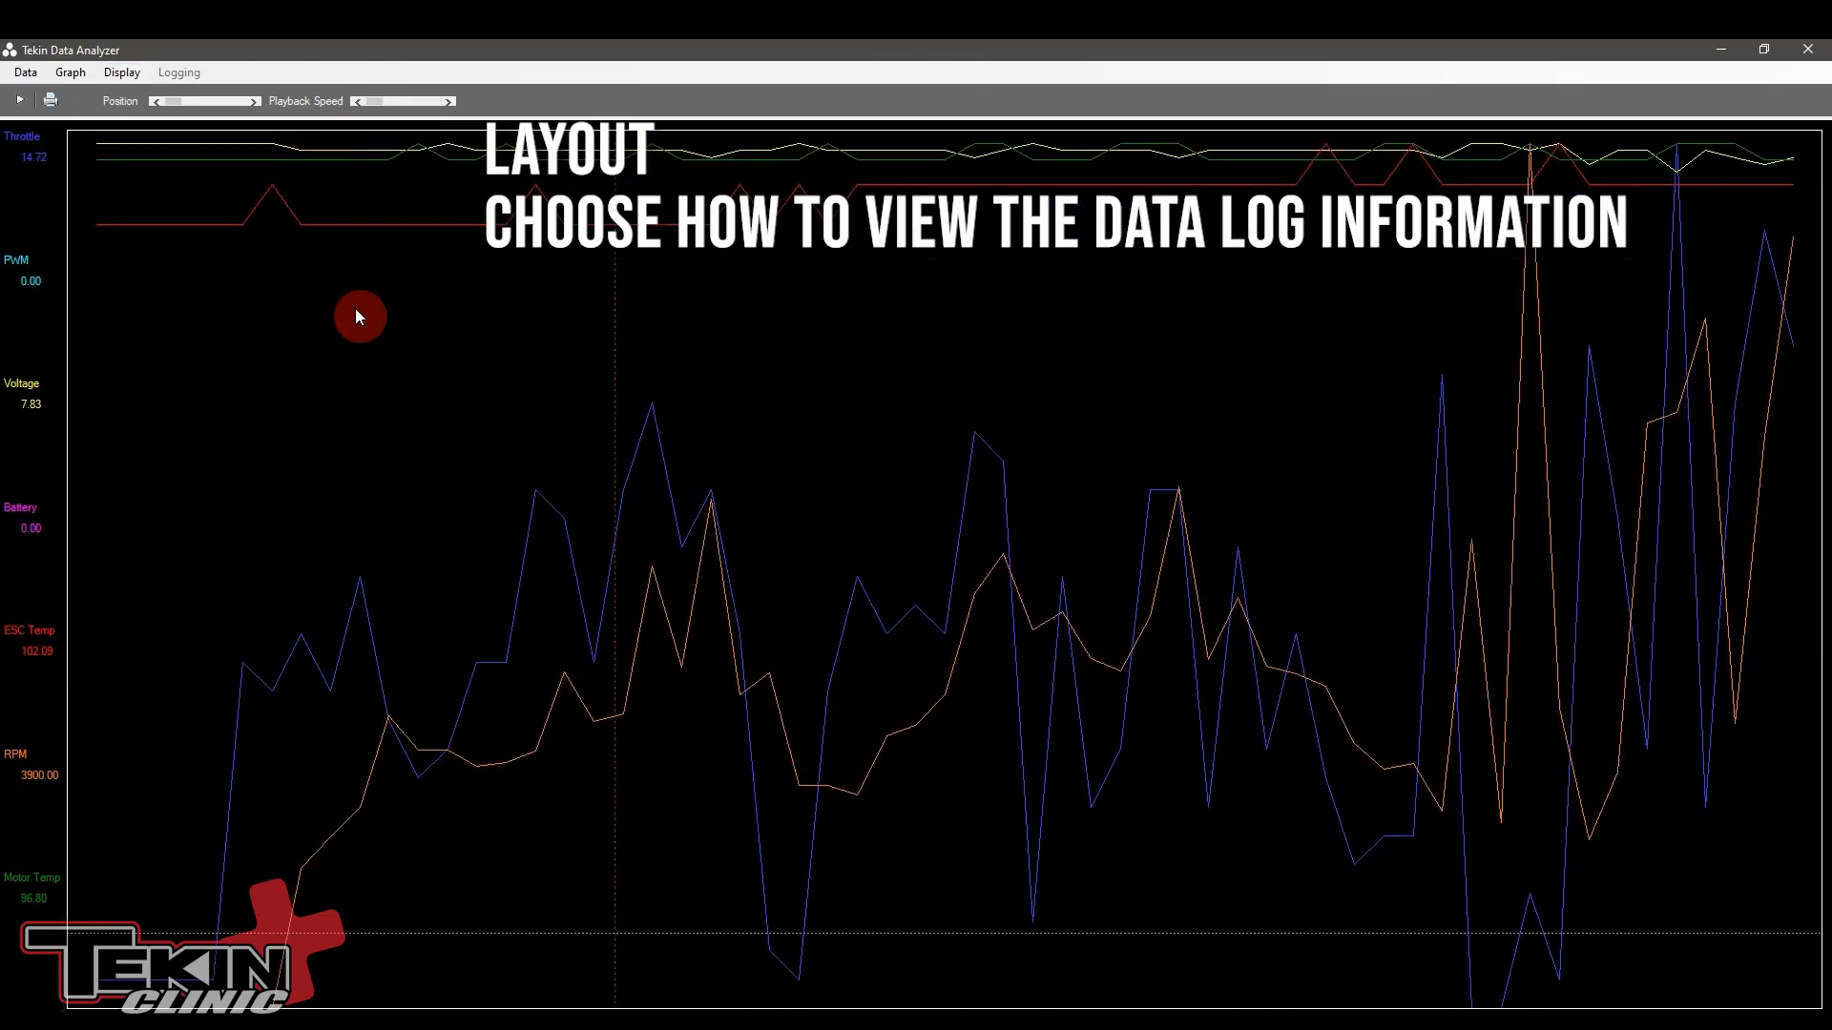
pyautogui.click(121, 71)
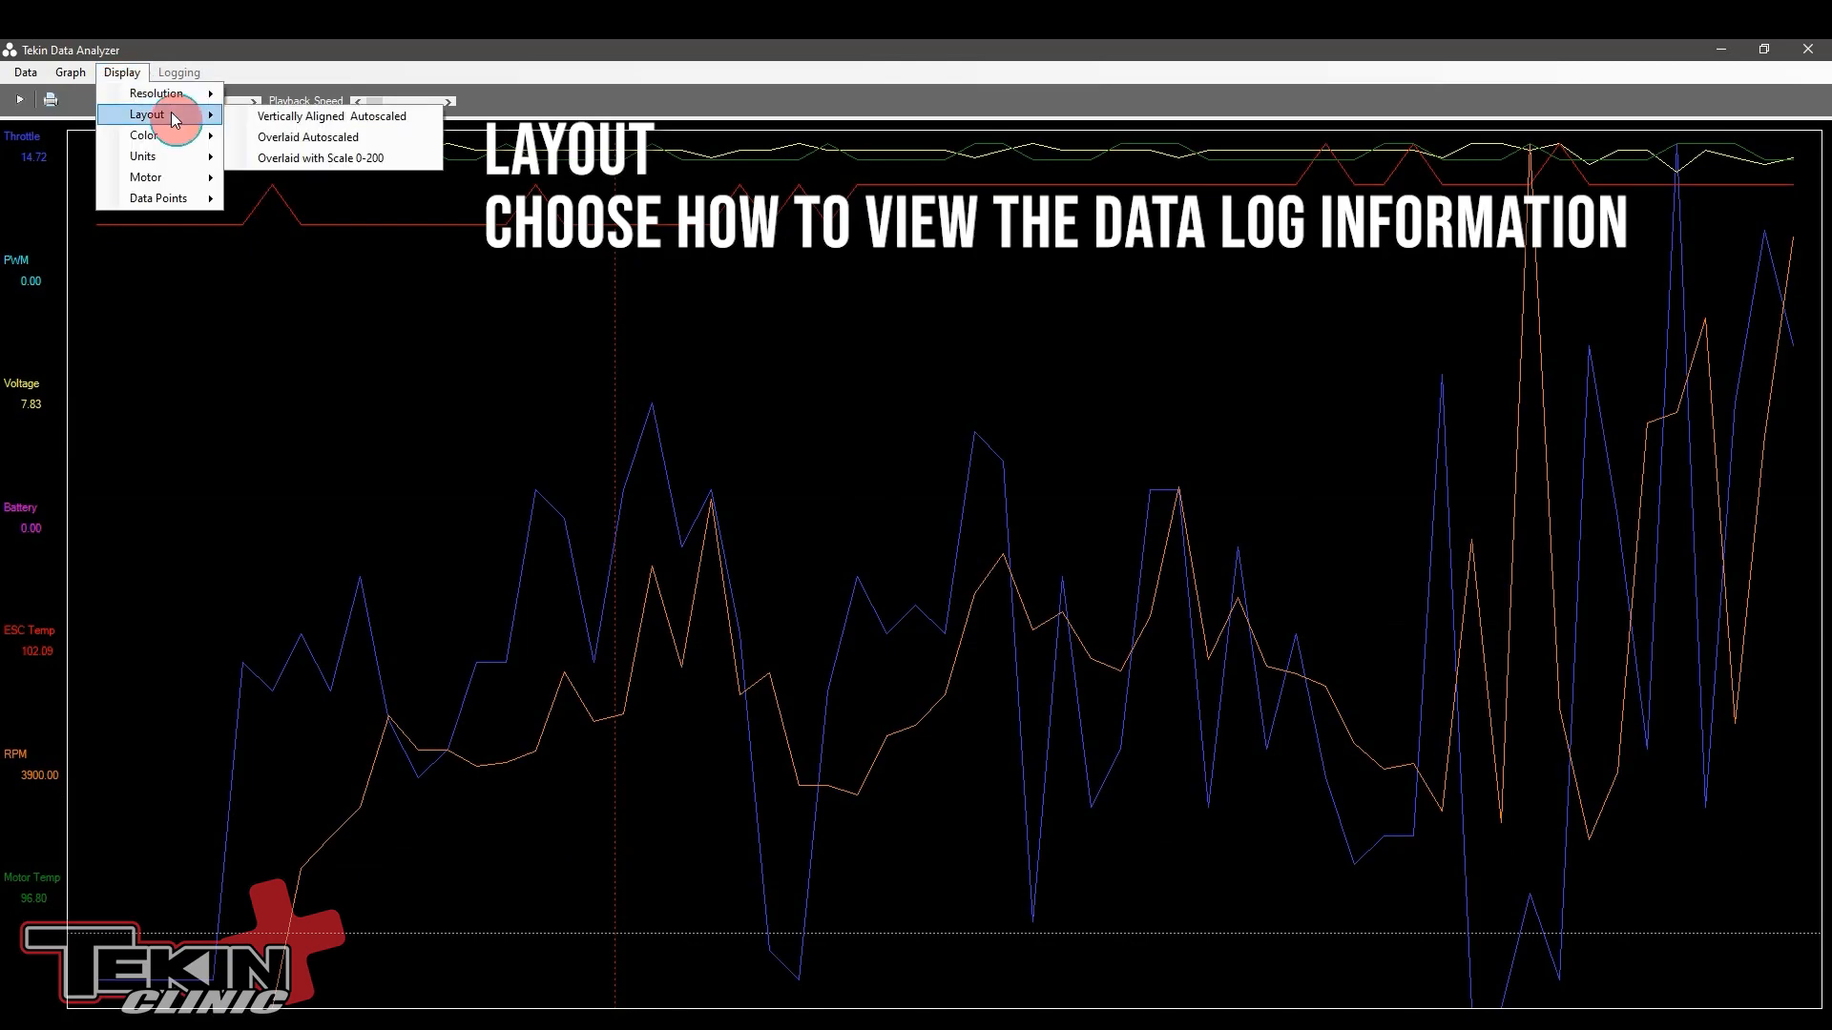
pyautogui.click(332, 115)
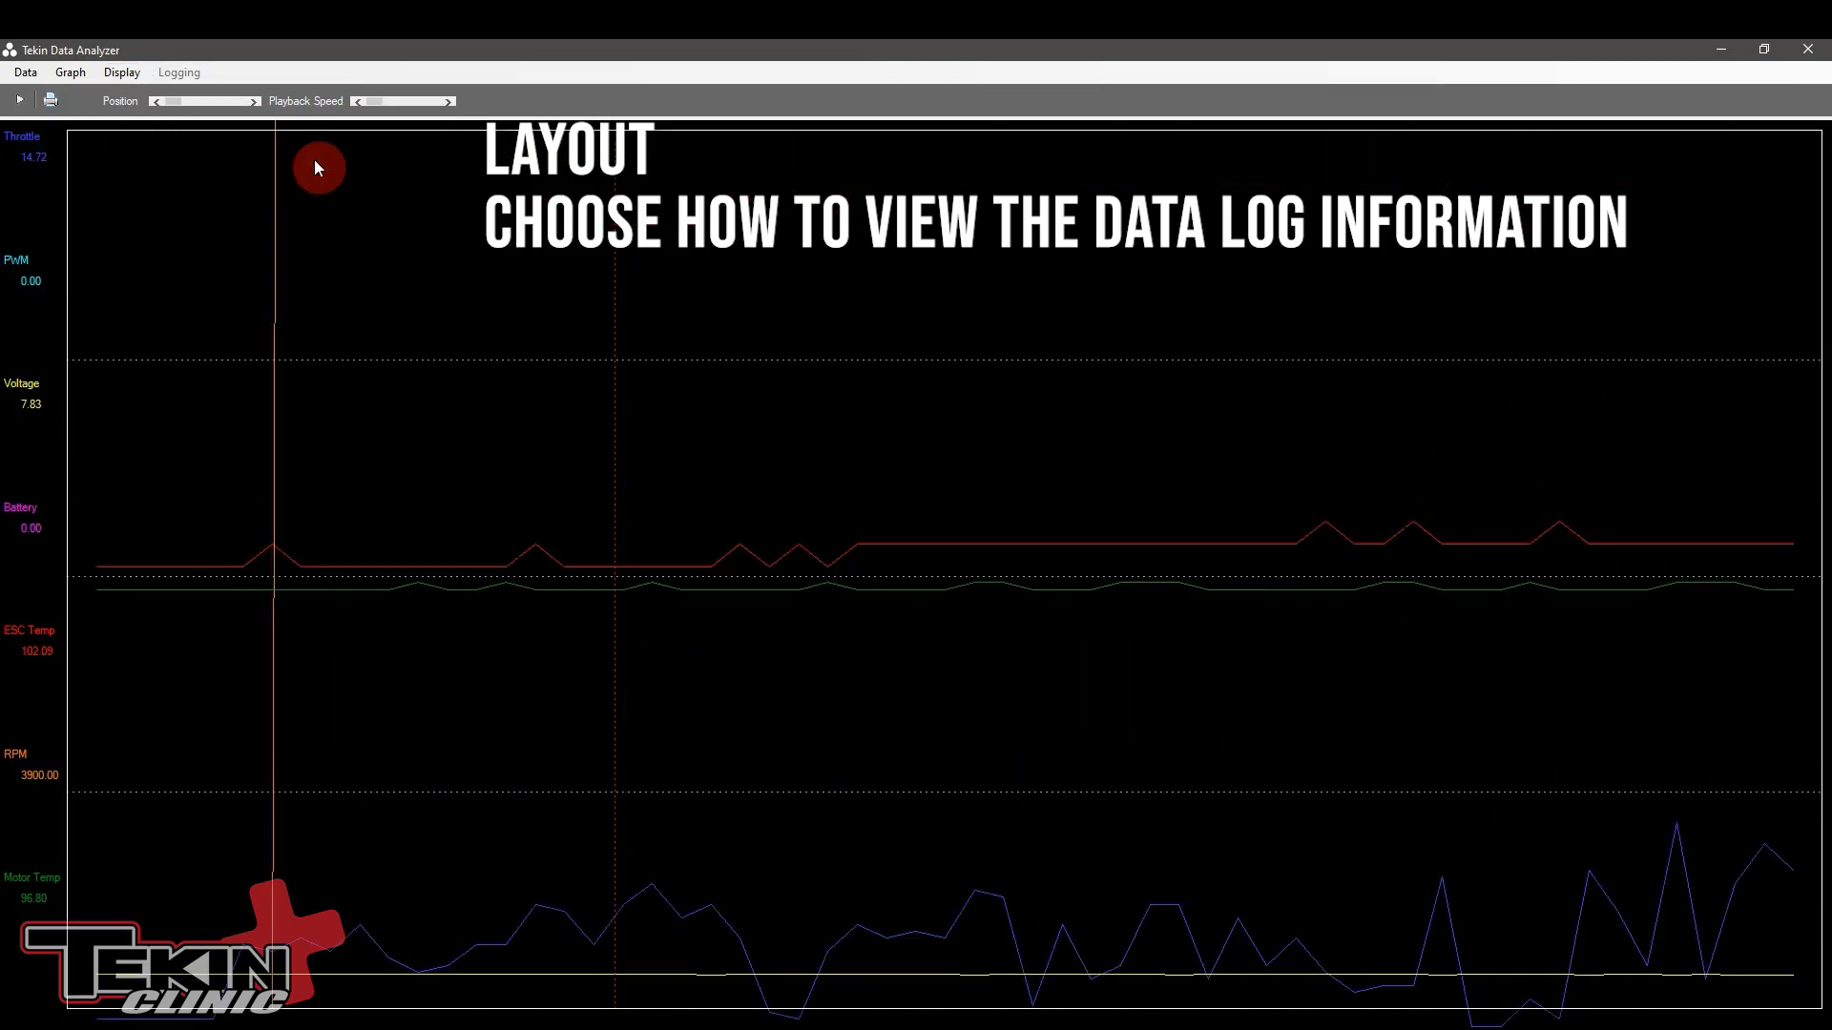
pyautogui.moveTo(638, 667)
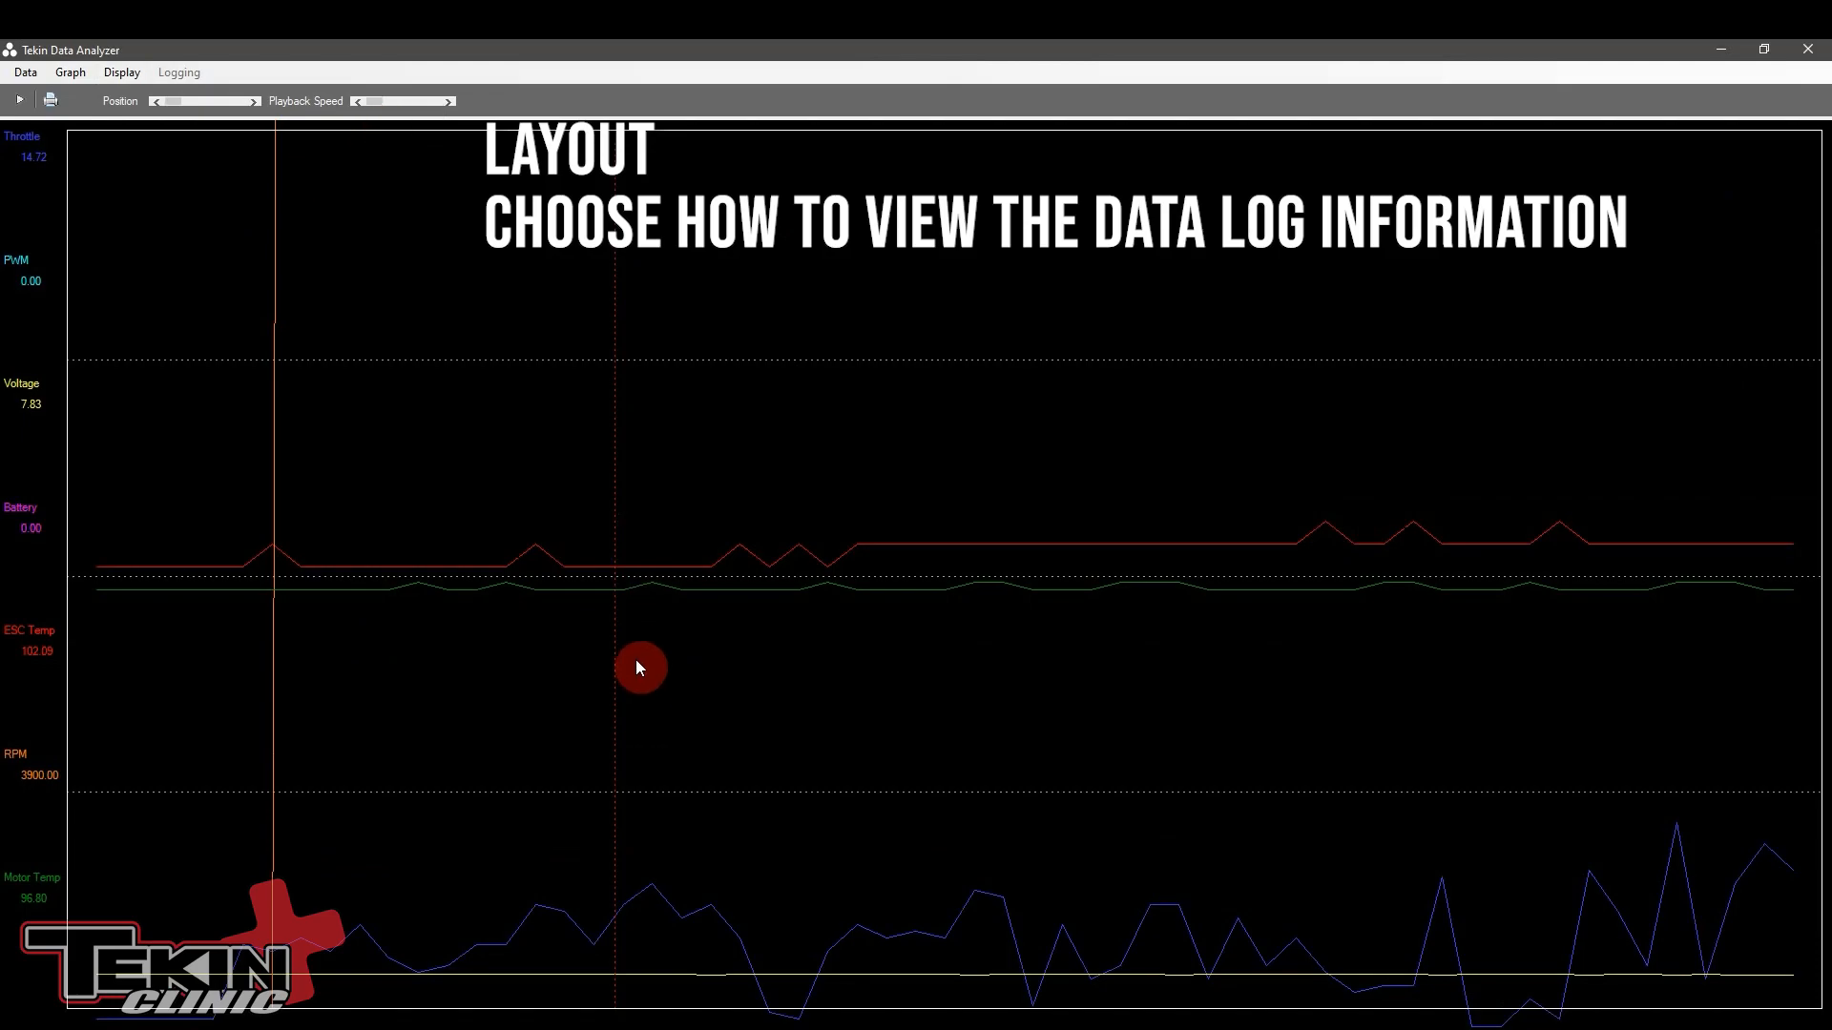
pyautogui.moveTo(36, 220)
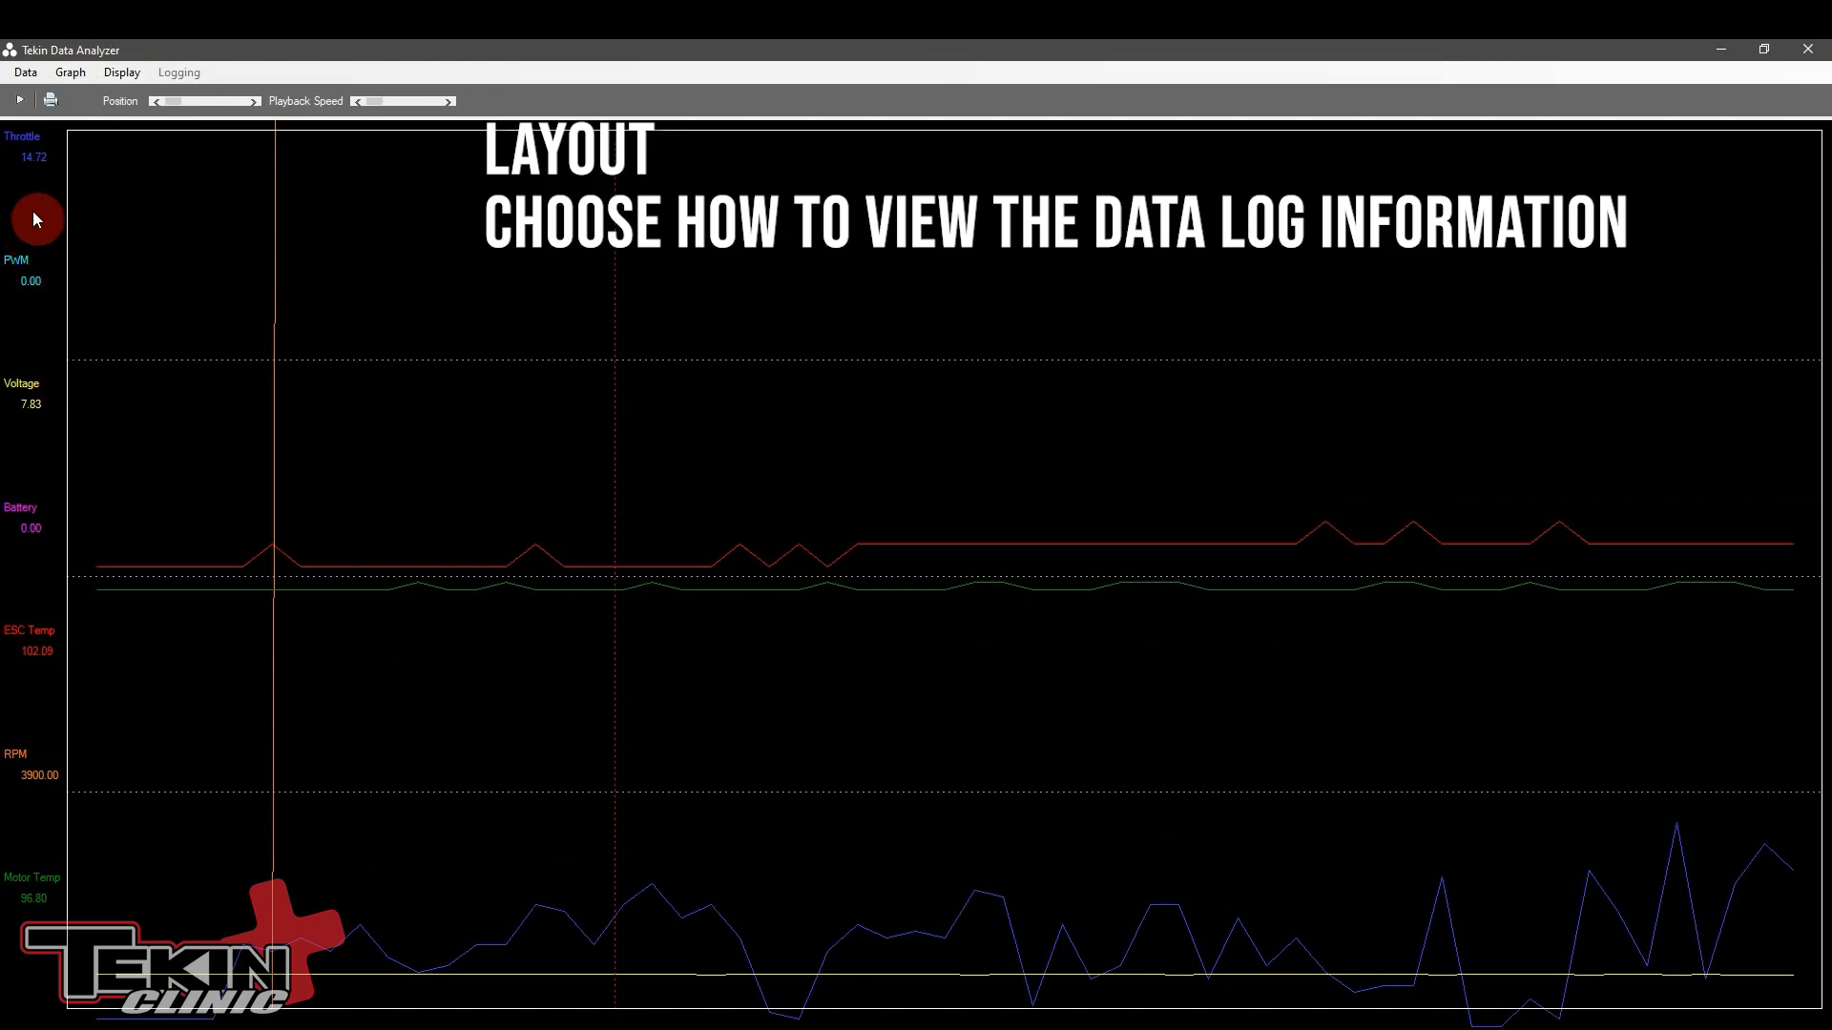
pyautogui.moveTo(546, 316)
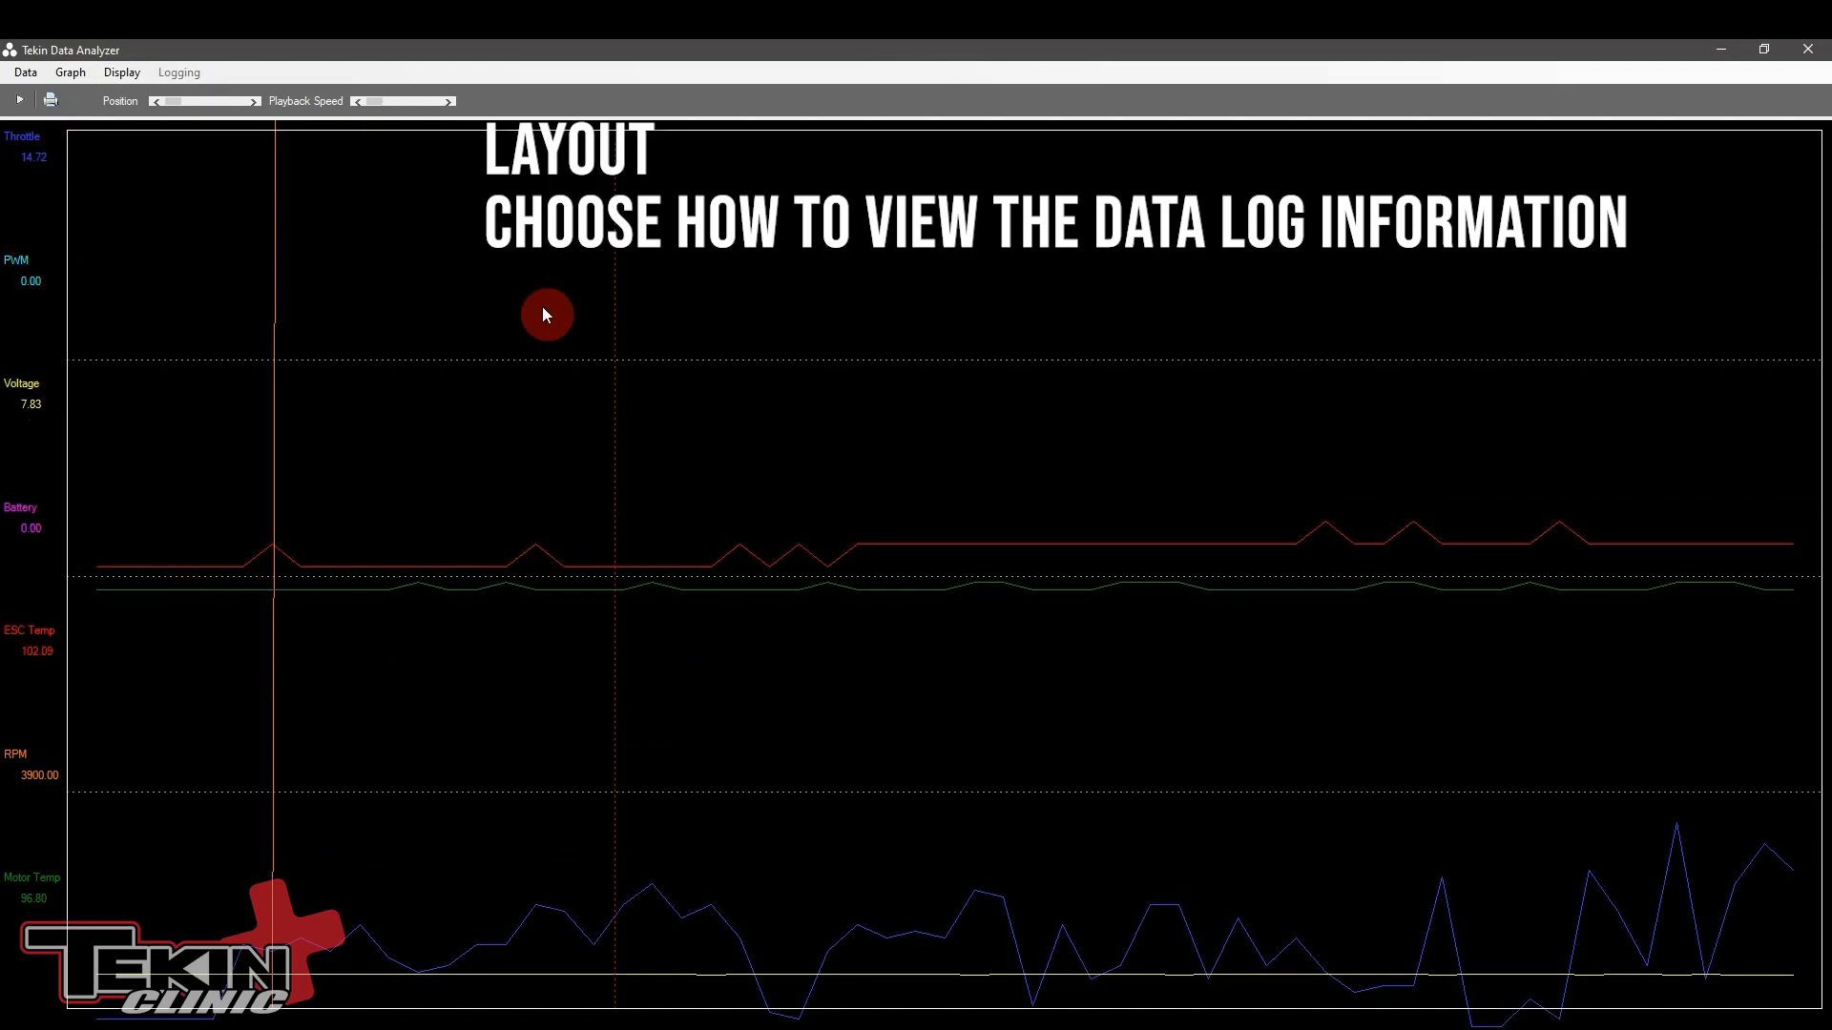
pyautogui.click(121, 72)
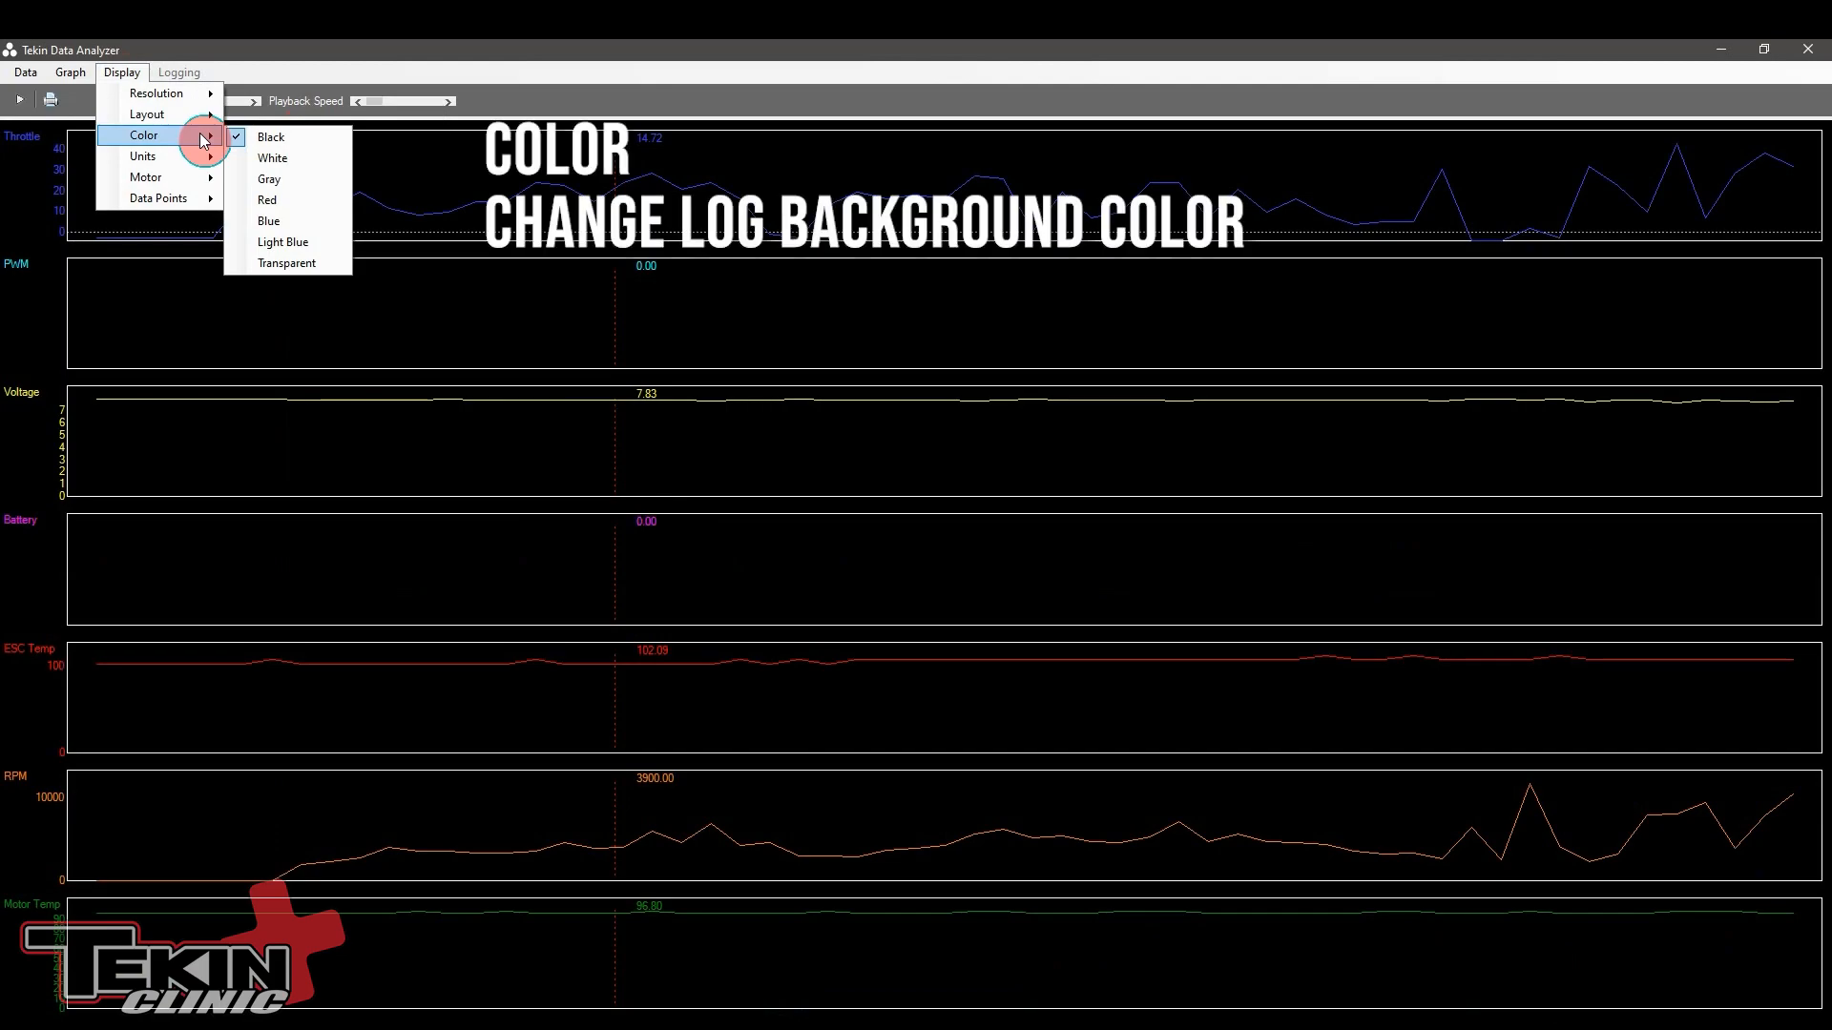
pyautogui.moveTo(281, 242)
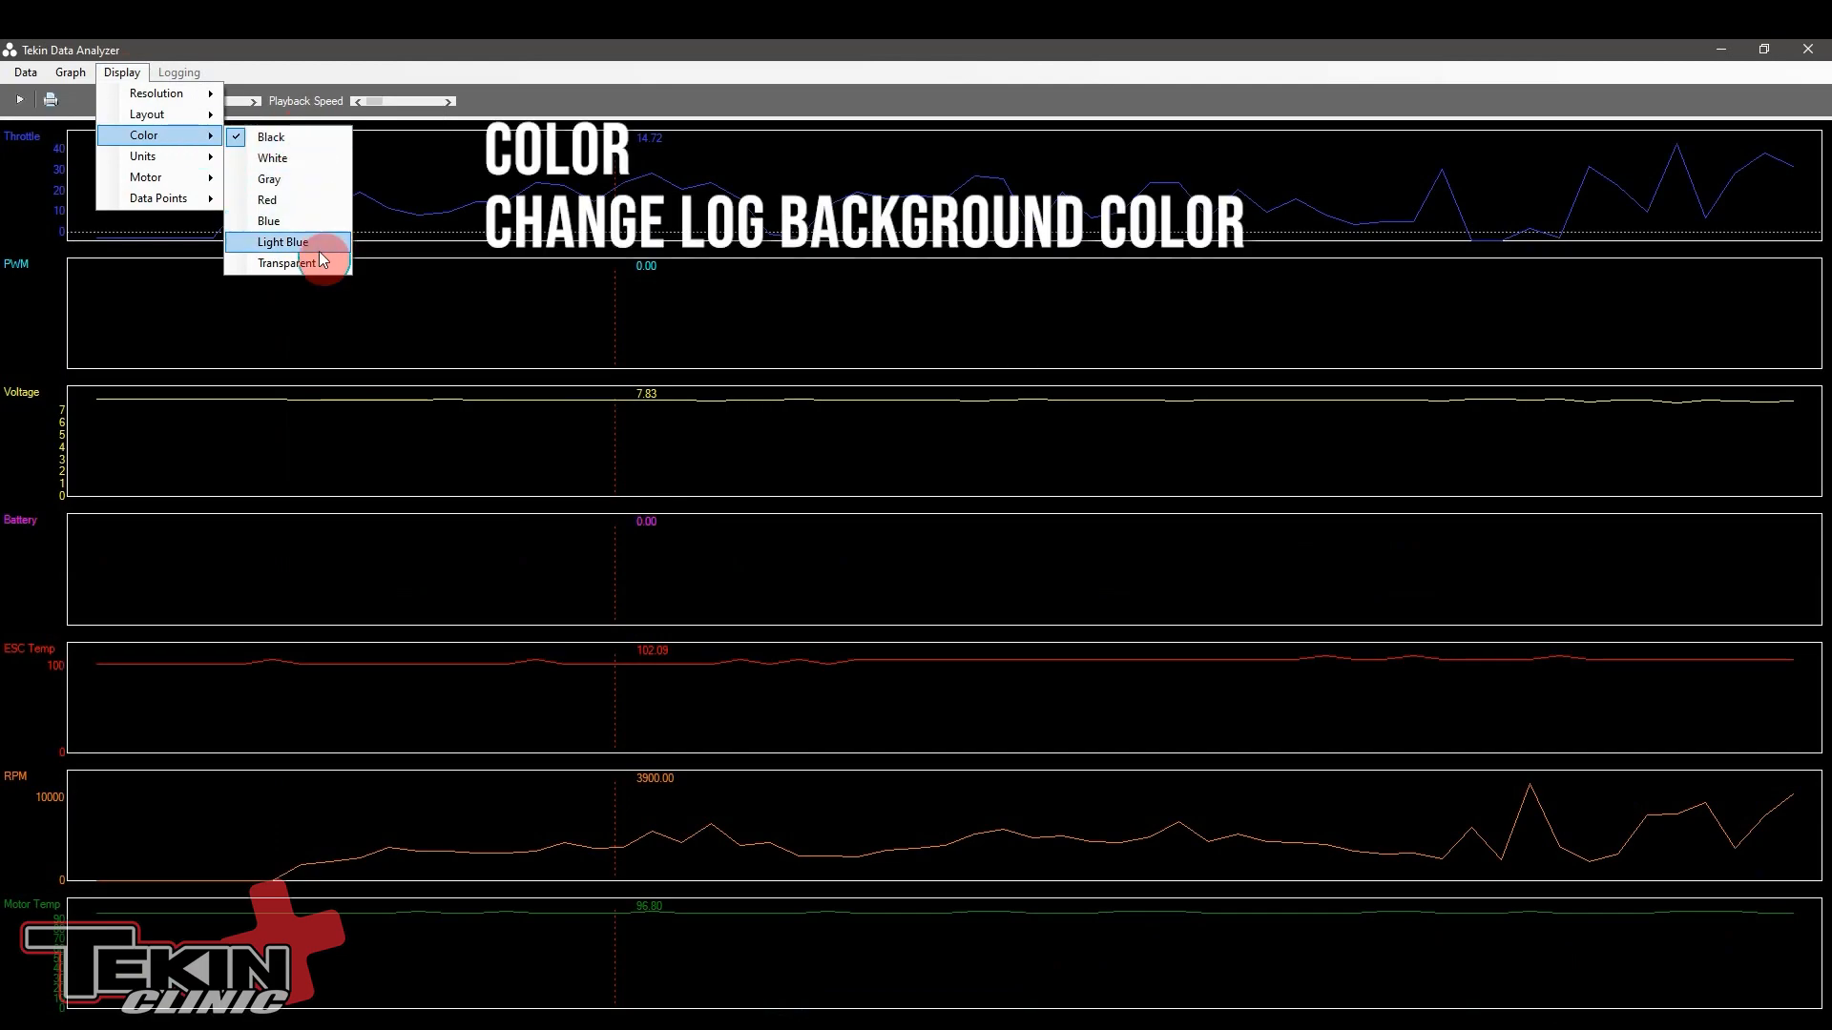
pyautogui.moveTo(277, 157)
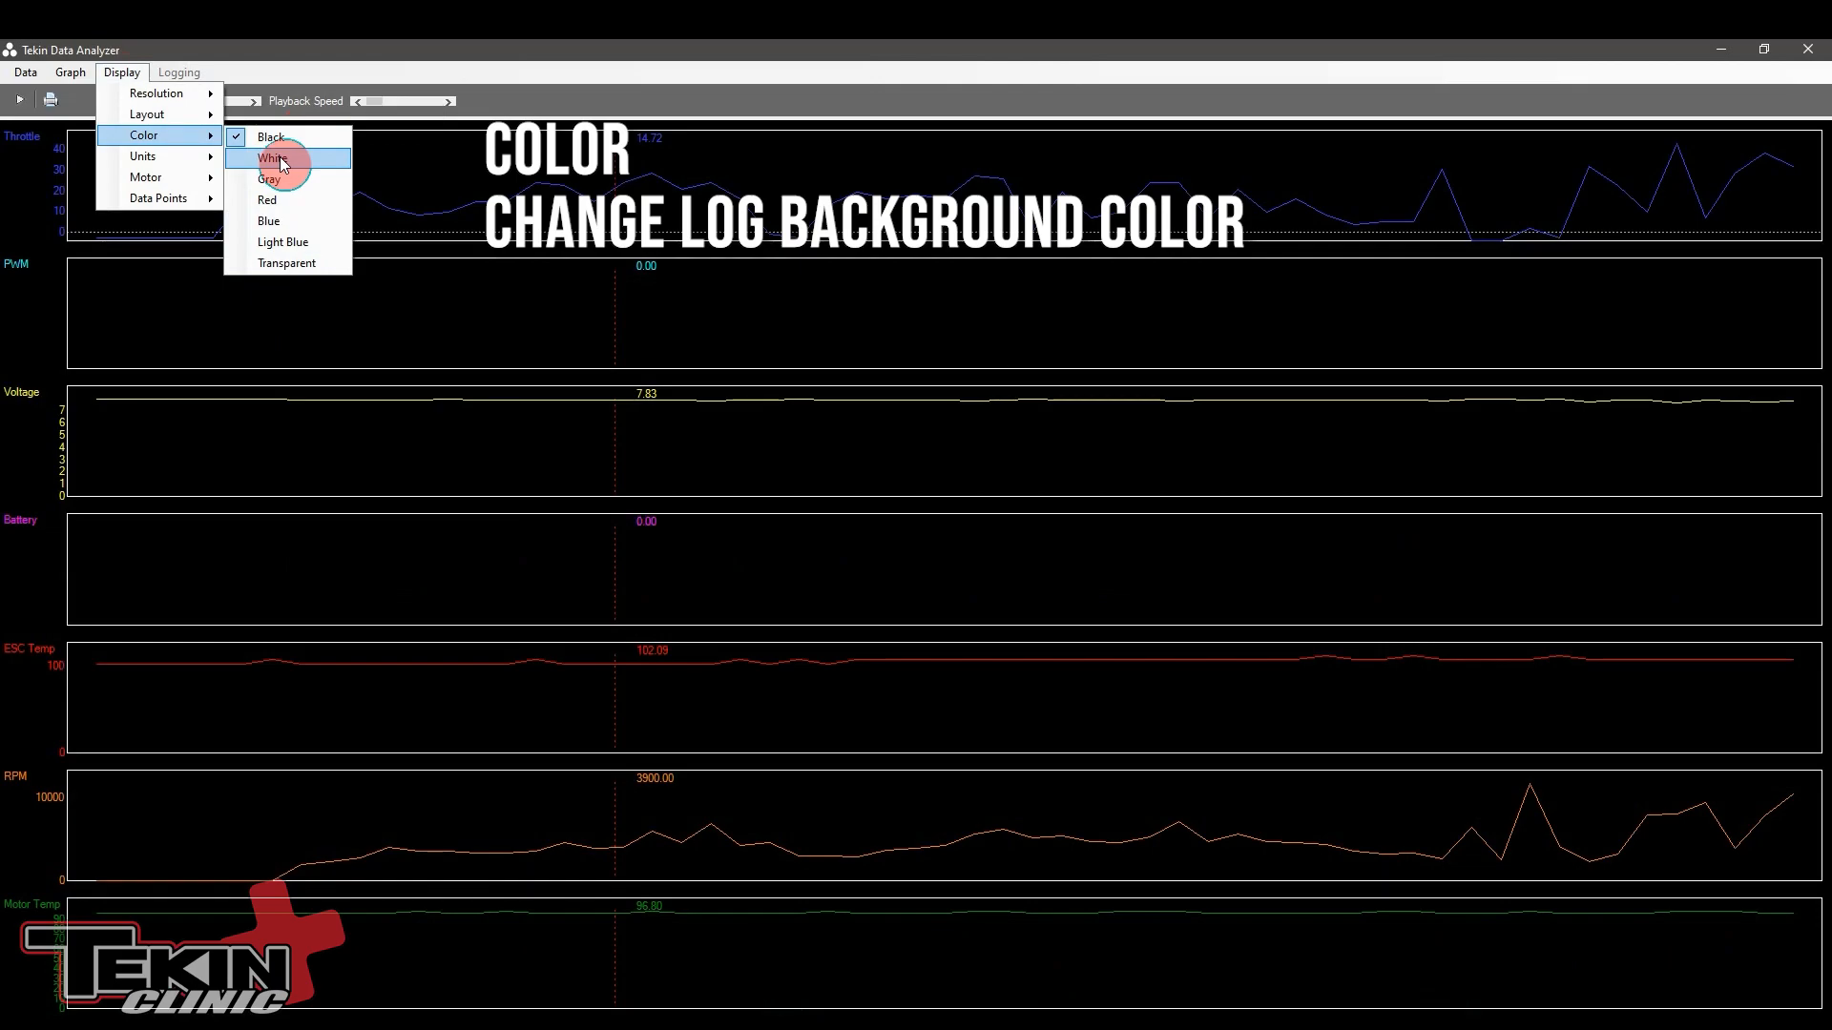
pyautogui.moveTo(280, 187)
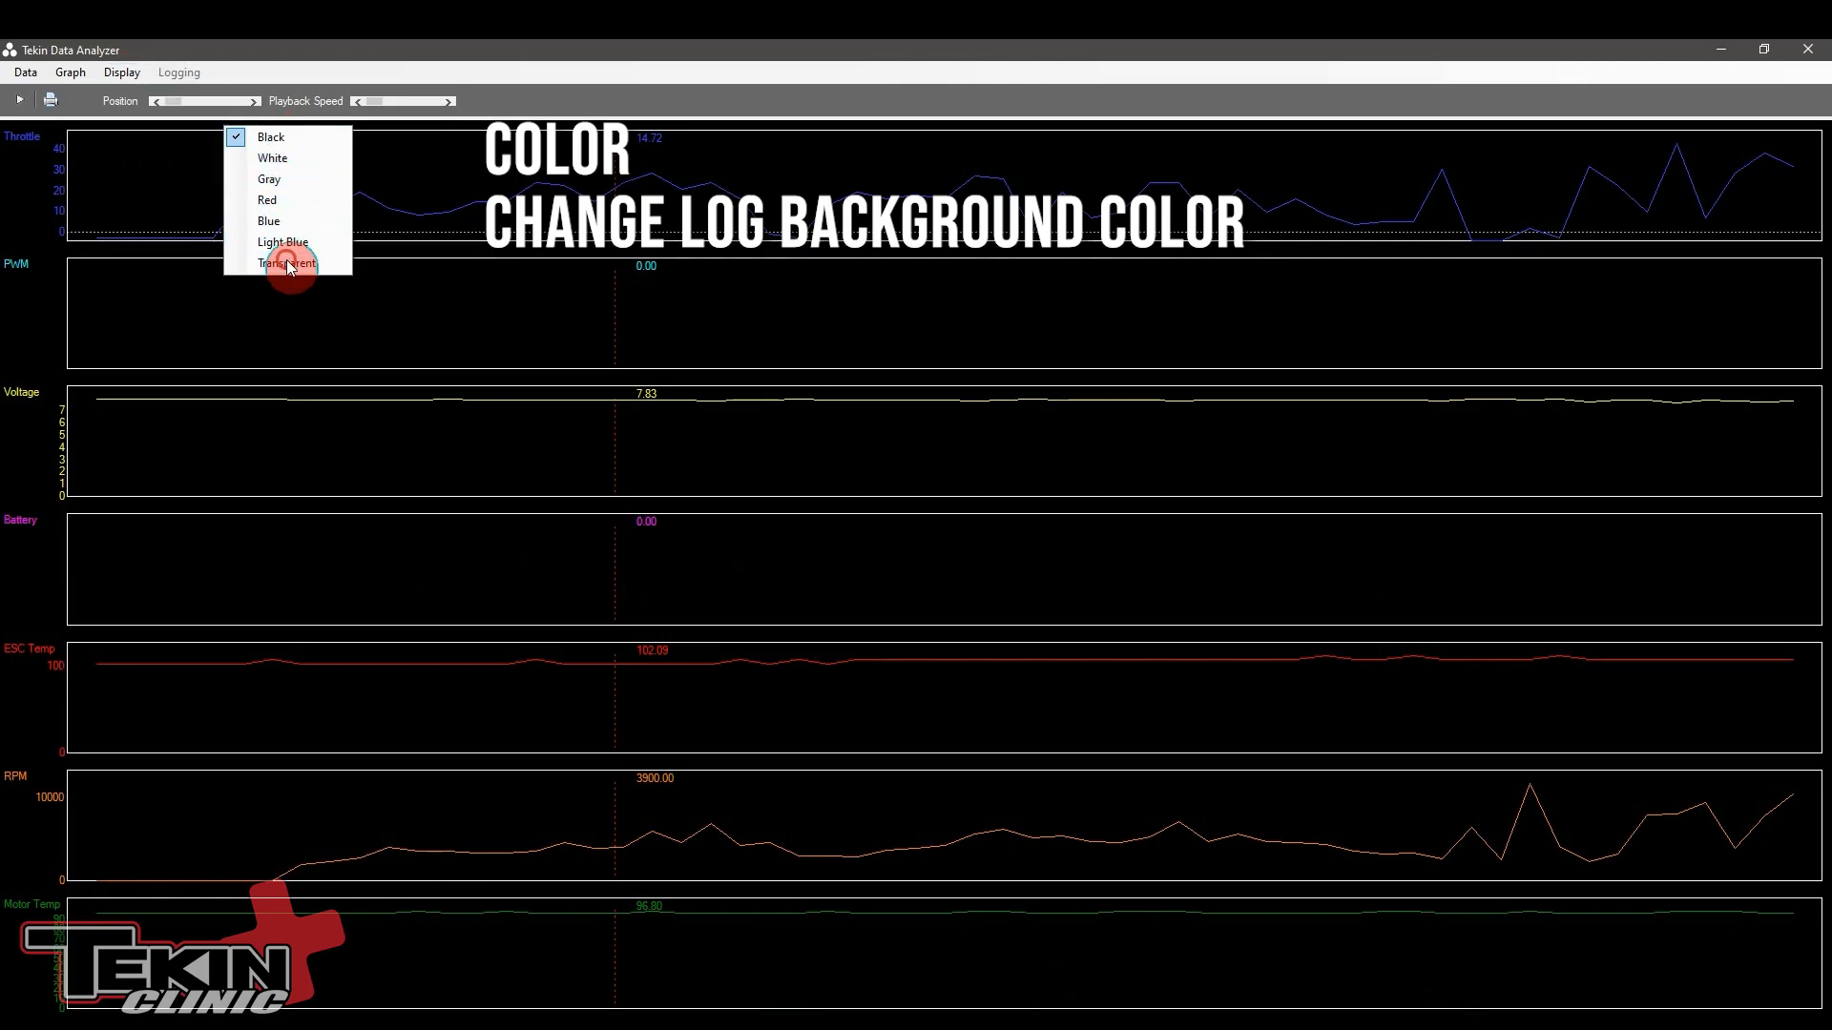
pyautogui.click(286, 263)
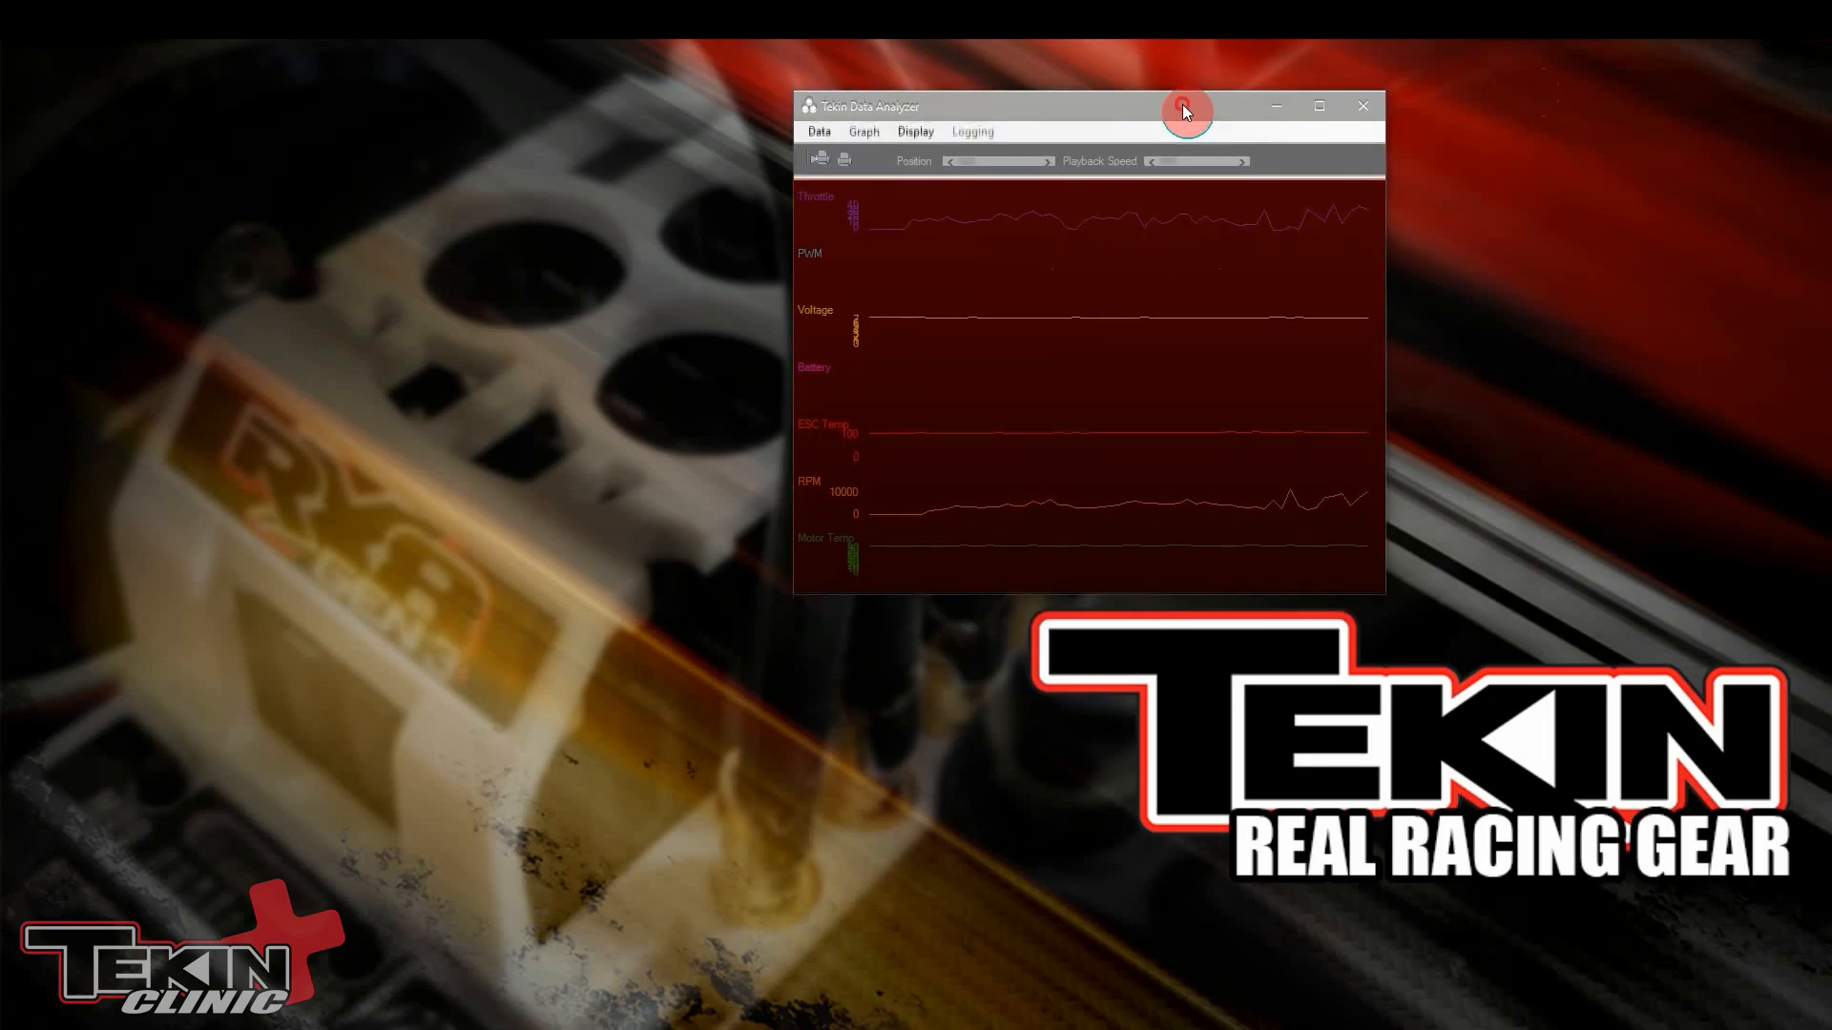
pyautogui.moveTo(824, 590)
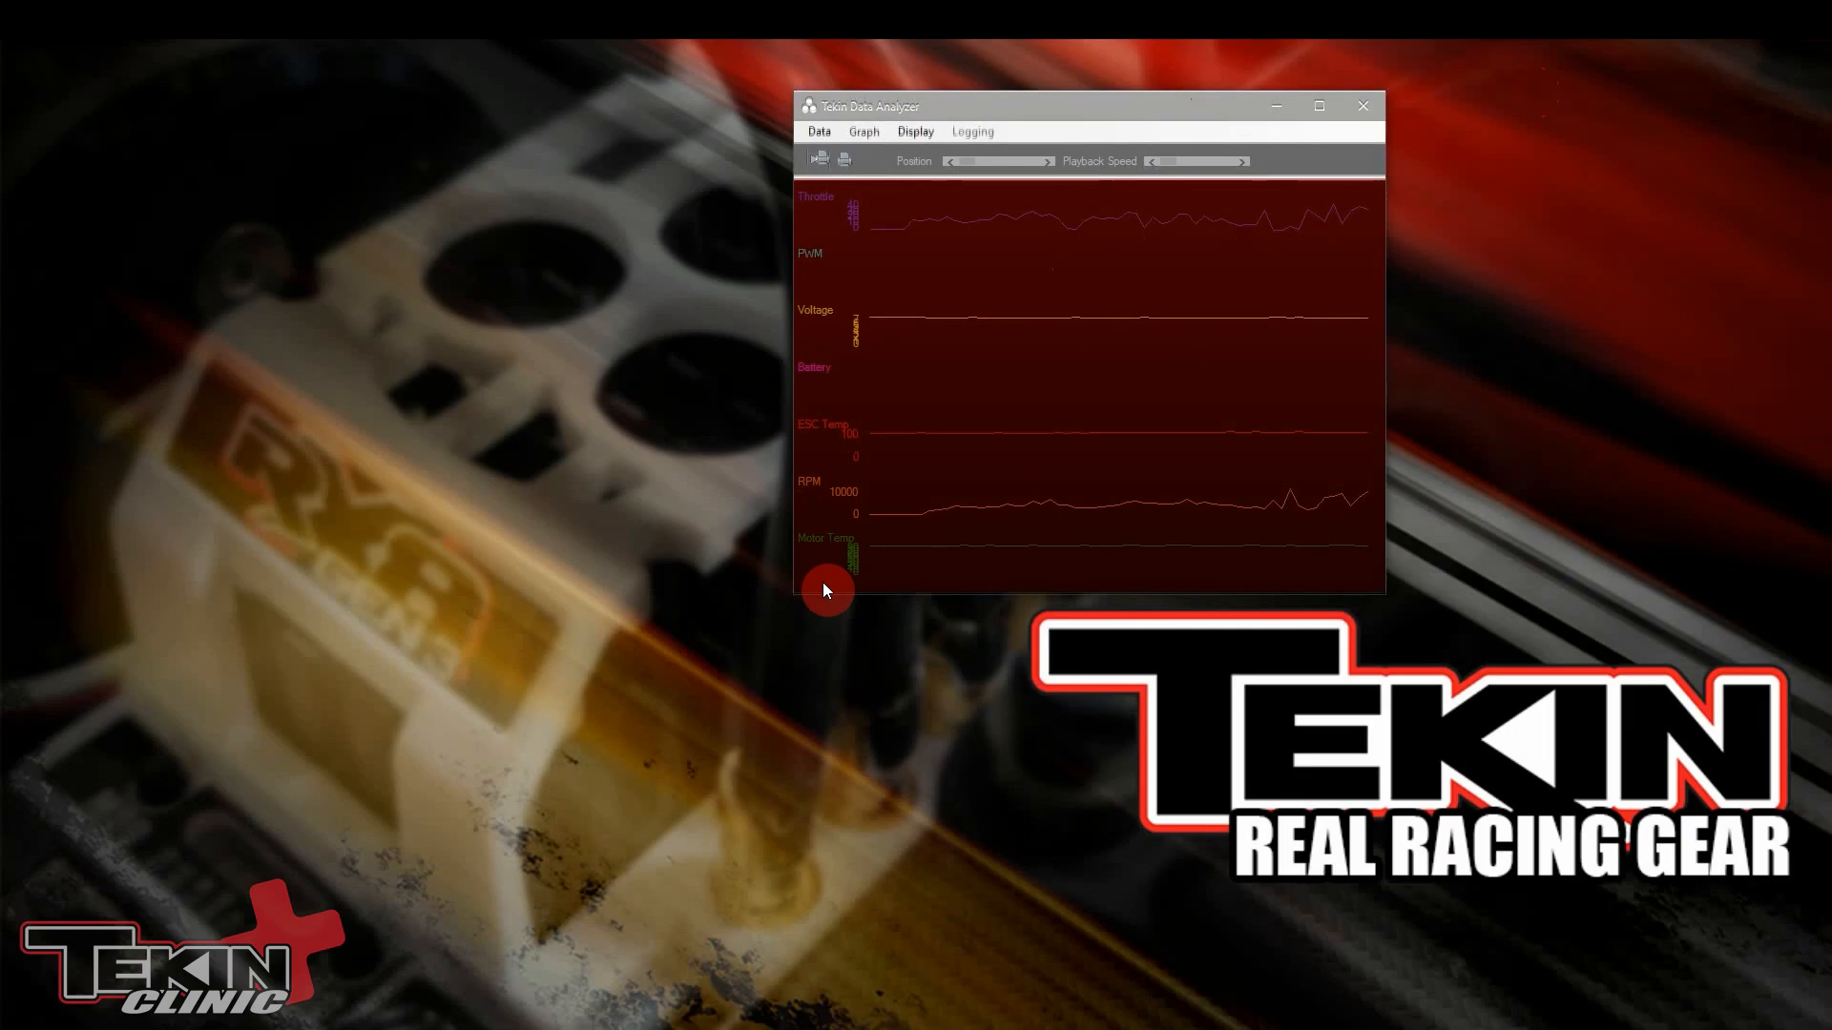
pyautogui.moveTo(870, 363)
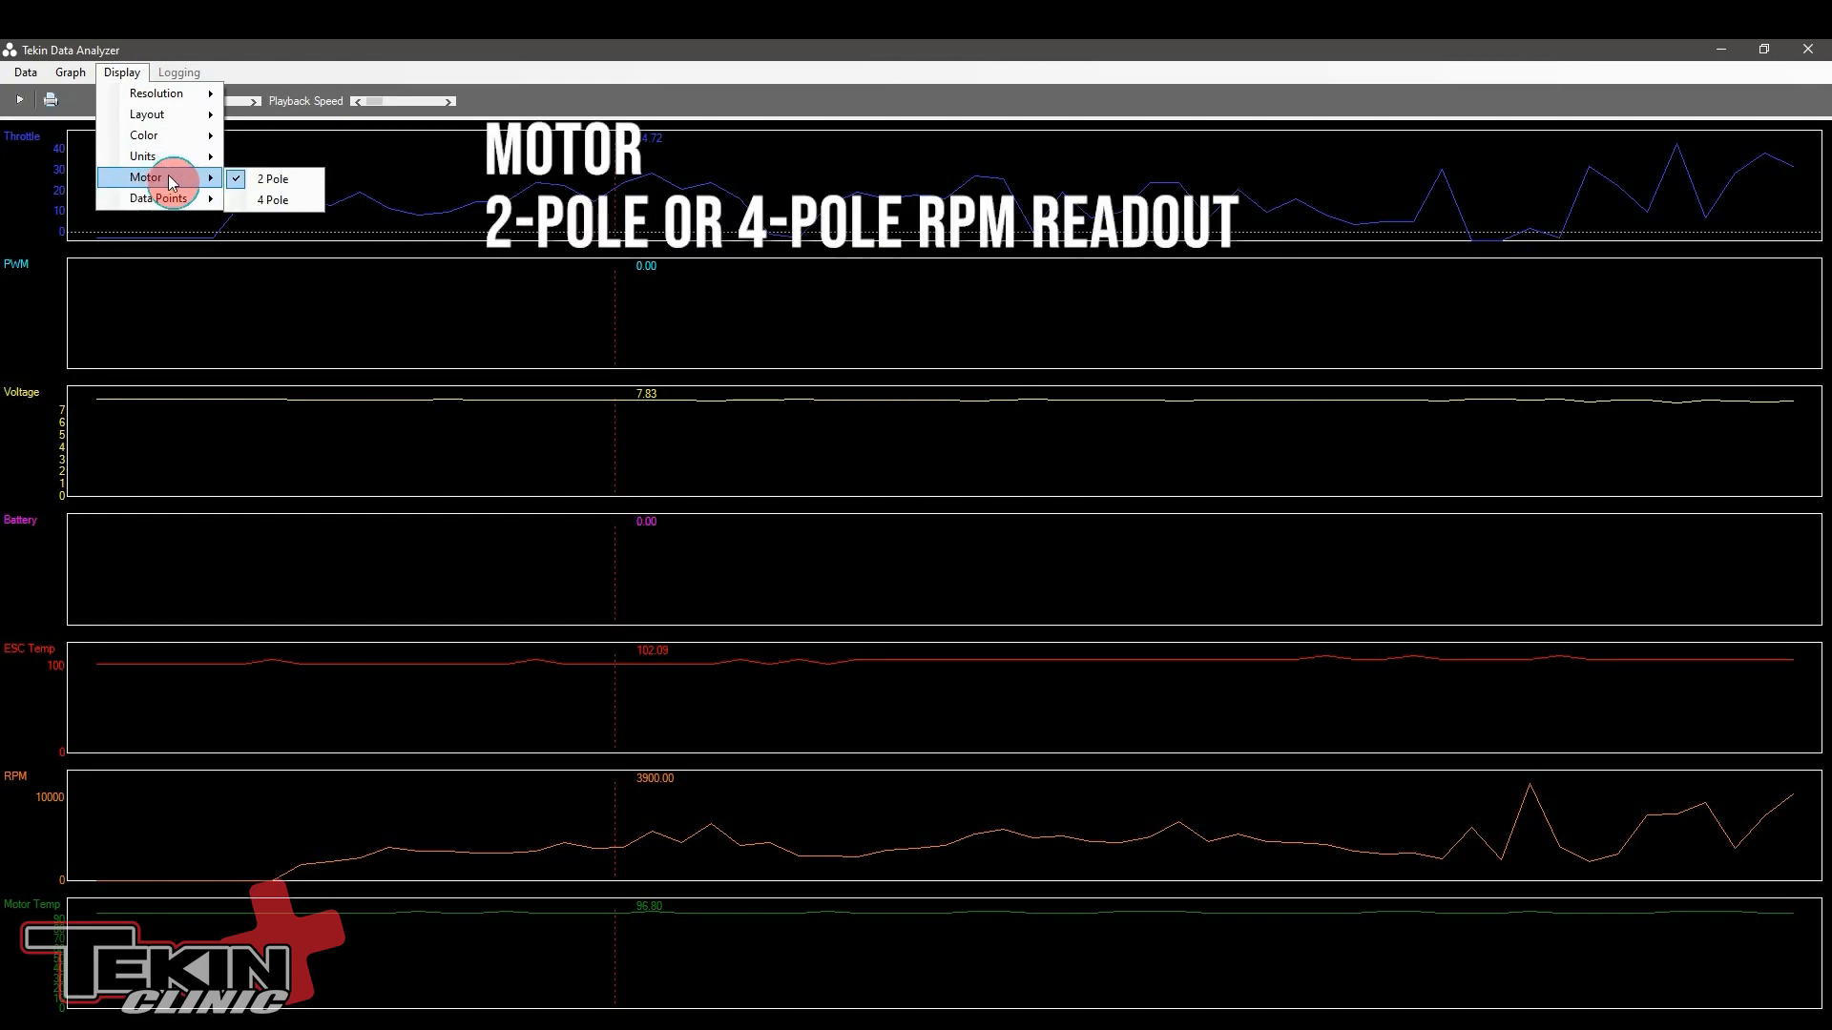
pyautogui.moveTo(271, 178)
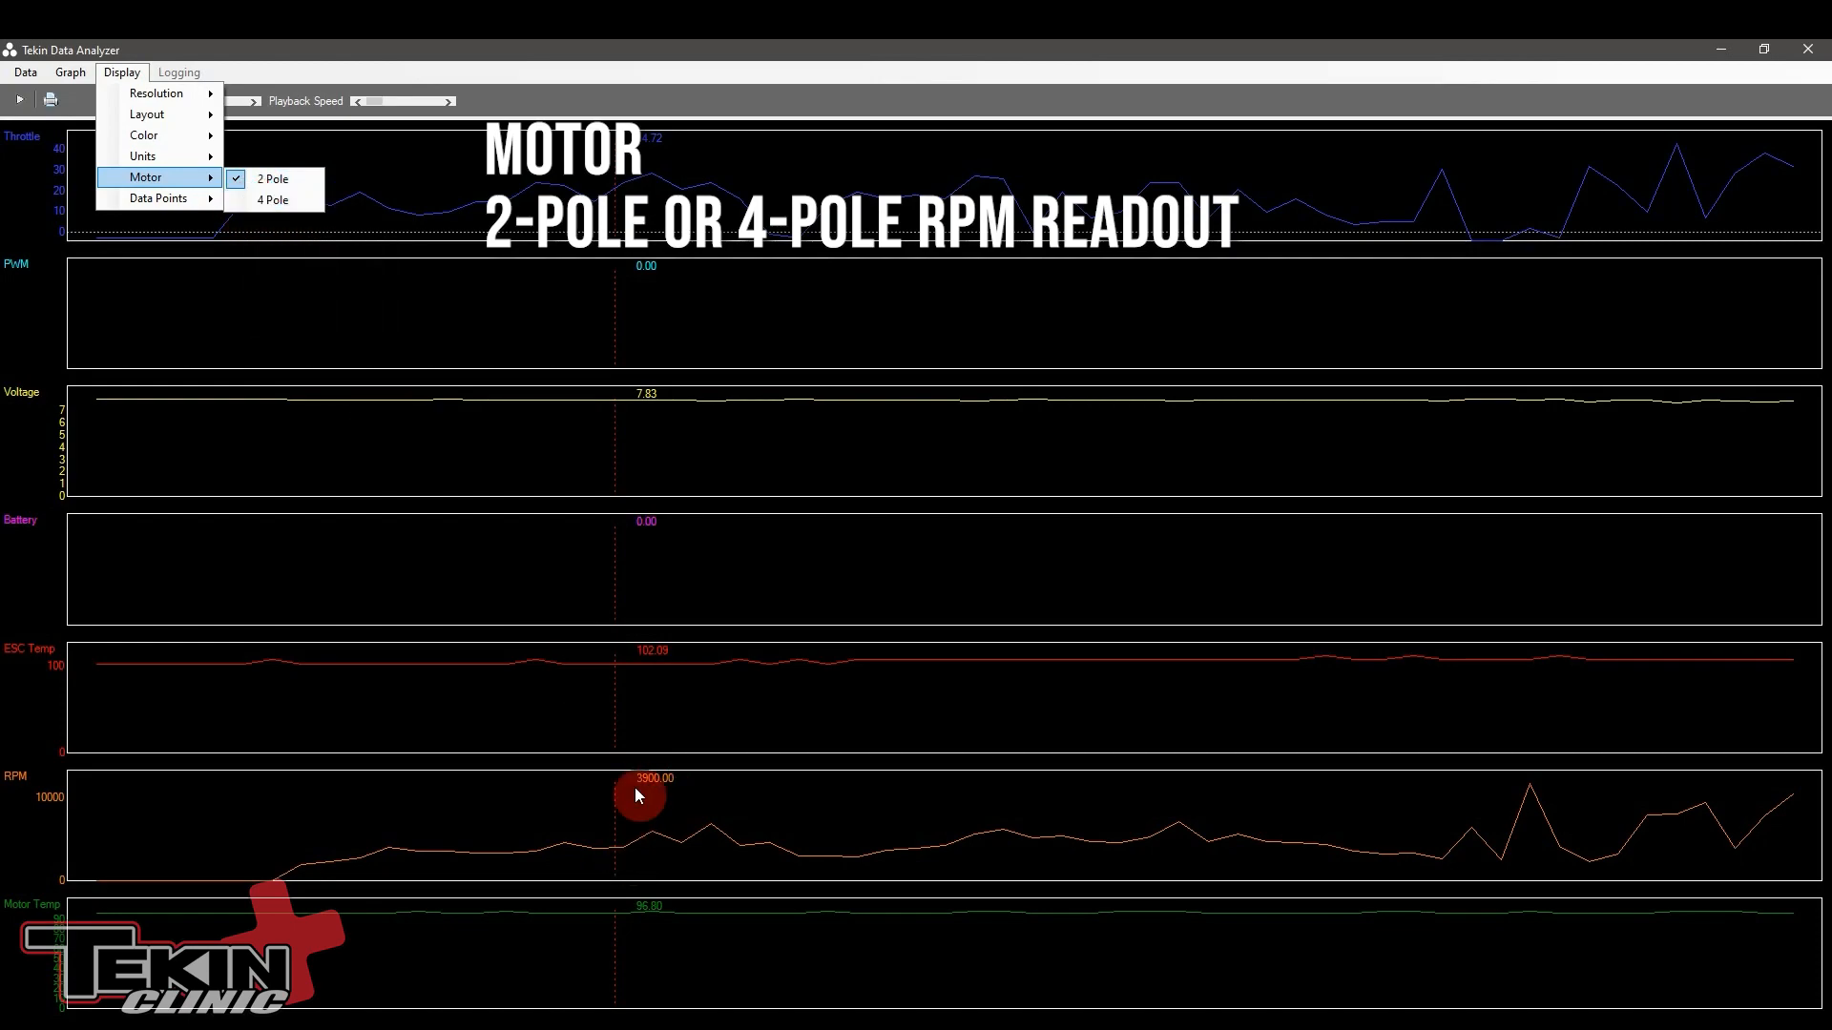
pyautogui.moveTo(440, 538)
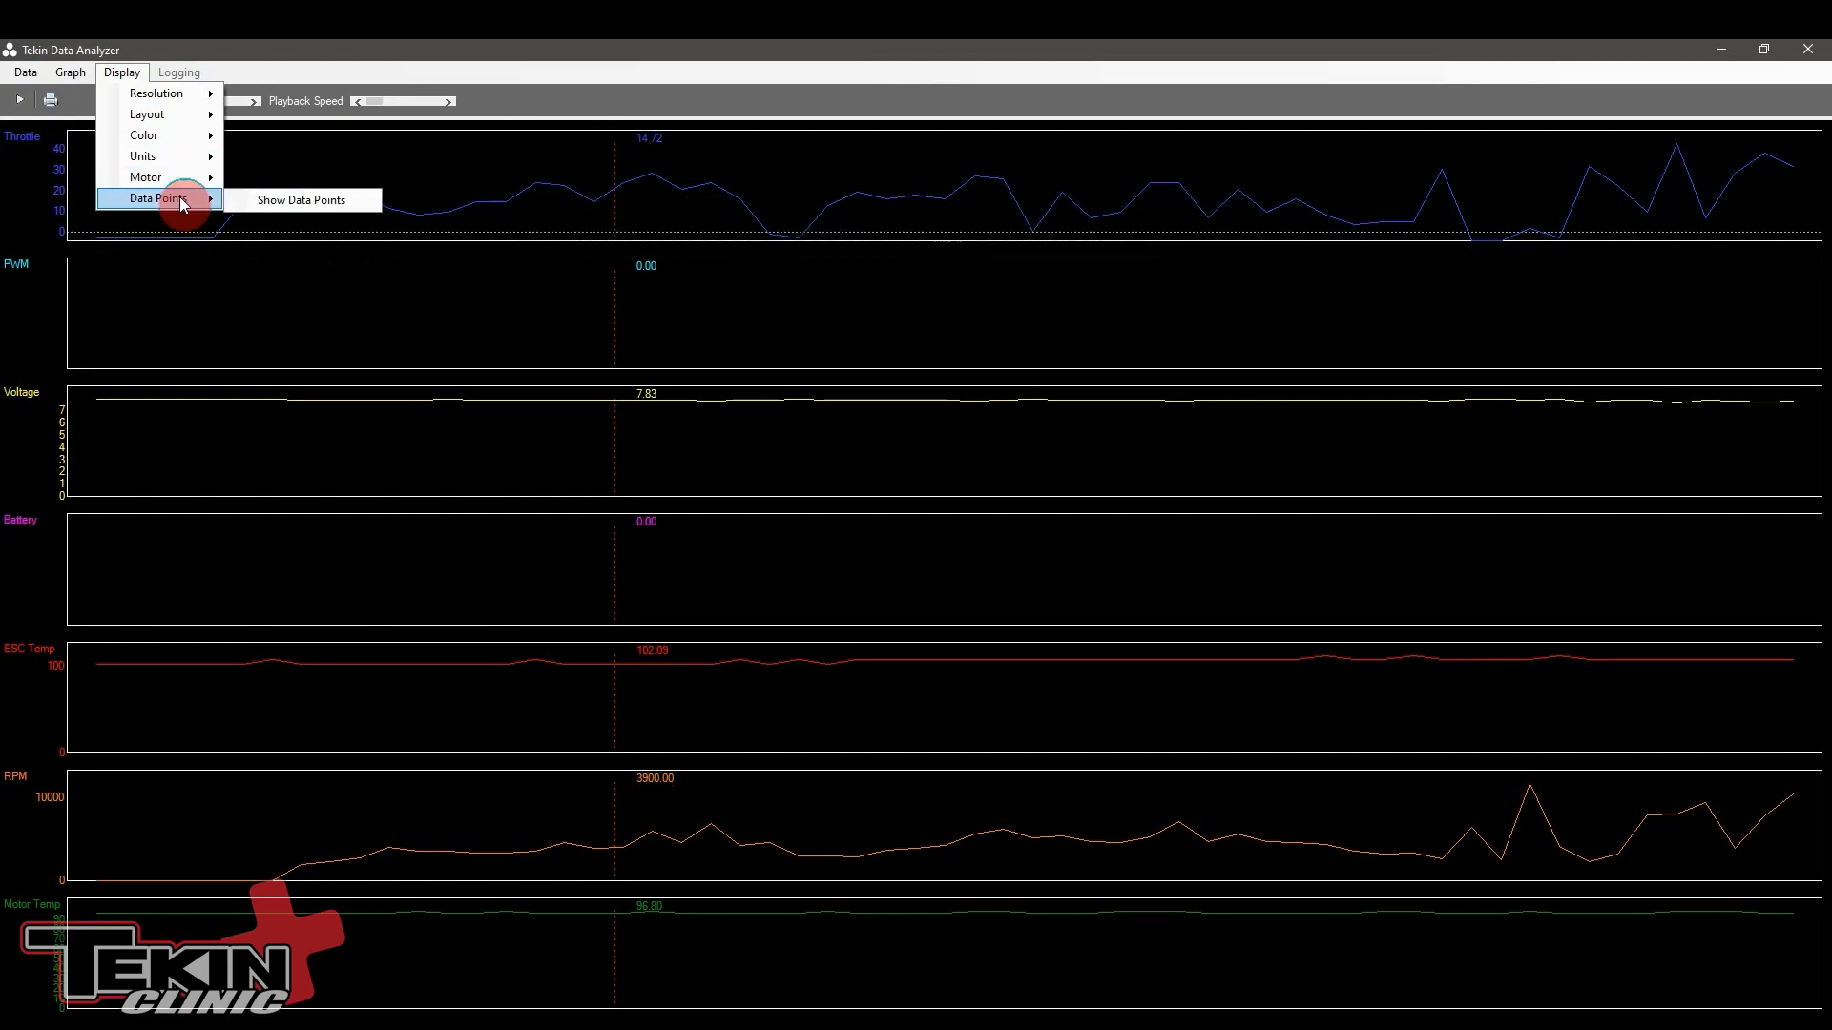
# Step: Turn on Show Data Points under Display > Data Points
pyautogui.click(300, 198)
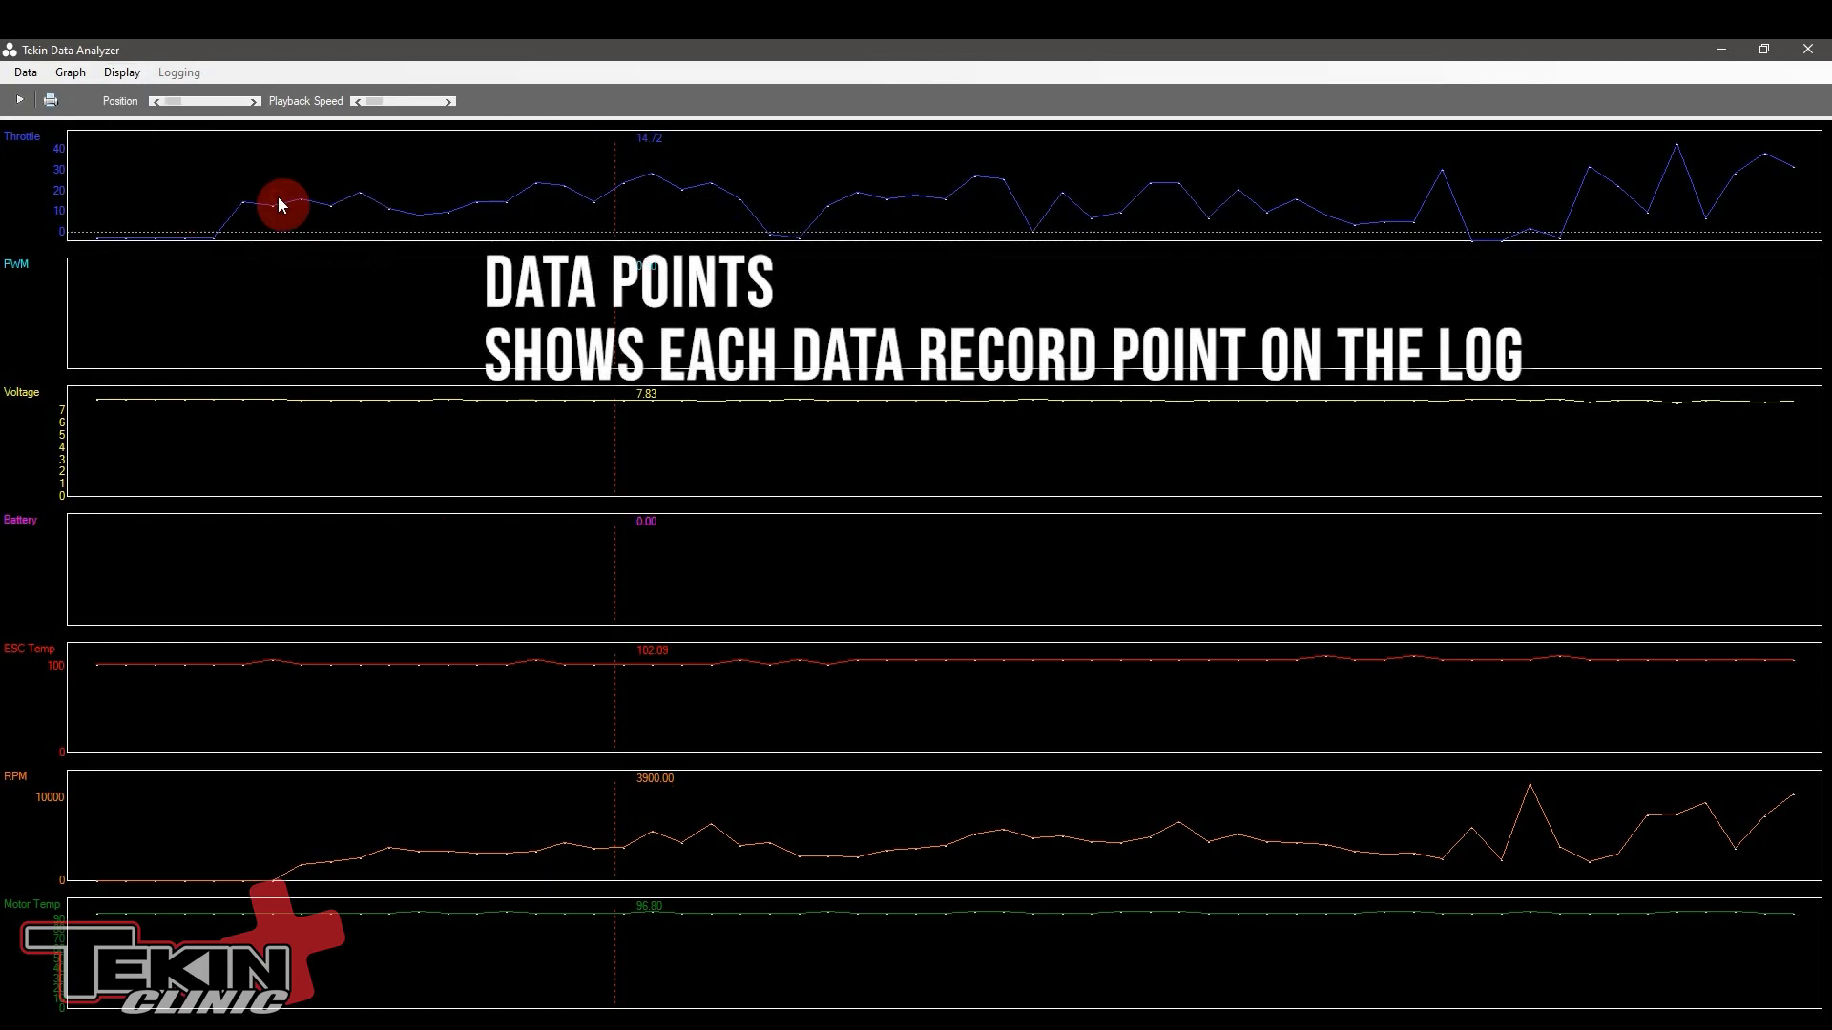
pyautogui.moveTo(245, 212)
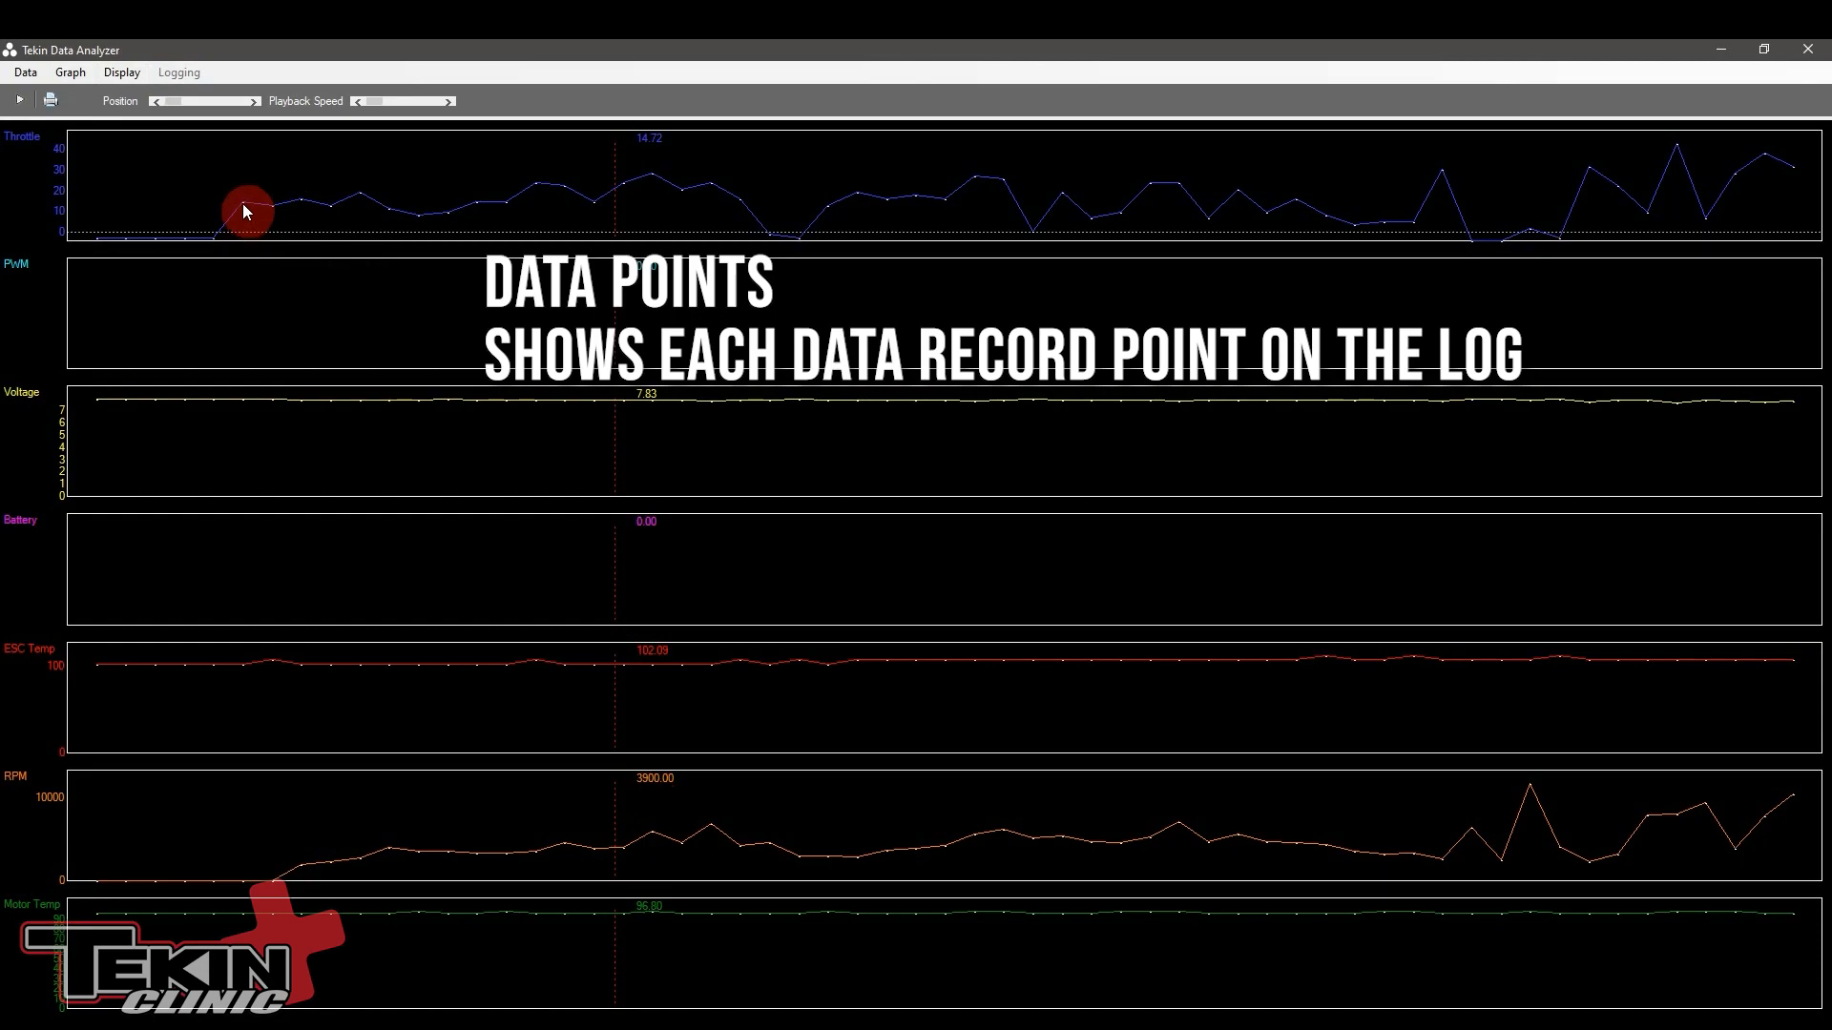
pyautogui.moveTo(302, 208)
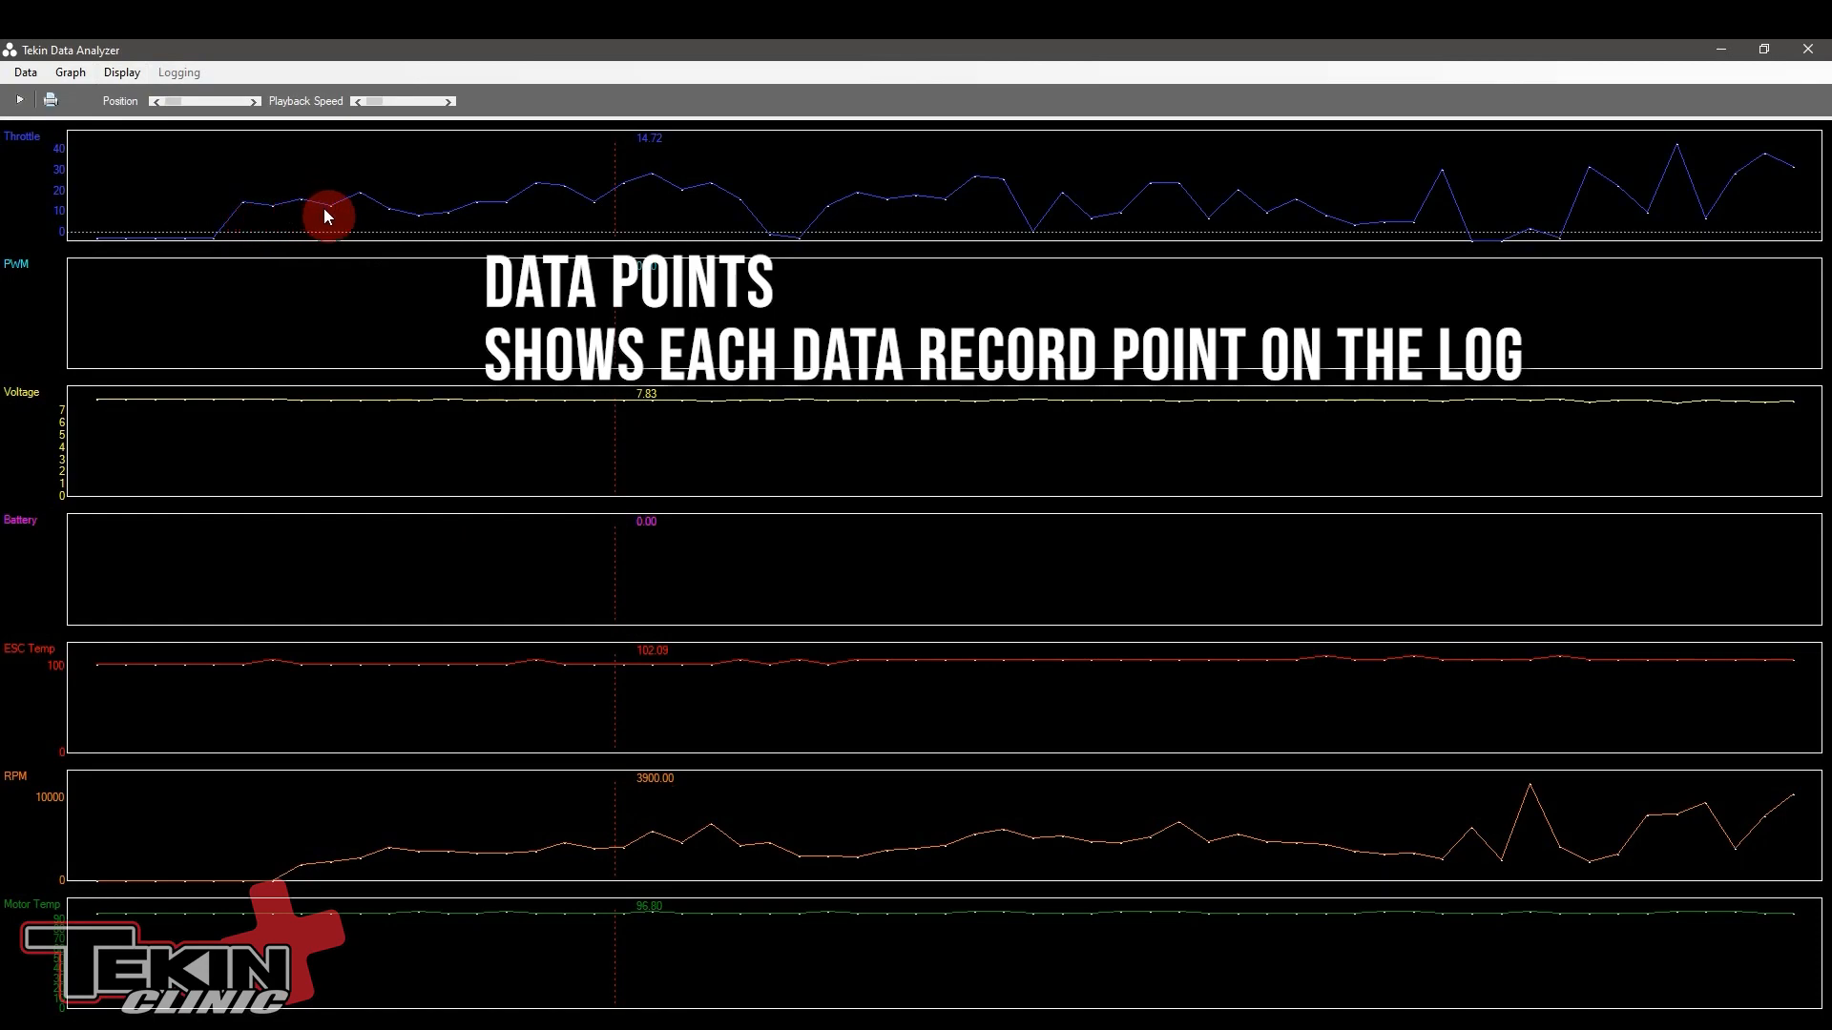
pyautogui.moveTo(555, 195)
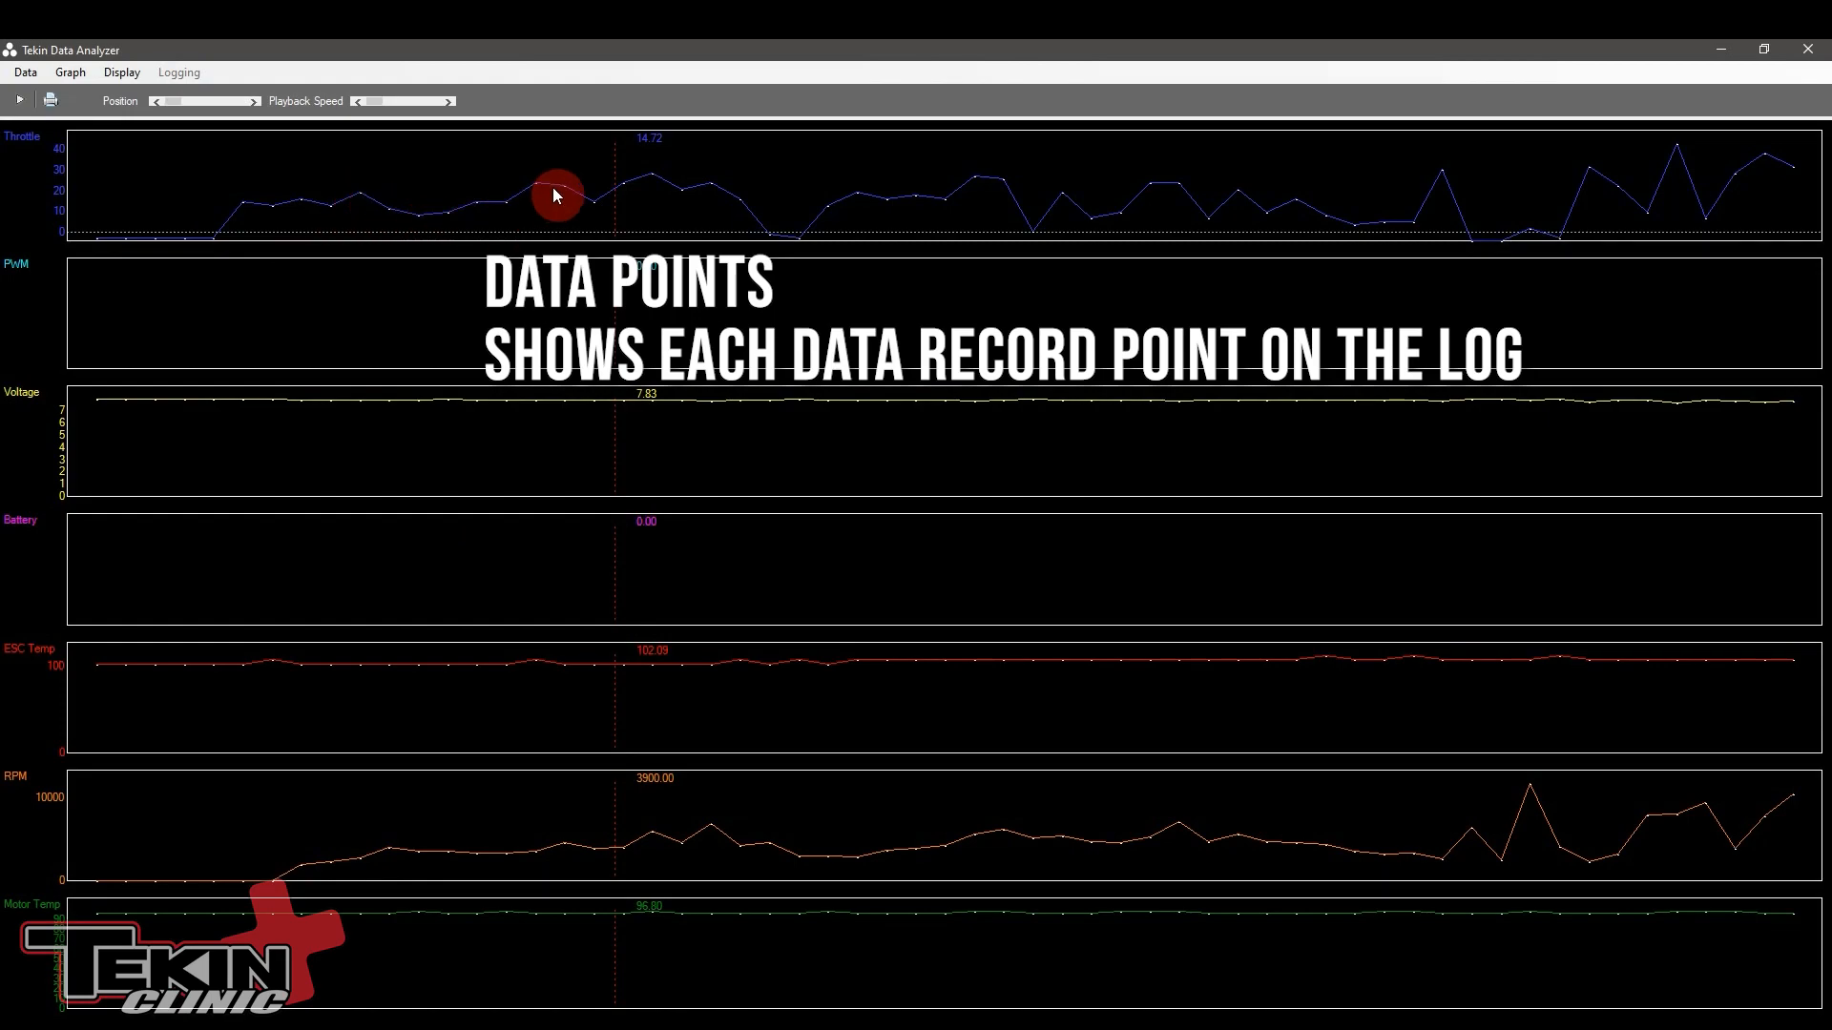
pyautogui.moveTo(283, 214)
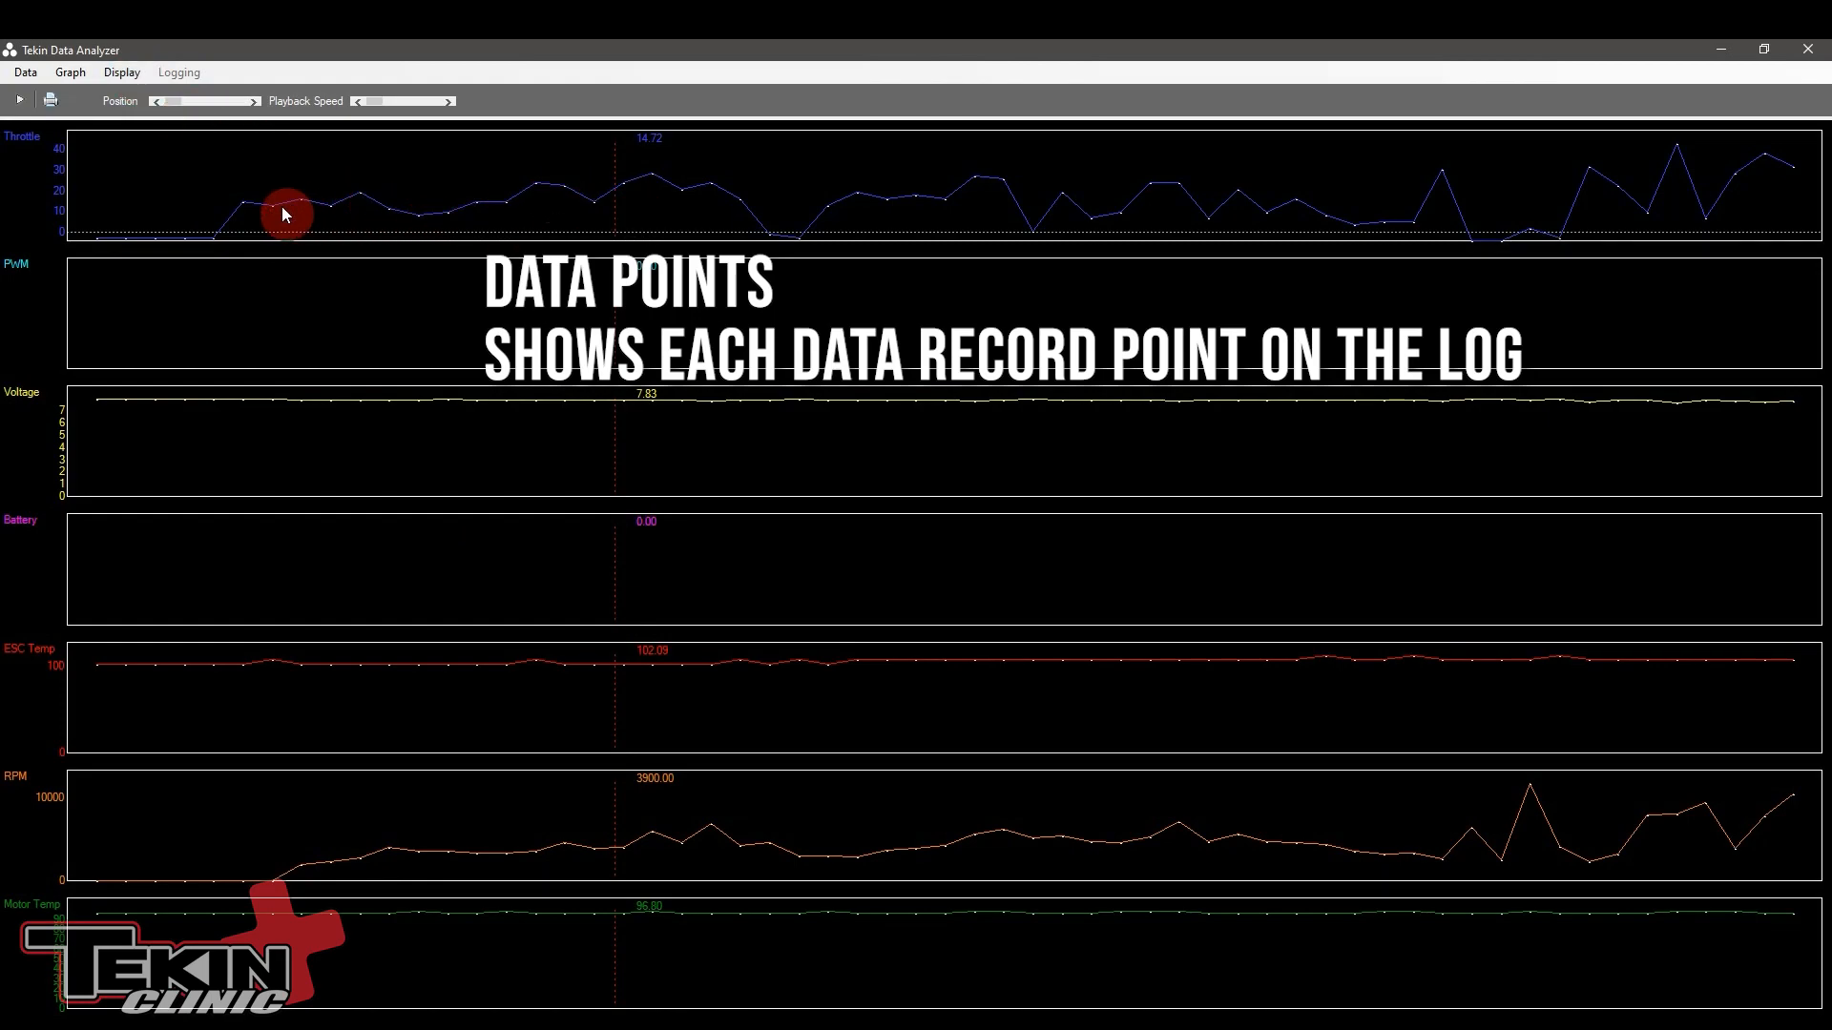
pyautogui.moveTo(259, 206)
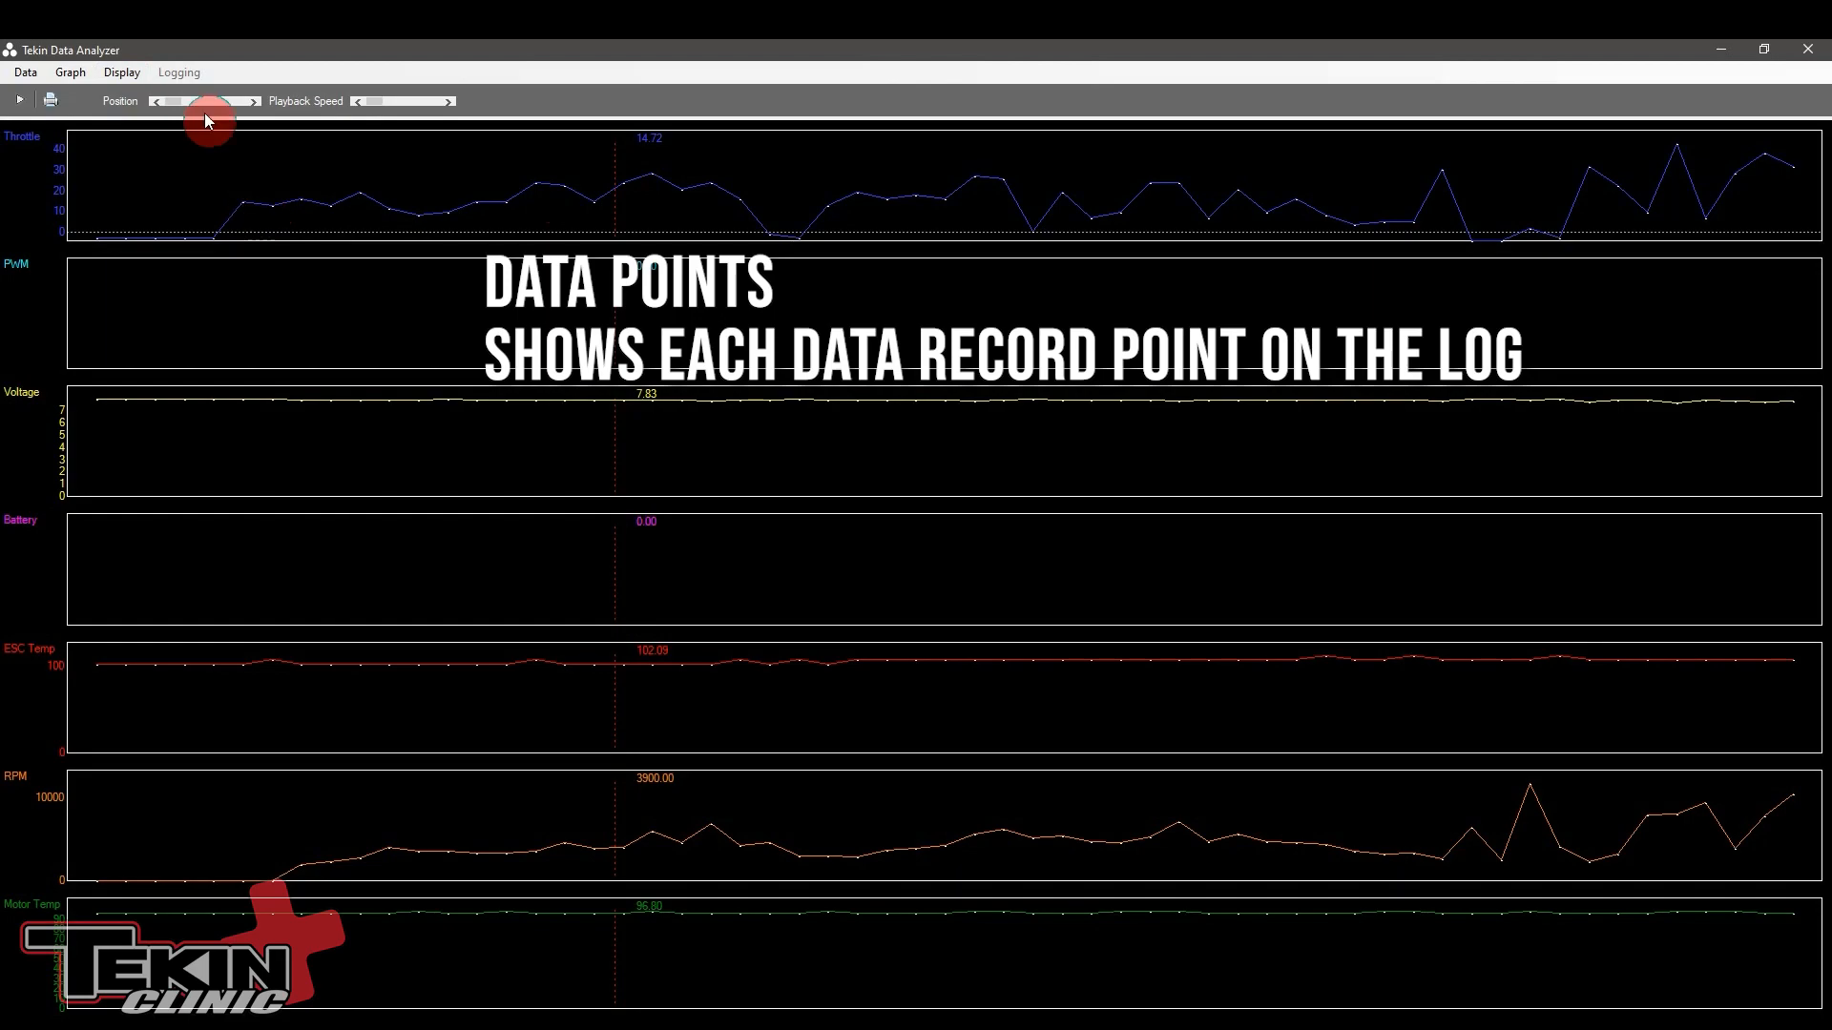
# Step: Save logging at every 0.2 seconds with Data Remote Erase enabled
pyautogui.click(177, 71)
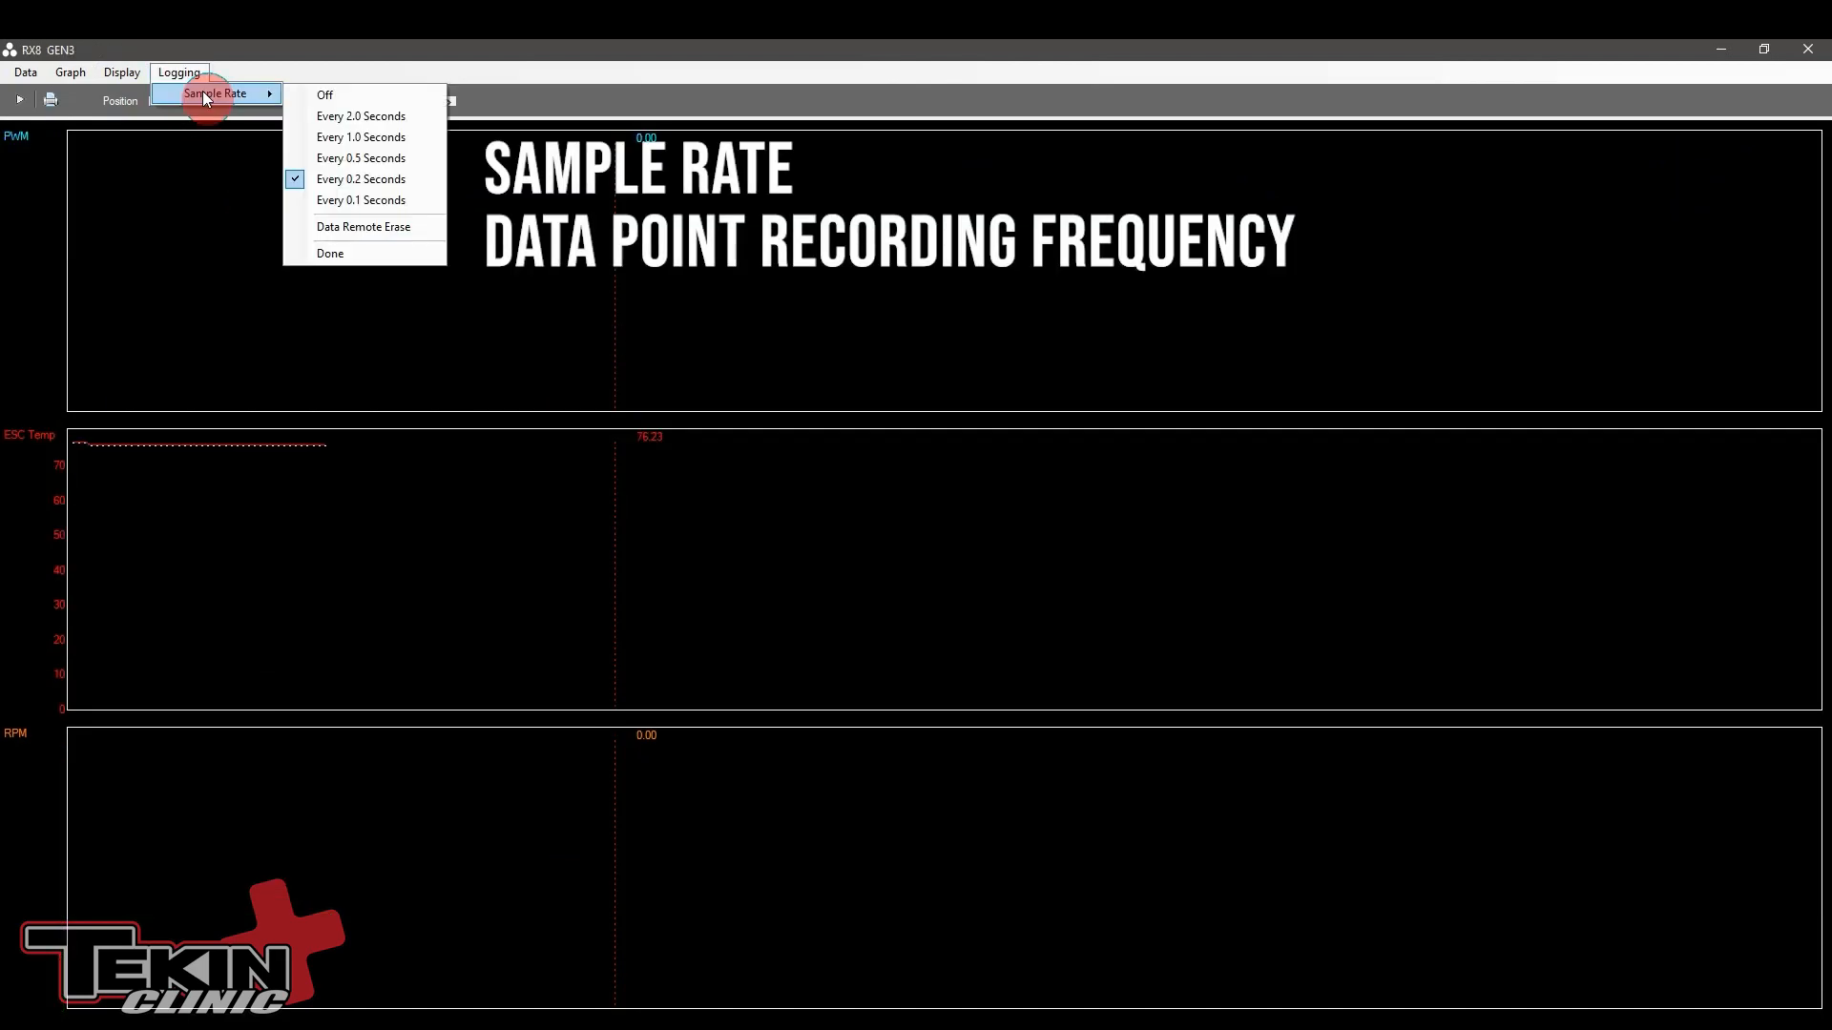
pyautogui.moveTo(360, 178)
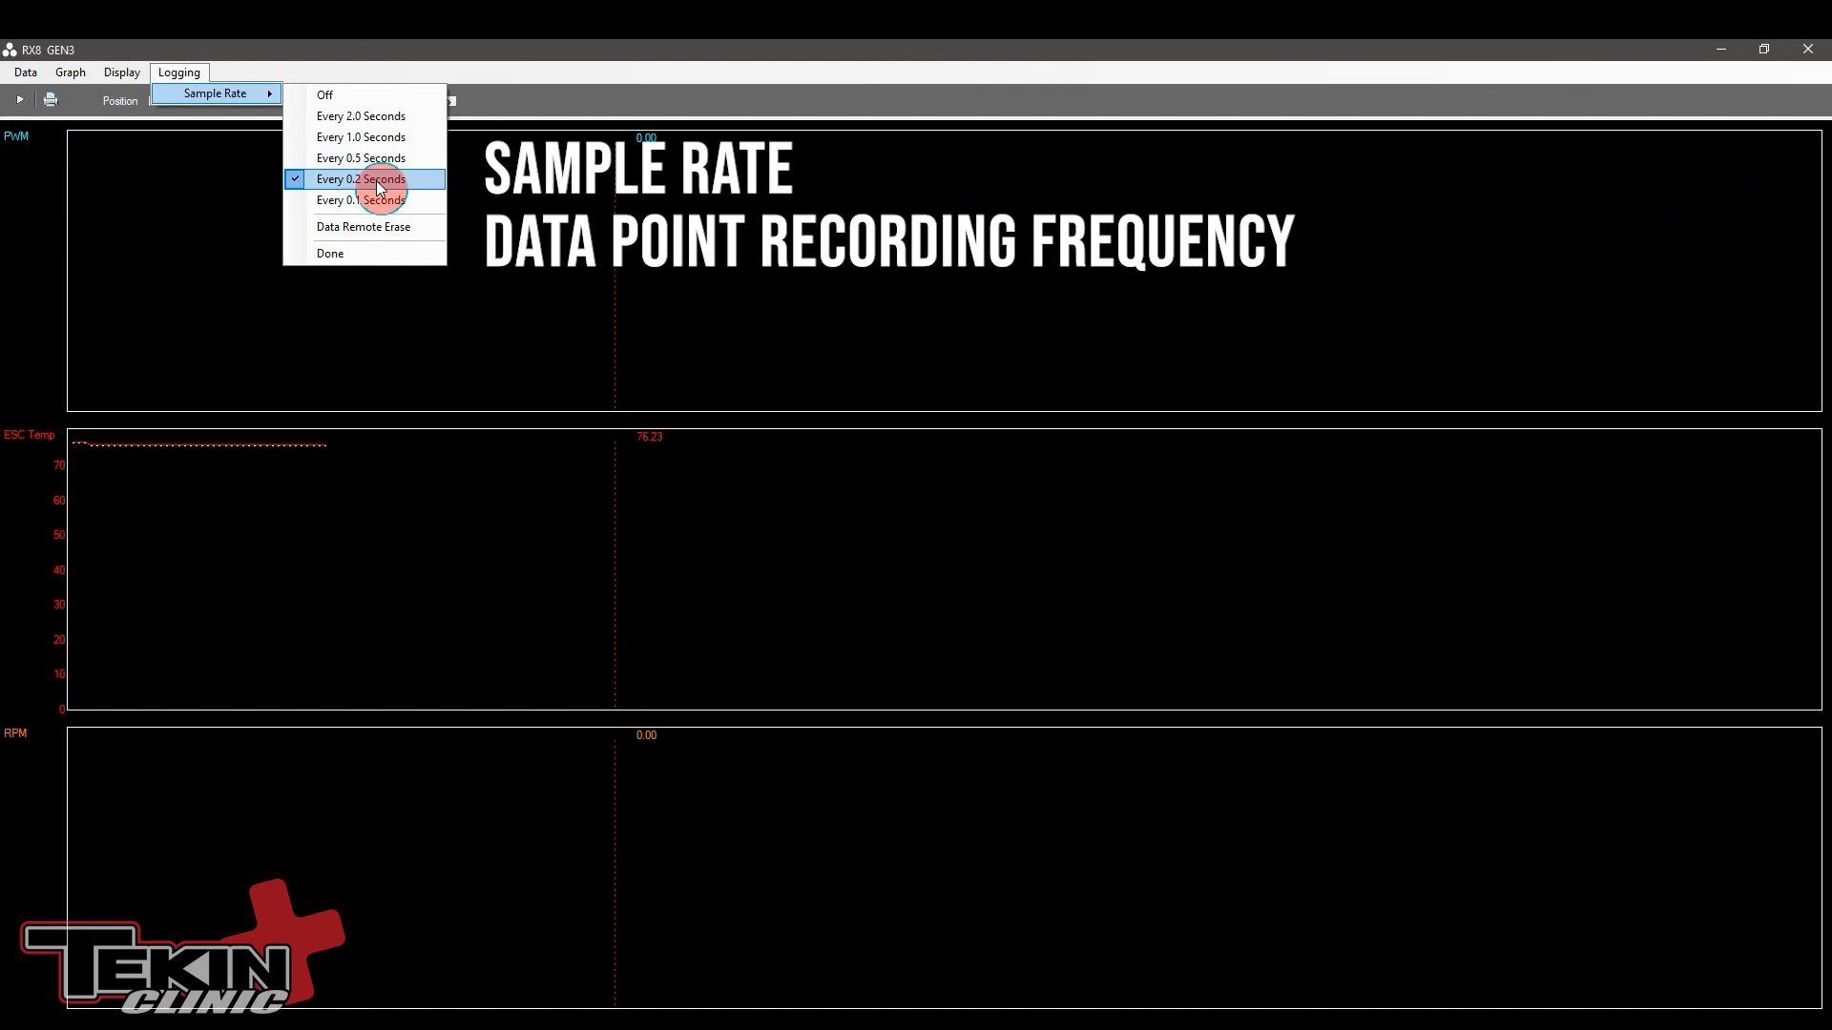
pyautogui.moveTo(361, 198)
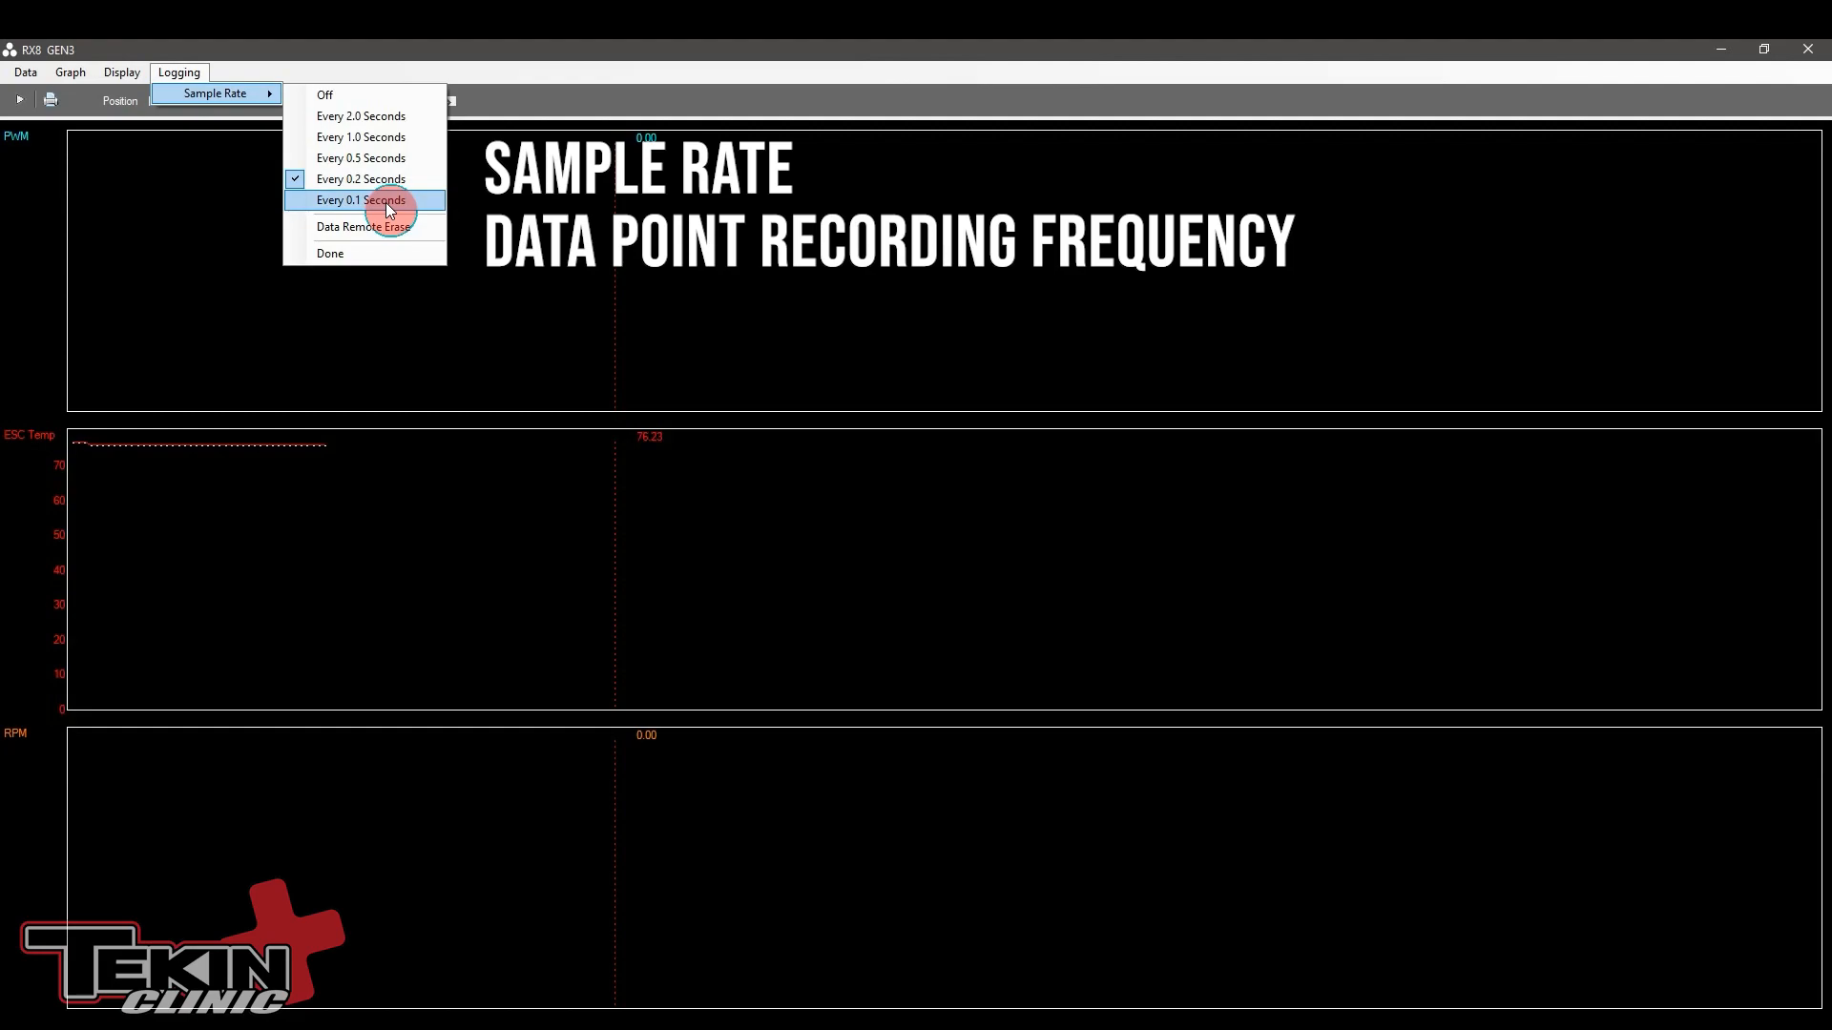
pyautogui.moveTo(360, 115)
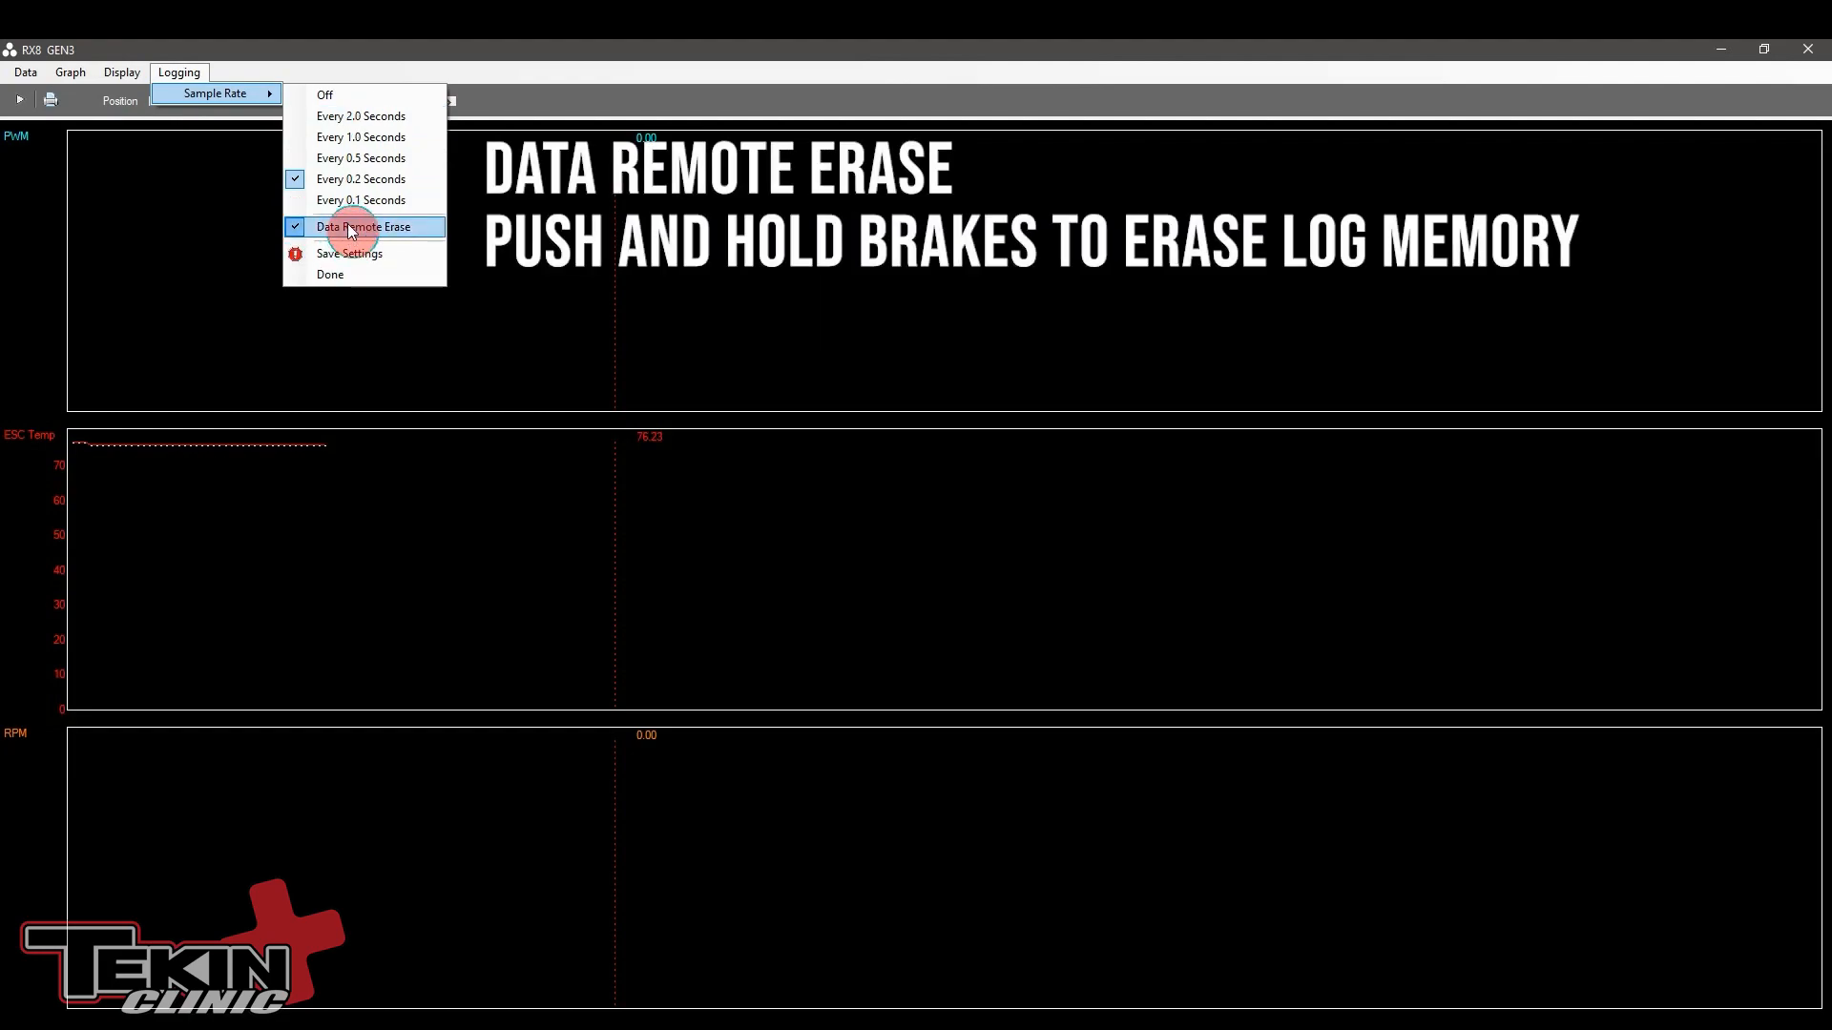
pyautogui.moveTo(333, 238)
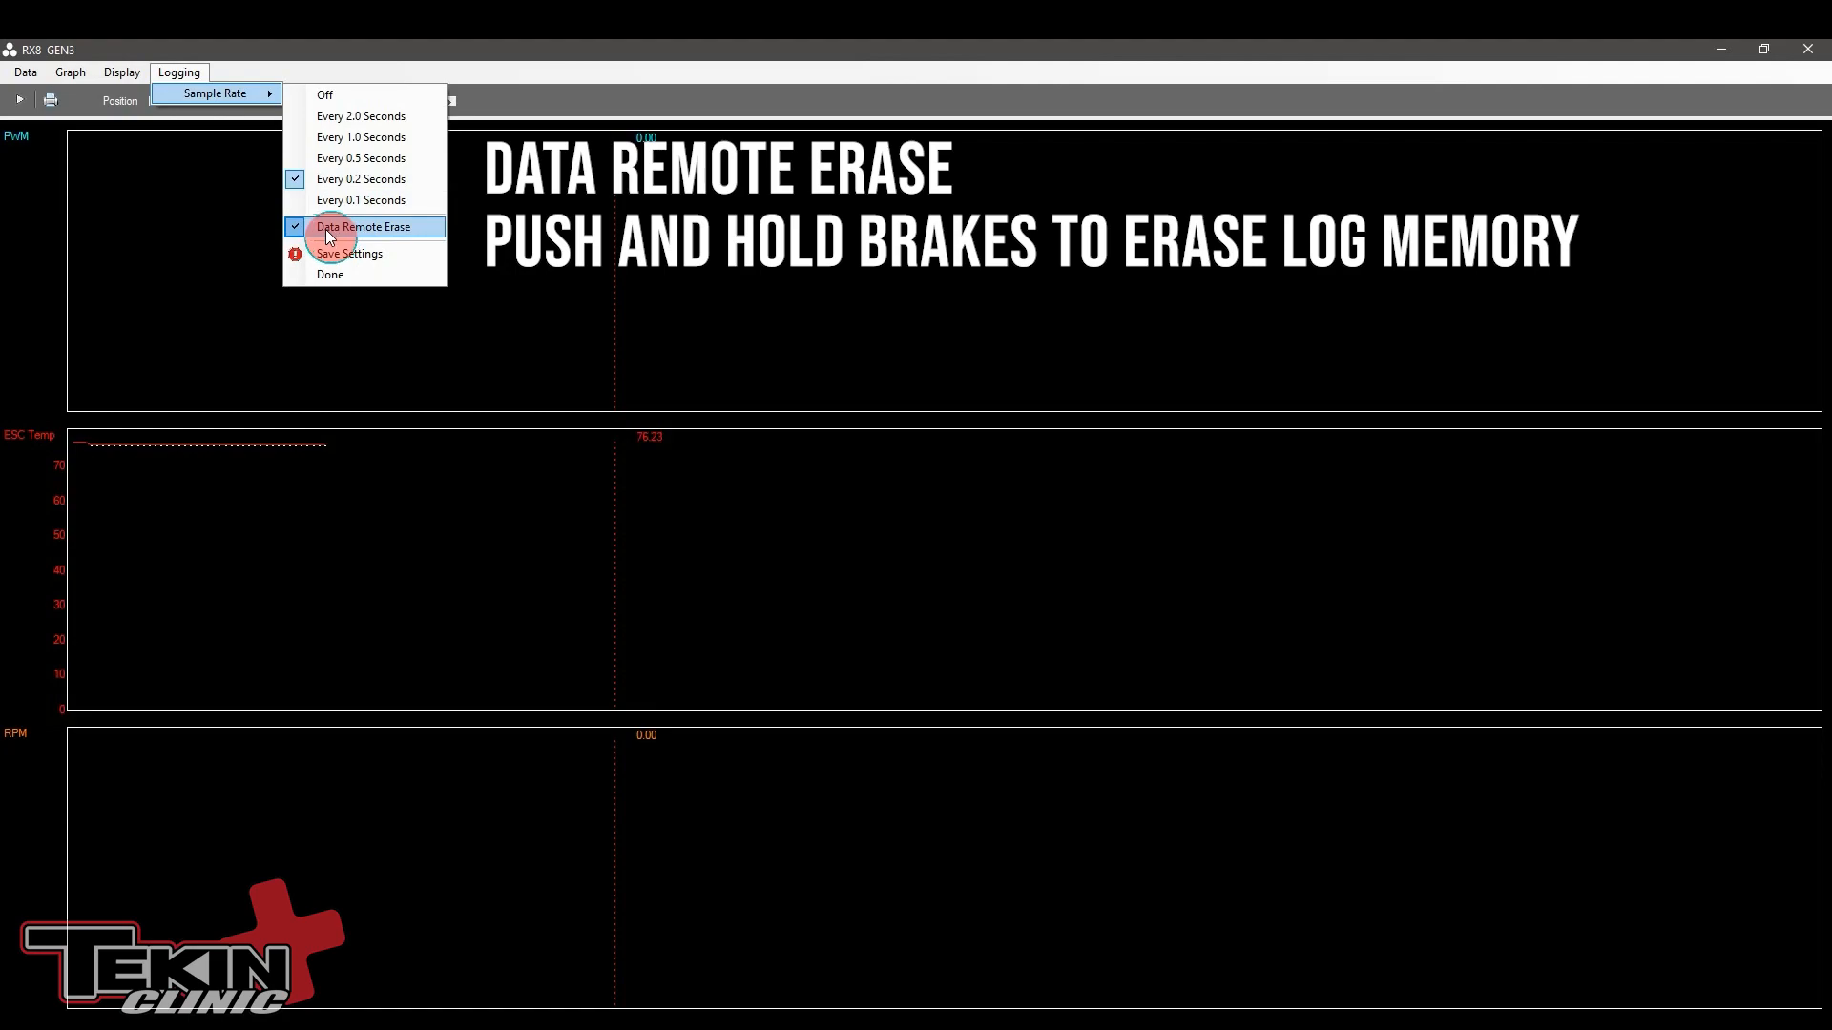
pyautogui.click(363, 225)
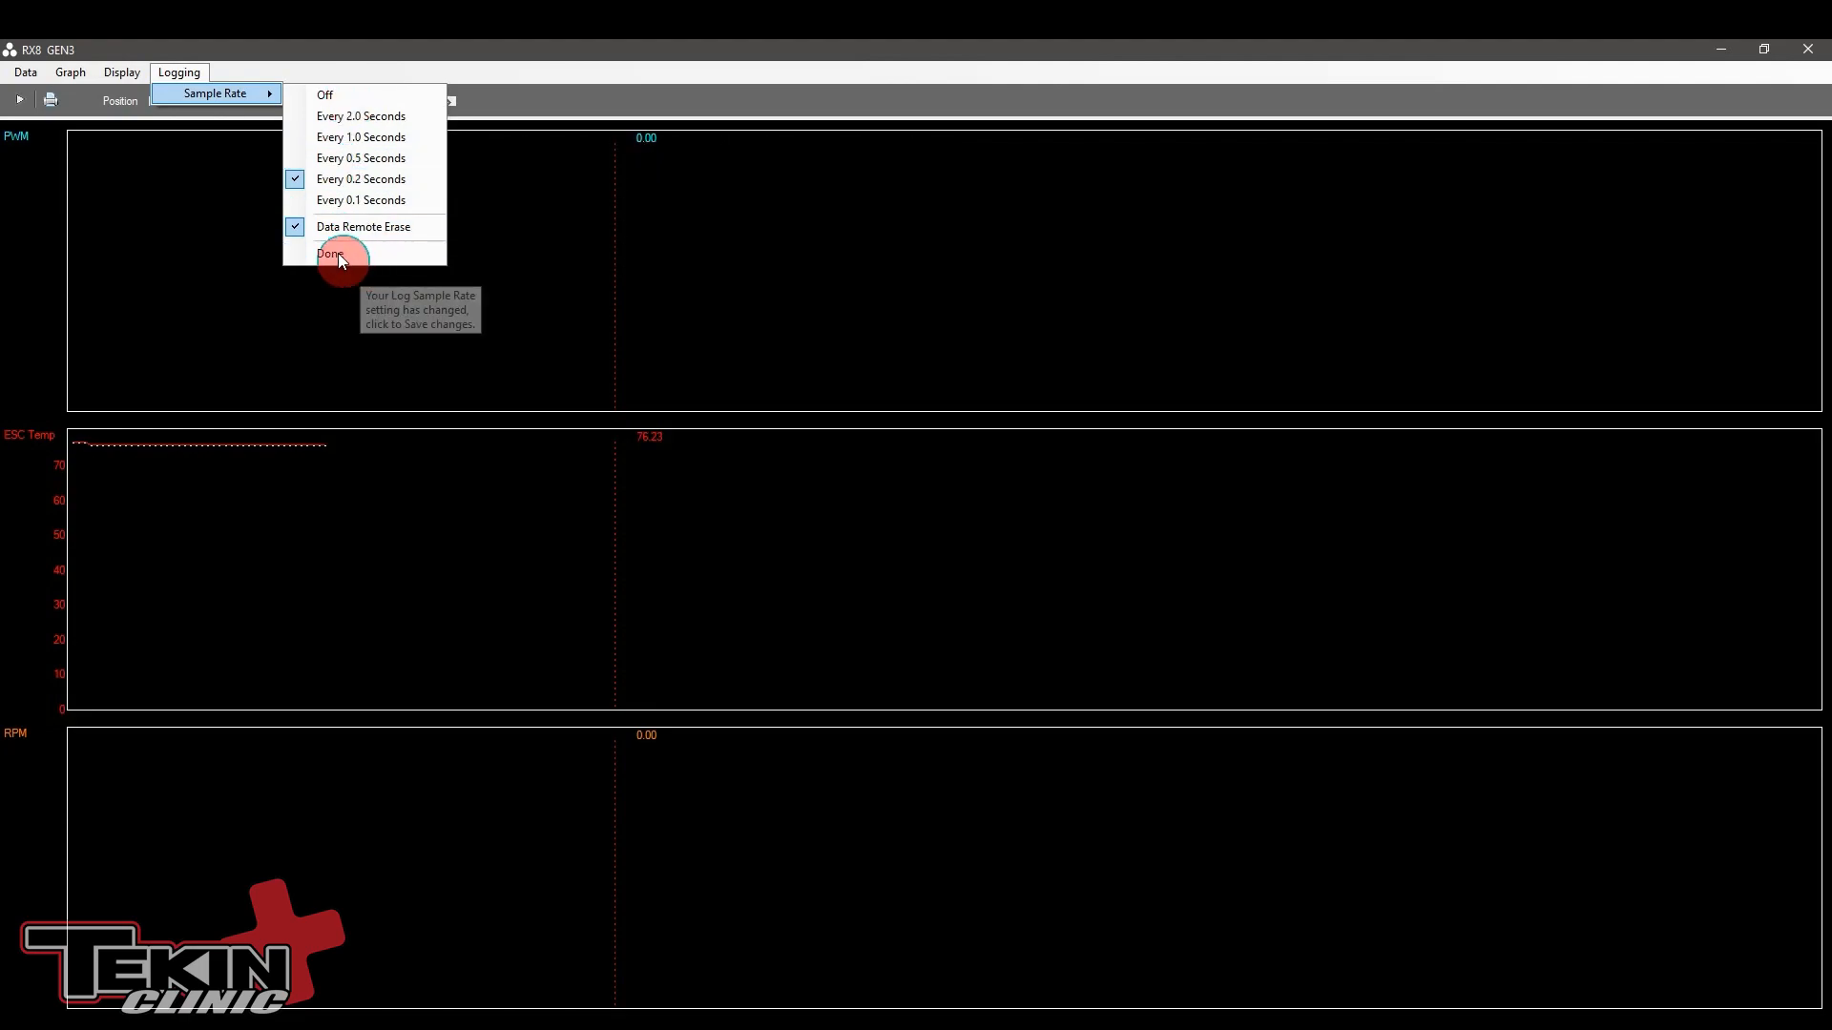
pyautogui.click(332, 254)
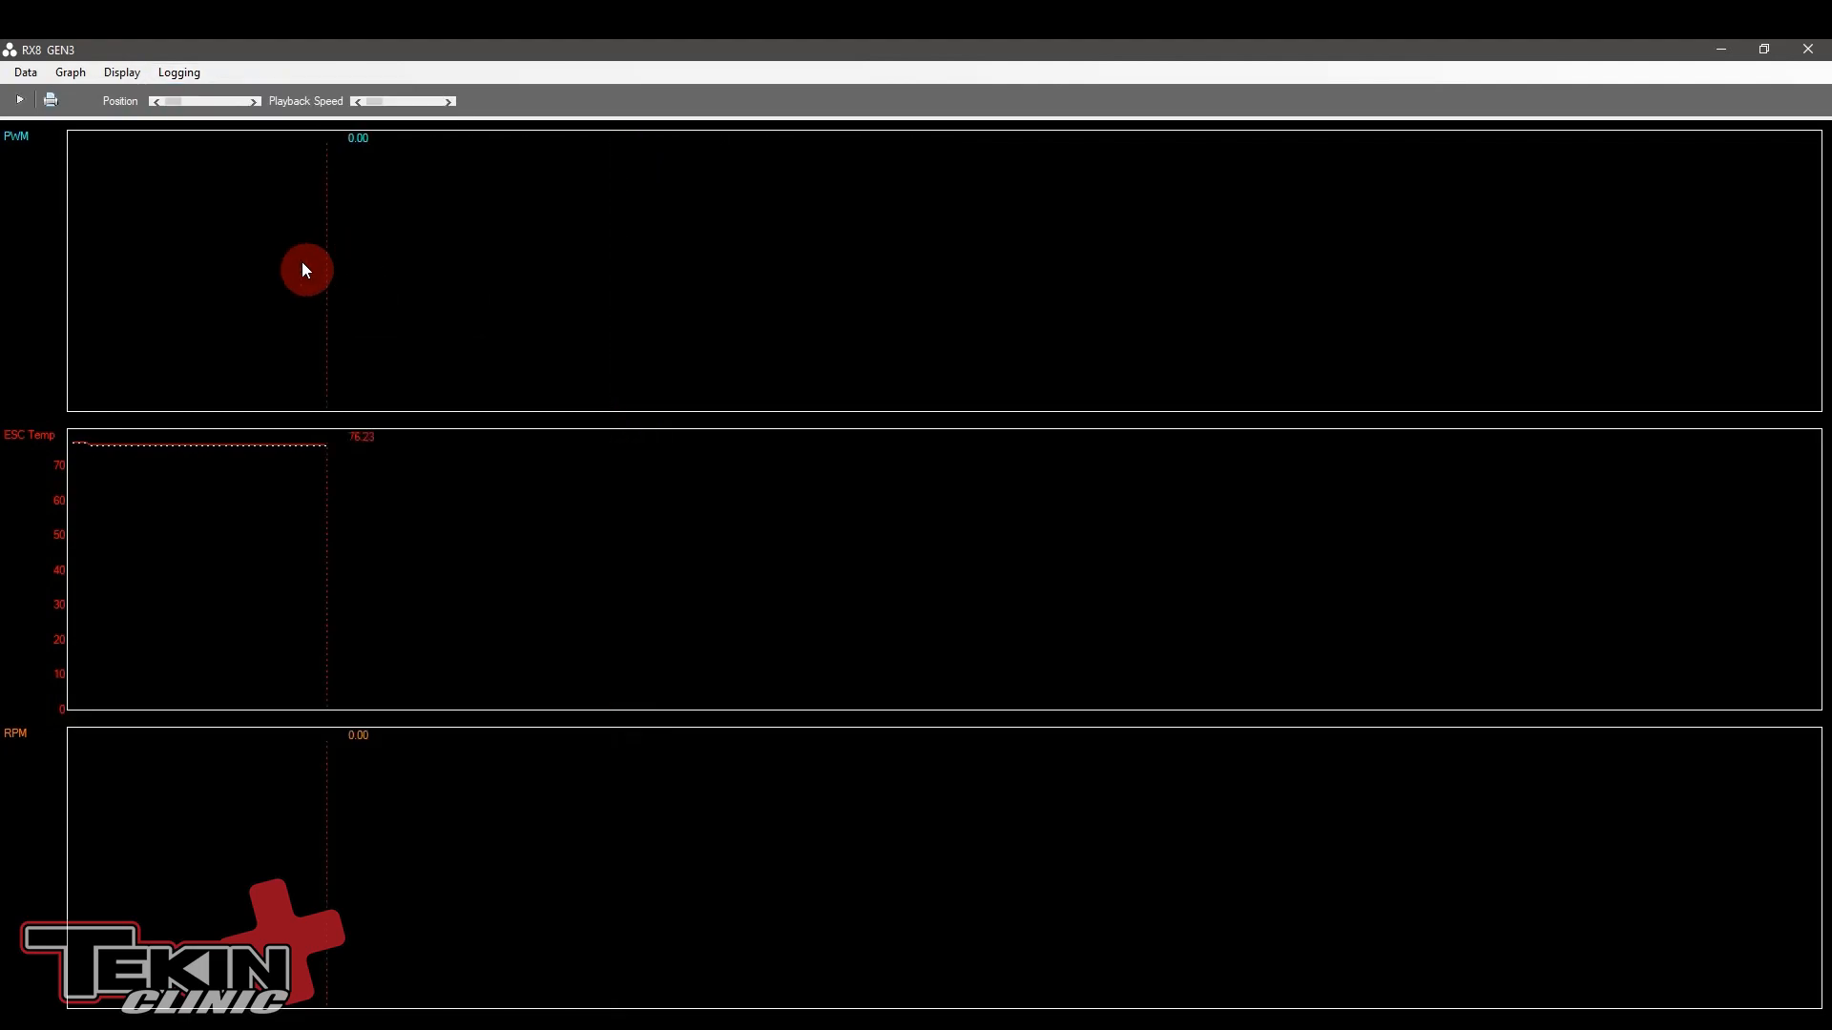
pyautogui.moveTo(239, 231)
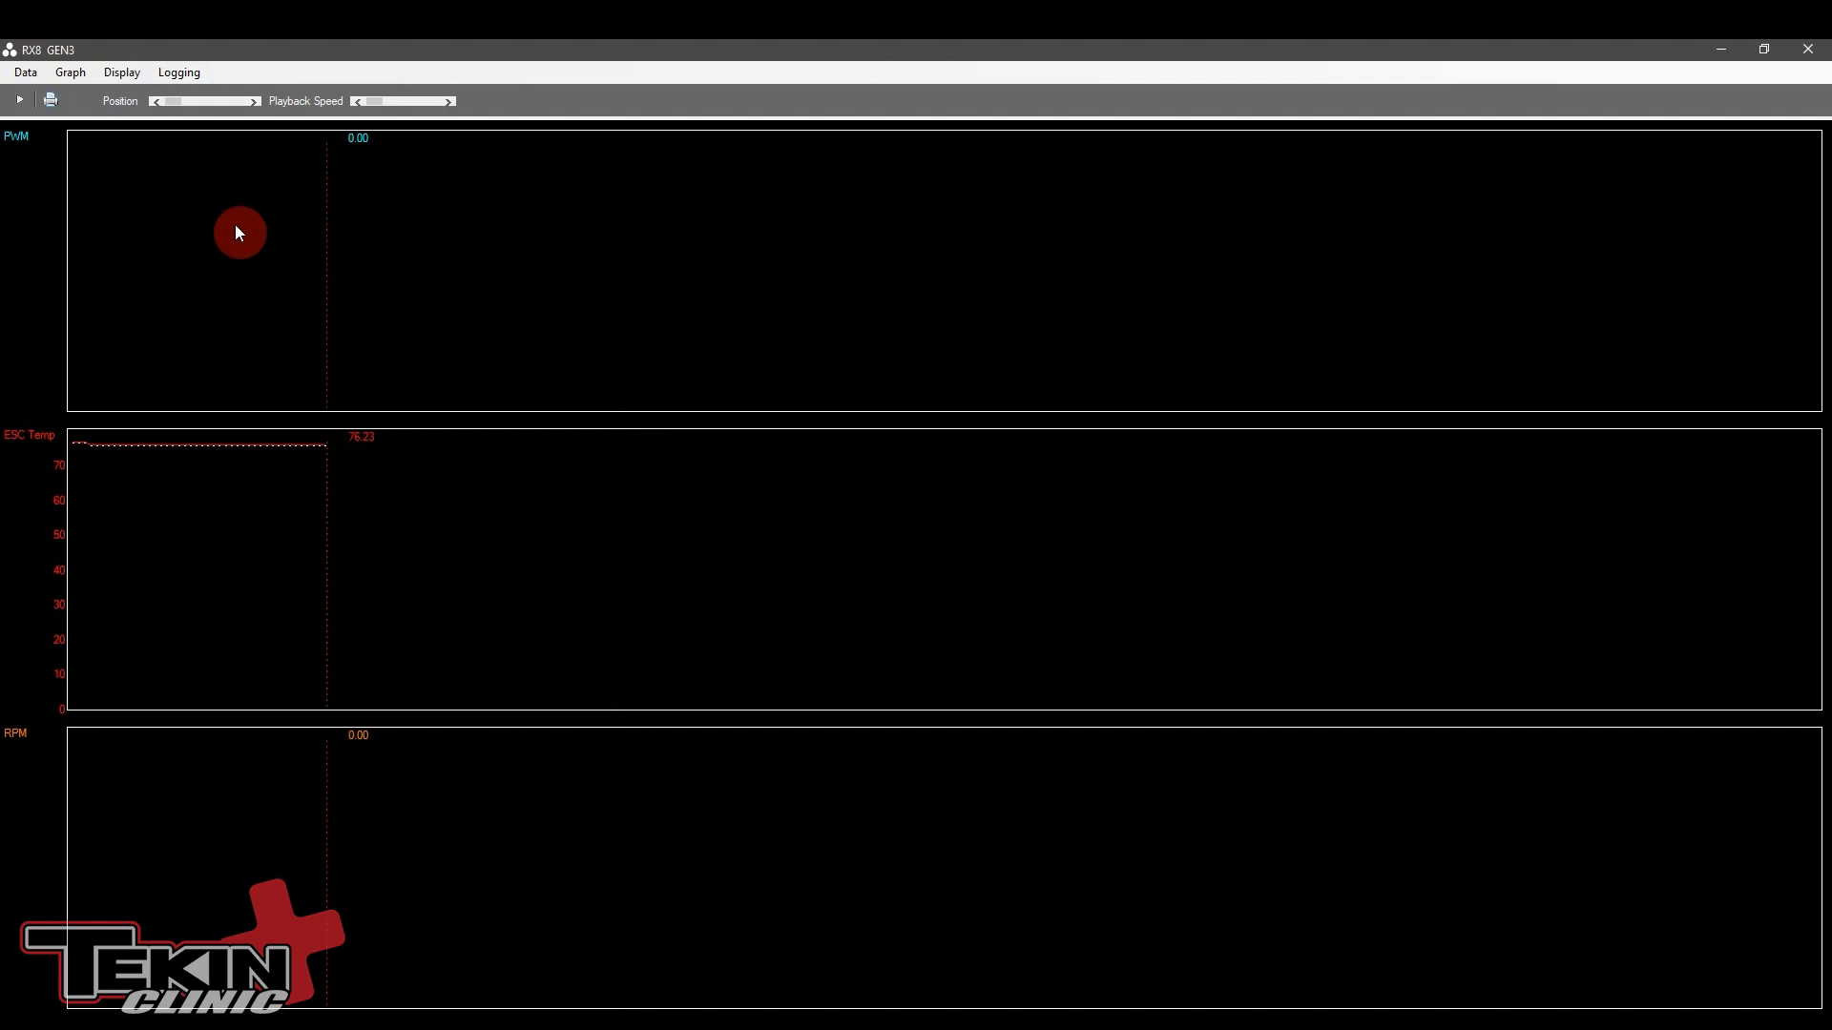
# Step: Erase all logged data from the RX8 Gen3 ESC and close the Data Erased hint
pyautogui.click(22, 72)
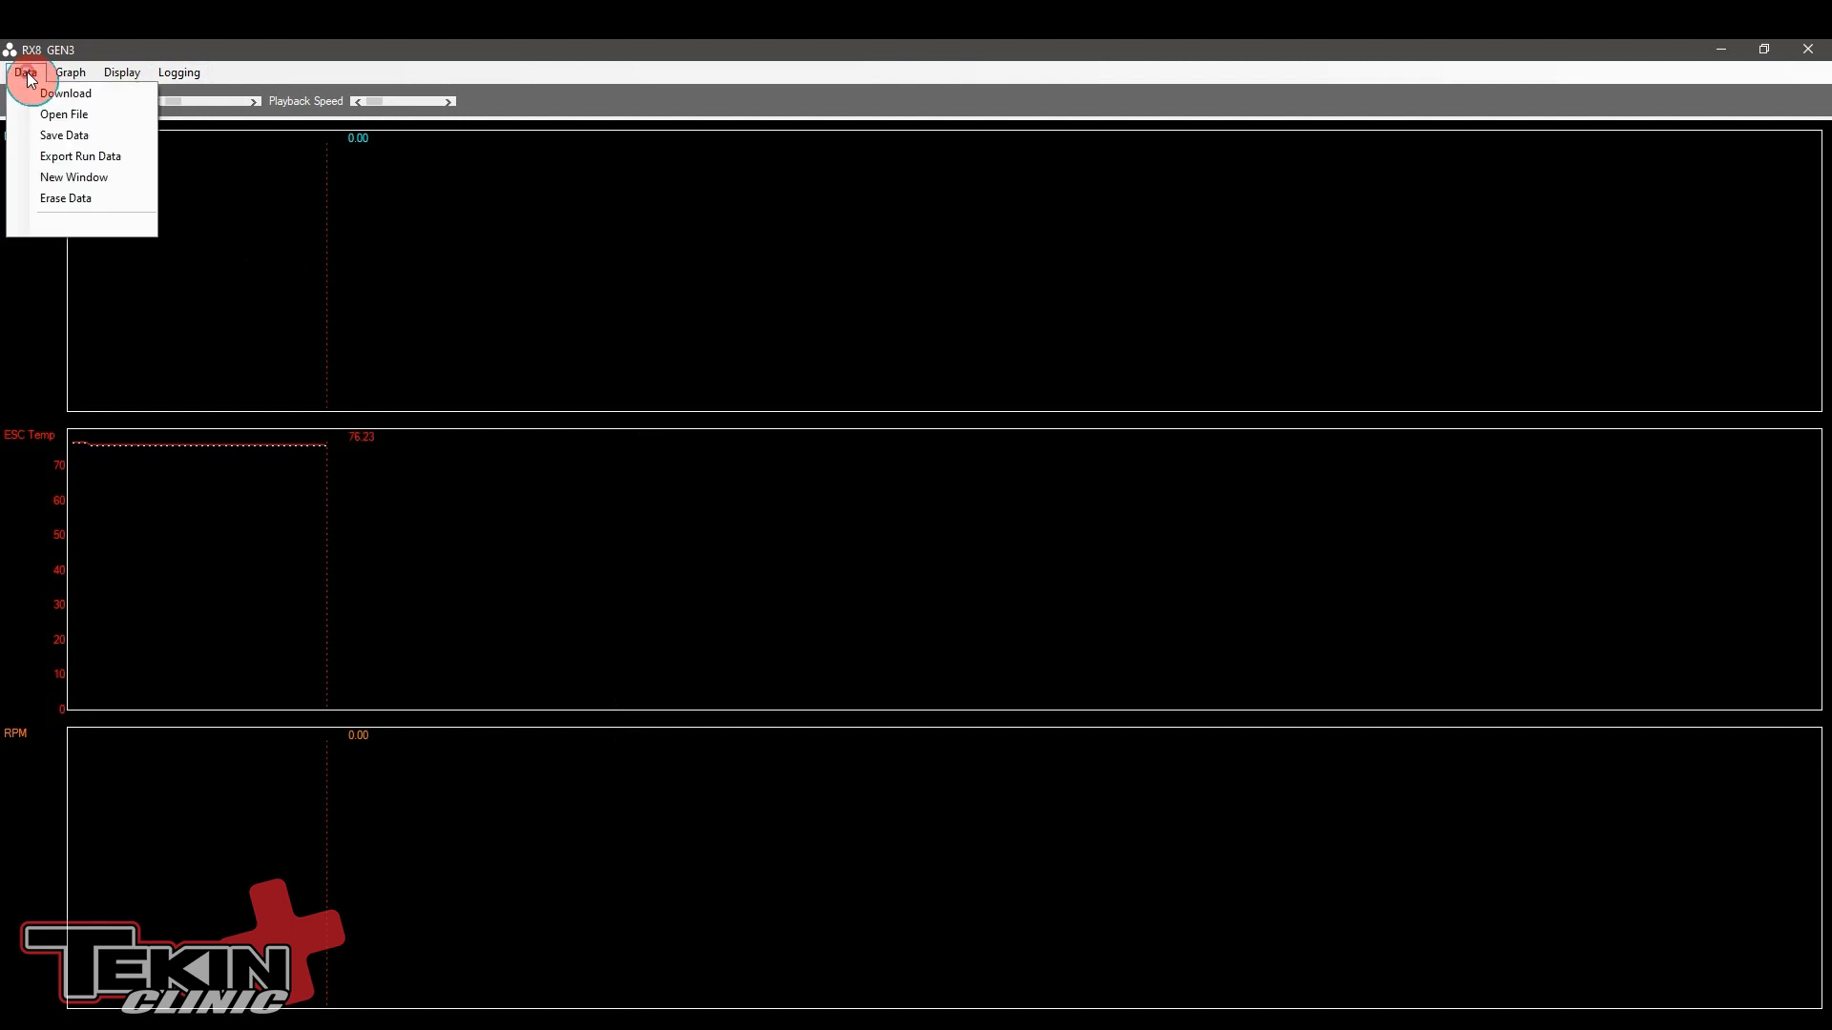
pyautogui.moveTo(81, 197)
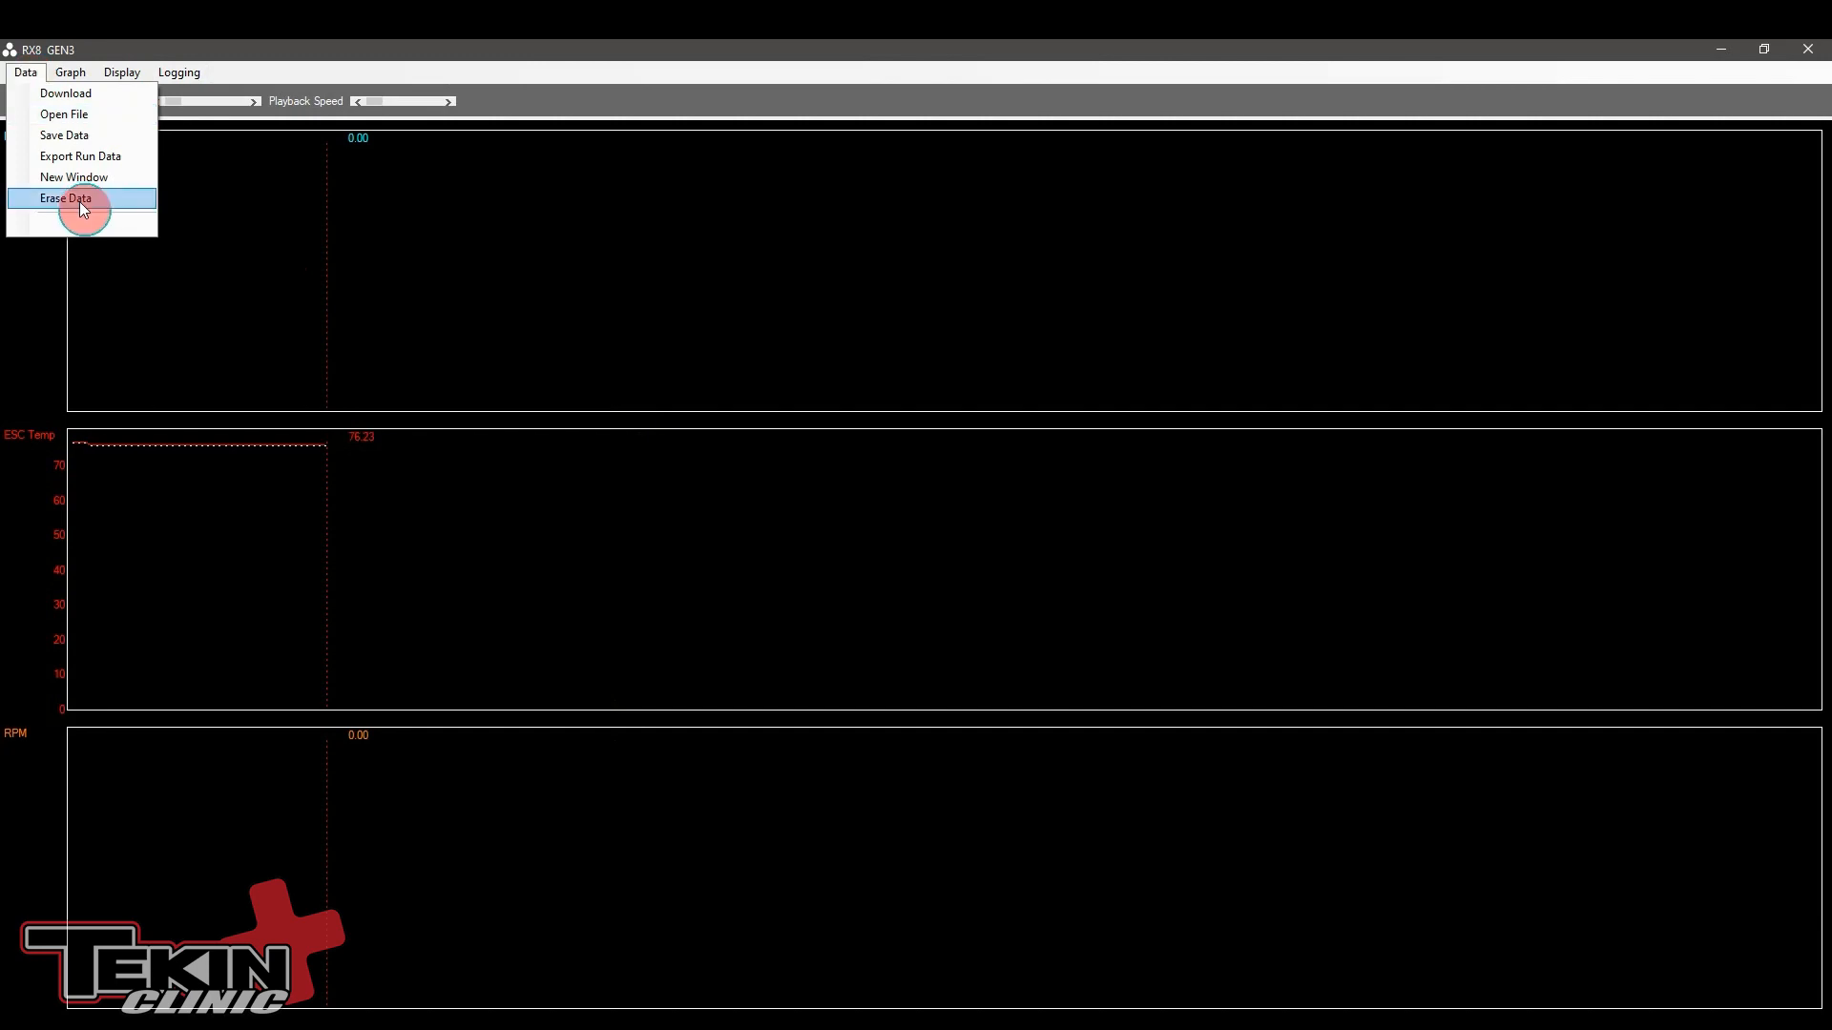
pyautogui.click(65, 198)
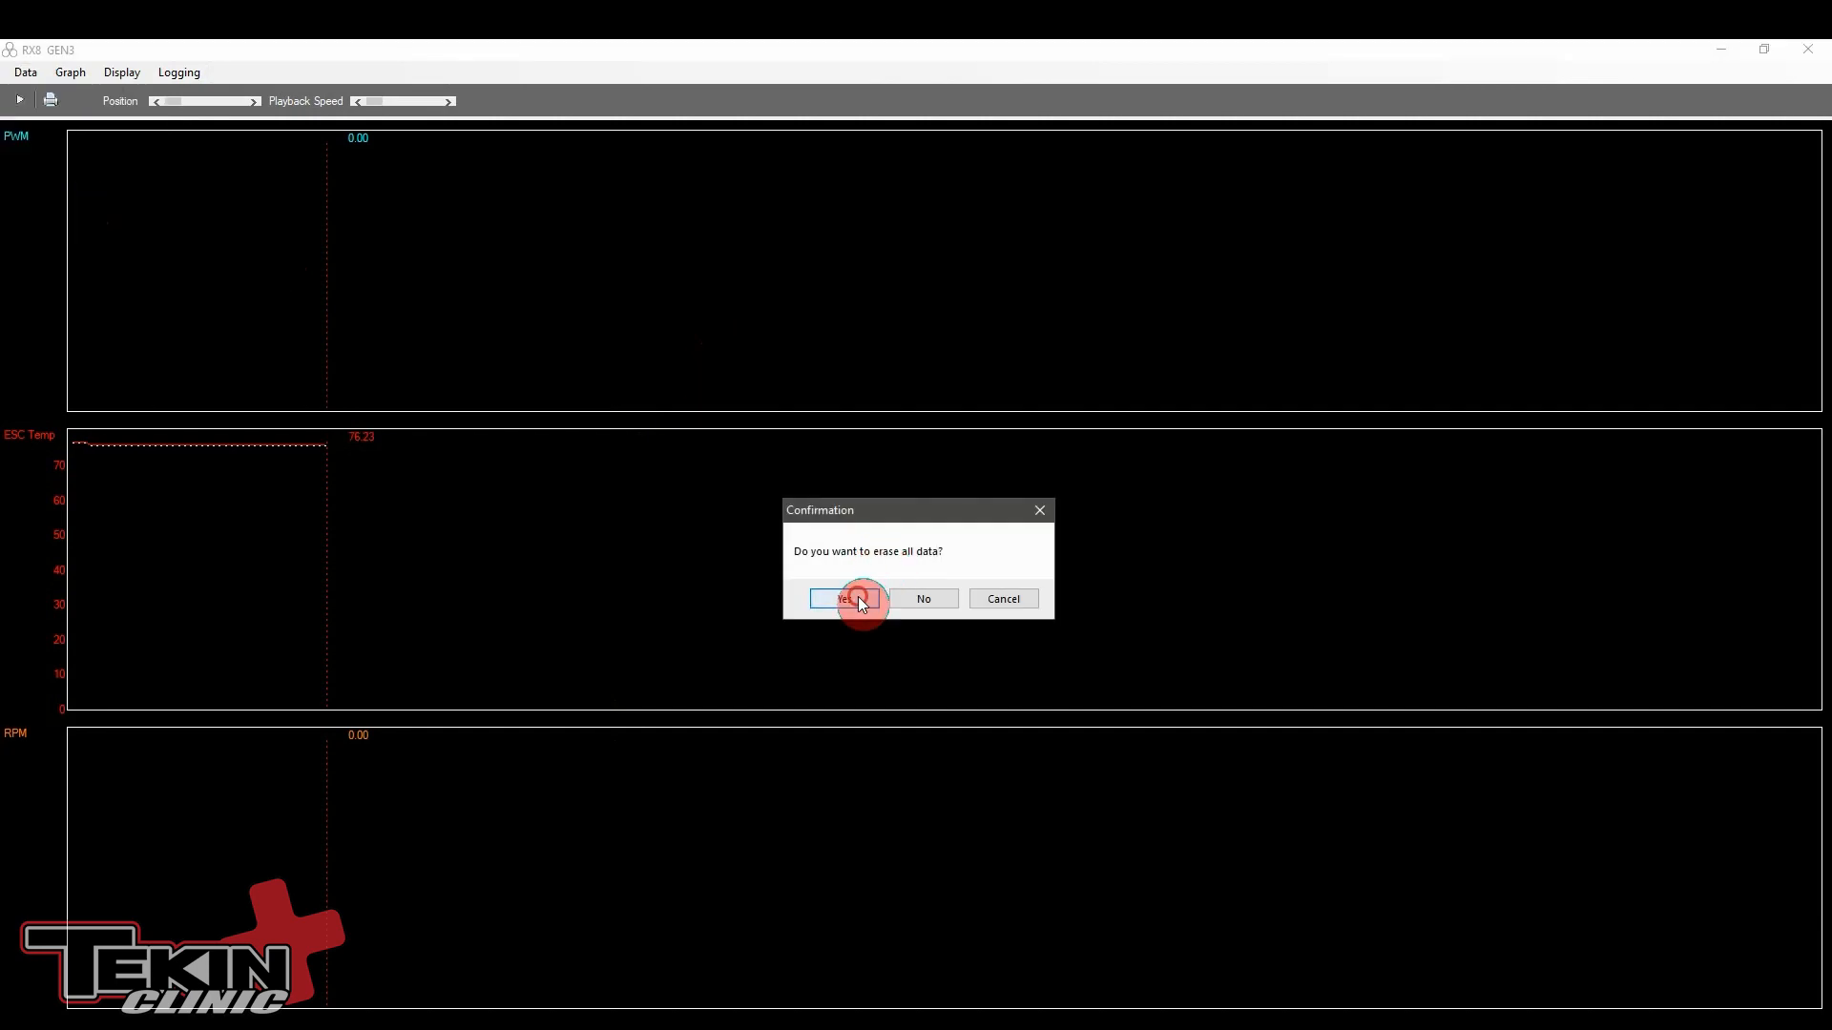
pyautogui.click(844, 598)
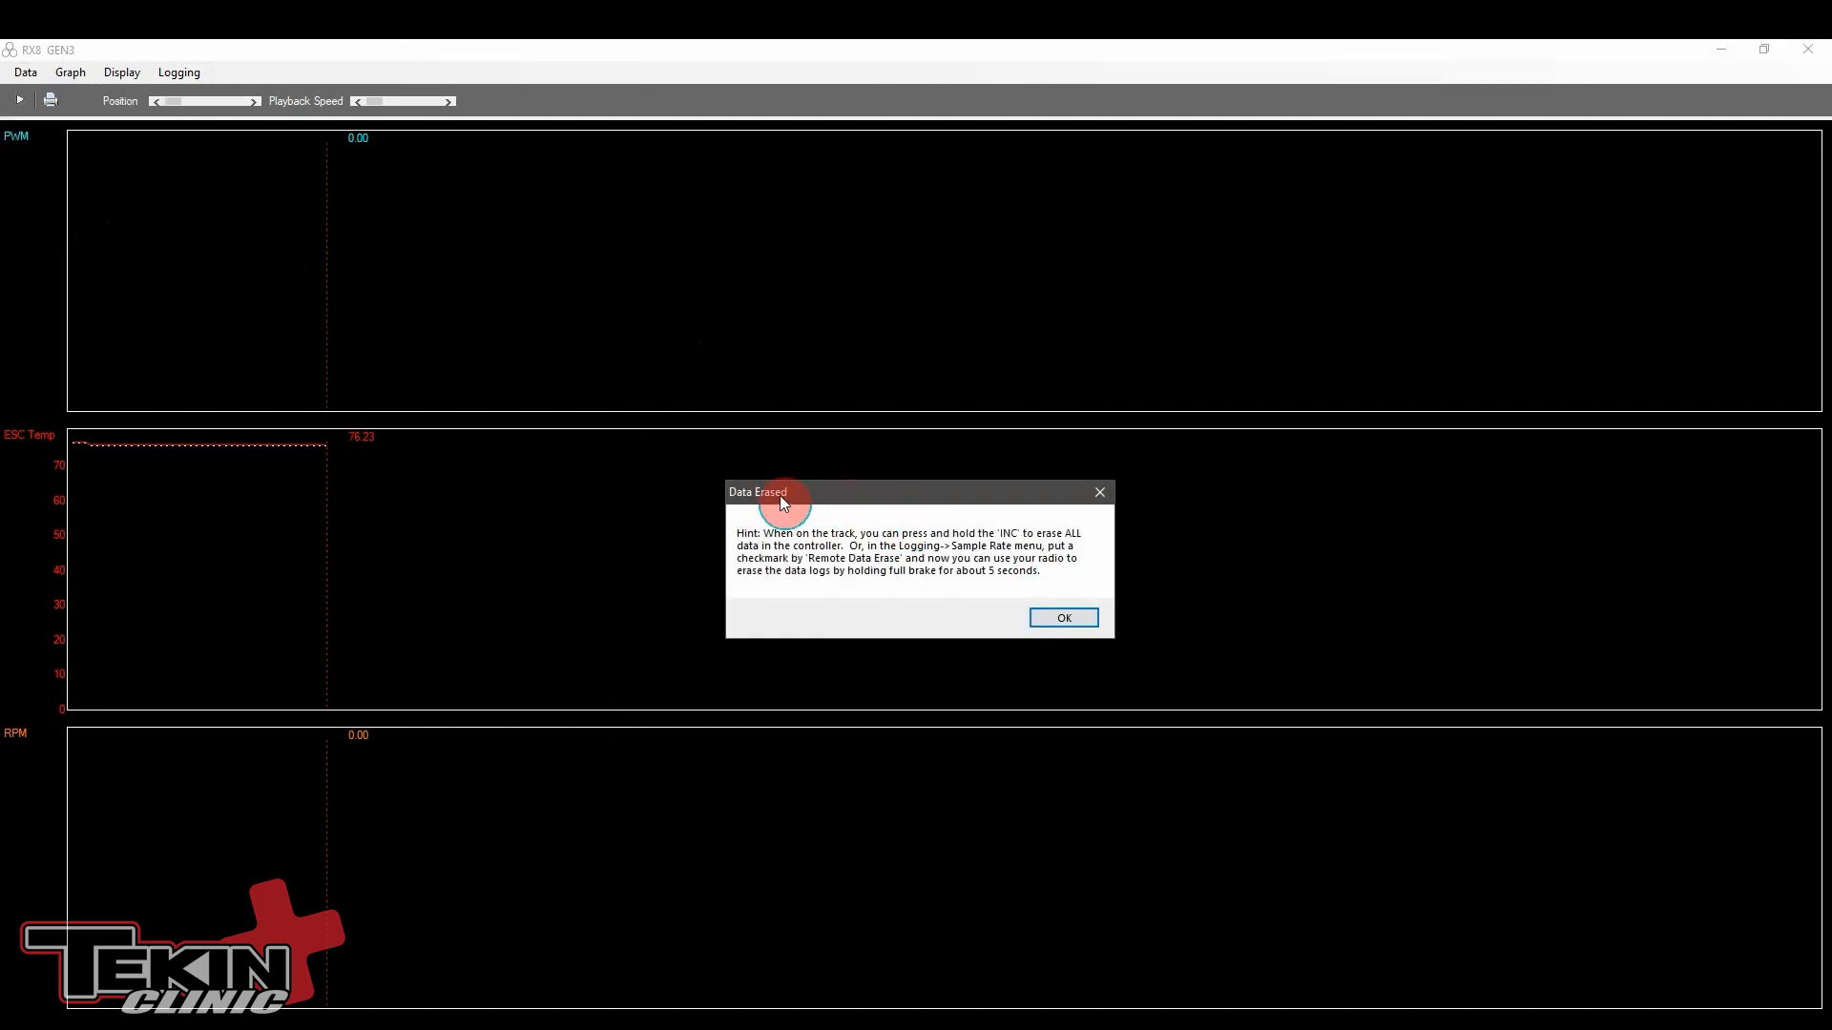
pyautogui.moveTo(1002, 554)
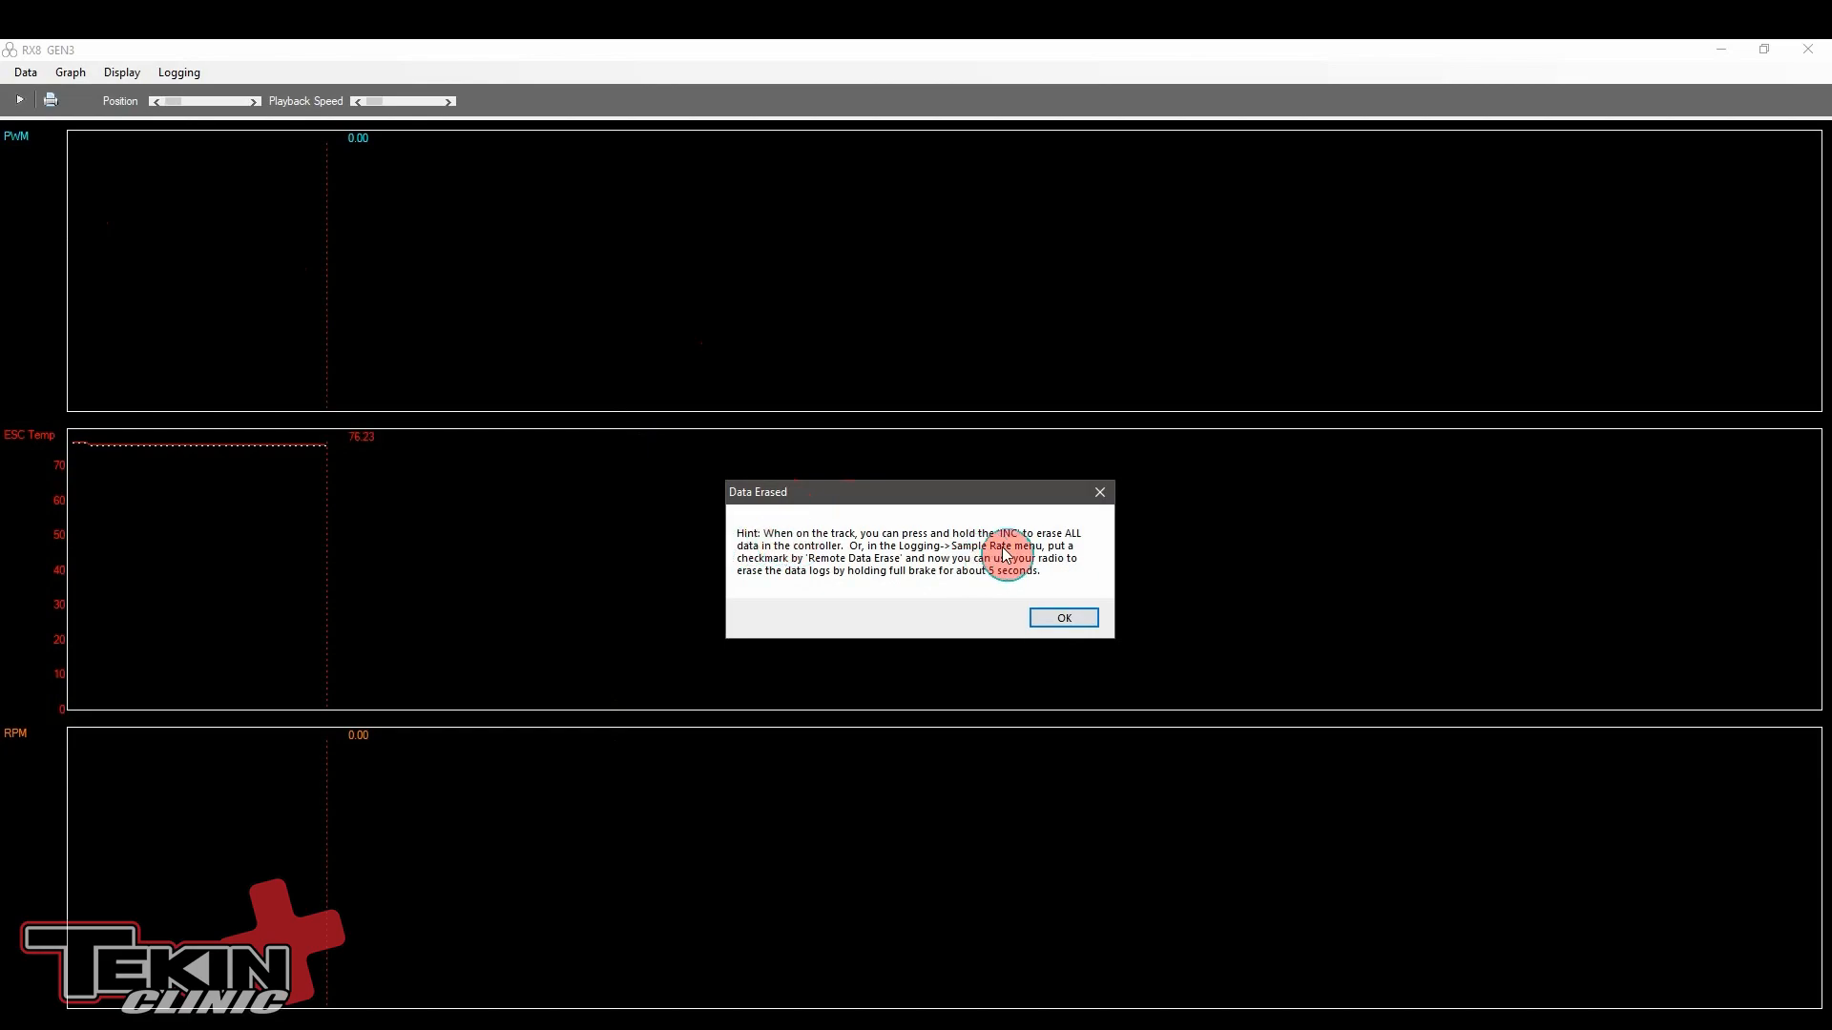
pyautogui.moveTo(1007, 550)
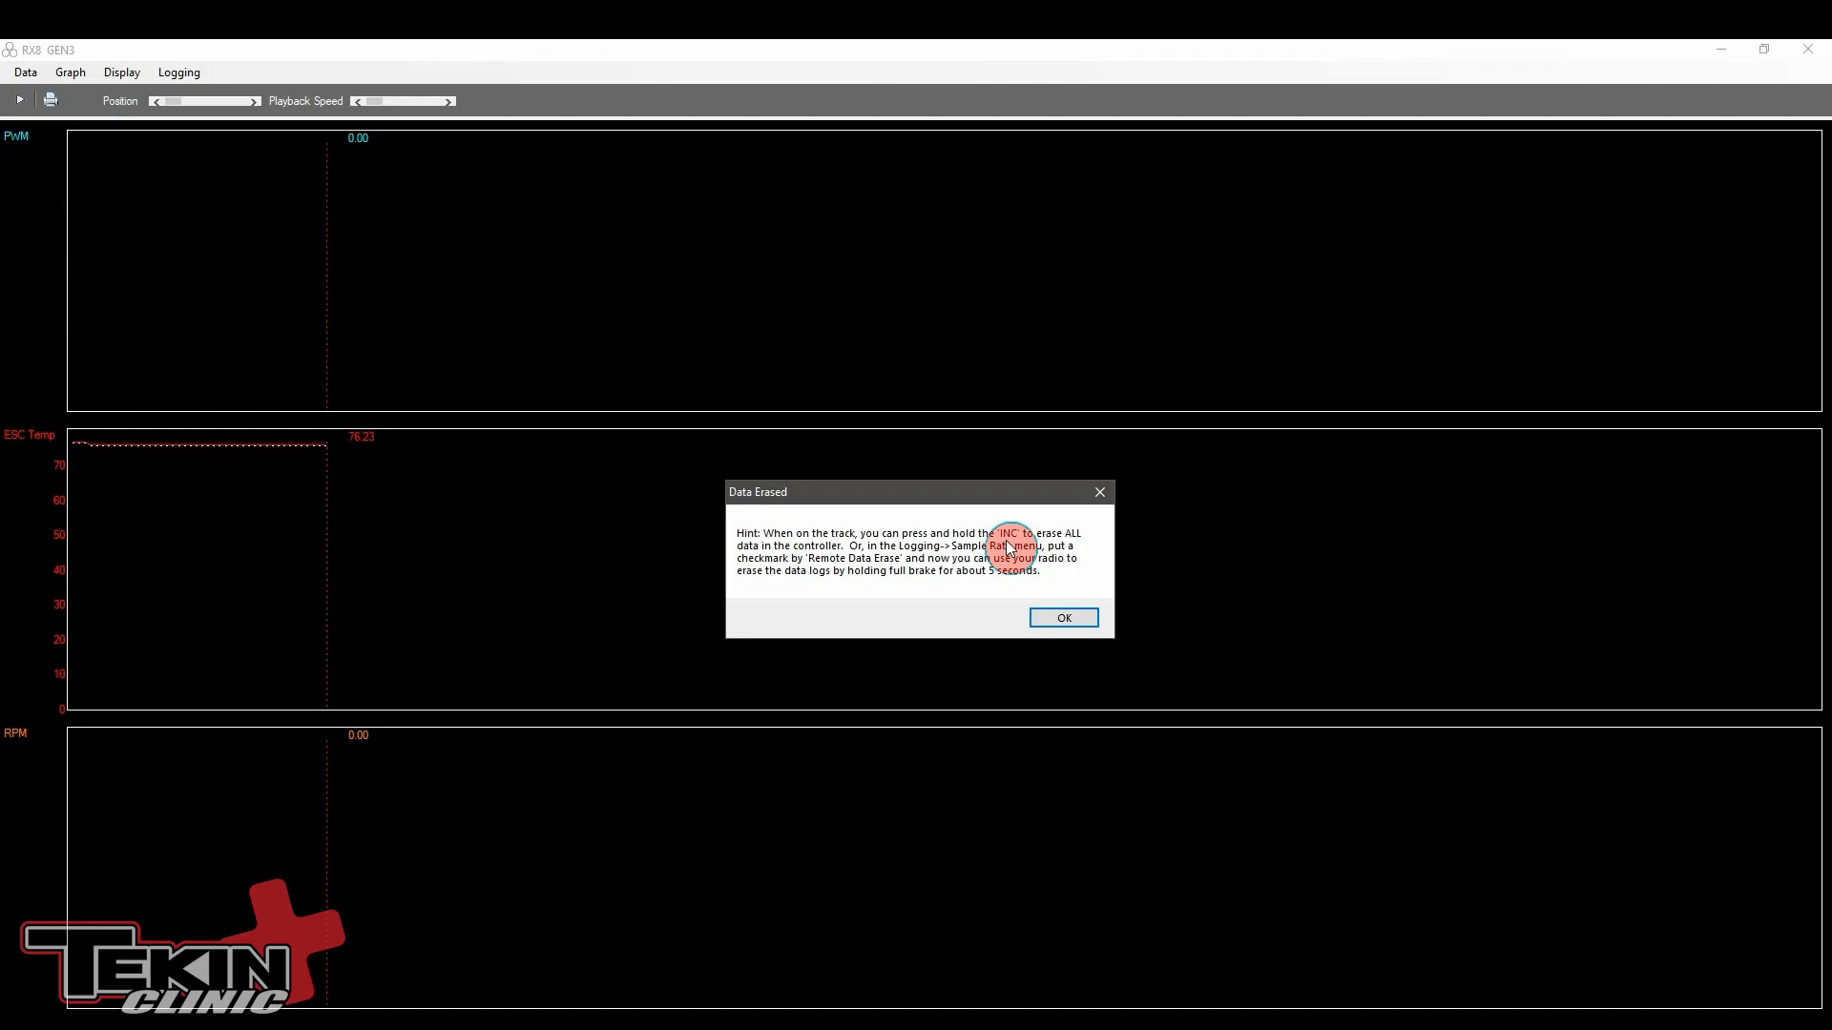
pyautogui.click(1062, 617)
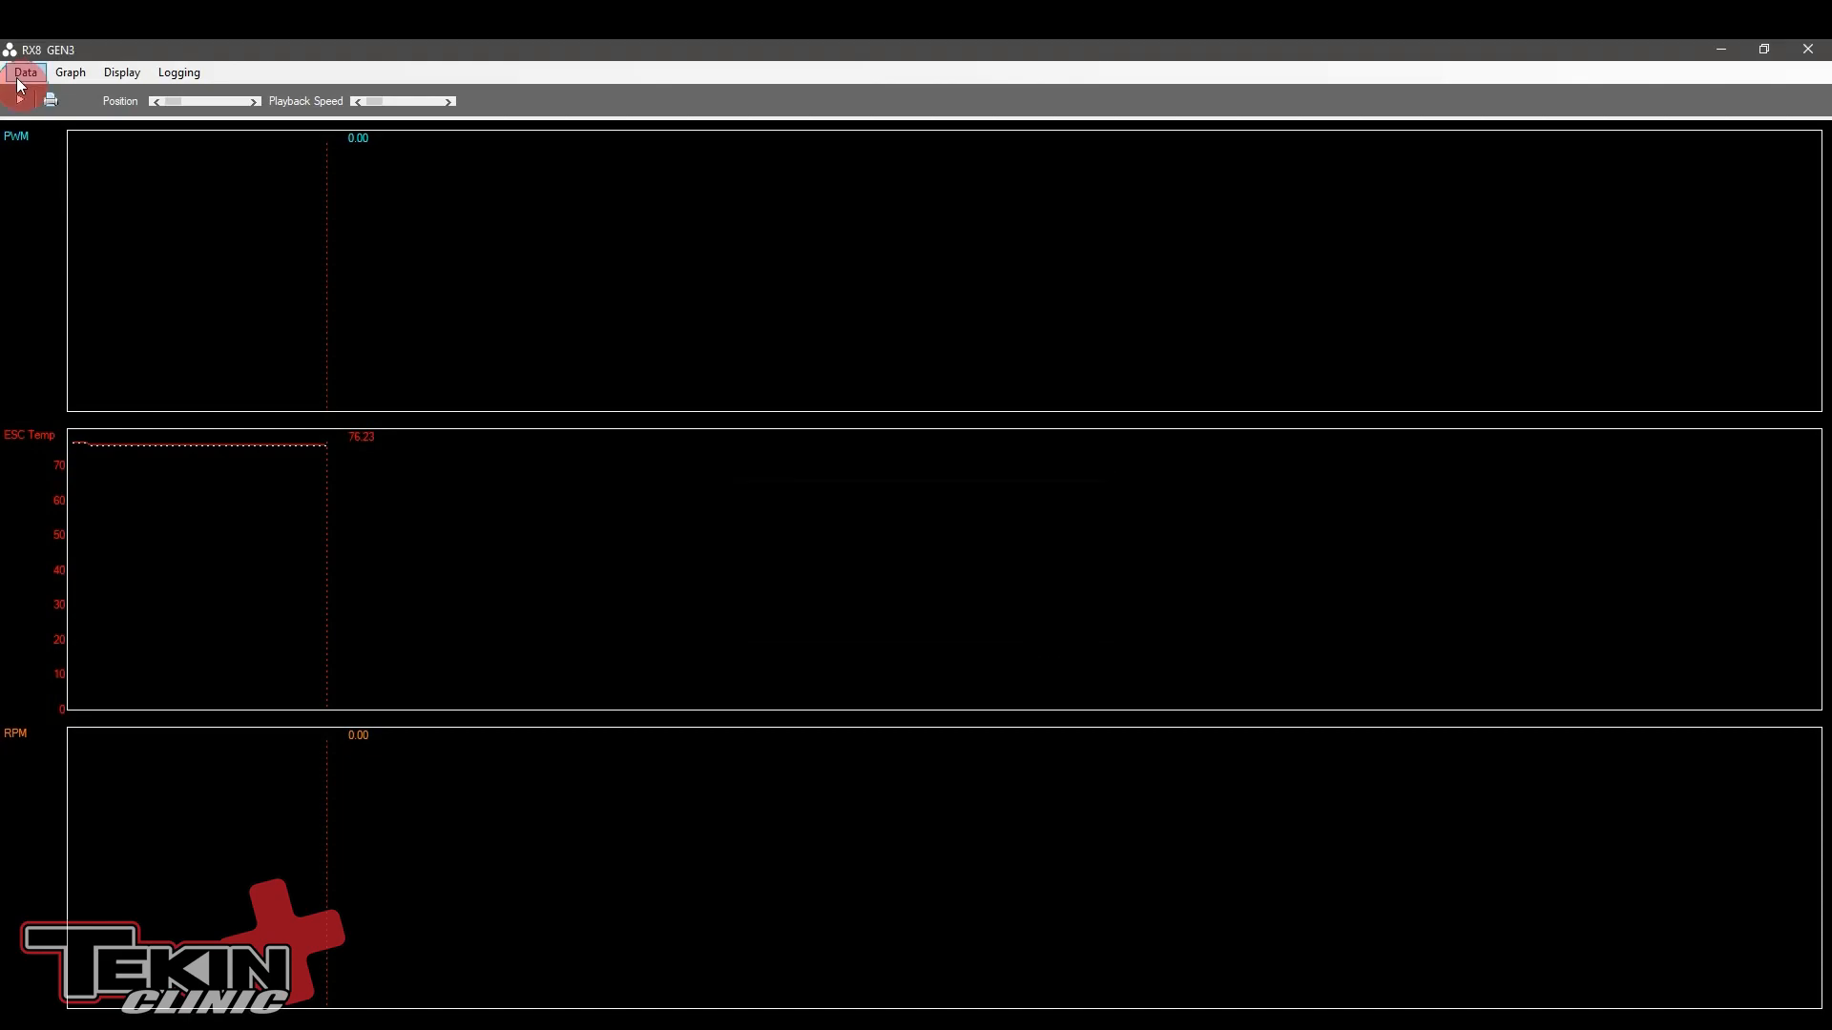